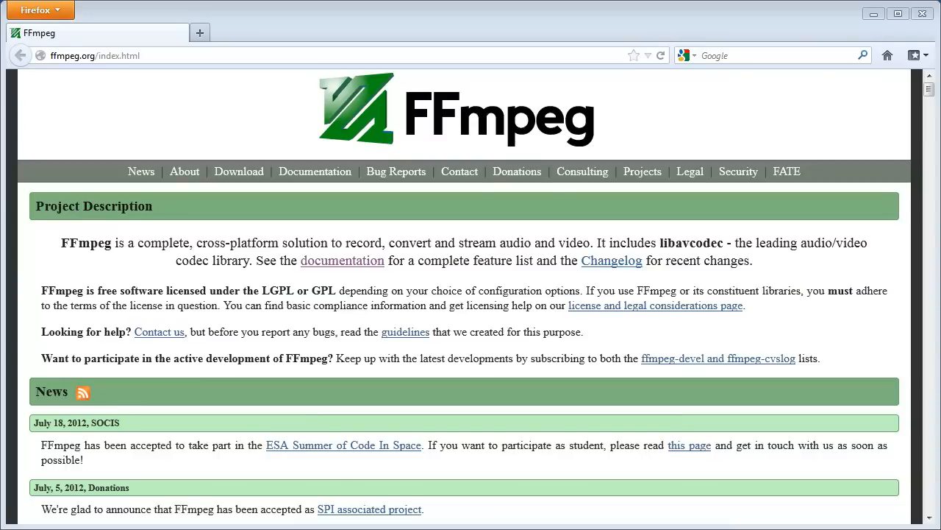
mouse_move(513, 31)
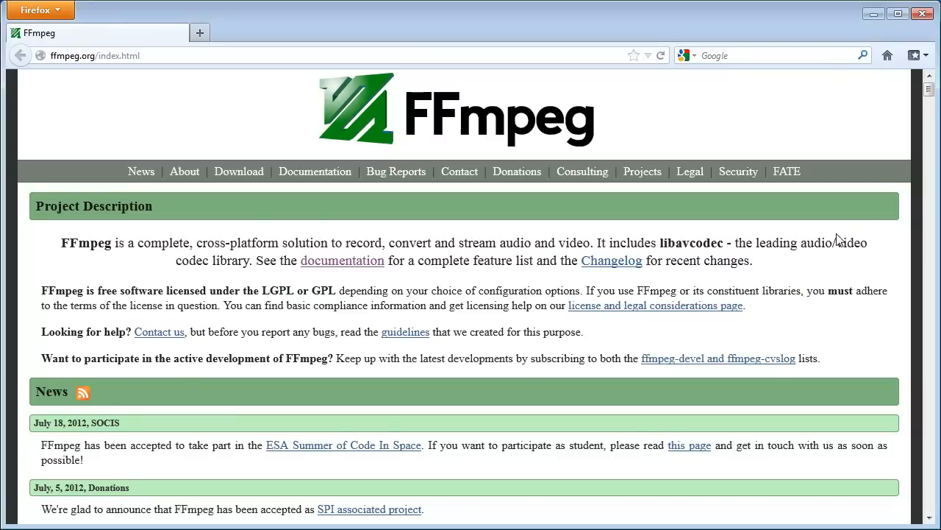
mouse_move(462, 149)
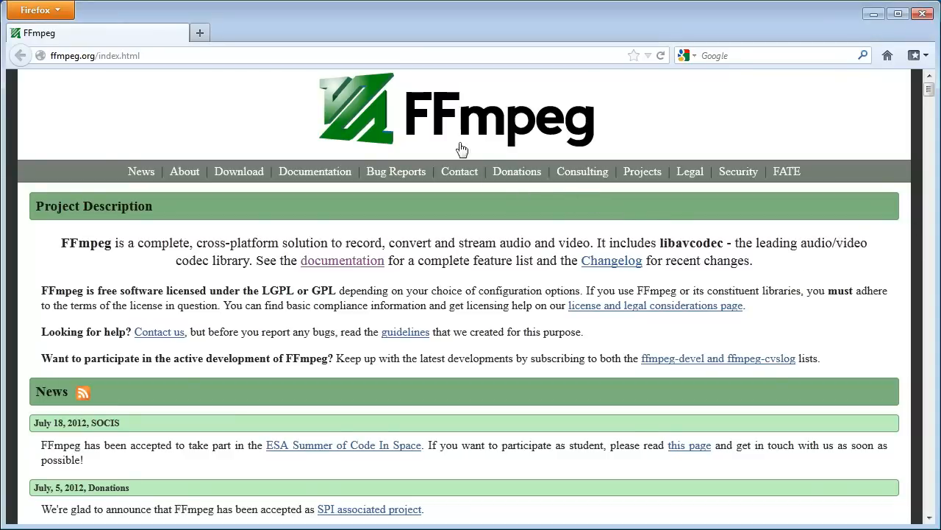
Open ffmpeg.org's Download page and scroll down to the FFmpeg Windows Builds section
scroll(down, 3)
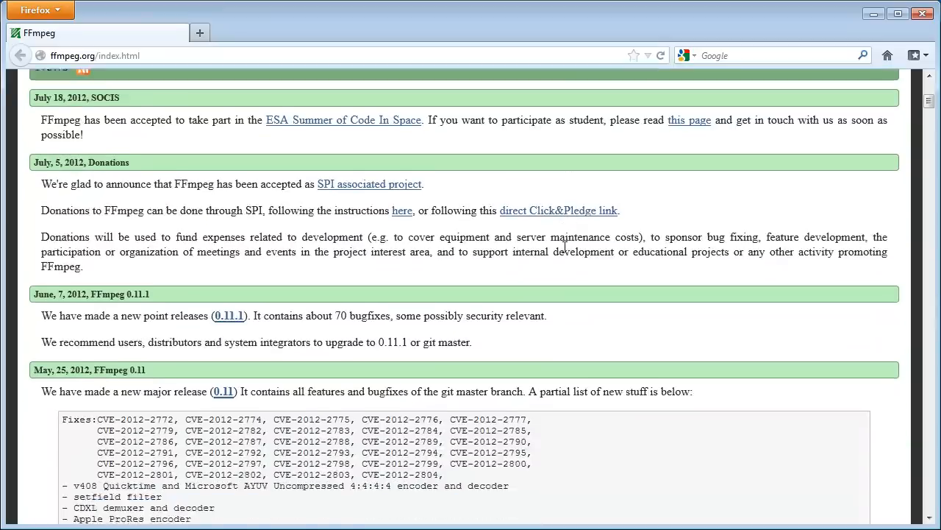
scroll(up, 3)
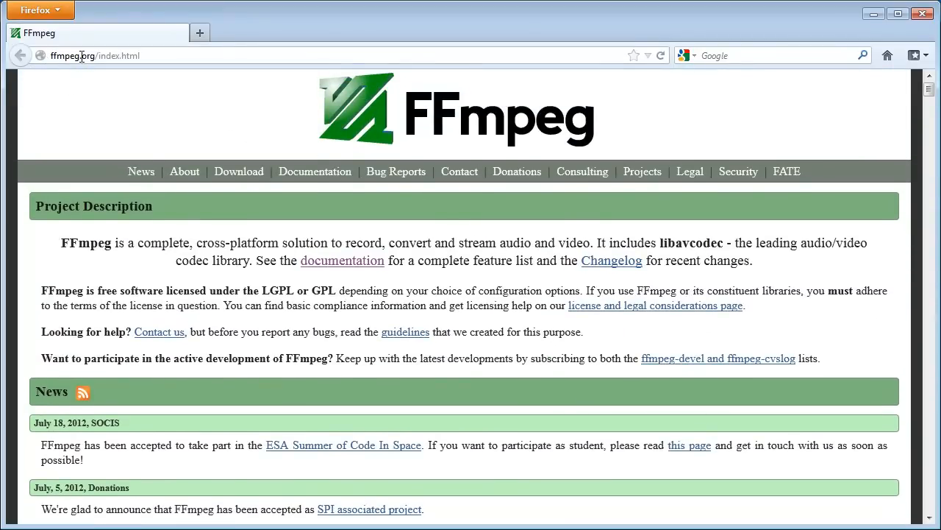
mouse_move(409, 206)
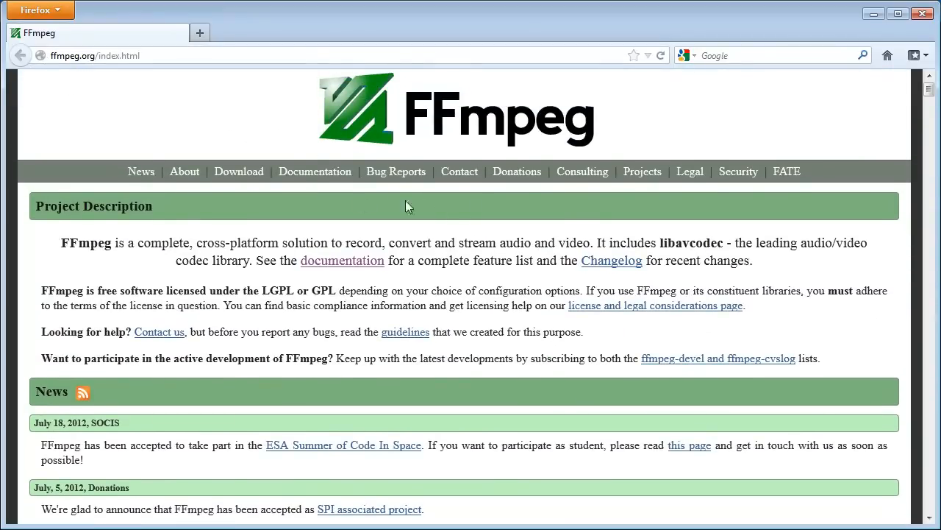
mouse_move(537, 144)
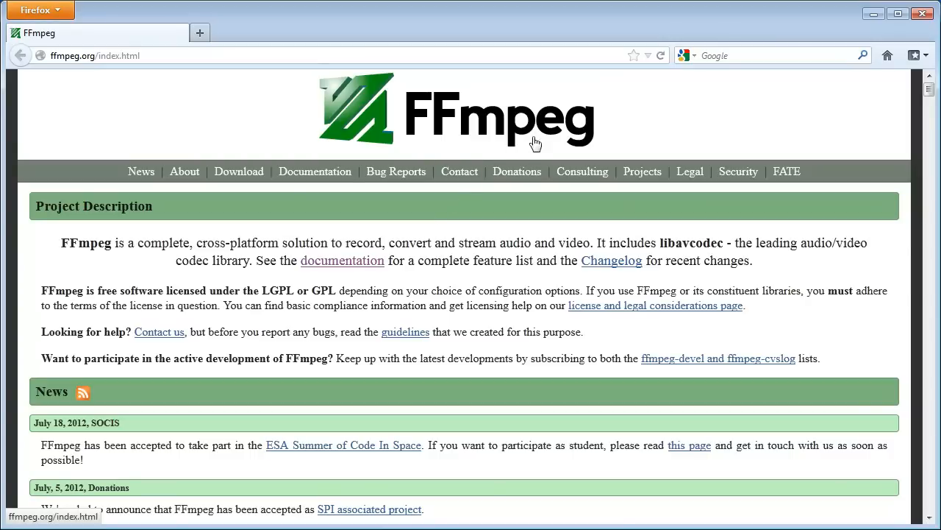
mouse_move(350, 143)
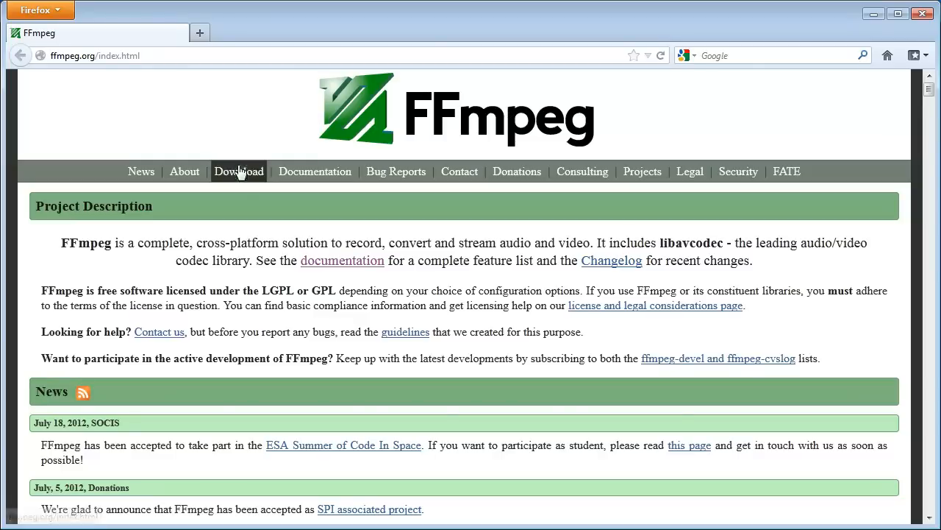
click(238, 171)
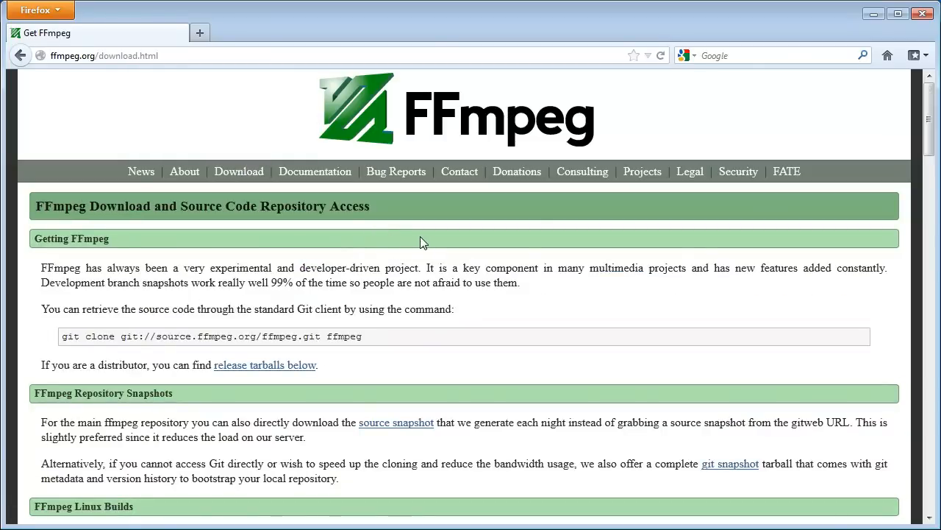
scroll(down, 3)
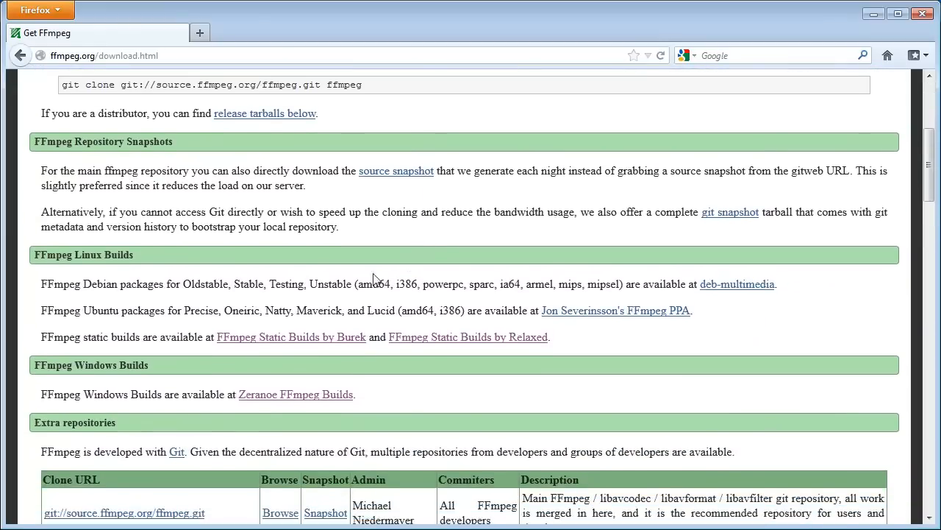
scroll(down, 3)
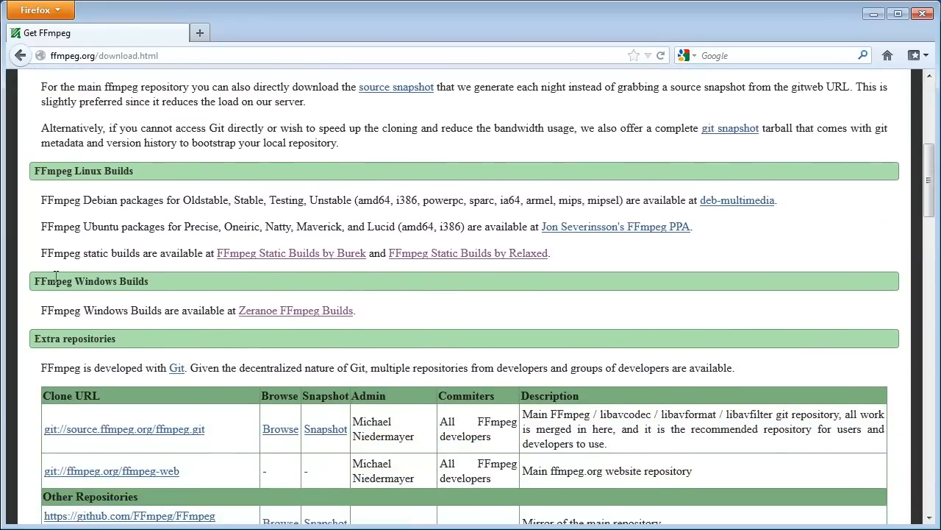
mouse_move(282, 325)
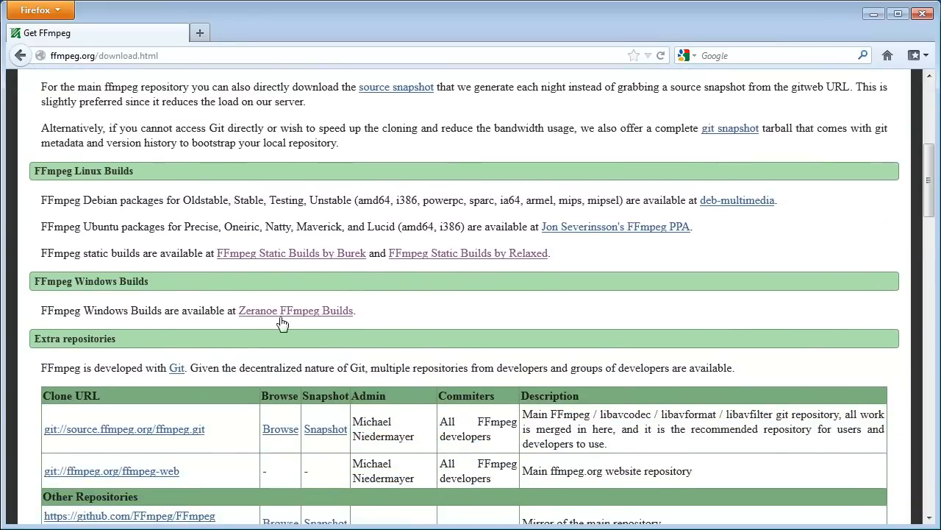
Follow the Zeranoe FFmpeg Builds link and read the static, shared and dev build descriptions
click(295, 310)
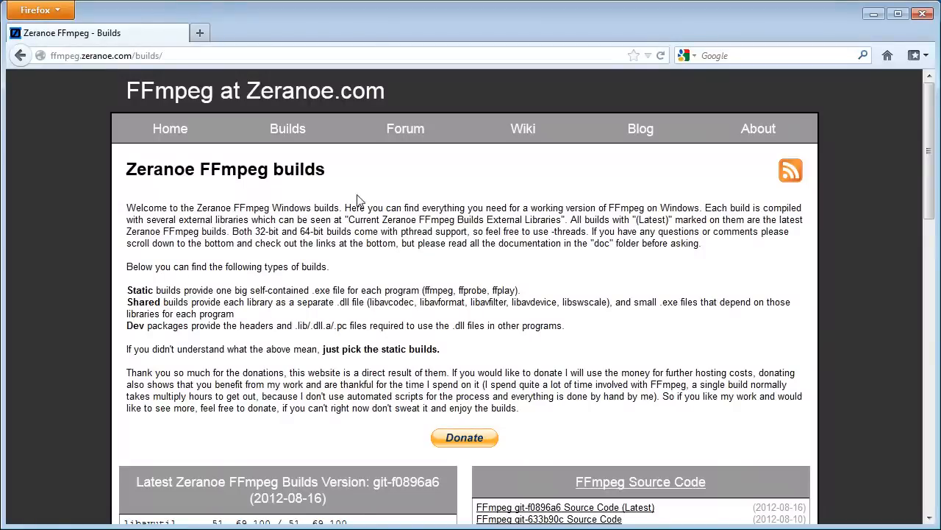
mouse_move(437, 232)
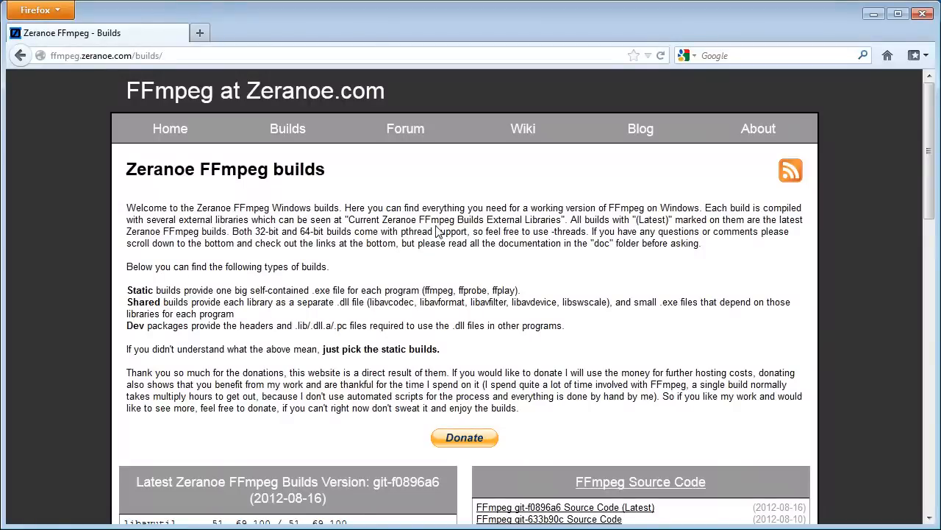
mouse_move(566, 205)
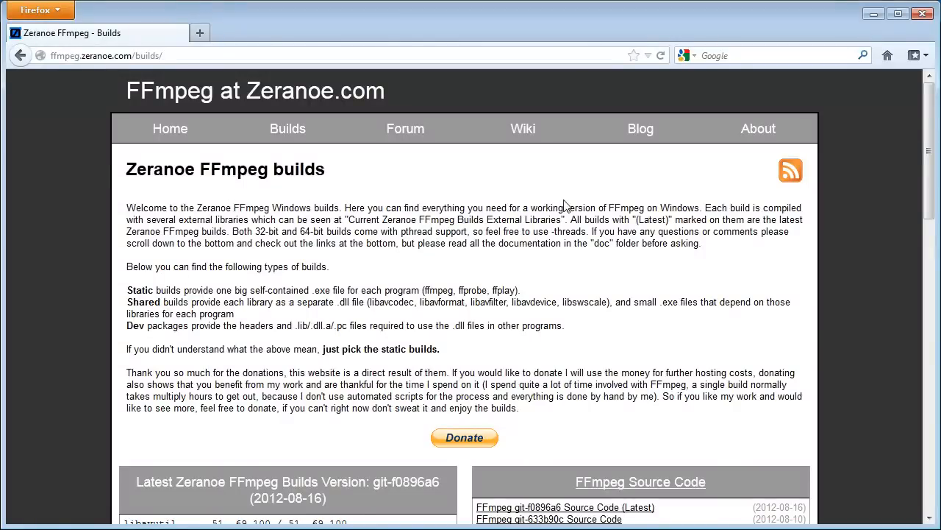
scroll(down, 3)
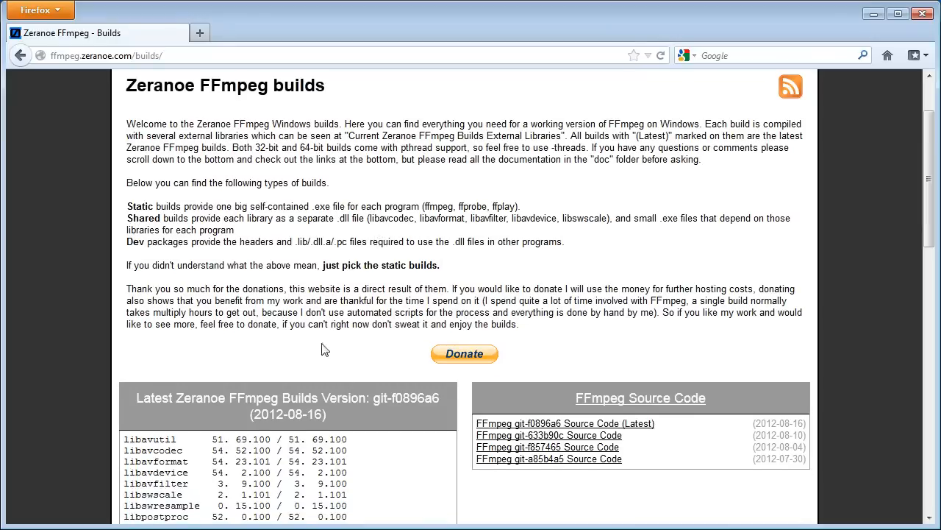
mouse_move(248, 240)
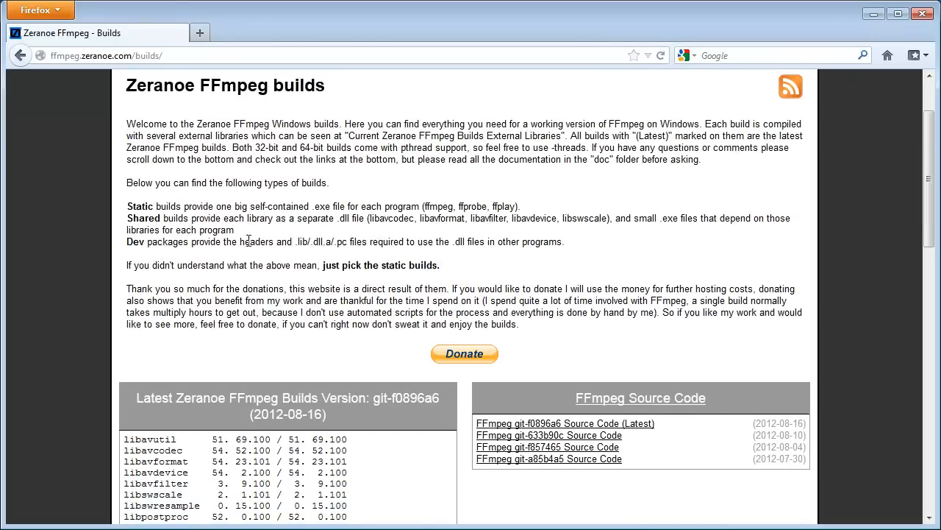
mouse_move(206, 205)
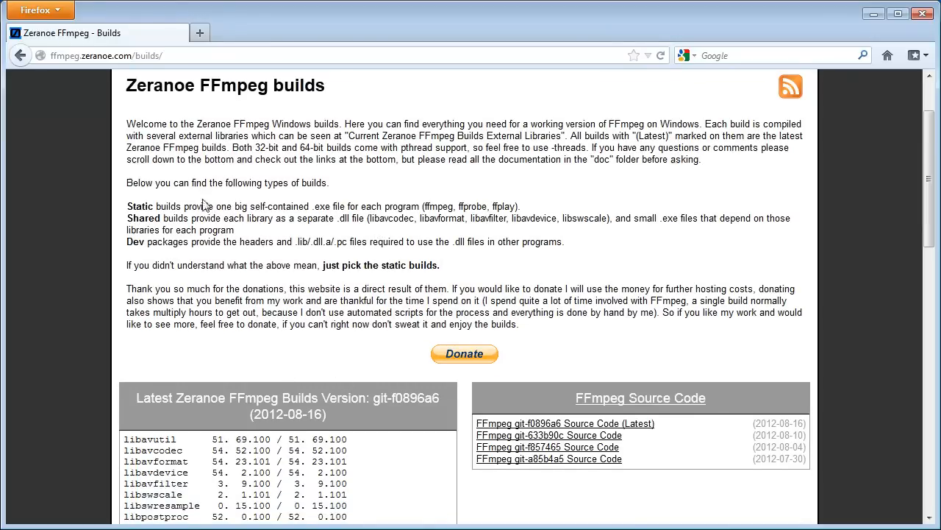
mouse_move(172, 230)
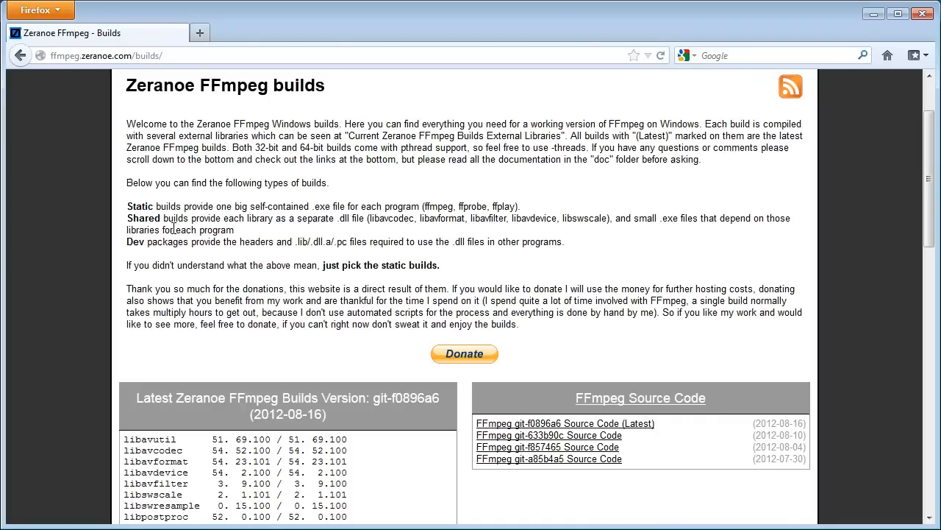
mouse_move(175, 217)
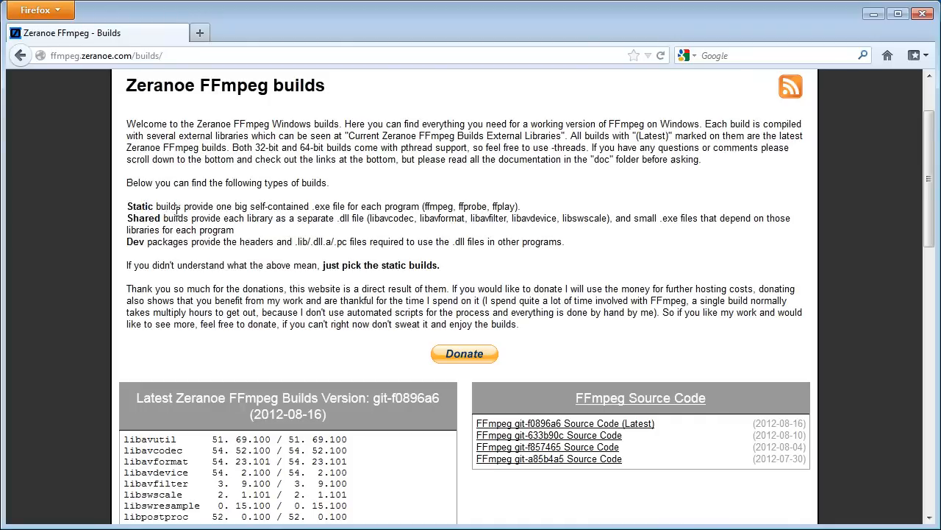
mouse_move(436, 203)
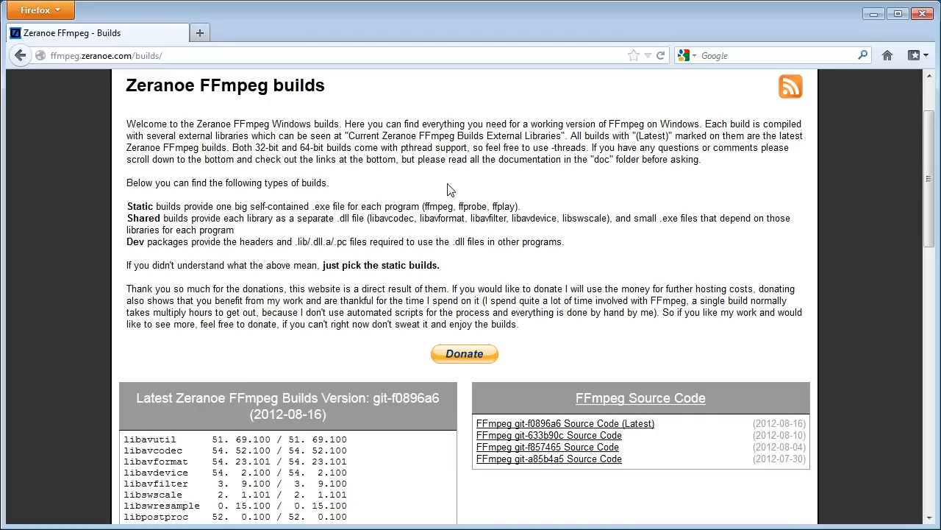
mouse_move(268, 211)
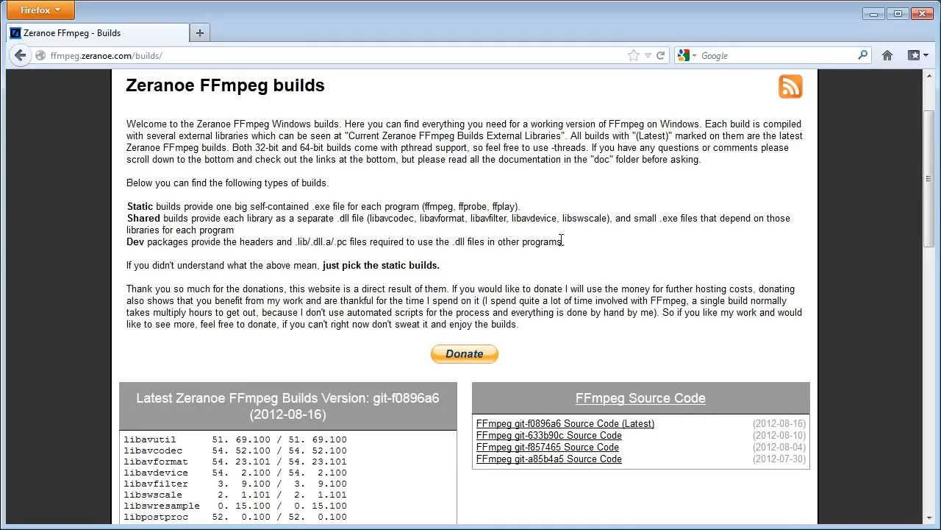
mouse_move(519, 209)
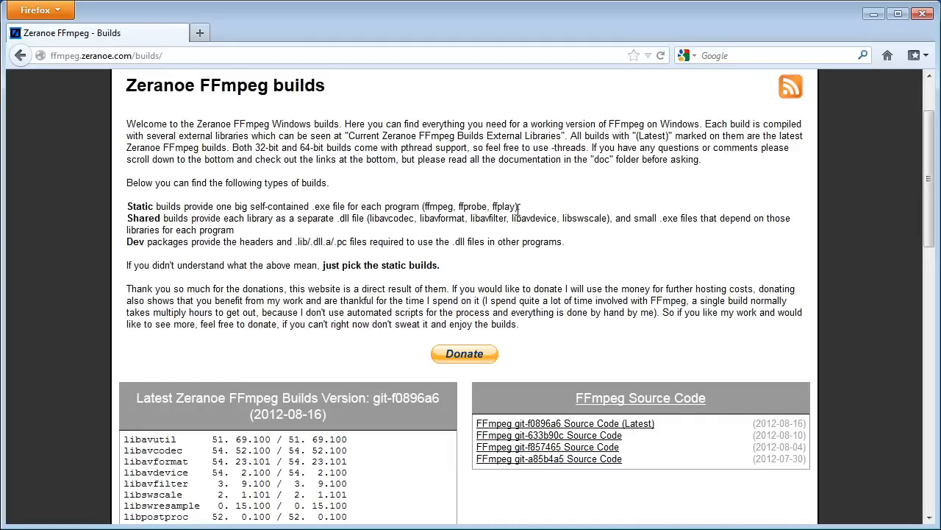
mouse_move(371, 236)
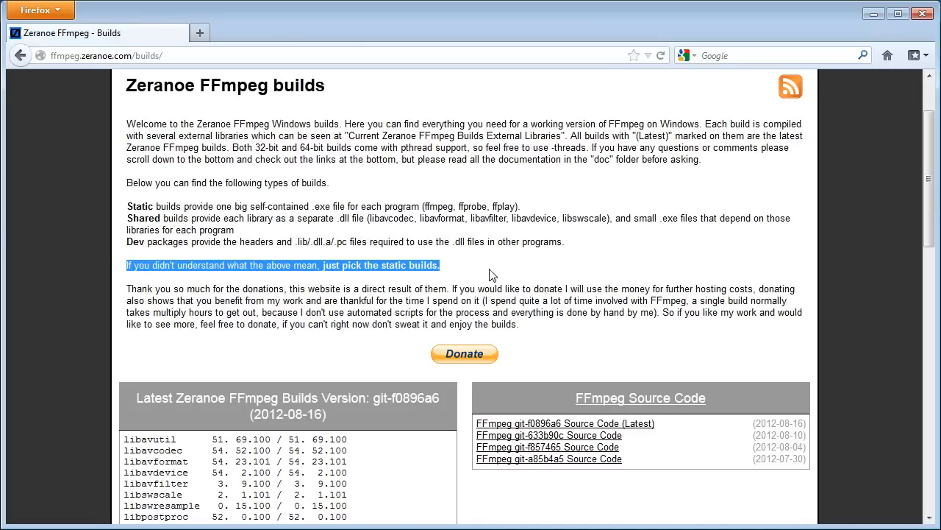
mouse_move(313, 239)
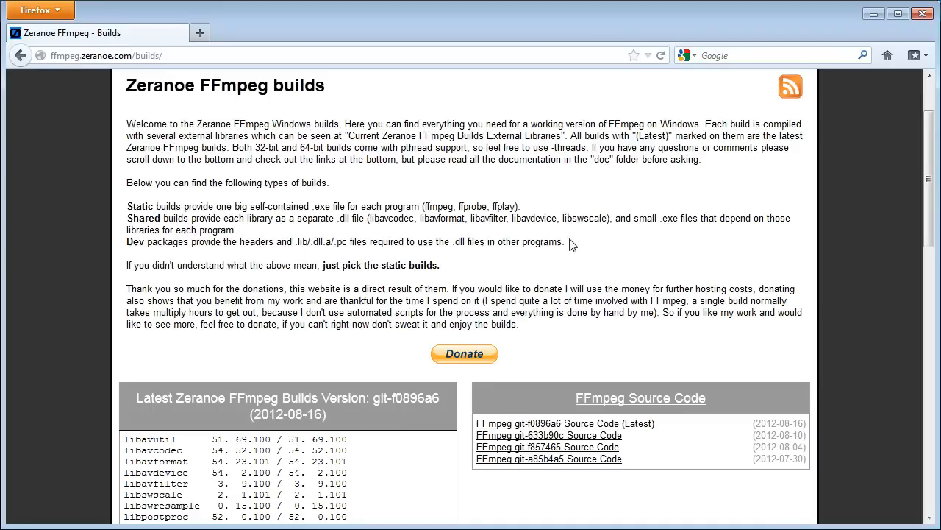
mouse_move(656, 239)
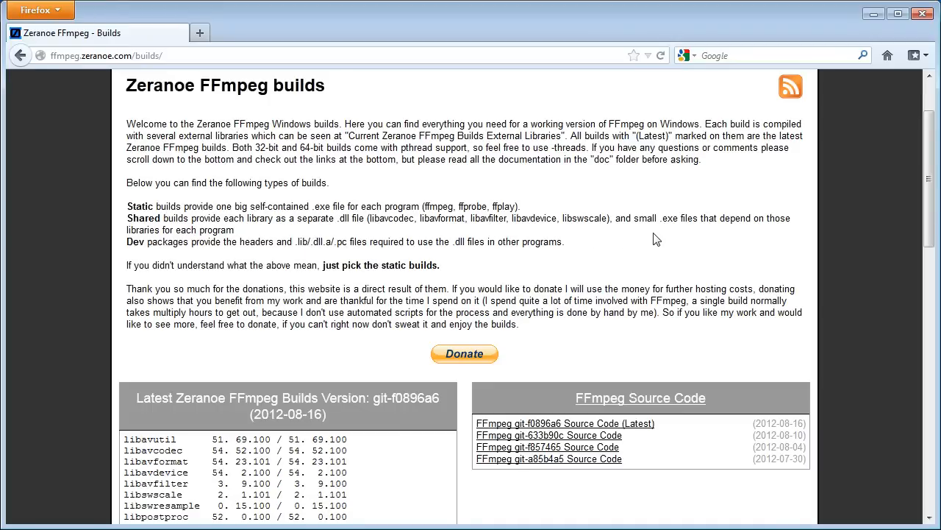
Choose the latest 64-bit static FFmpeg build, then cancel the prompt to open the 7z archive
scroll(down, 3)
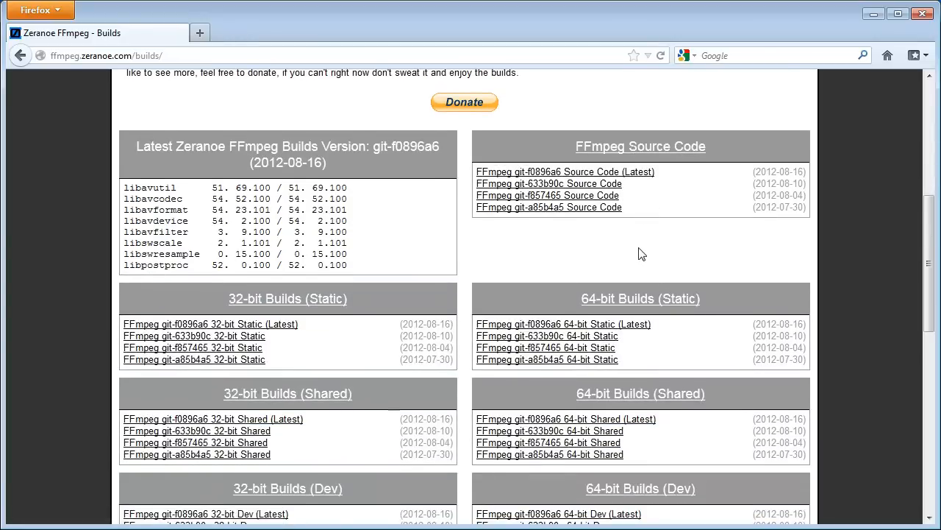
mouse_move(606, 251)
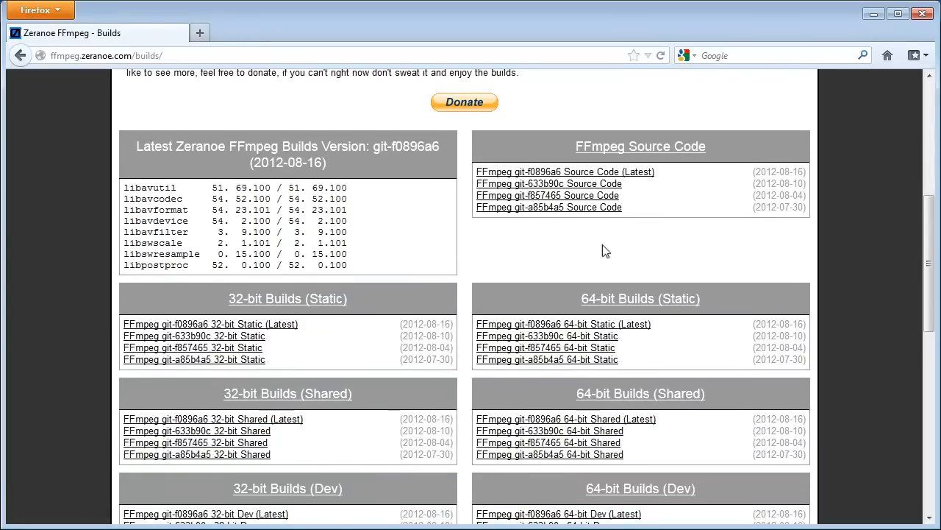
scroll(down, 3)
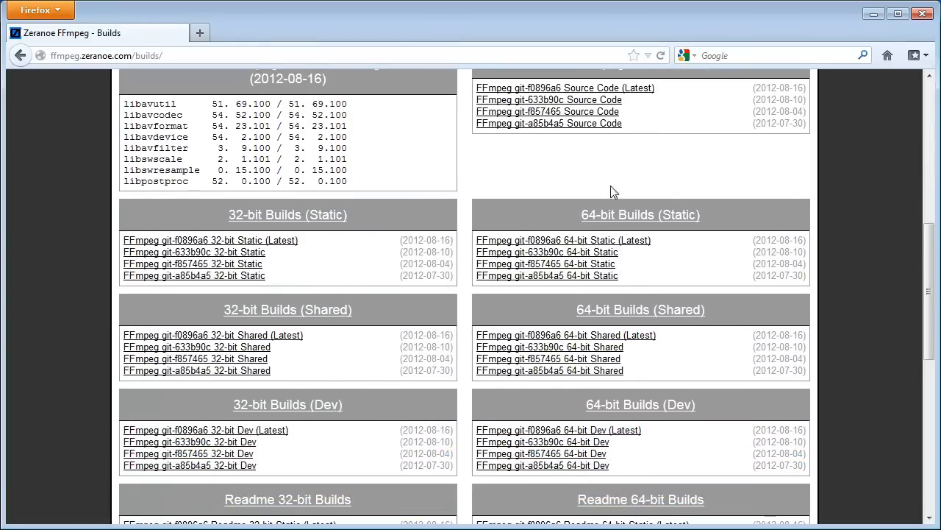
mouse_move(698, 239)
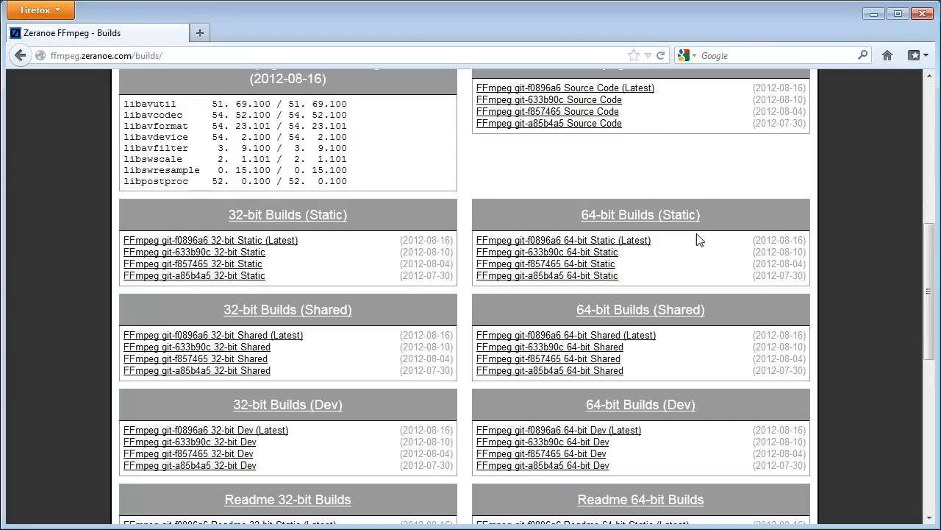
mouse_move(695, 240)
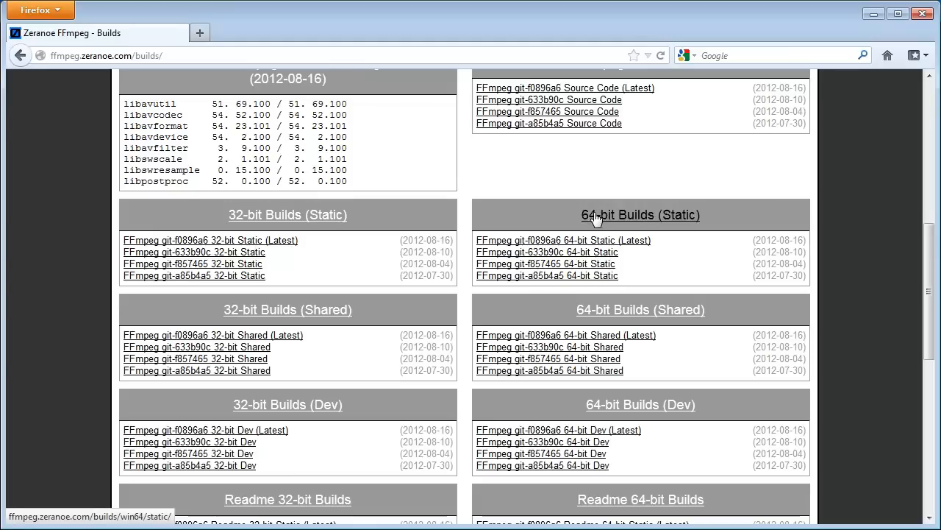
mouse_move(547, 237)
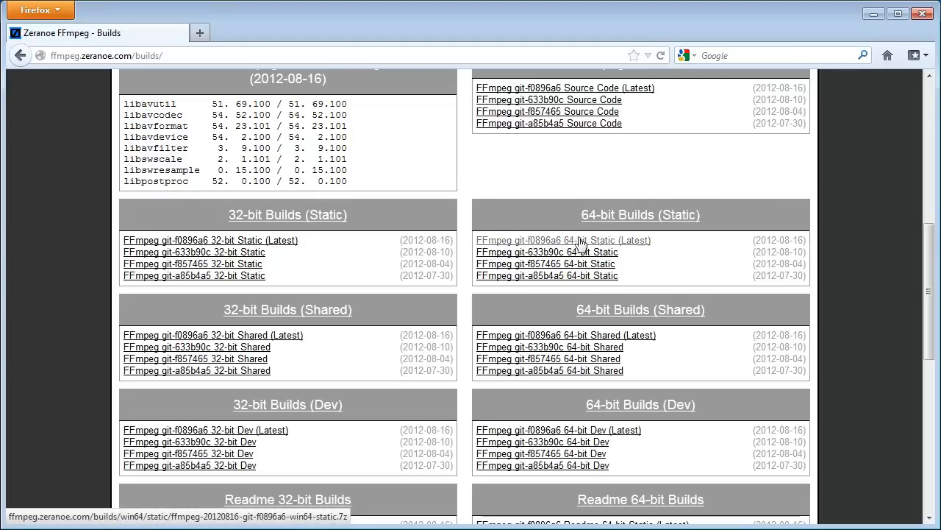
click(563, 240)
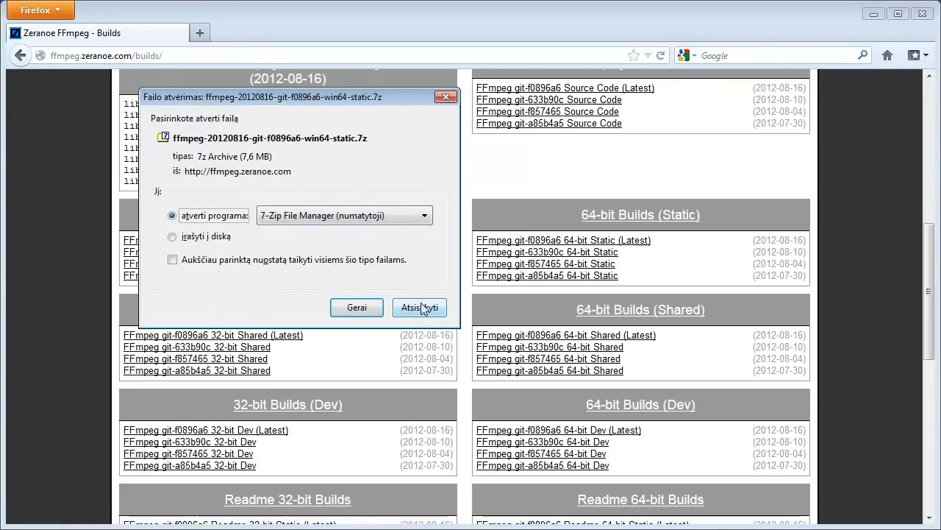
click(419, 308)
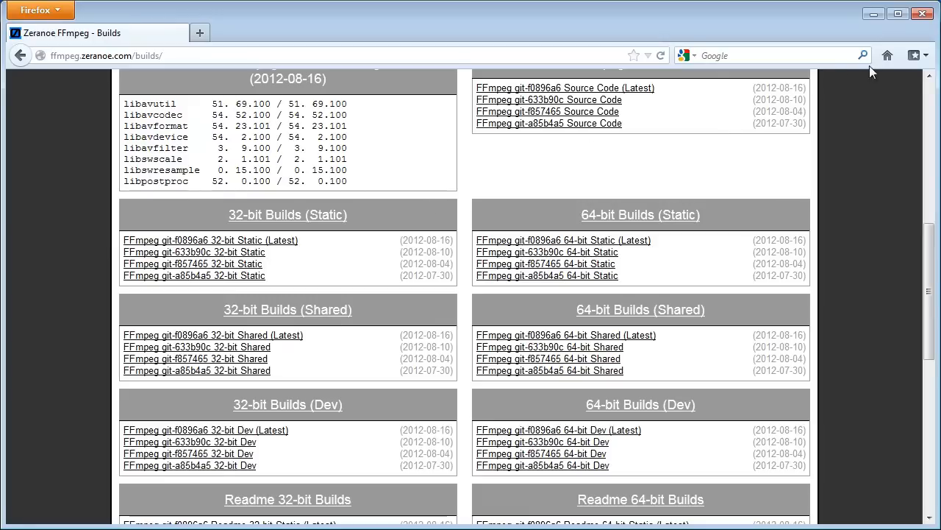
On 7-zip.org, download the 64-bit 7z920-x64.msi installer through SourceForge
click(912, 56)
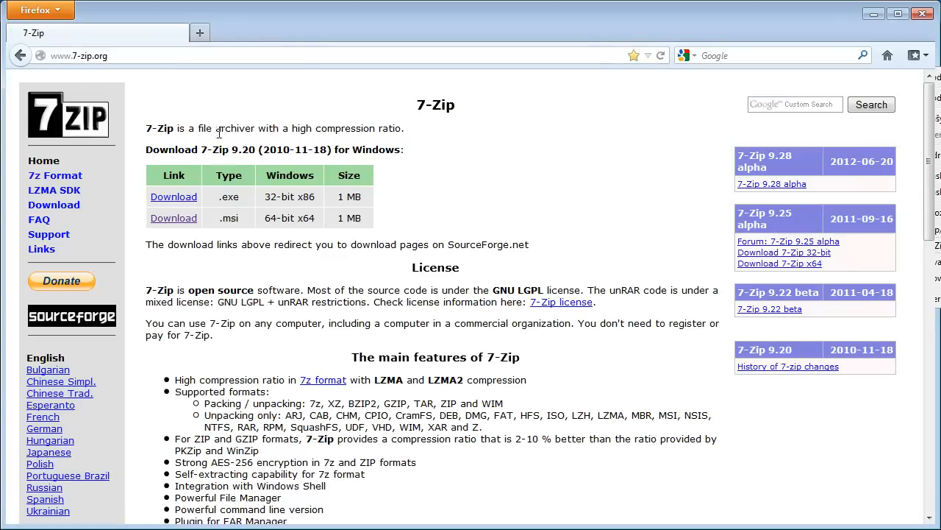
mouse_move(174, 218)
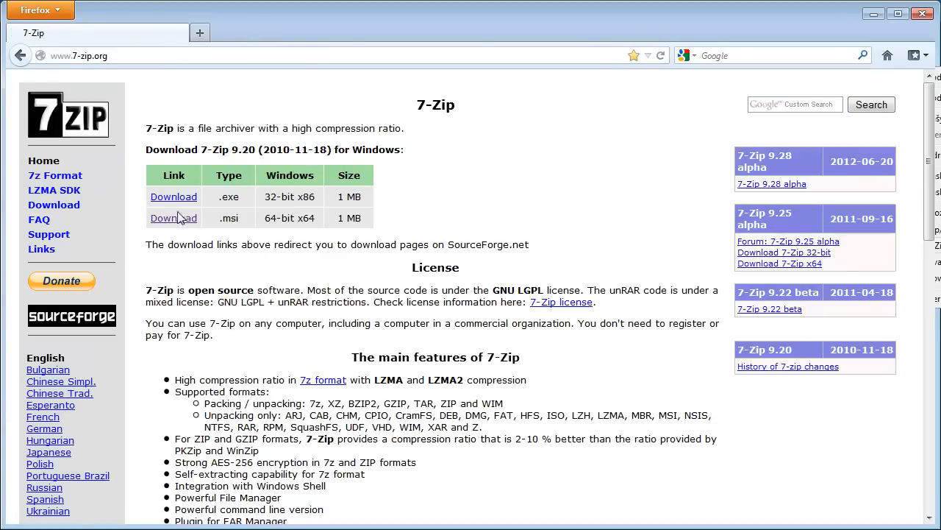
click(173, 217)
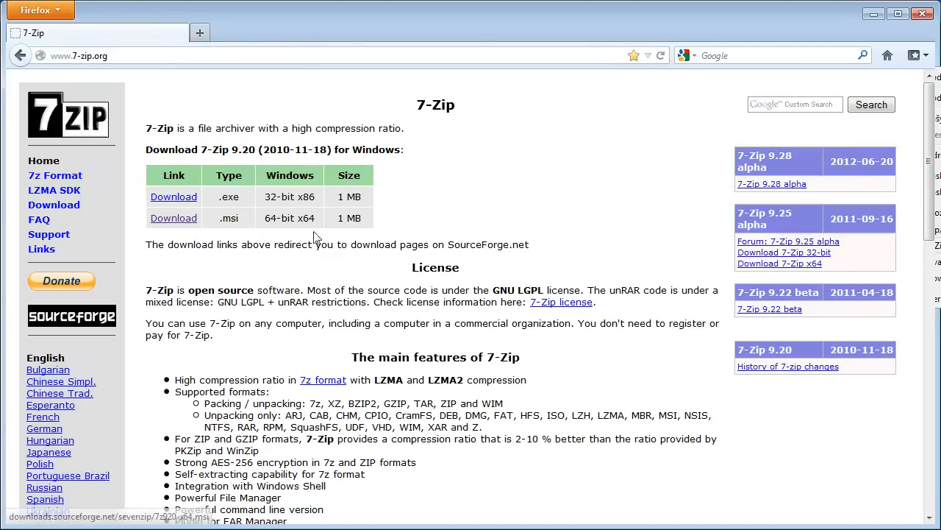
mouse_move(396, 226)
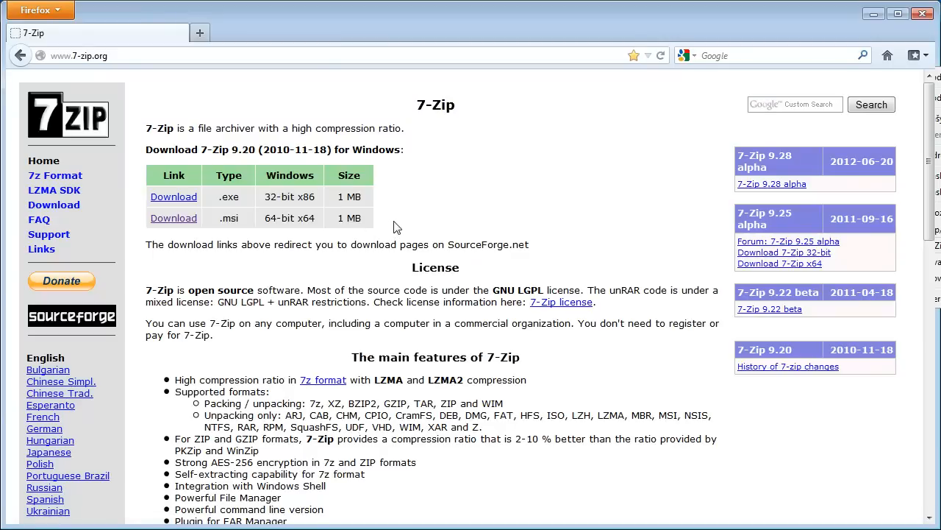
mouse_move(541, 208)
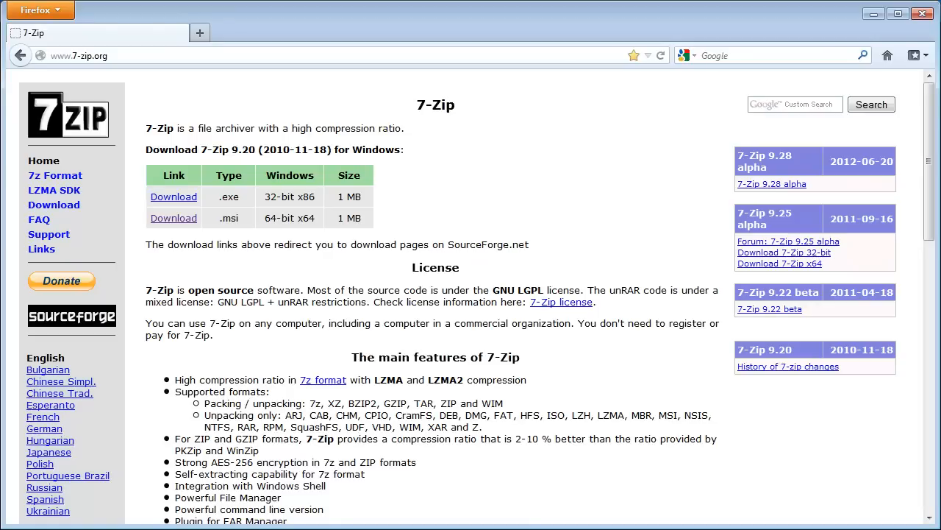
mouse_move(397, 233)
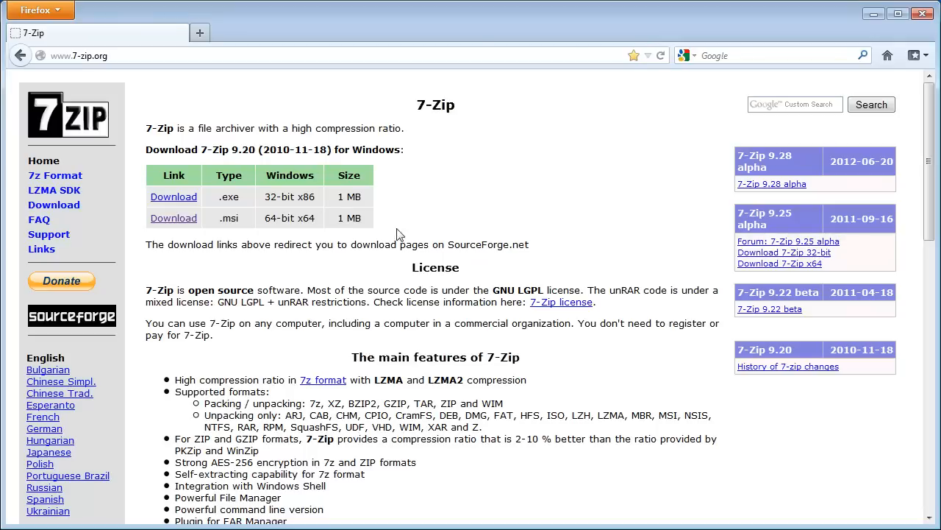
mouse_move(375, 224)
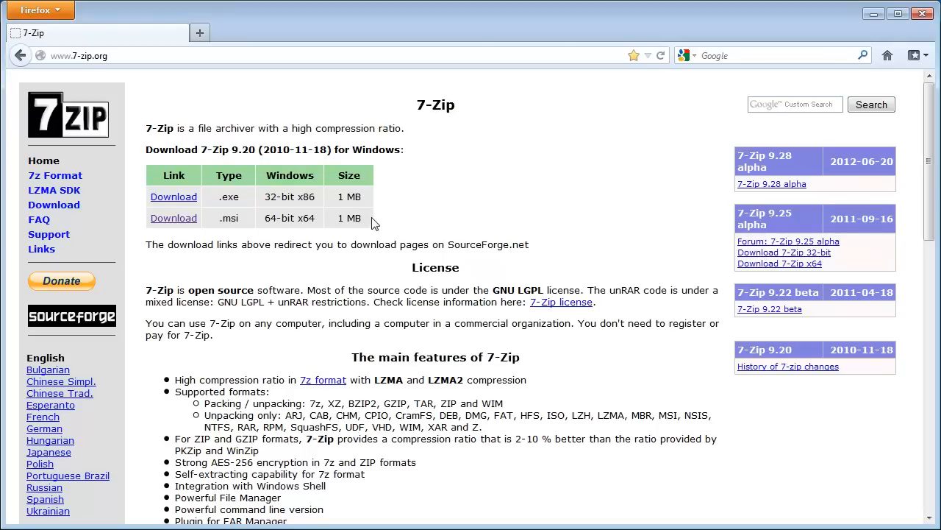
mouse_move(174, 218)
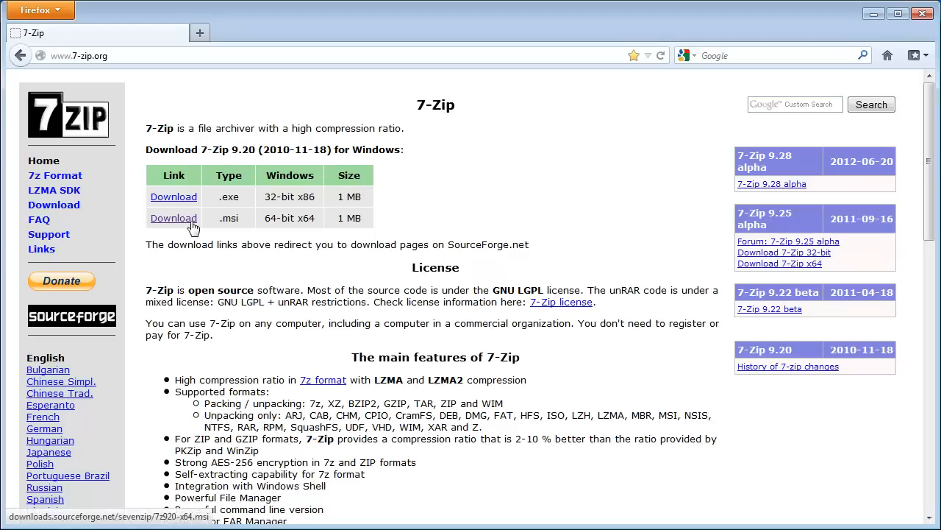
mouse_move(221, 221)
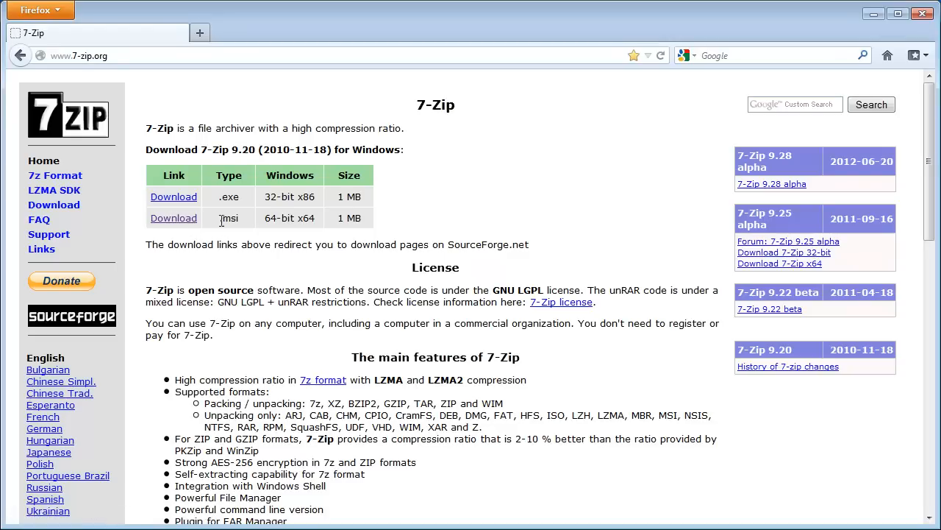
mouse_move(265, 224)
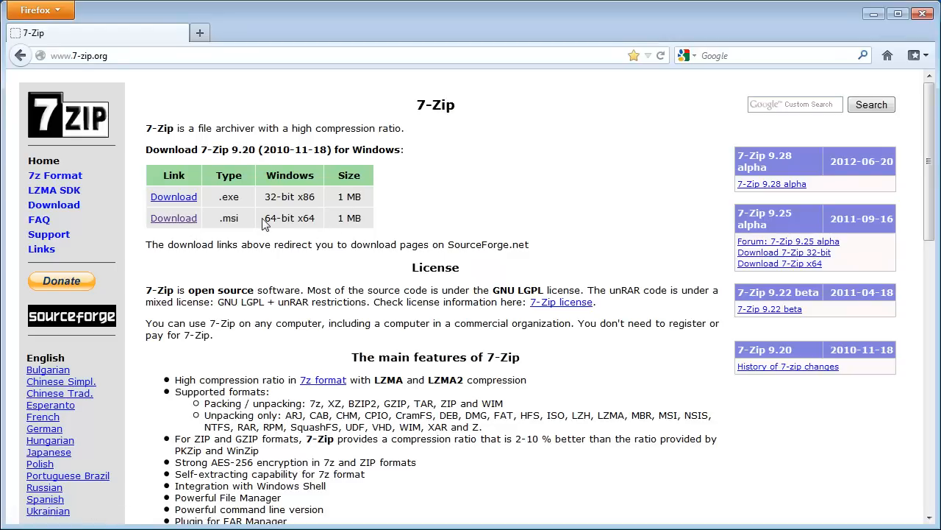
mouse_move(281, 214)
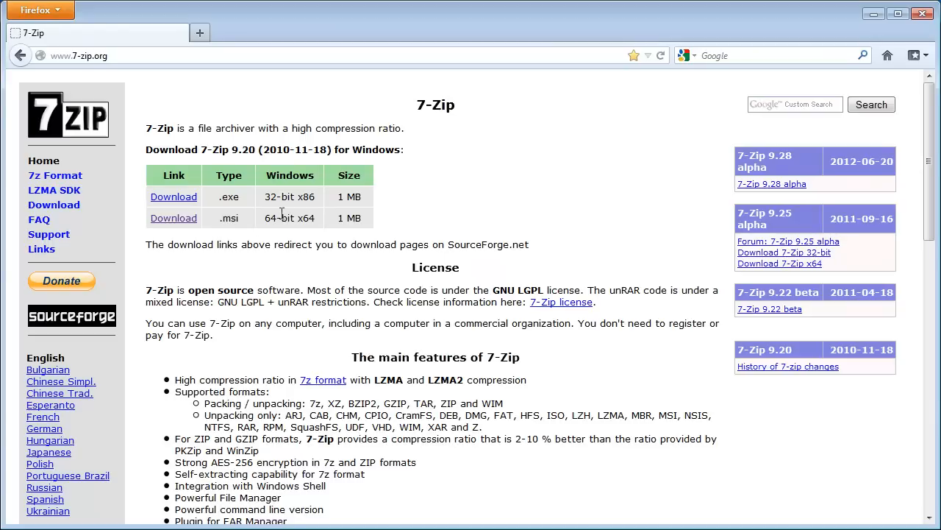
mouse_move(174, 217)
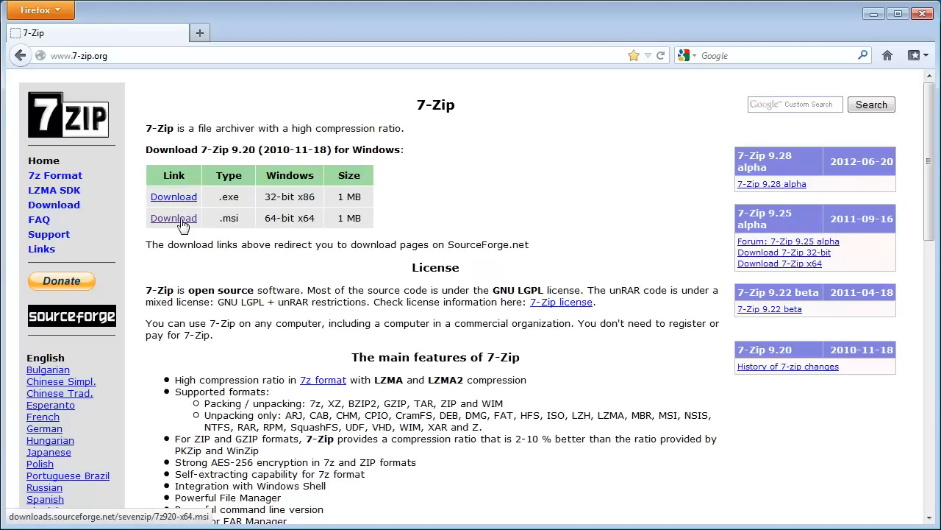
click(174, 217)
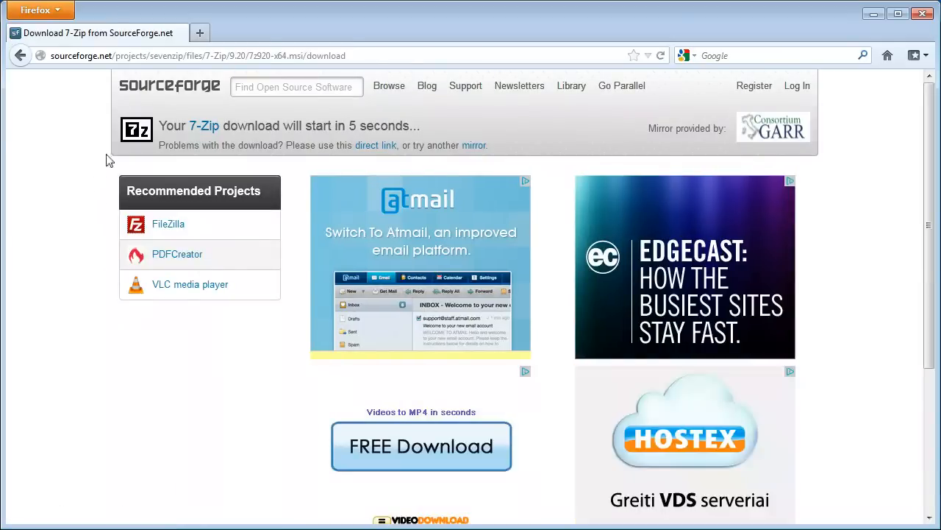
mouse_move(401, 145)
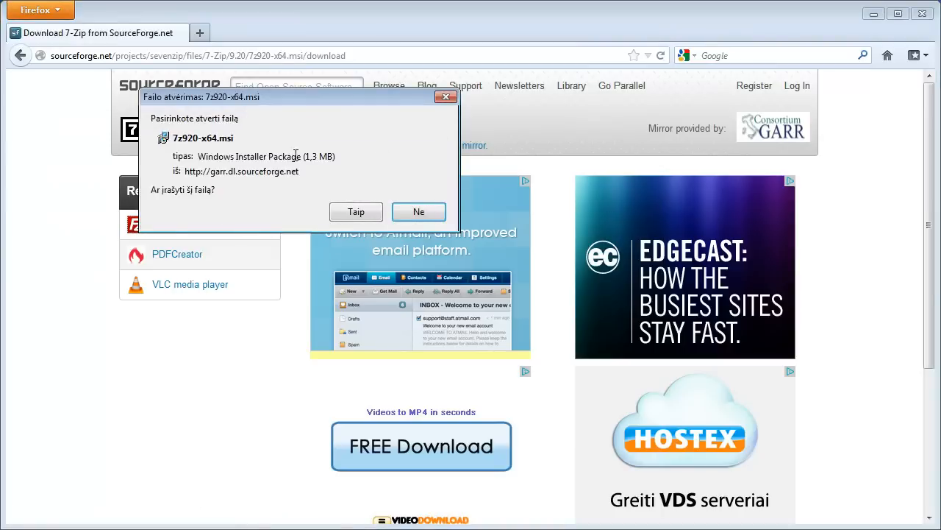
mouse_move(263, 103)
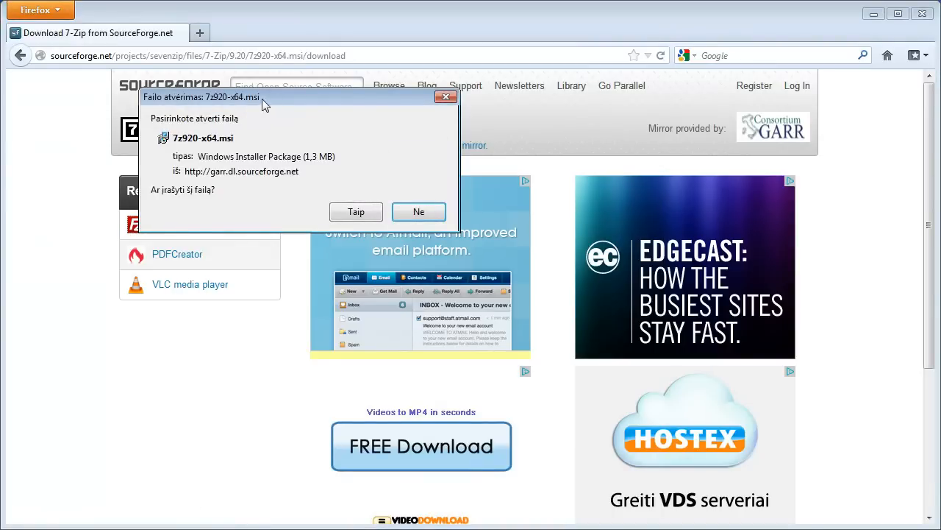
mouse_move(261, 171)
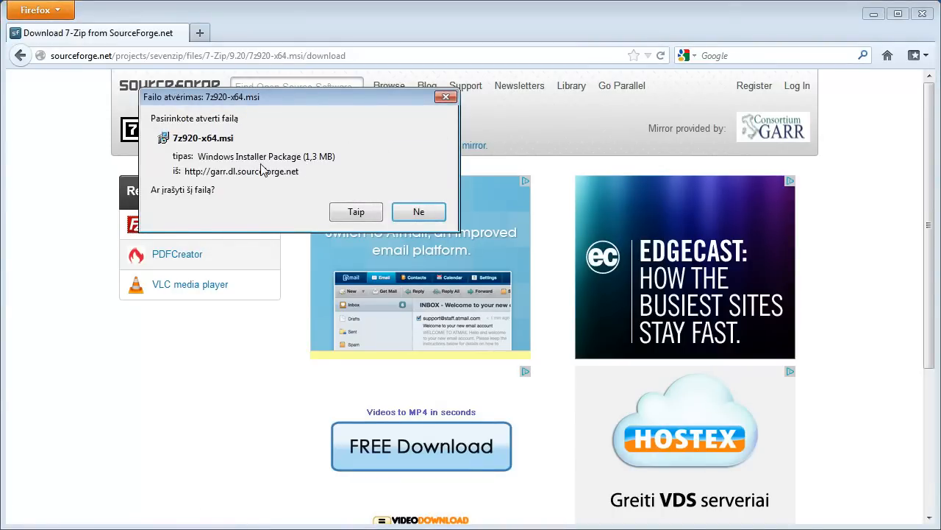
mouse_move(382, 182)
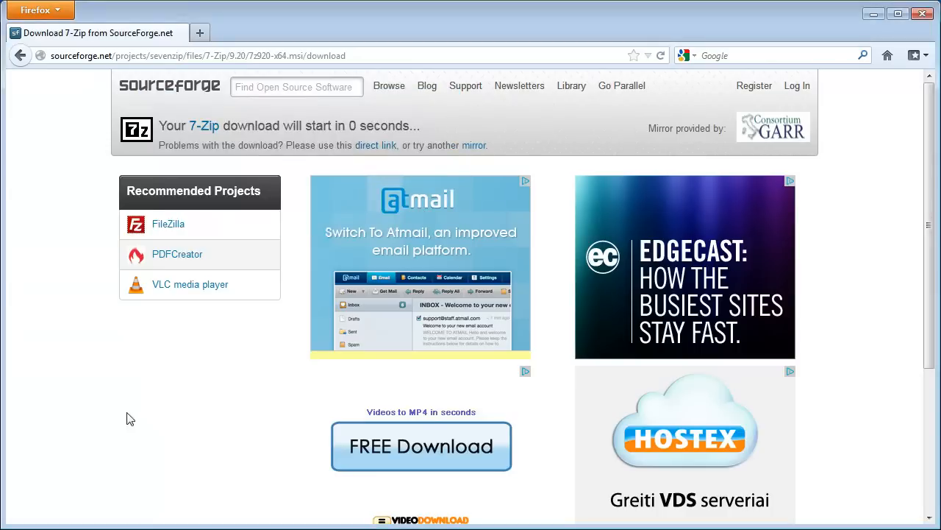
click(15, 526)
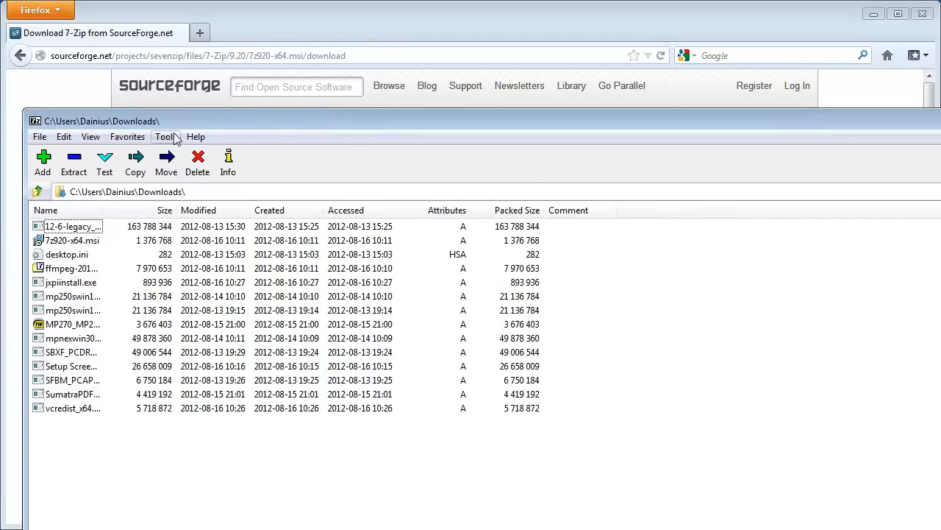
click(164, 136)
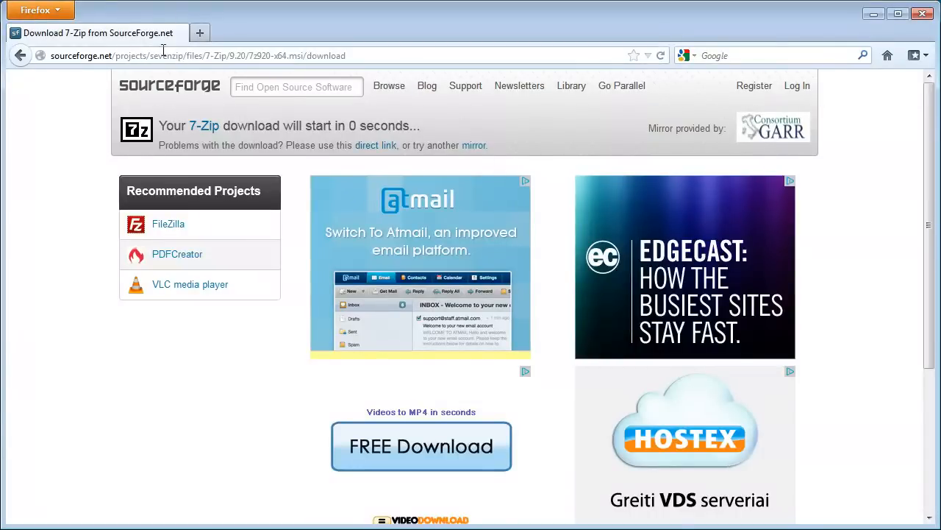
mouse_move(335, 117)
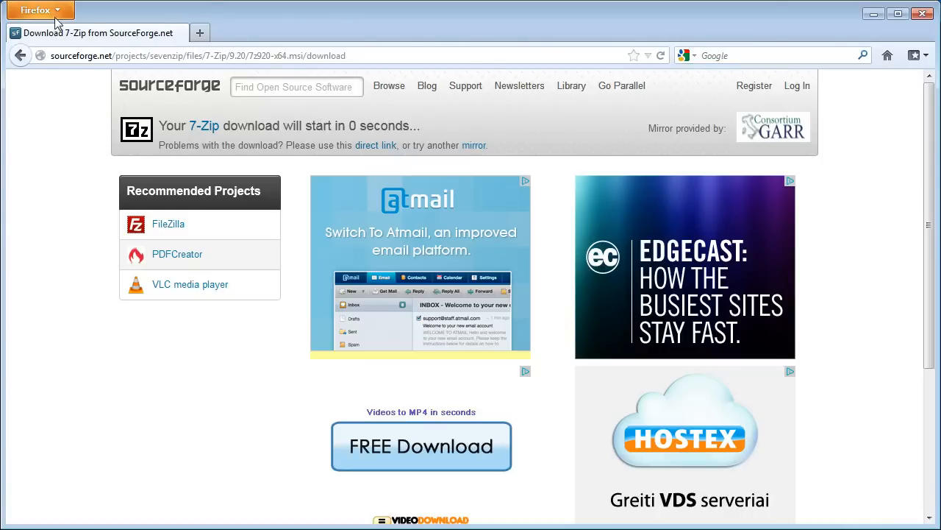
Open the downloaded ffmpeg 7z in 7-Zip and enter its inner ffmpeg folder
click(38, 10)
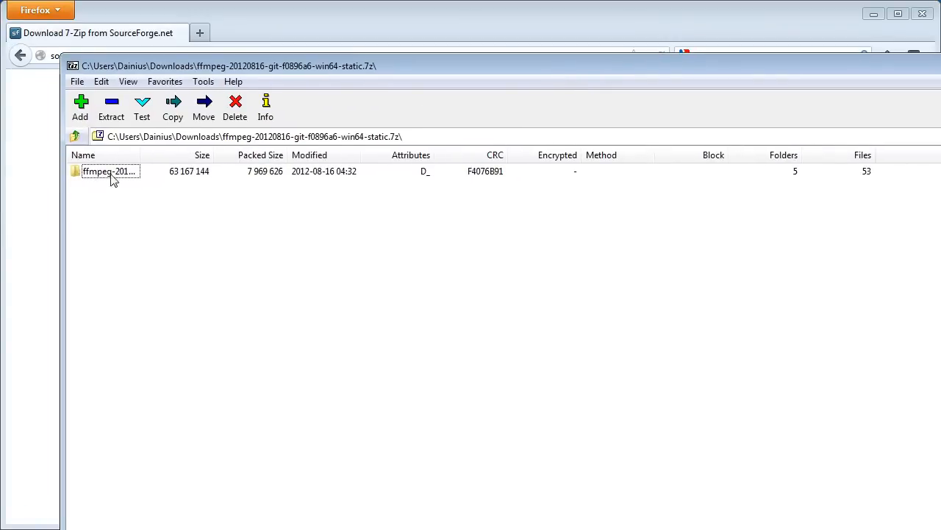
double_click(109, 170)
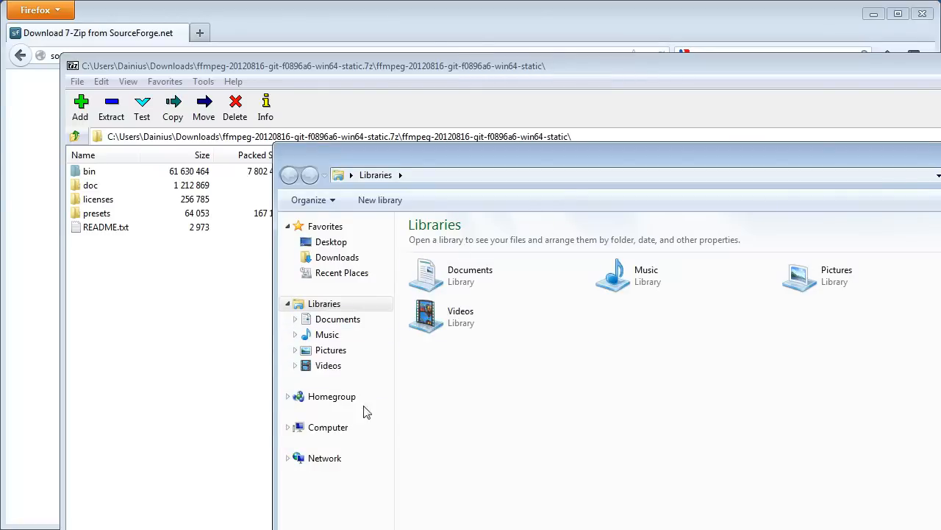
In Explorer, browse to Win7 (C:) and select the ffmpeg folder
click(333, 442)
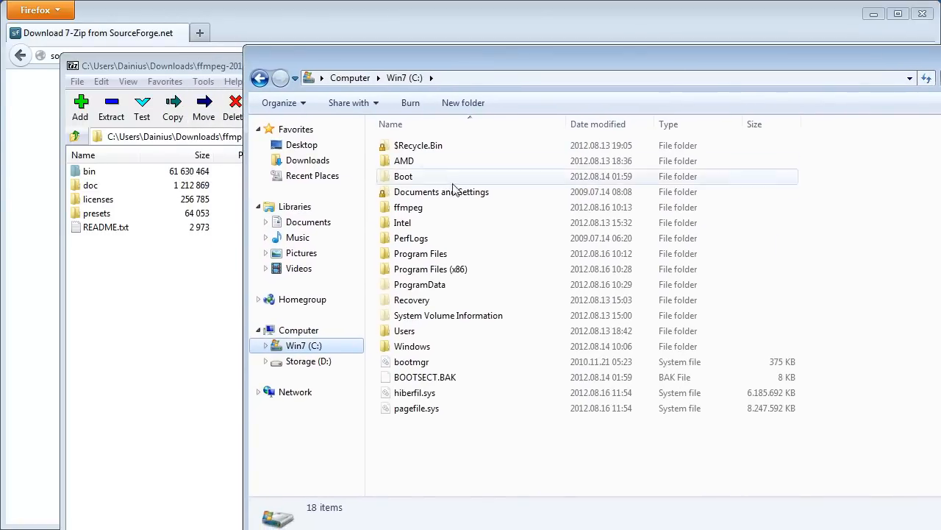
click(408, 207)
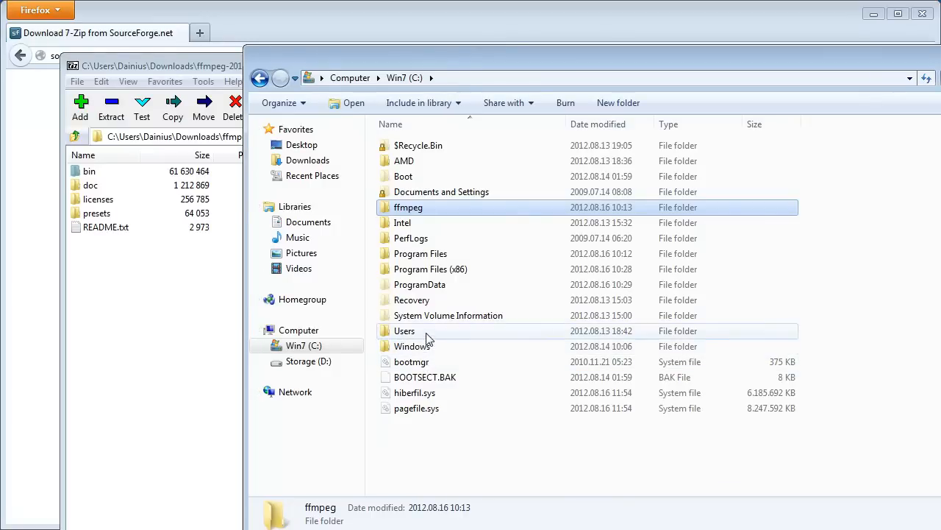
mouse_move(416, 217)
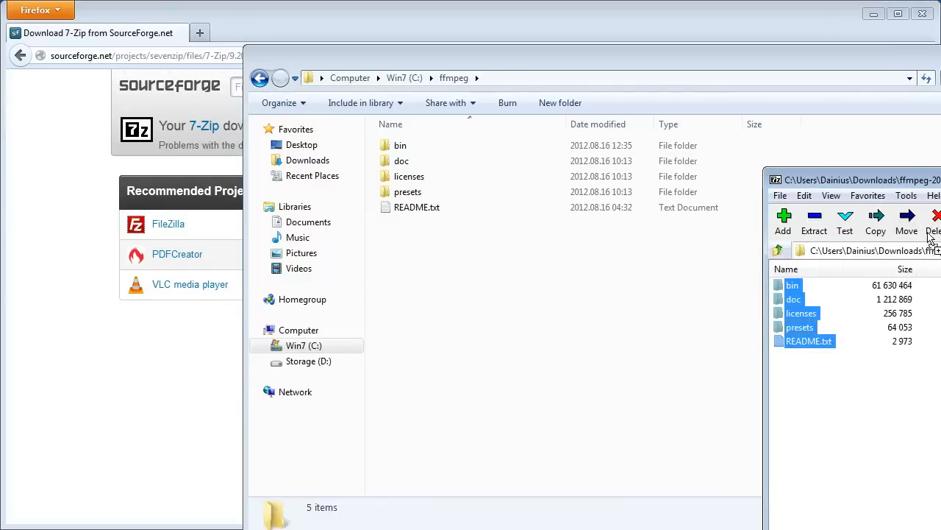
mouse_move(721, 354)
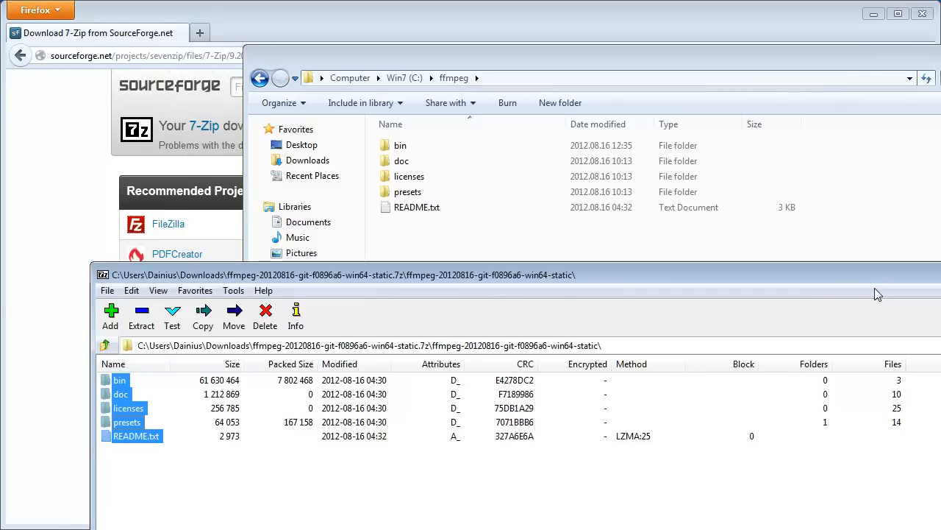
mouse_move(874, 292)
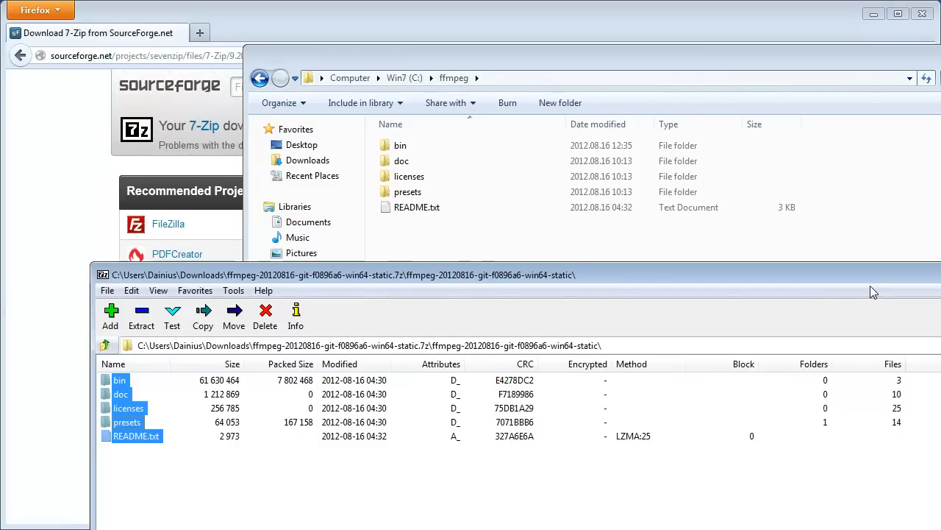
mouse_move(887, 333)
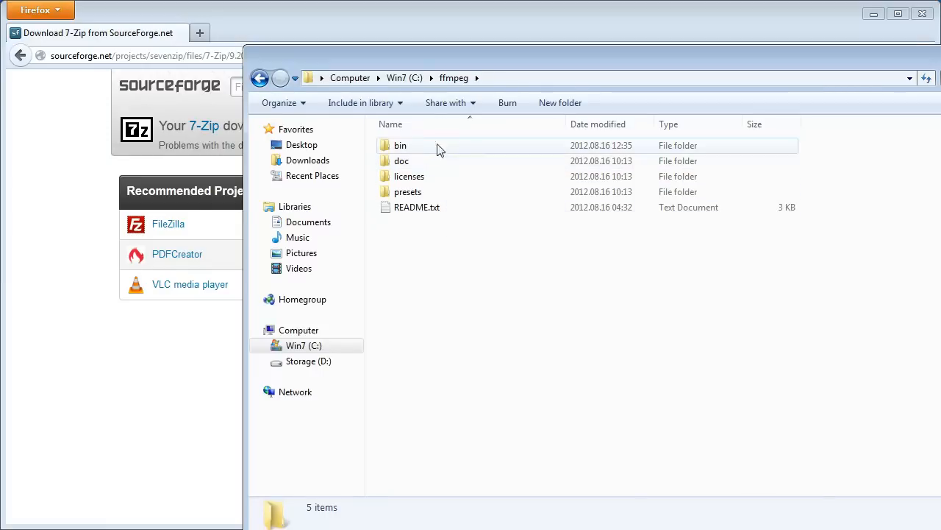
mouse_move(451, 60)
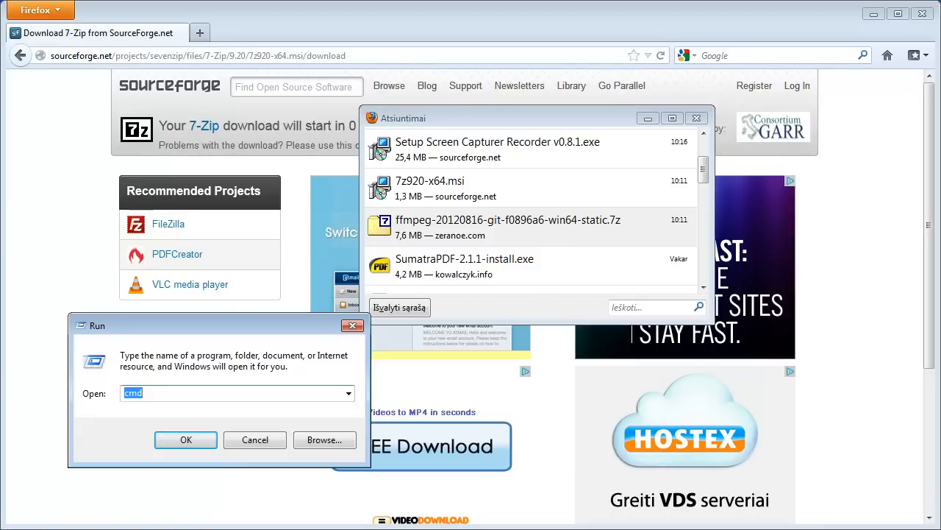
mouse_move(108, 464)
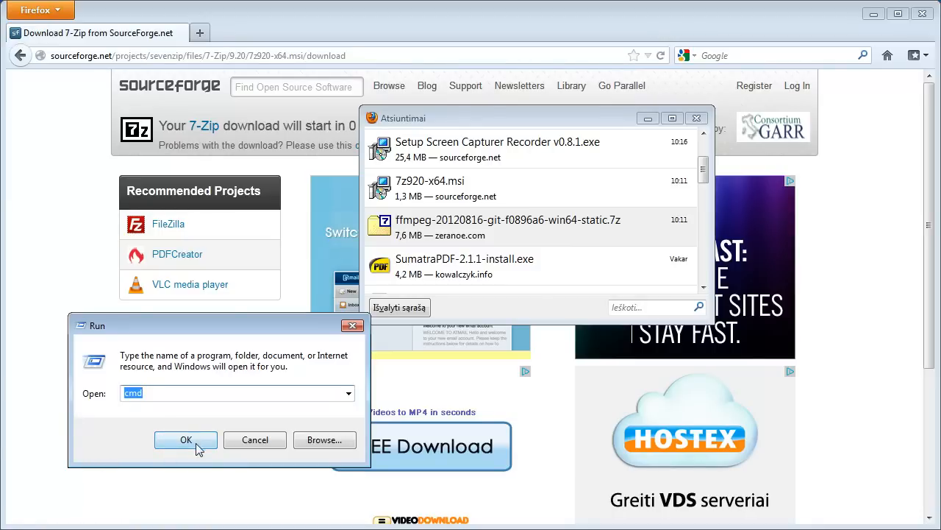
Launch a Command Prompt window via Windows Run with cmd
click(185, 439)
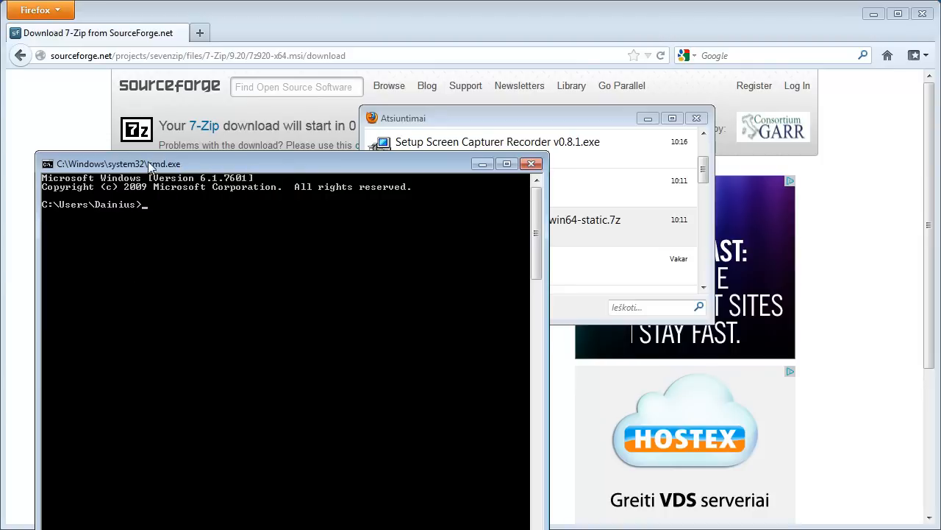
Raise the console's Screen Buffer Width in Properties > Layout to widen the window
right_click(147, 163)
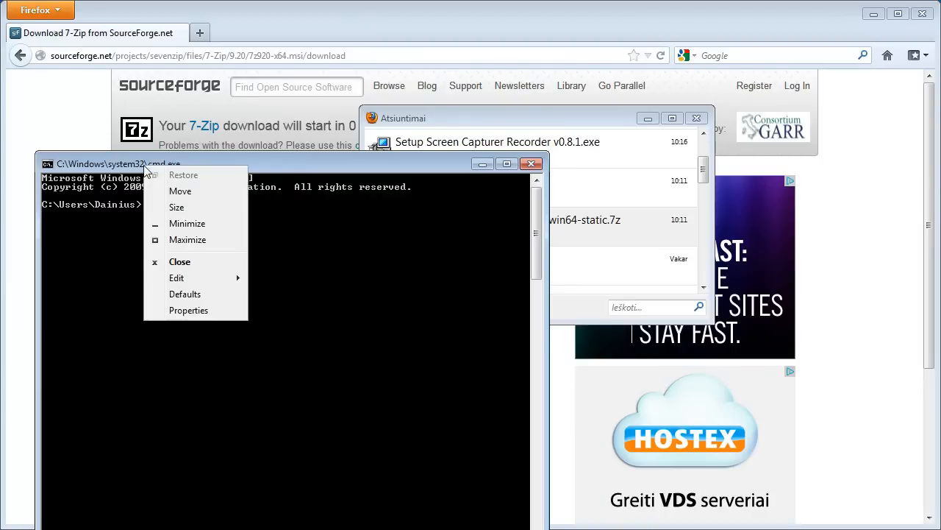
click(188, 310)
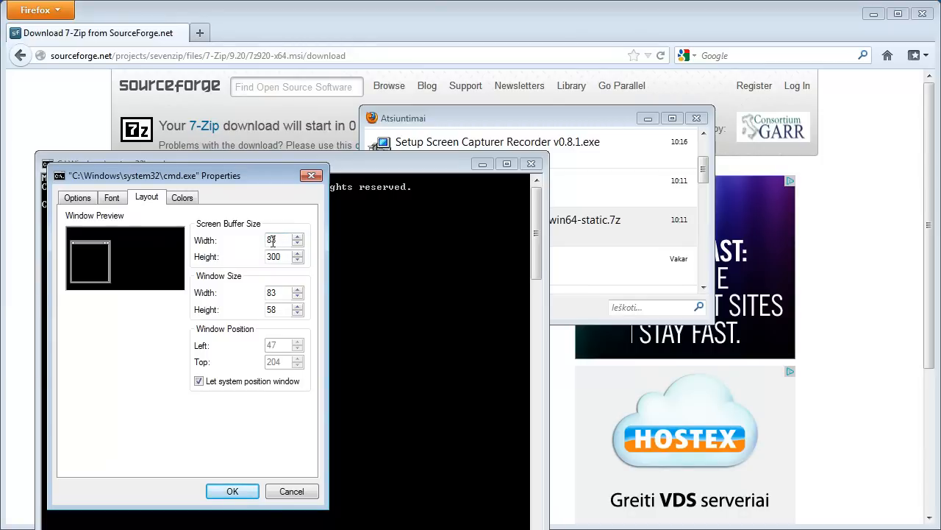
click(298, 237)
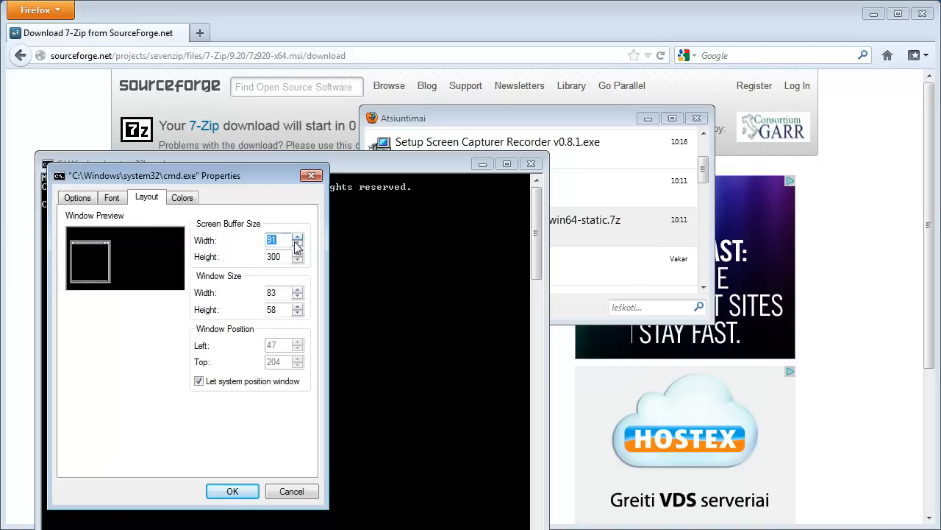
click(233, 490)
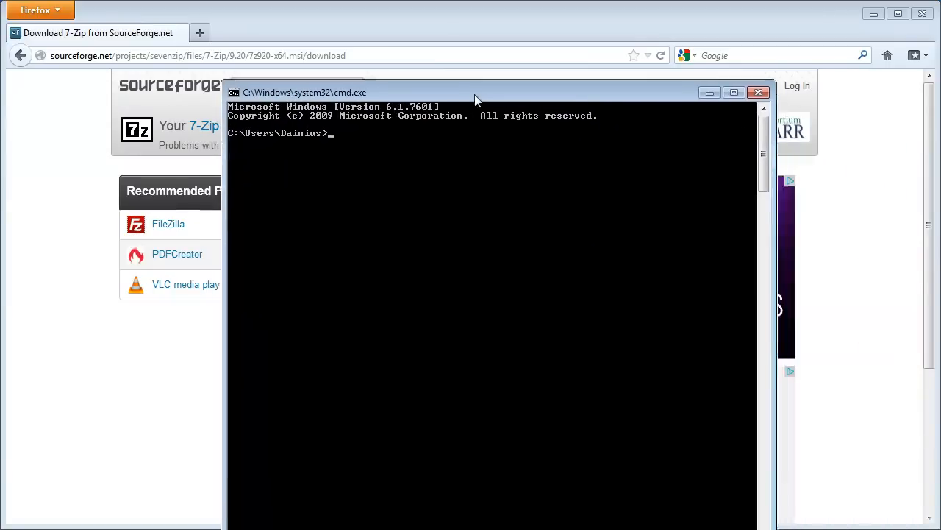
Change the prompt's directory to C:\ffmpeg\bin with cd
drag(474, 100, 478, 68)
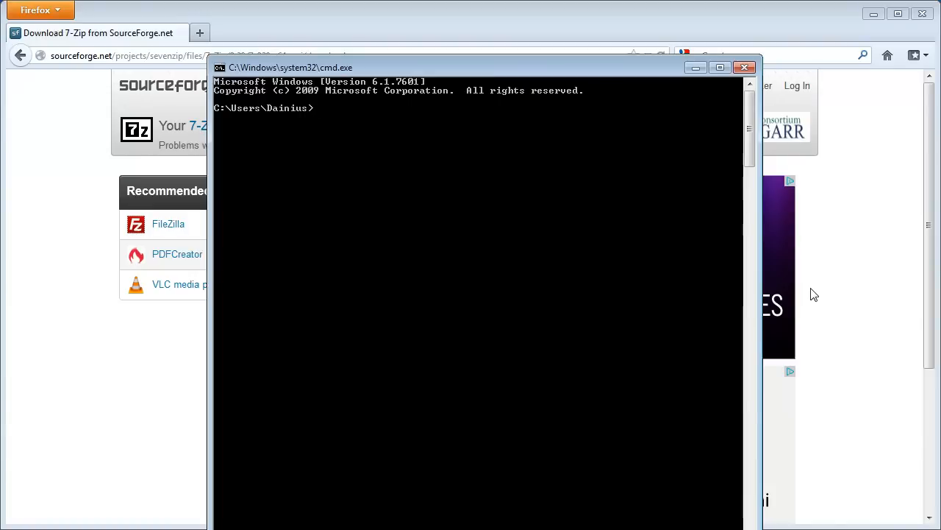
text(cd)
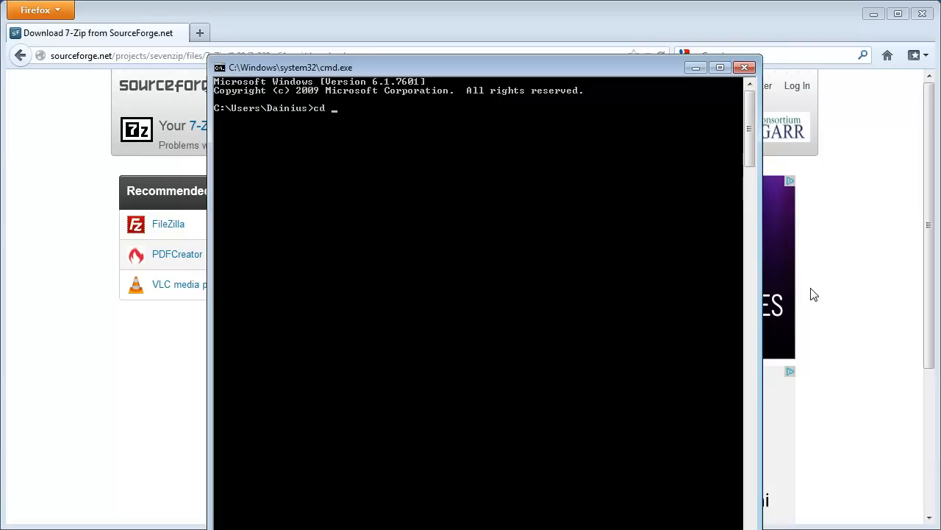
text(\)
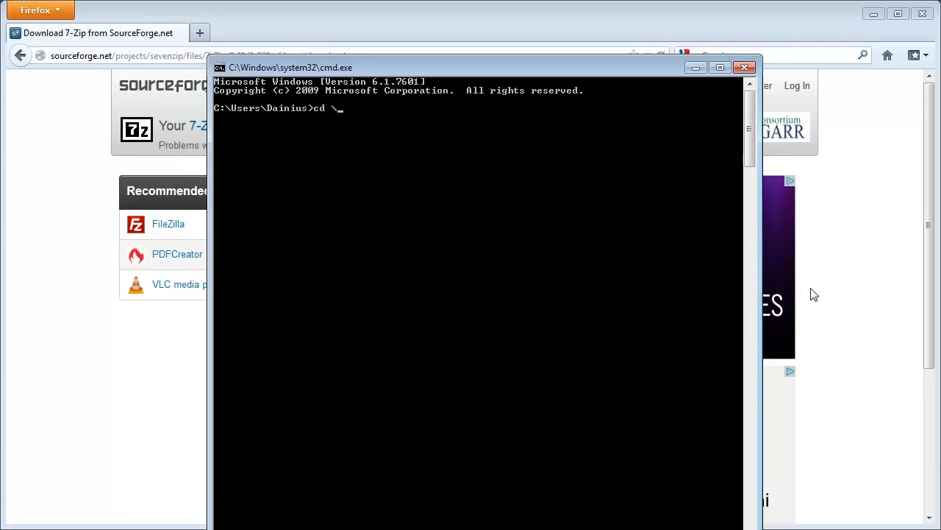
text(ffmpeg\)
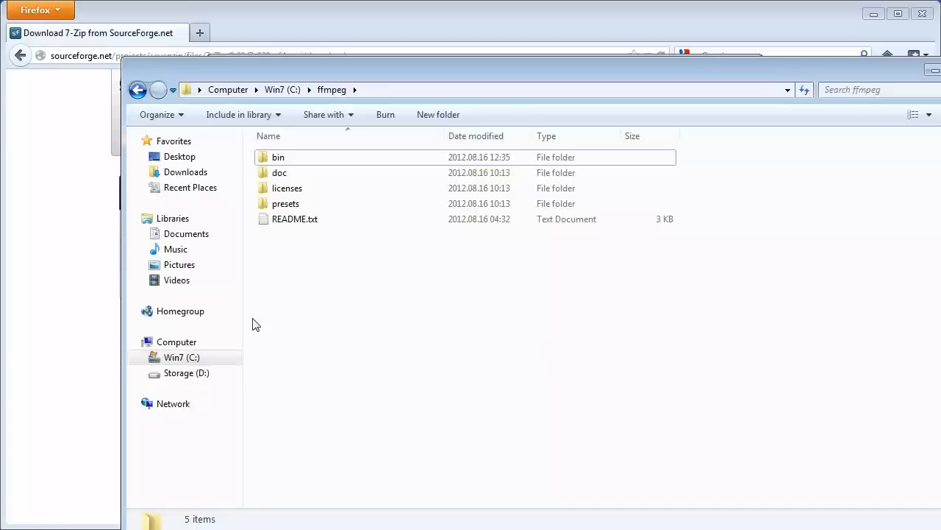
Run ffmpeg -version to list the version, build date and configuration
click(278, 157)
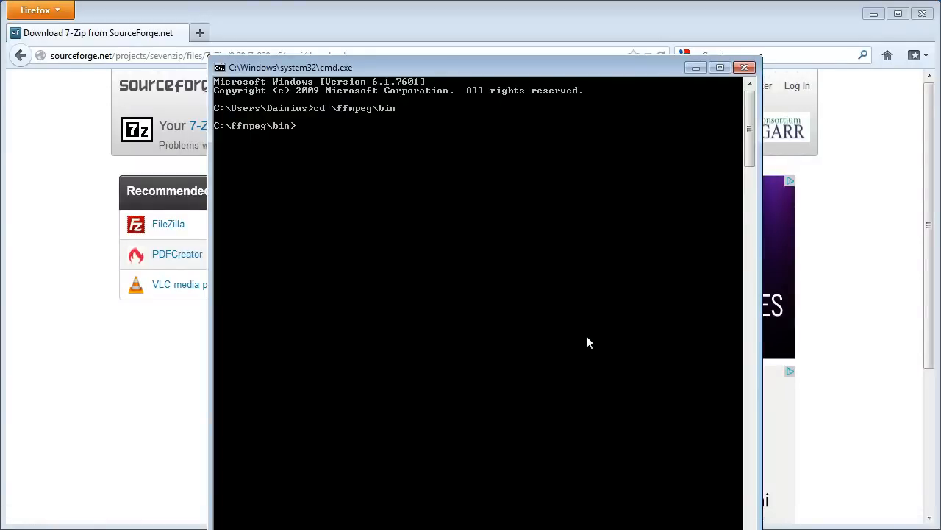
mouse_move(711, 391)
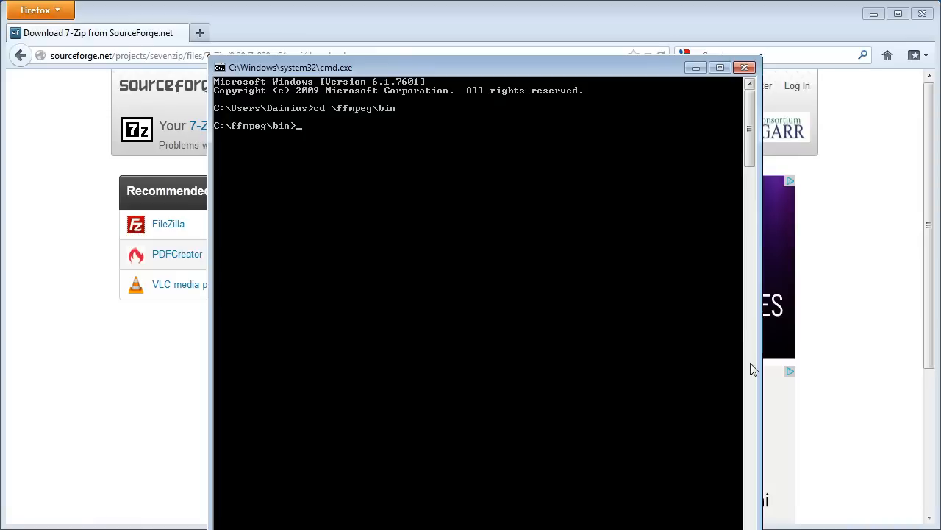
text(ffmpeg -v)
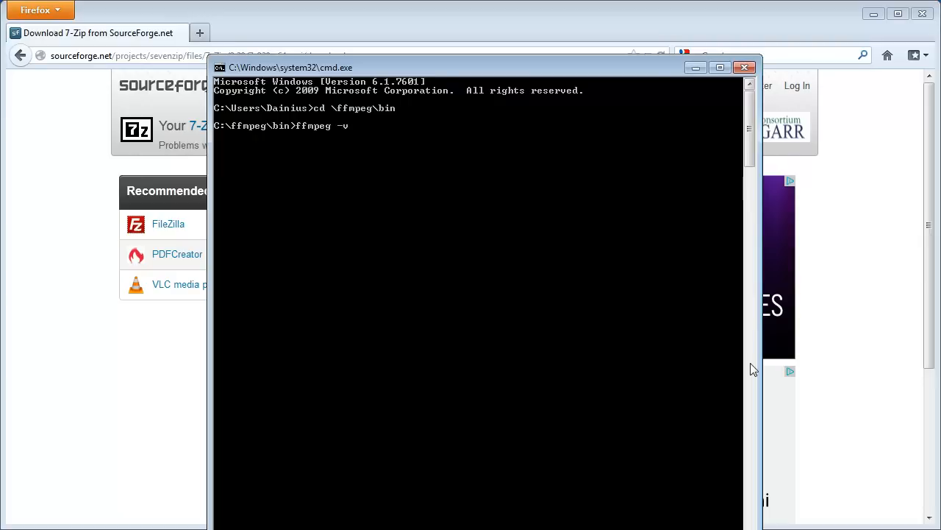
key(Return)
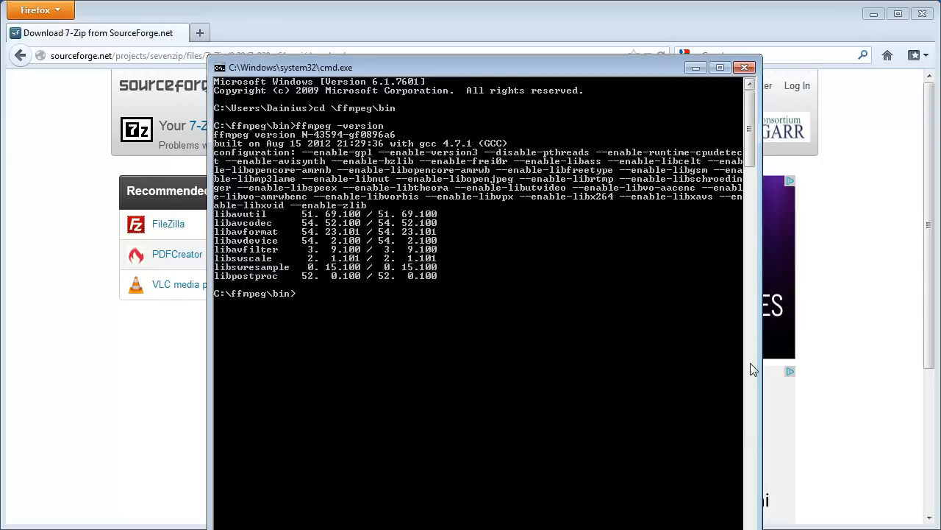
mouse_move(349, 163)
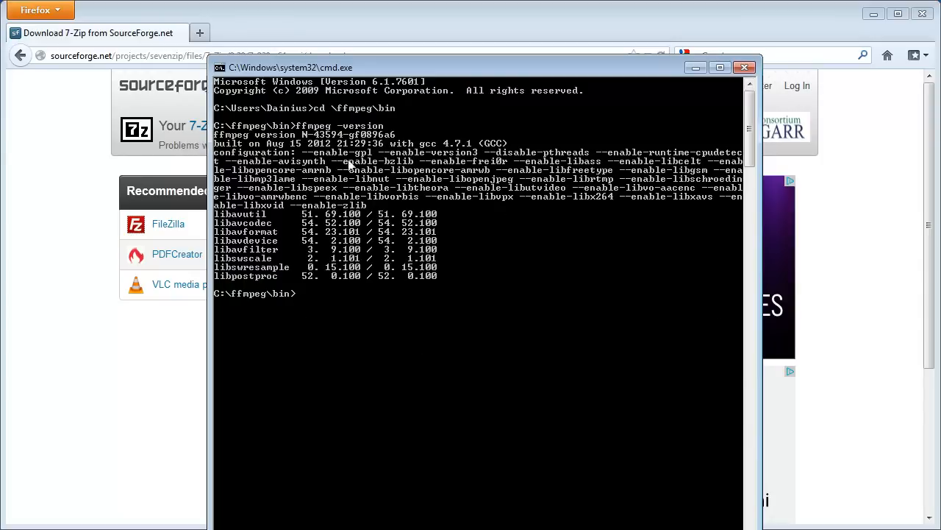
mouse_move(368, 70)
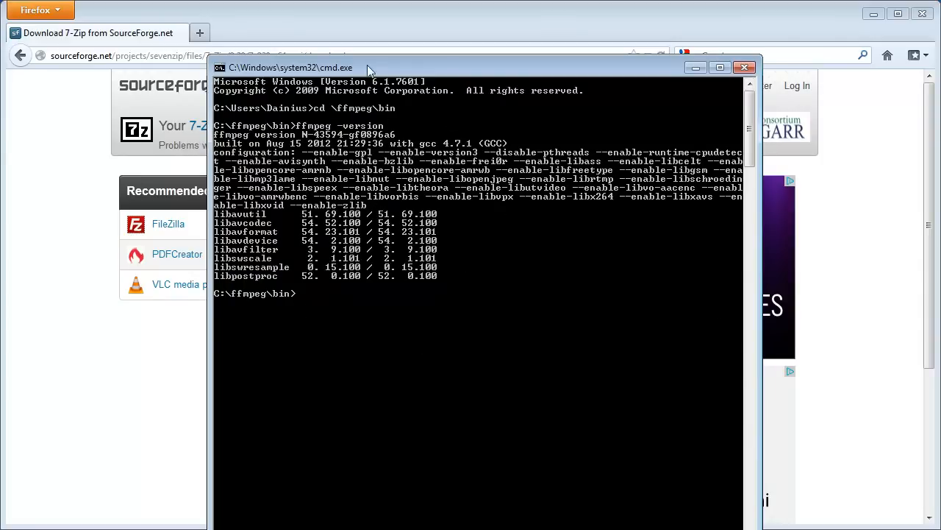
mouse_move(734, 333)
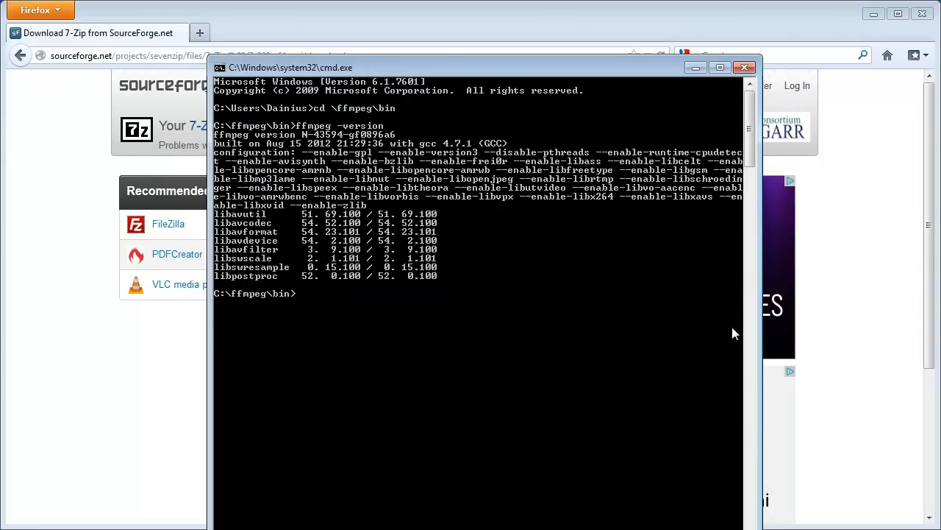
mouse_move(492, 96)
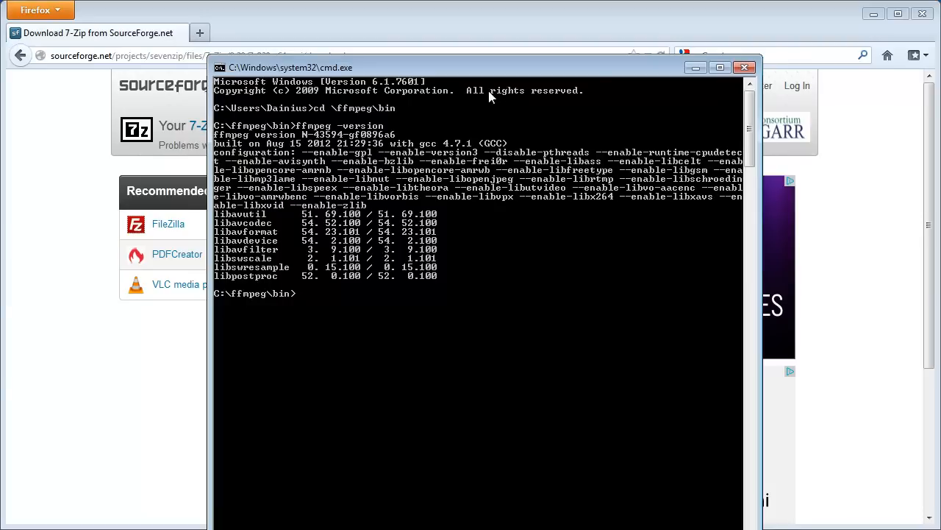
mouse_move(664, 213)
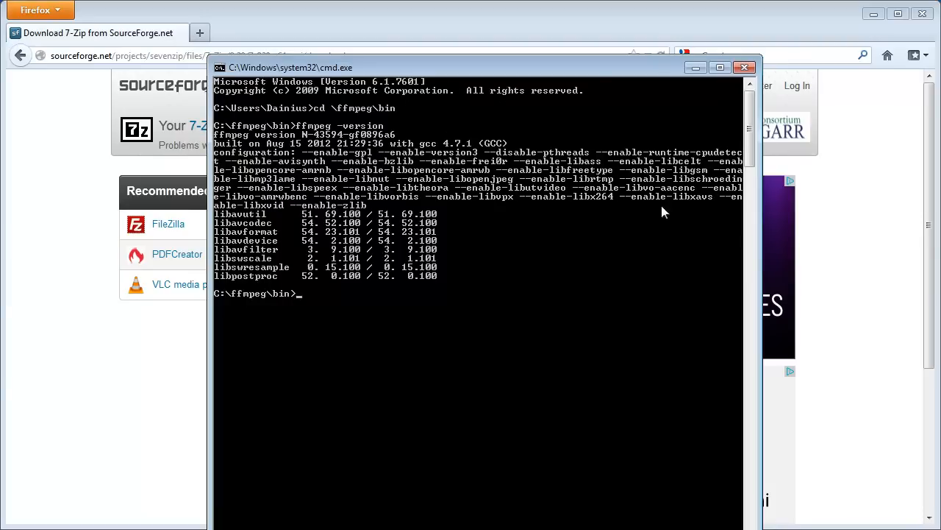
mouse_move(857, 204)
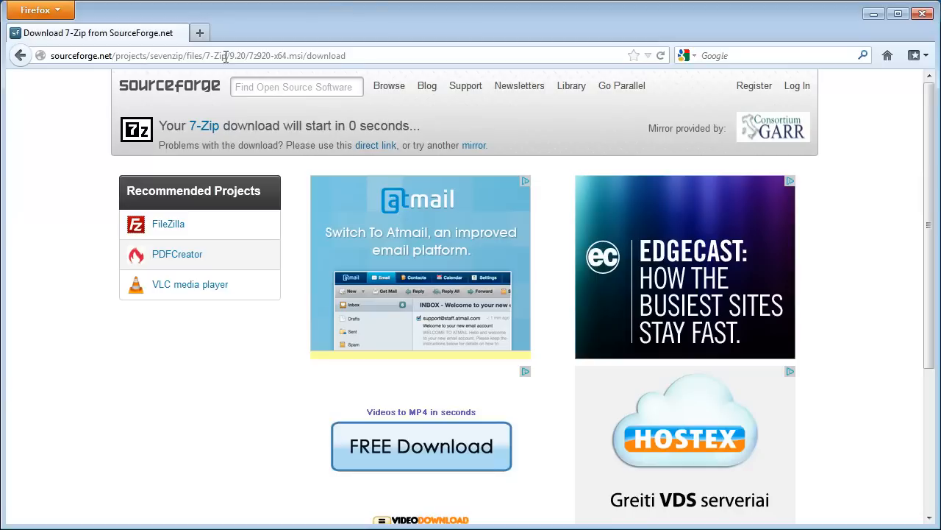
Navigate from ffmpeg.org to the ffmpeg tool documentation's 18.3 dshow section
click(195, 55)
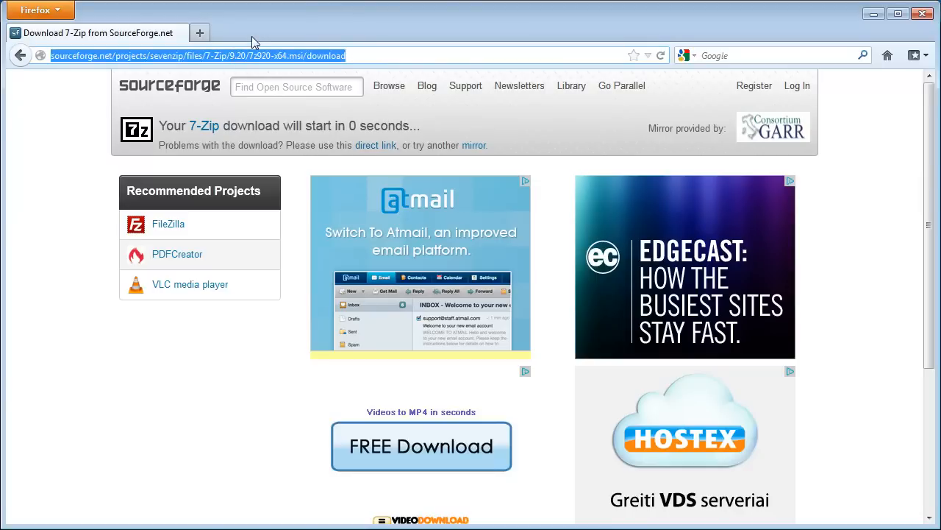
text(ffmpeg.org/)
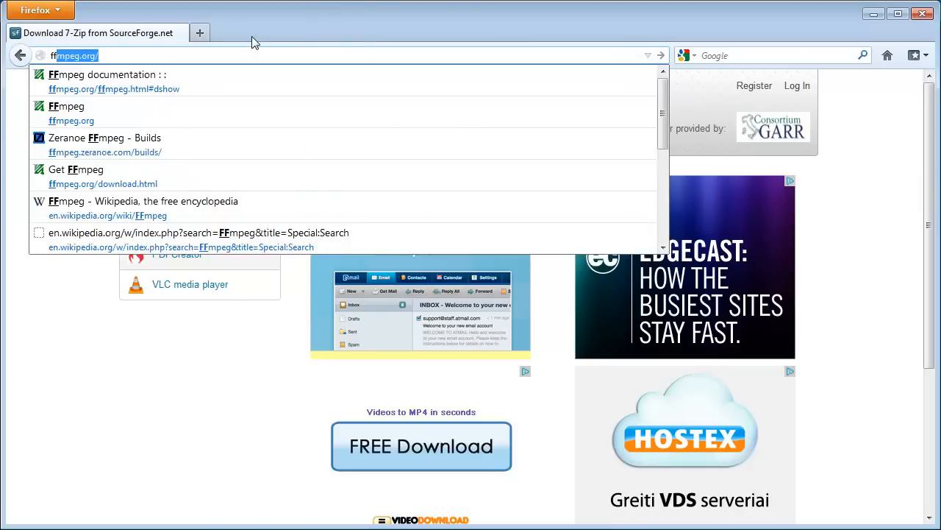
click(107, 81)
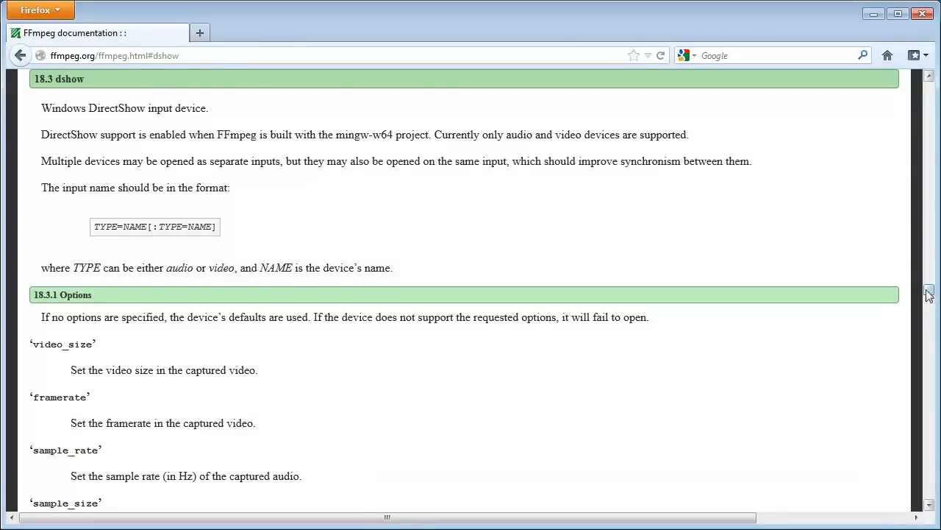
click(20, 55)
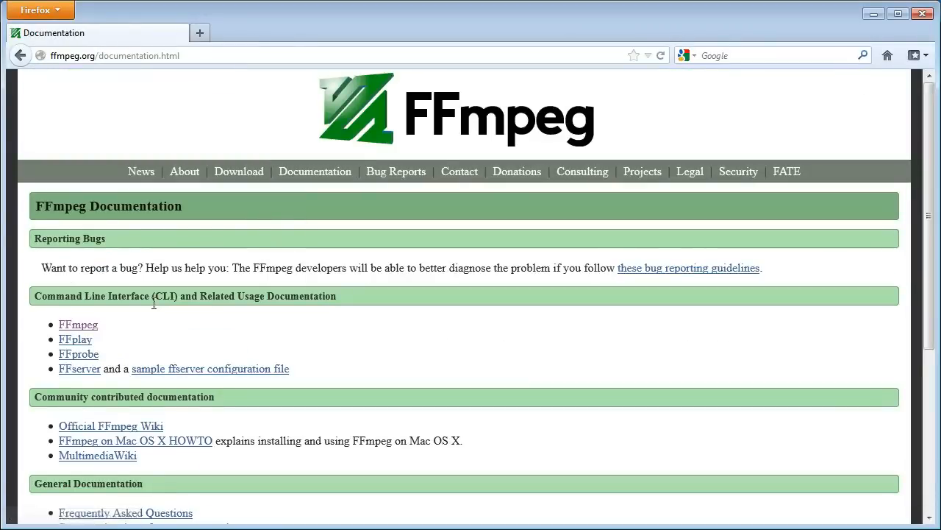
click(77, 325)
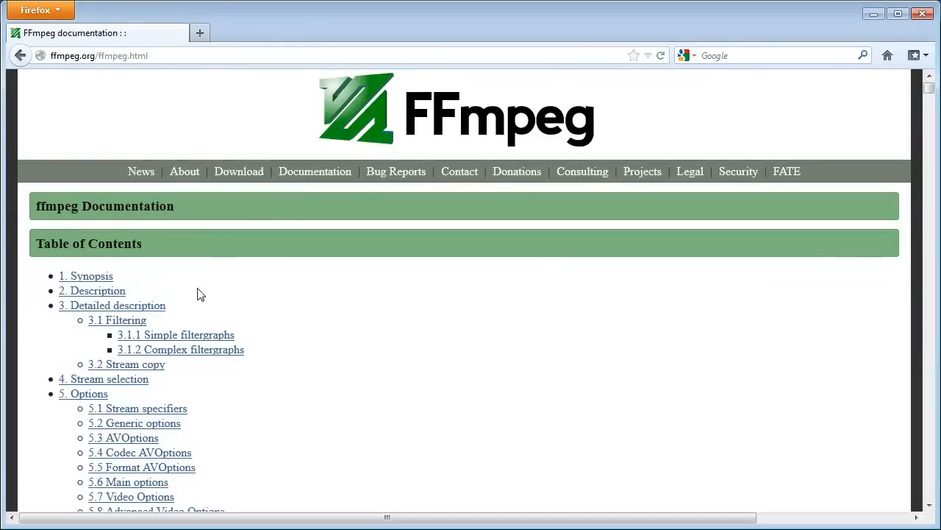
scroll(down, 3)
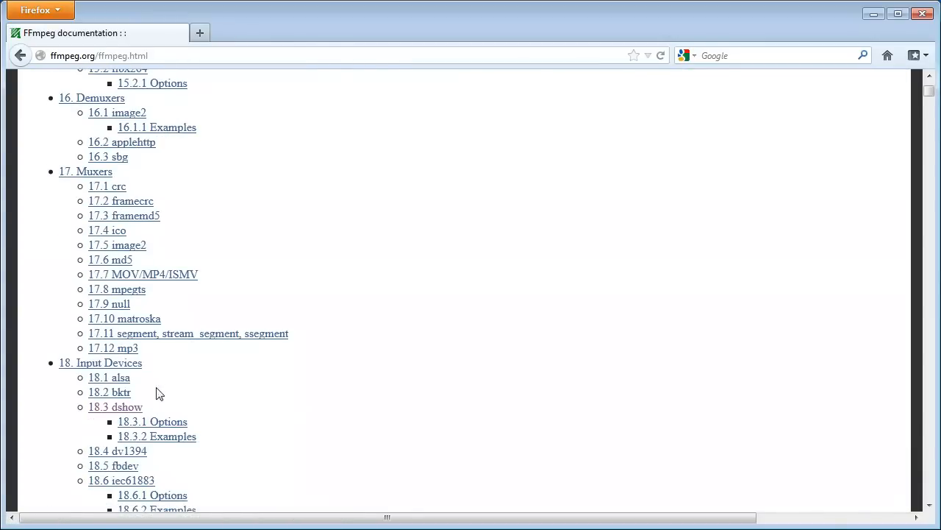
click(114, 407)
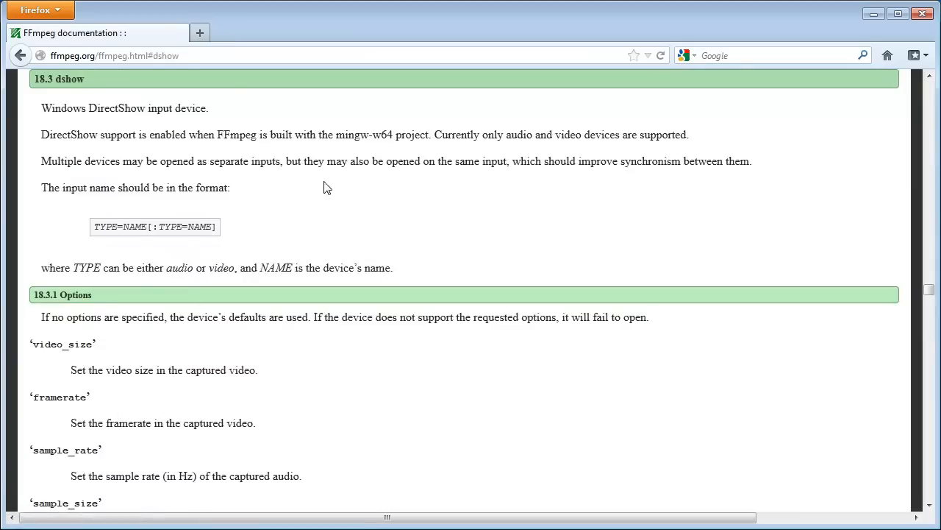
scroll(down, 3)
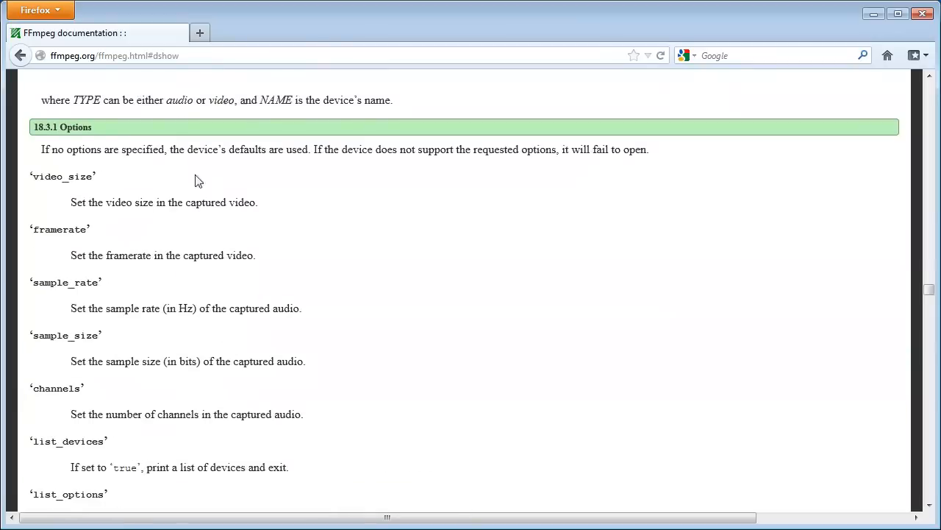
scroll(up, 3)
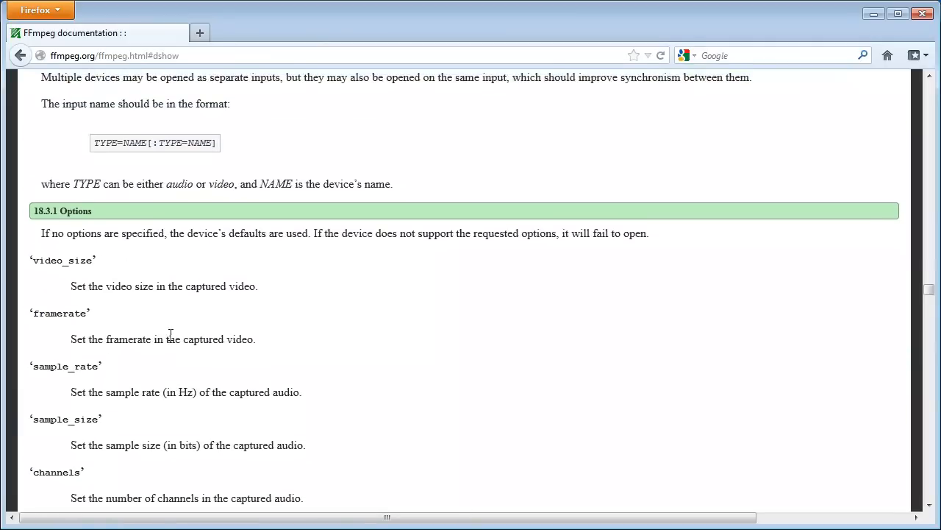
Scroll the dshow docs past list_devices and list_options to the Examples heading
scroll(down, 3)
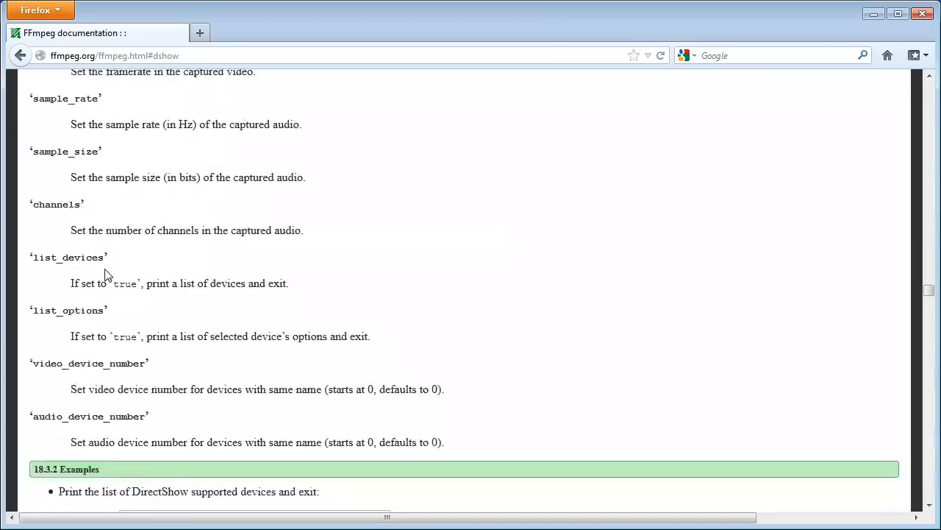
scroll(down, 3)
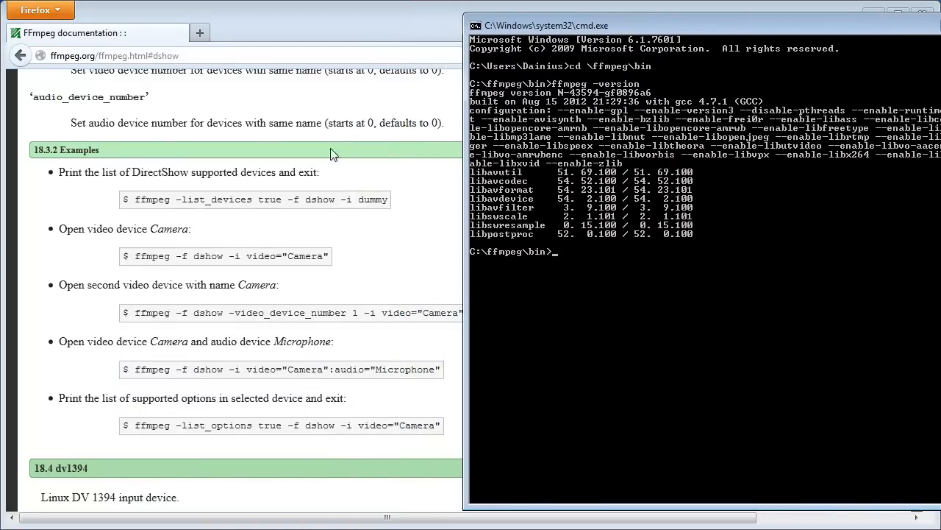
mouse_move(610, 335)
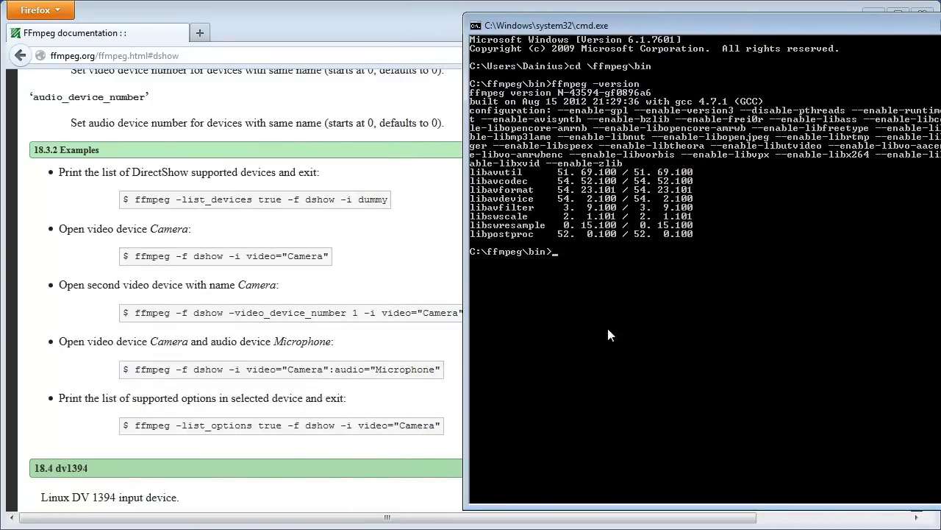
mouse_move(787, 333)
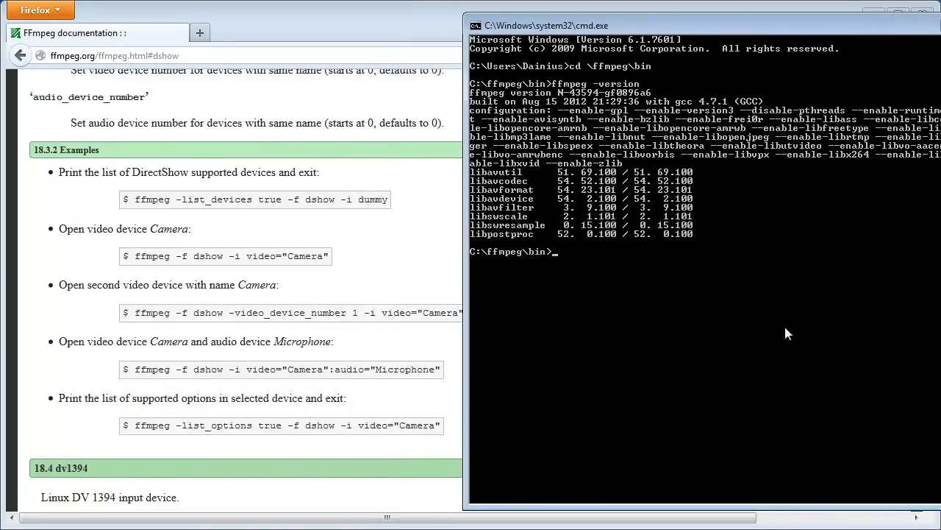
mouse_move(711, 318)
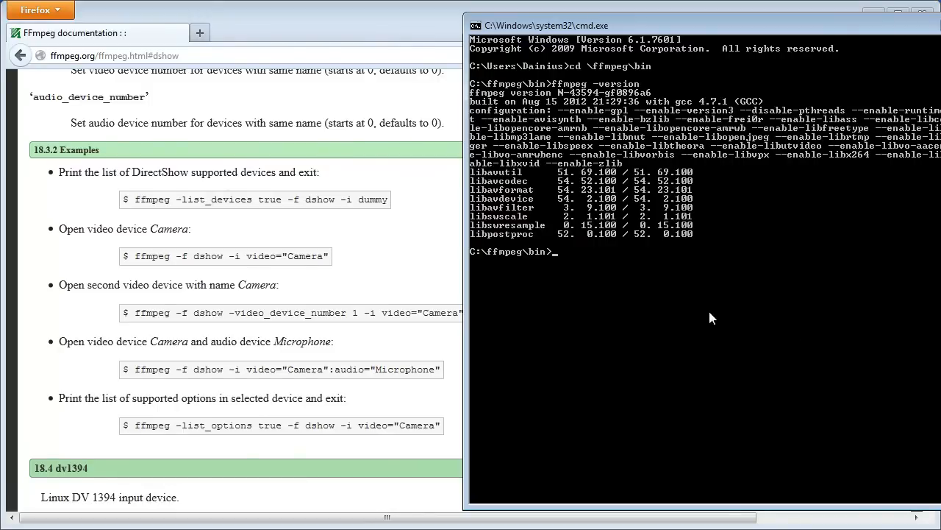
Enter 'ffmpeg -list_devices true -f dshow -i dummy' at the prompt and widen the console window
text(ffmpeg)
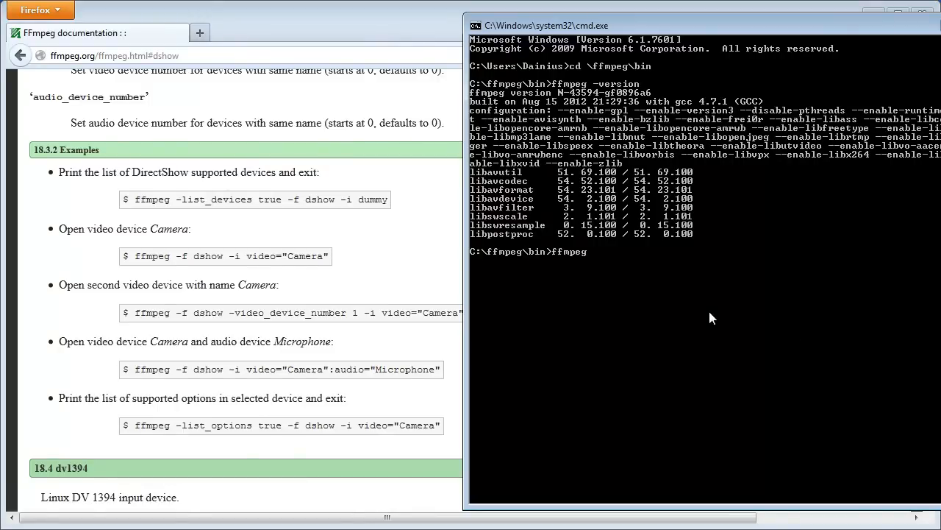
text(-list)
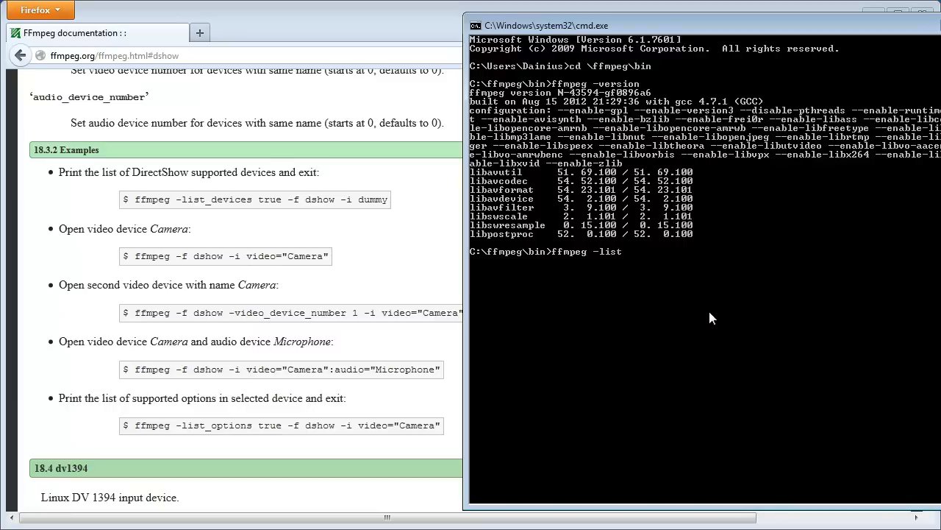
text(_de)
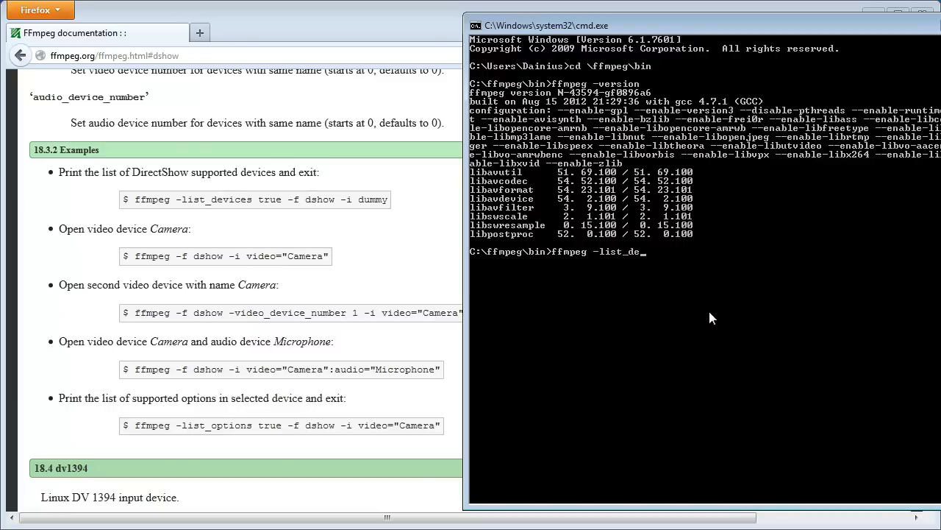
text(vices)
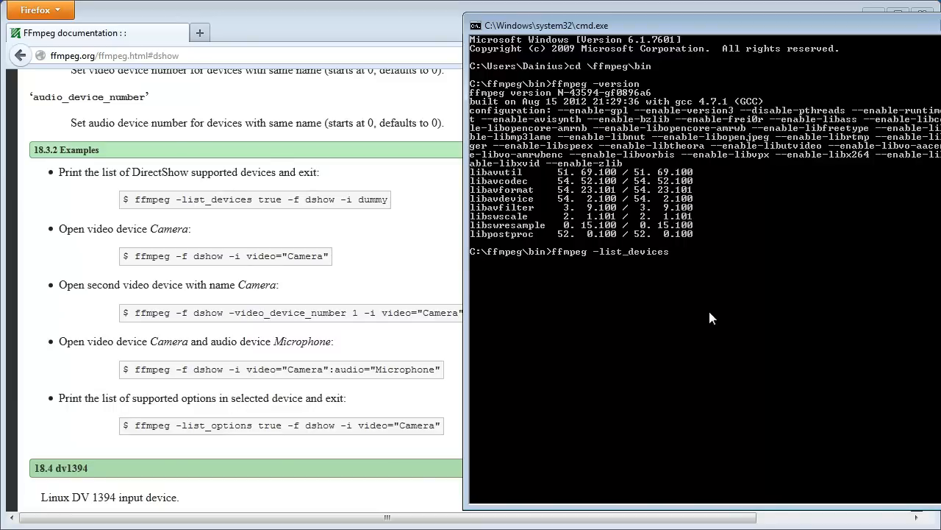
text(true -)
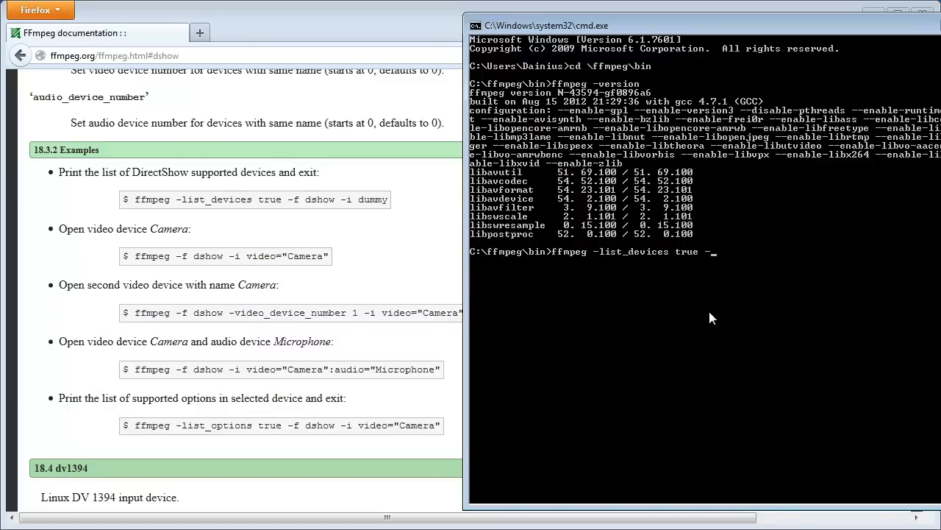
text(f dsho)
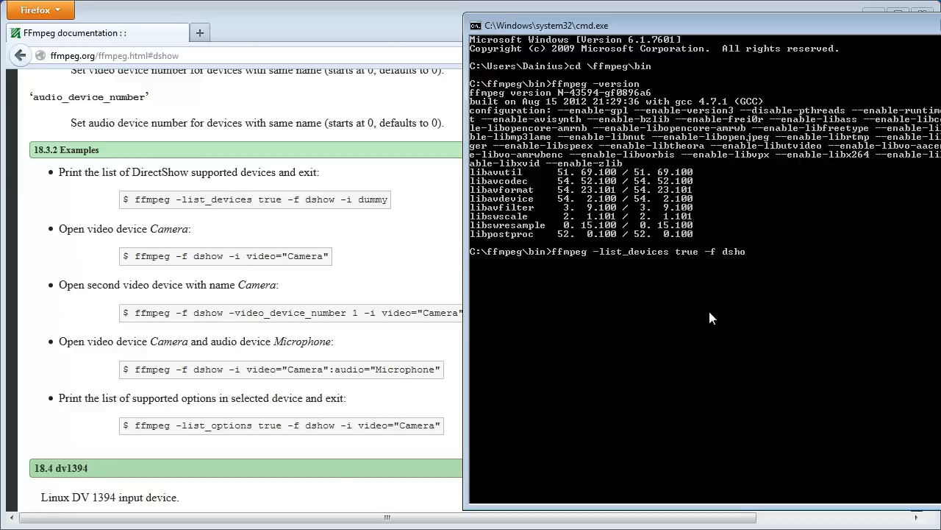
text(-i d)
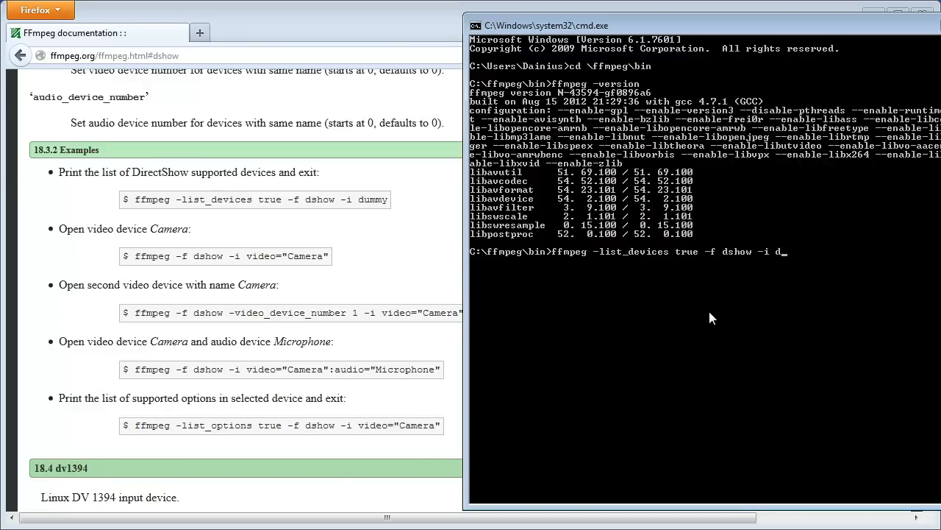
text(ummy)
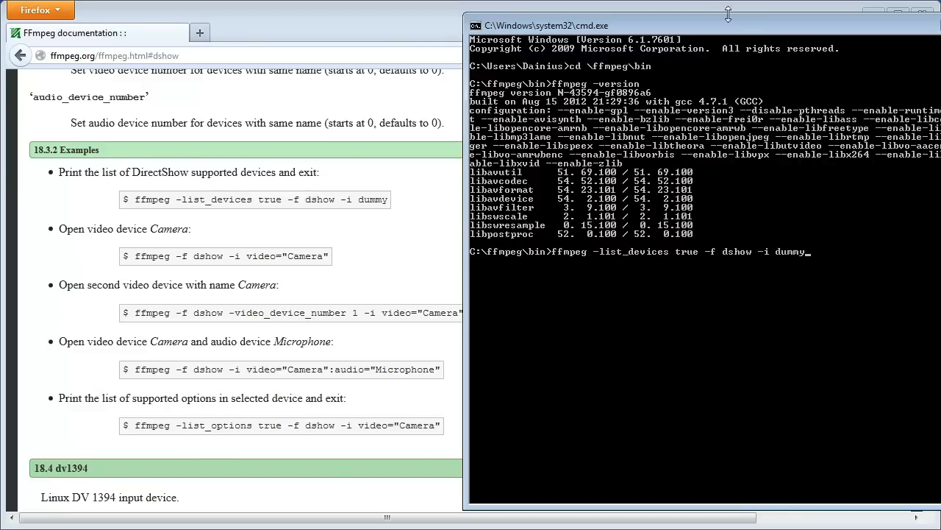
drag(728, 13, 618, 26)
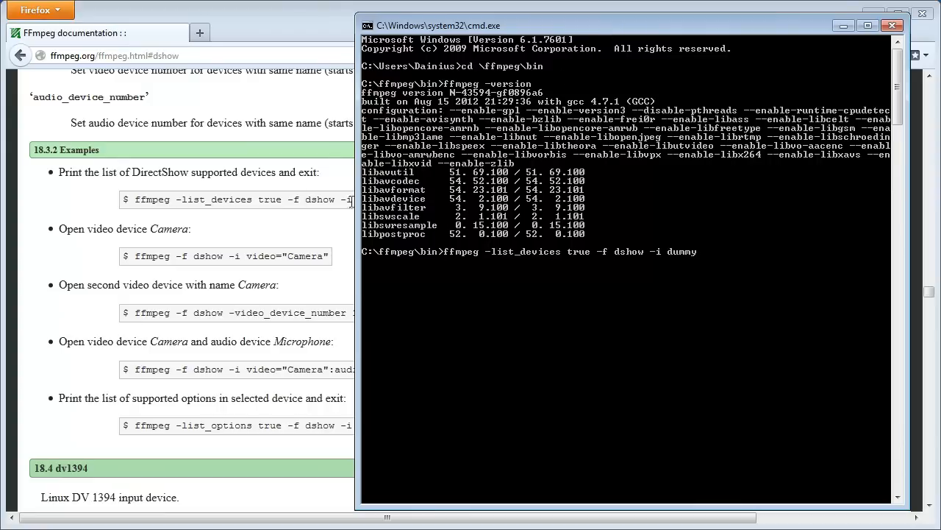
mouse_move(471, 264)
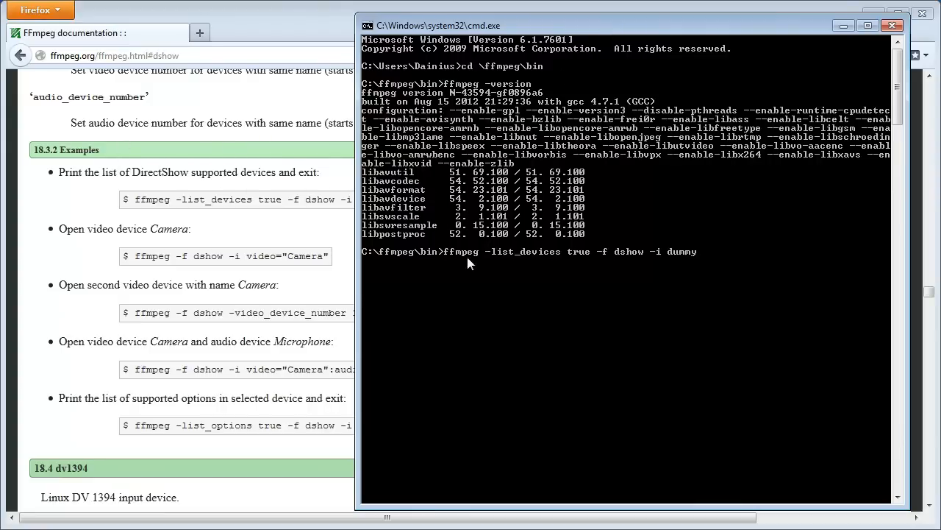
mouse_move(478, 269)
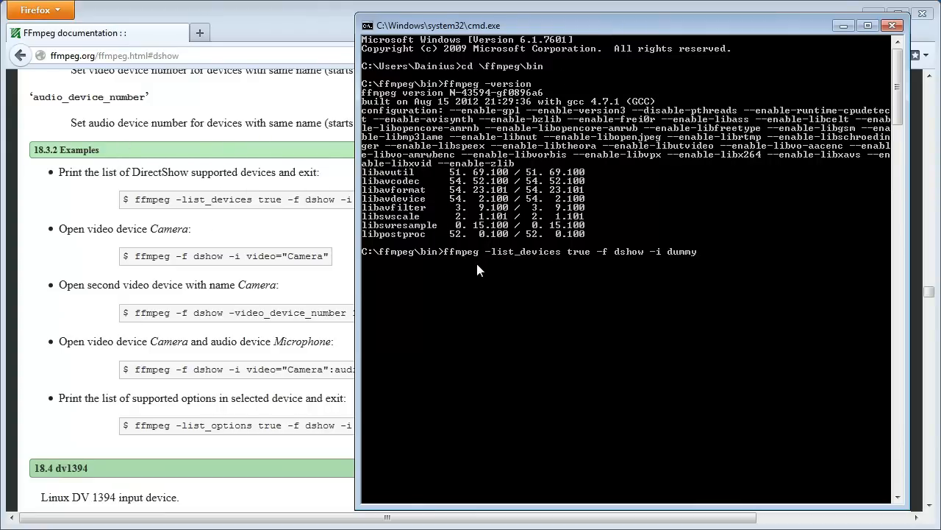
mouse_move(466, 258)
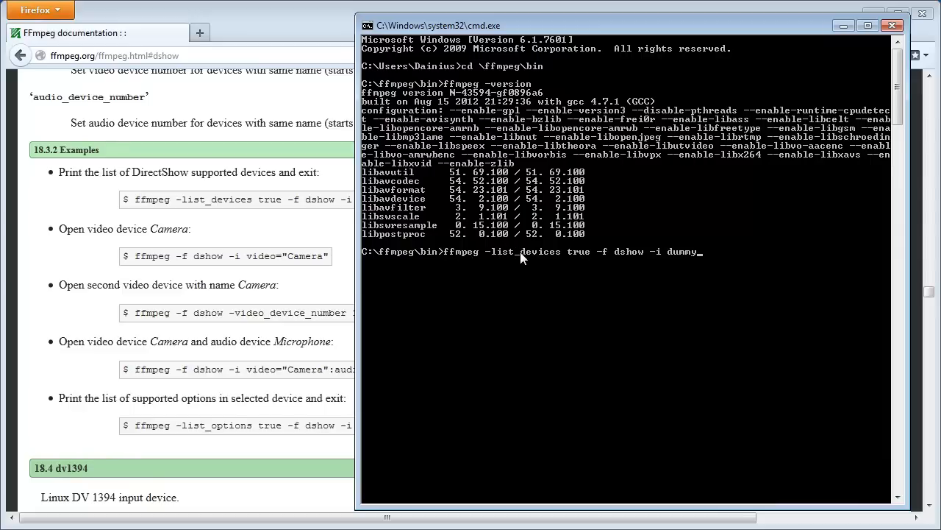
mouse_move(592, 263)
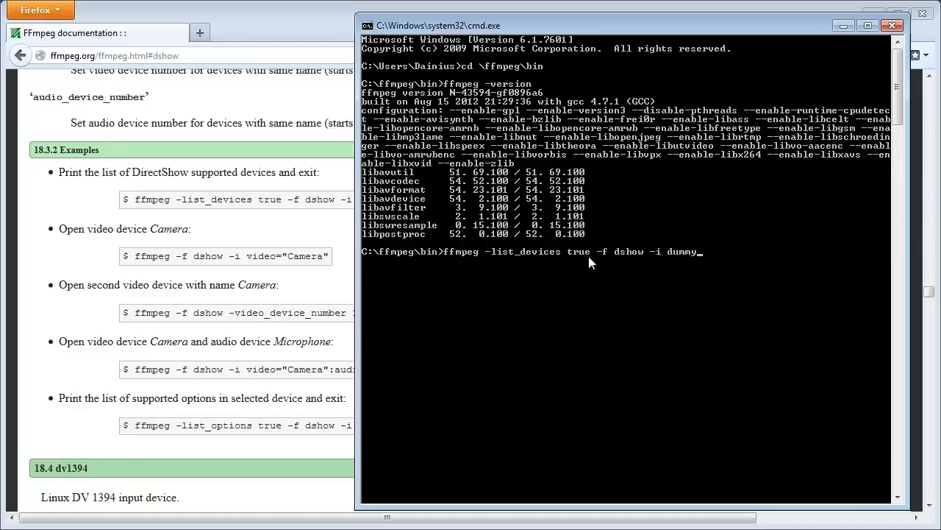
mouse_move(584, 266)
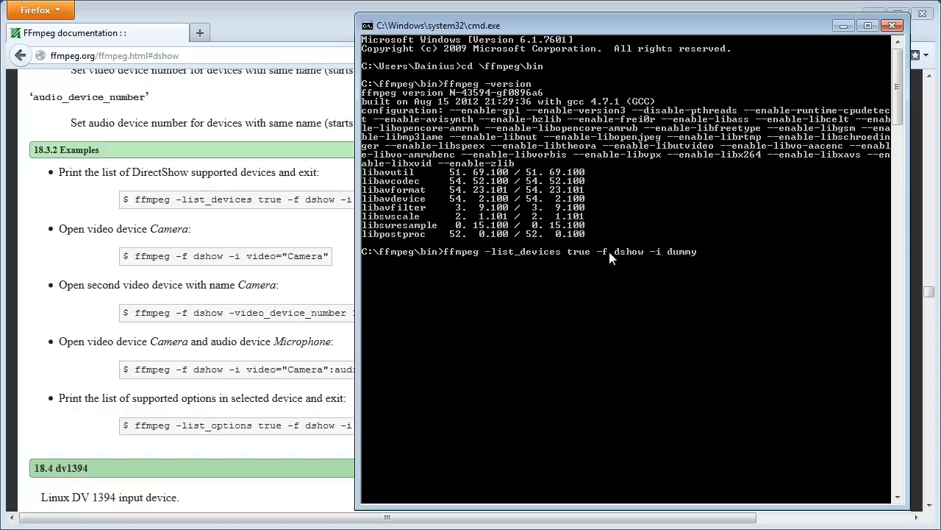
mouse_move(637, 261)
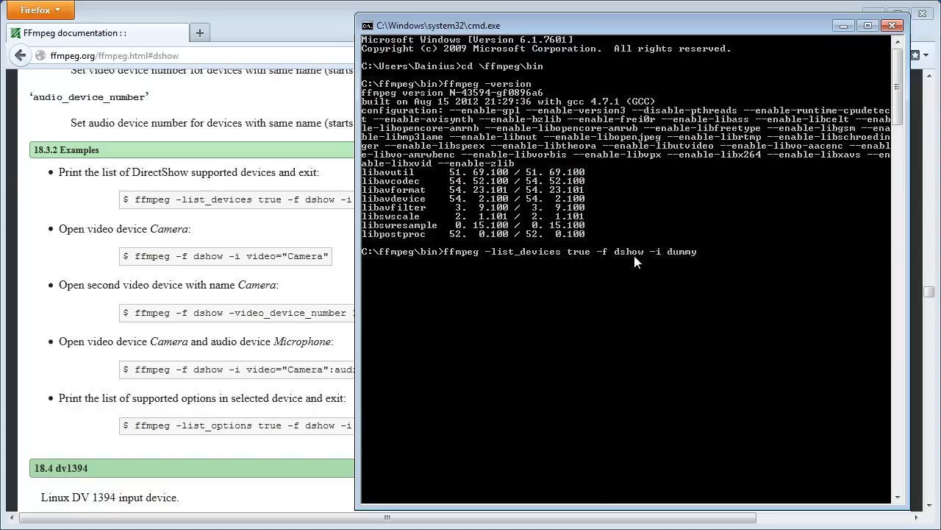
mouse_move(635, 265)
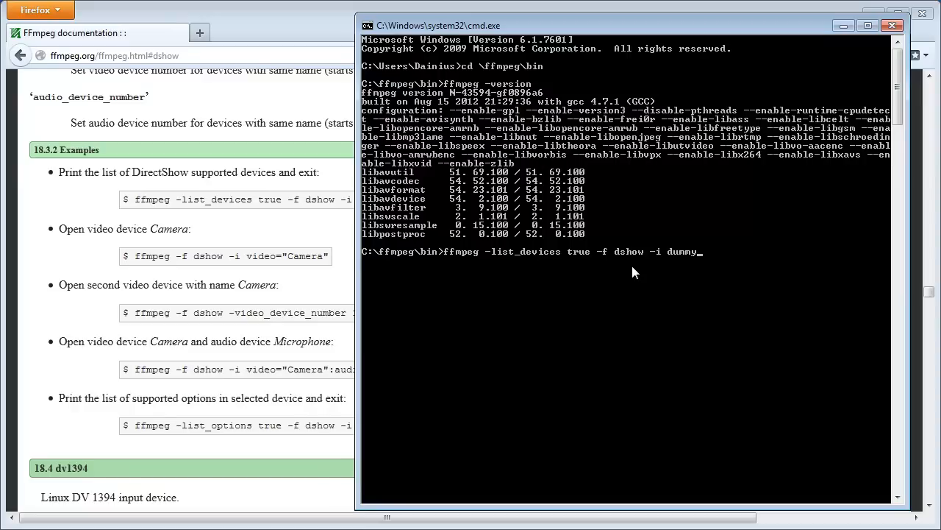
mouse_move(725, 256)
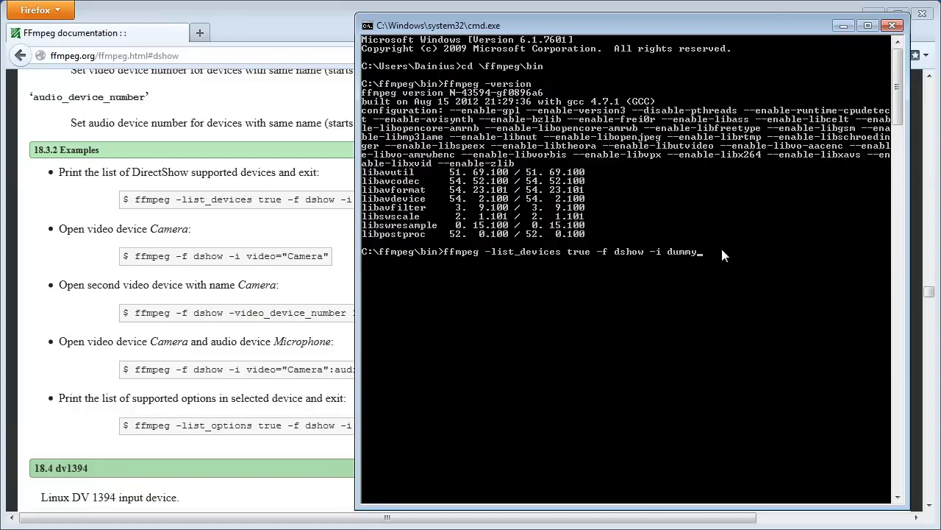
mouse_move(662, 269)
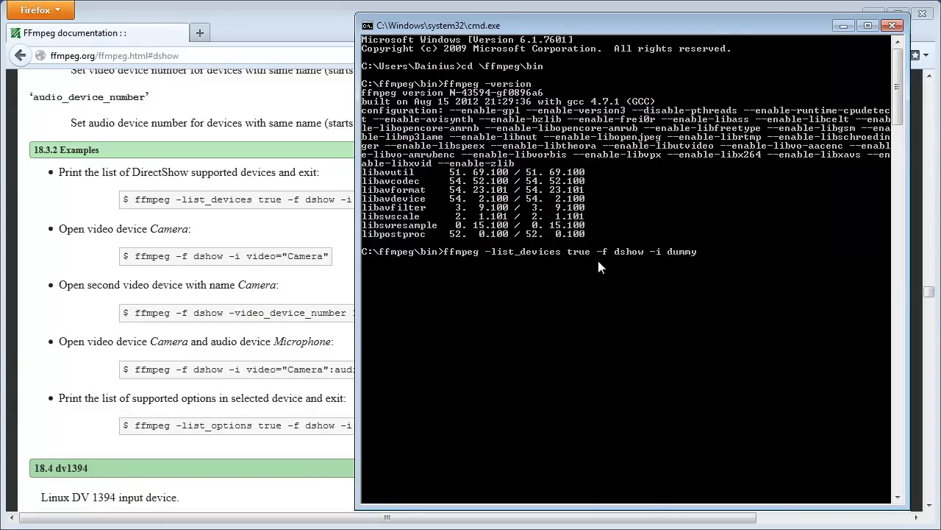
mouse_move(662, 247)
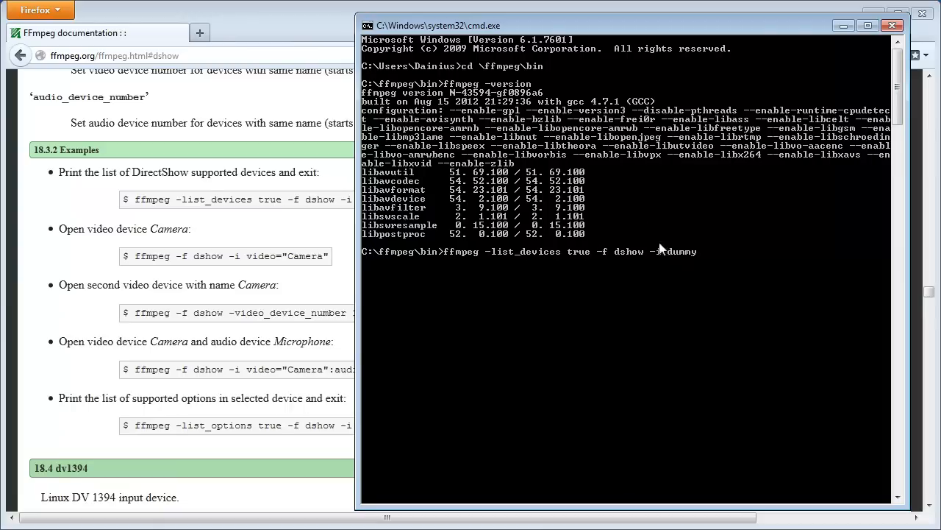
mouse_move(692, 247)
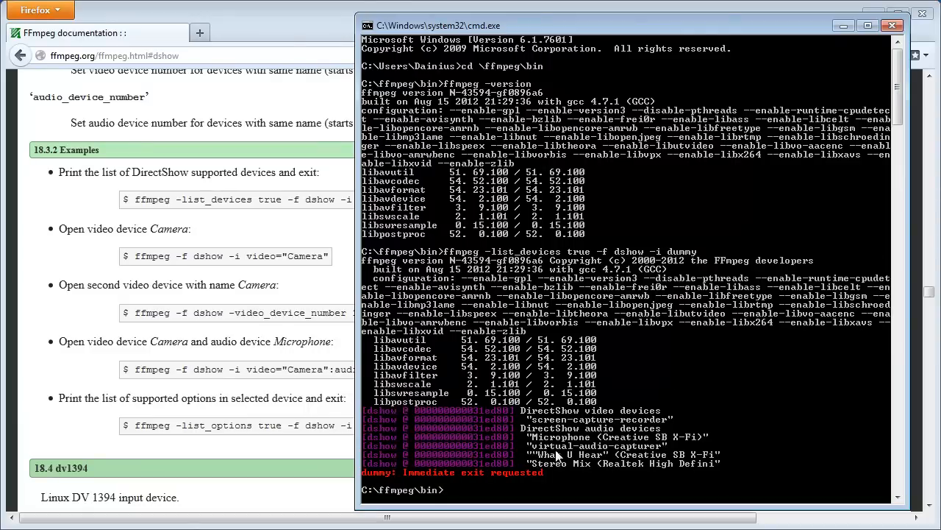
mouse_move(548, 452)
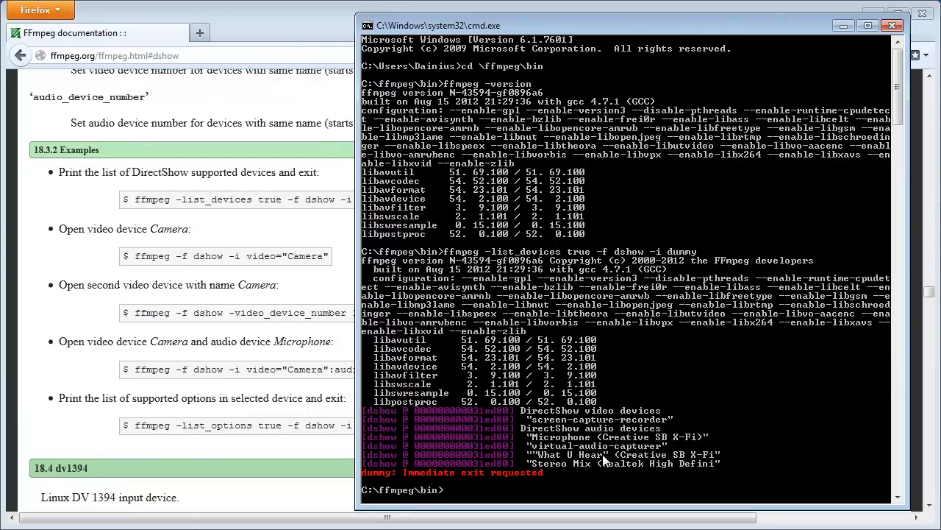
mouse_move(728, 377)
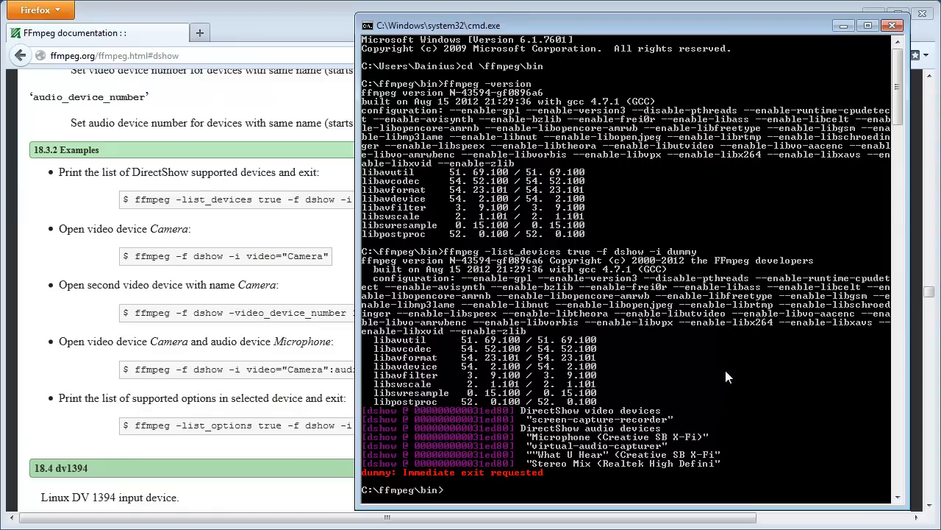
mouse_move(704, 382)
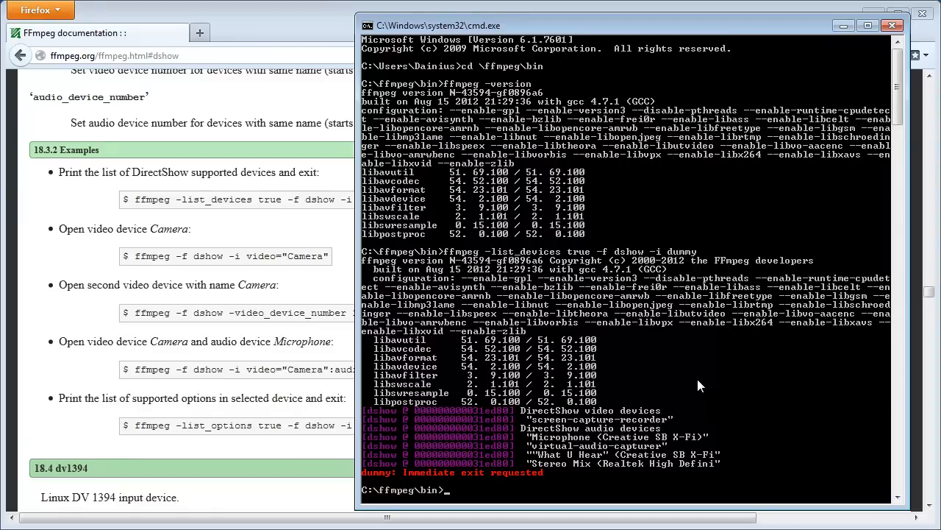
mouse_move(636, 417)
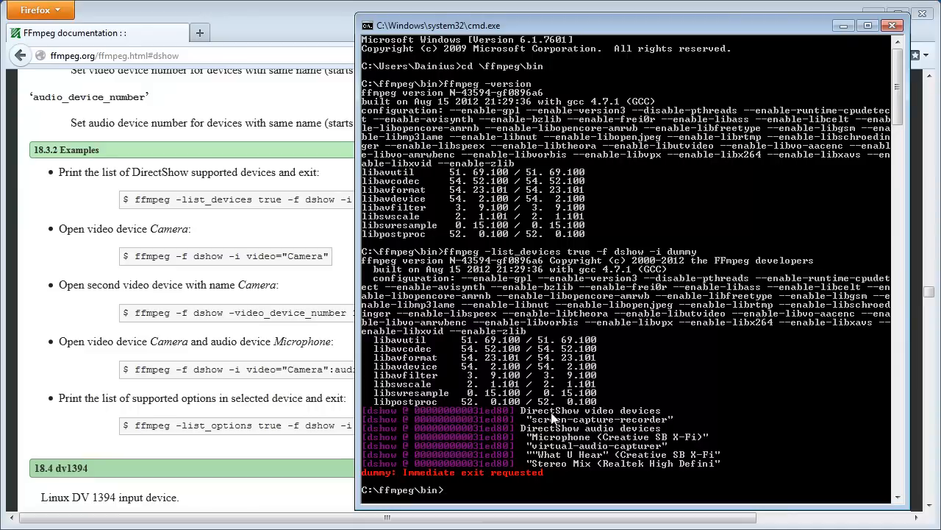
mouse_move(614, 441)
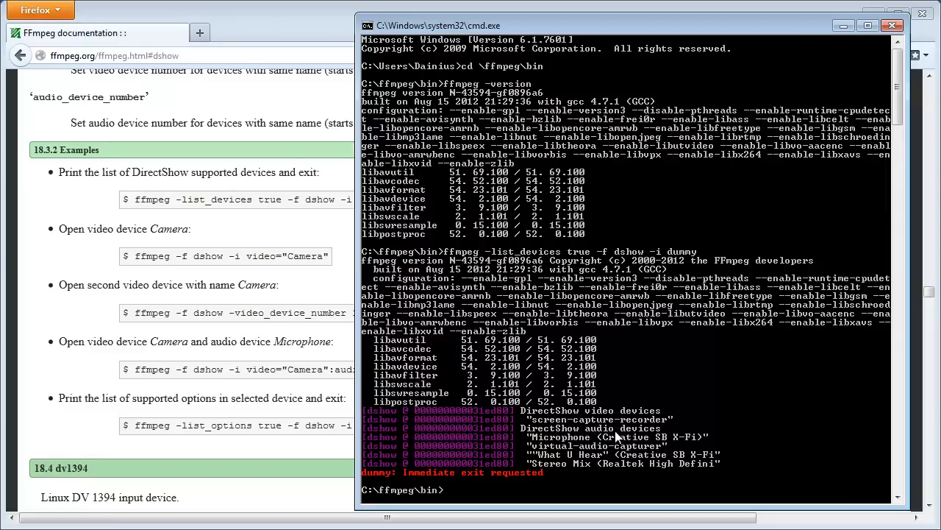
mouse_move(595, 440)
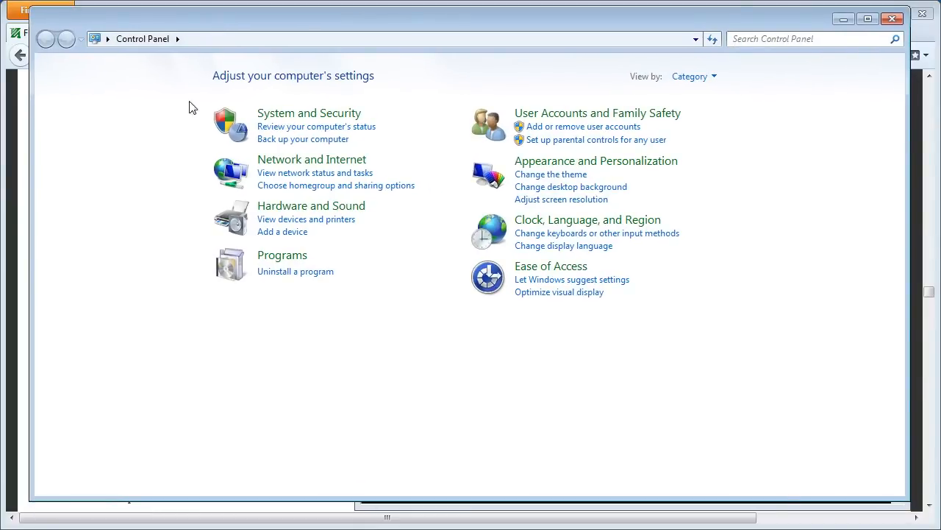
Open Hardware and Sound, then the Sound settings showing the Recording devices
click(311, 205)
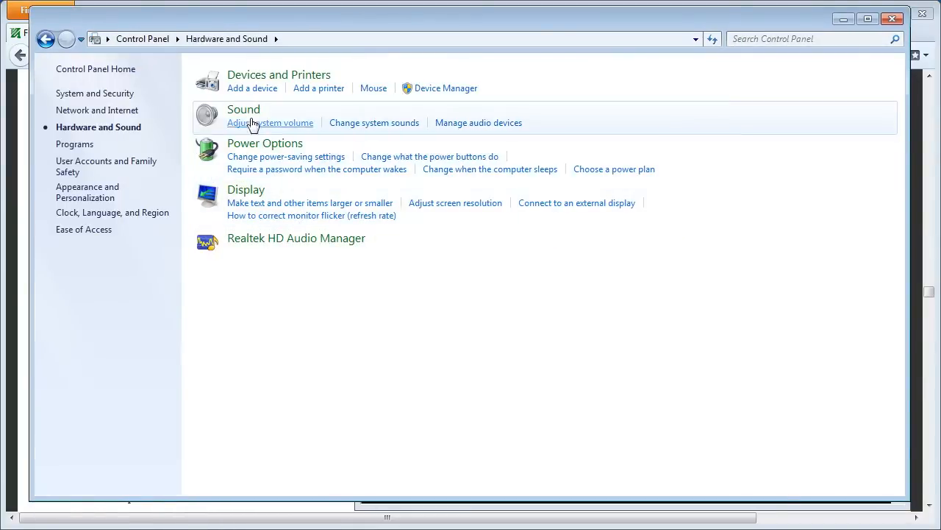
click(270, 123)
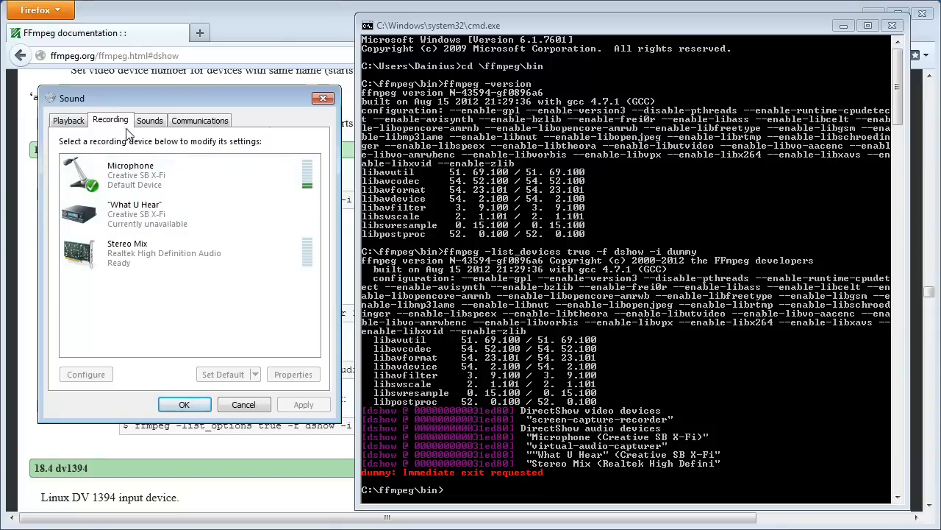
mouse_move(276, 335)
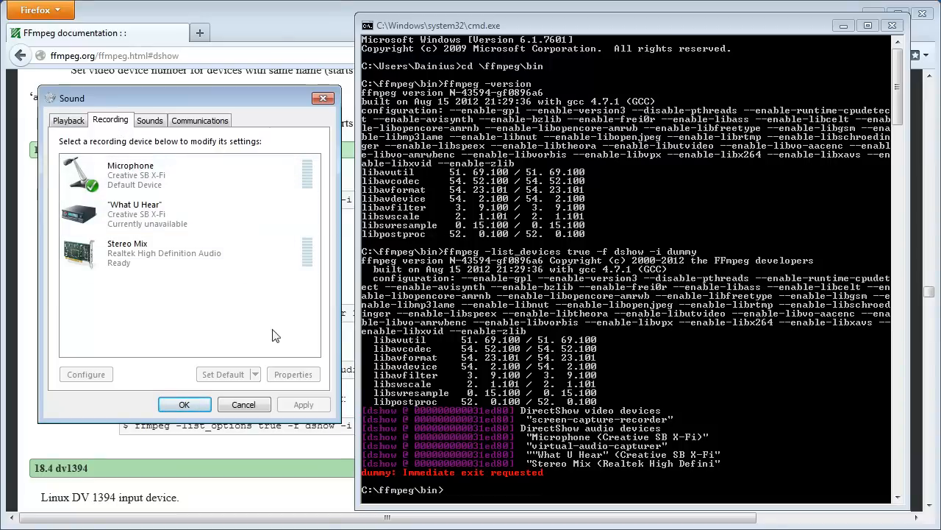
mouse_move(147, 331)
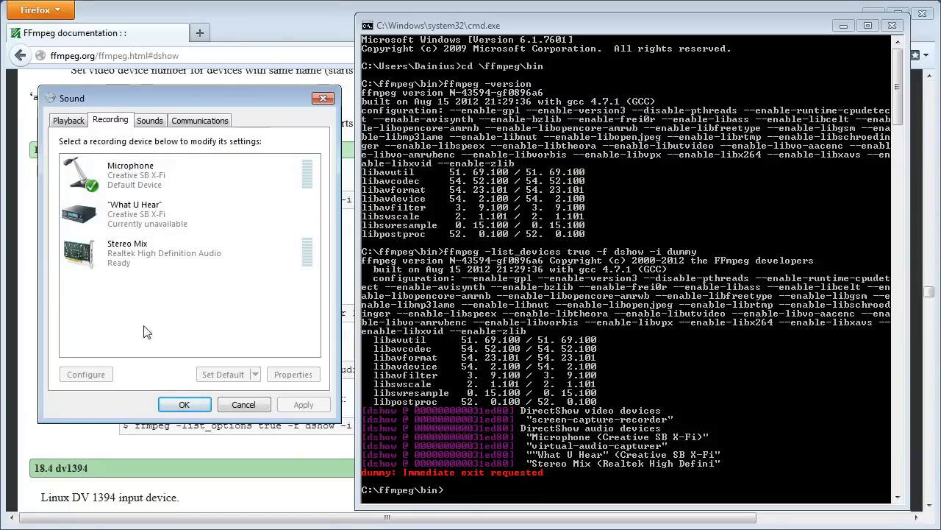
mouse_move(551, 454)
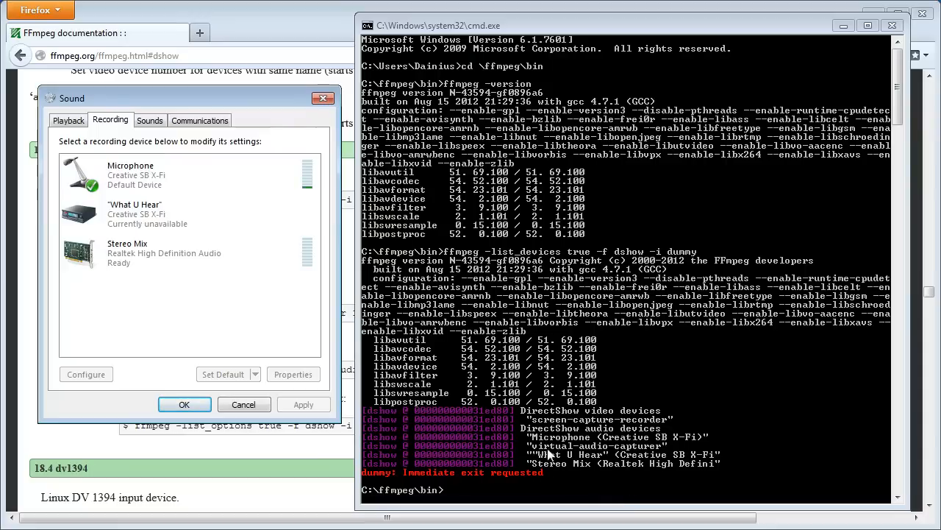
mouse_move(495, 441)
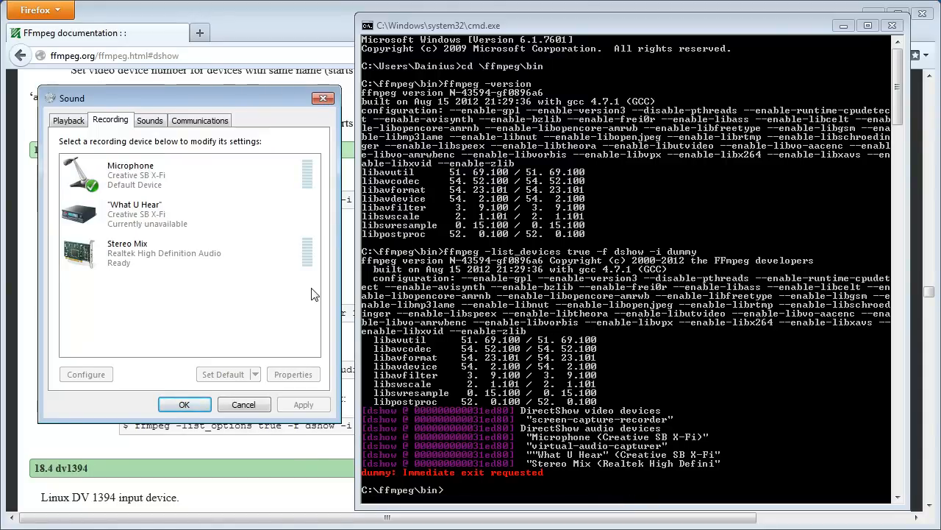
mouse_move(181, 308)
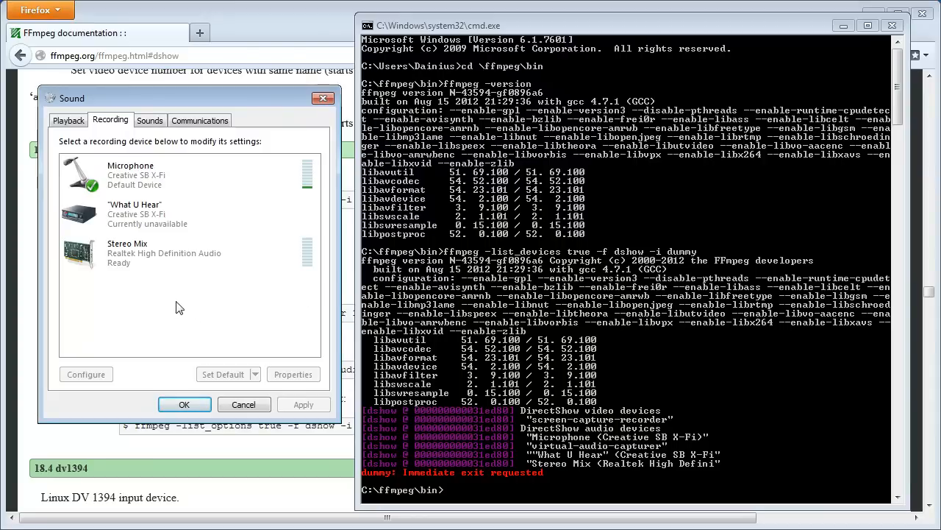
mouse_move(145, 292)
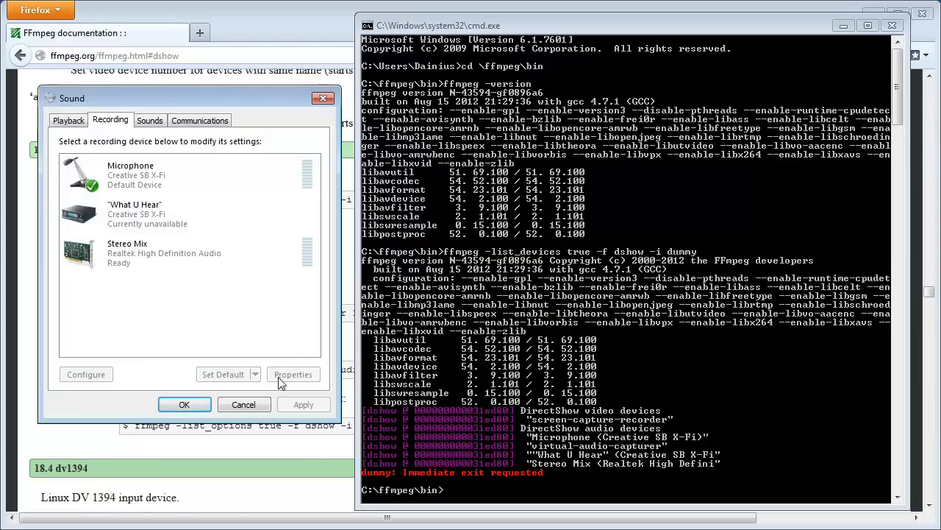
mouse_move(280, 377)
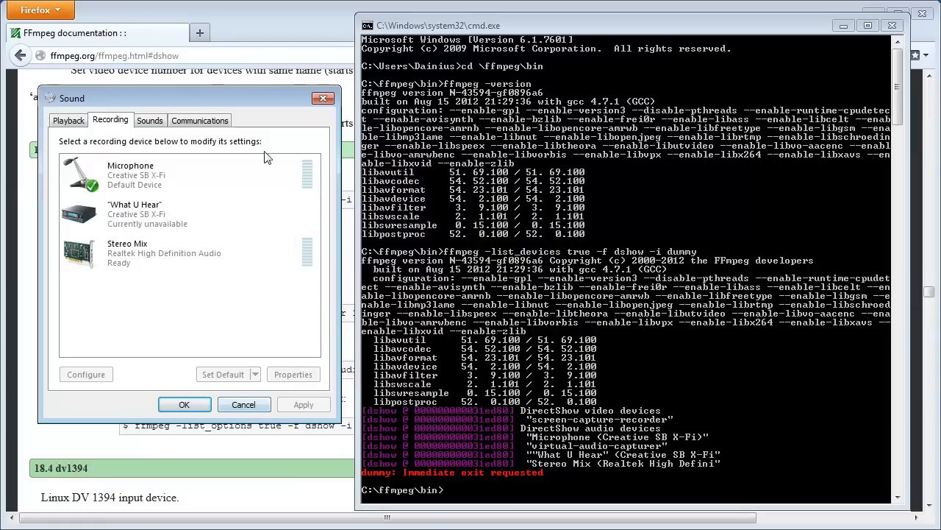
mouse_move(244, 405)
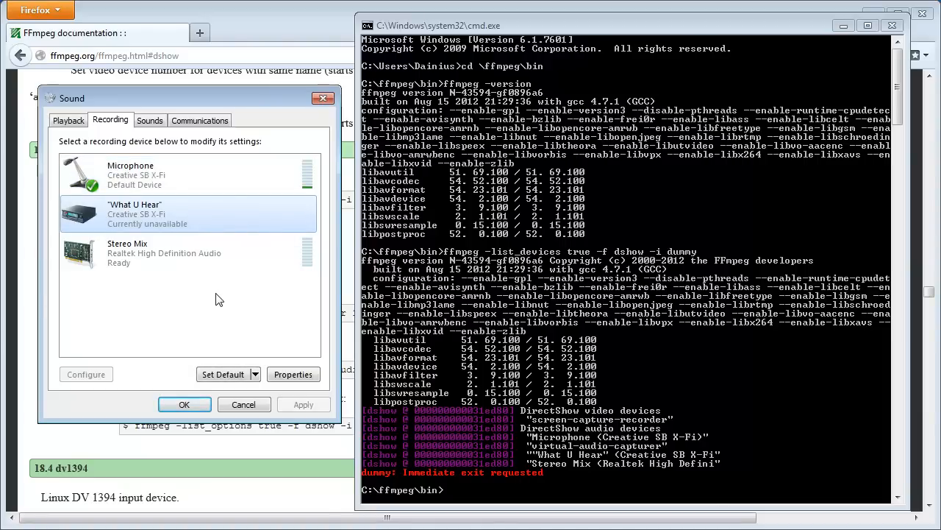
Inspect the What U Hear and Stereo Mix recording devices, then cancel the Sound dialog
click(184, 252)
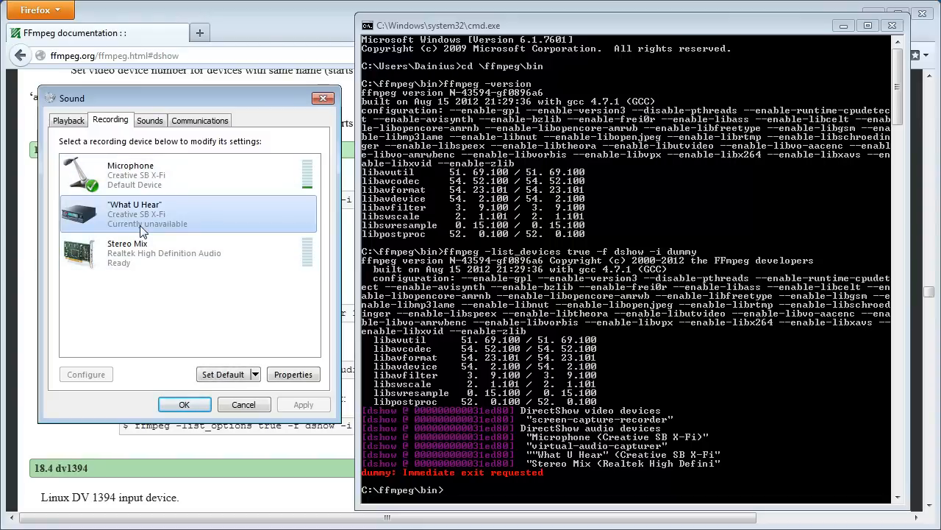
click(188, 252)
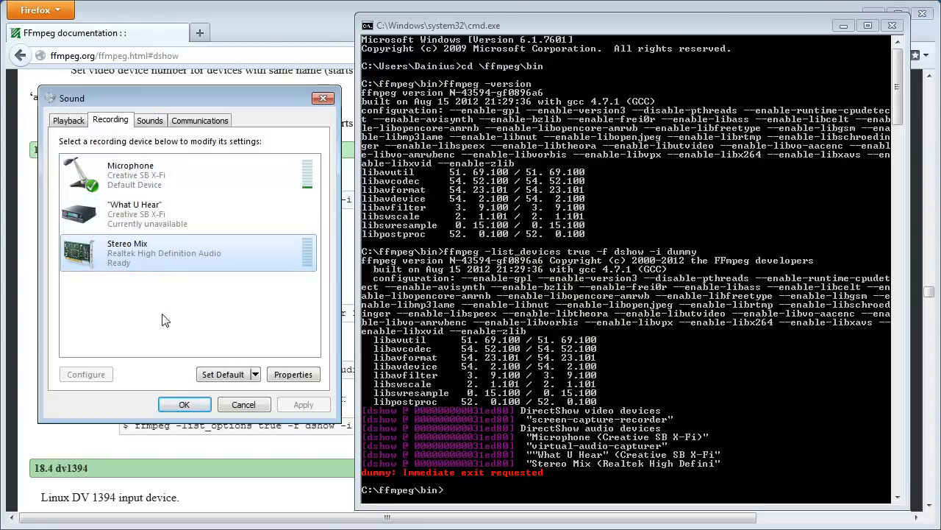
mouse_move(155, 322)
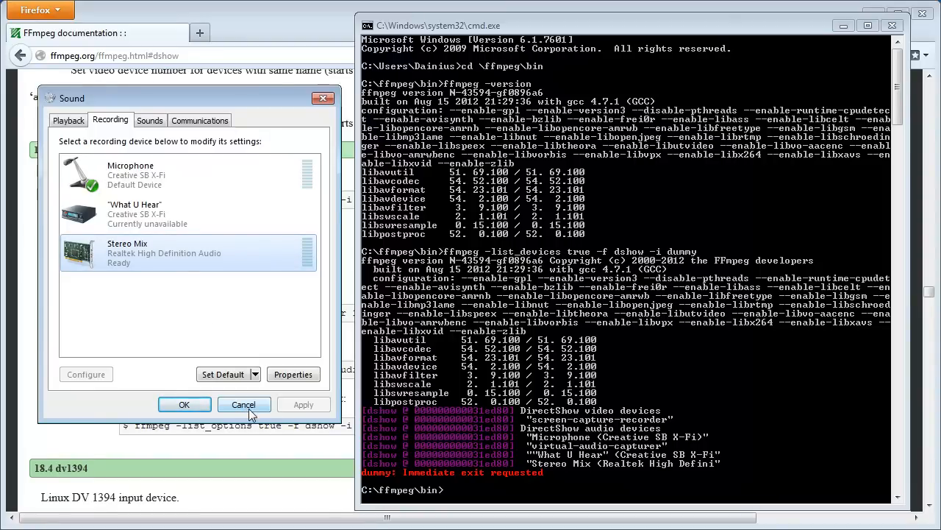
click(243, 405)
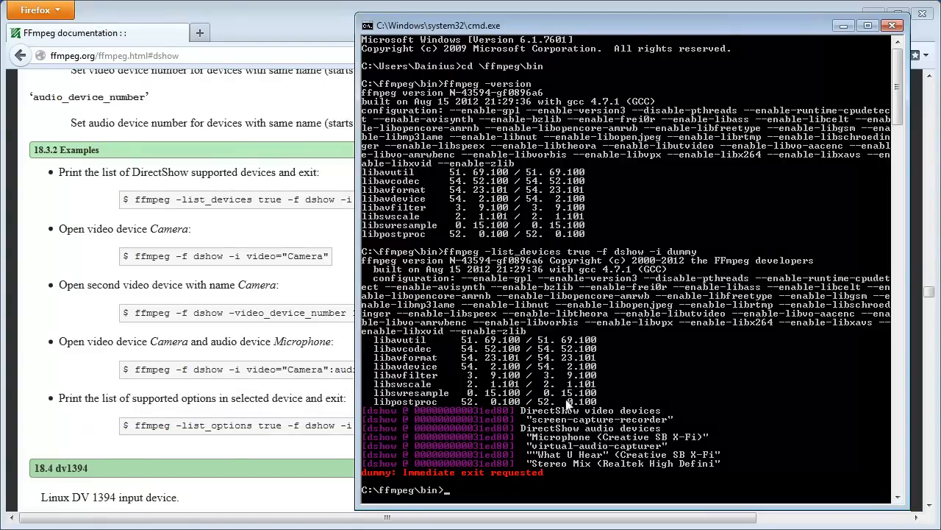
mouse_move(551, 450)
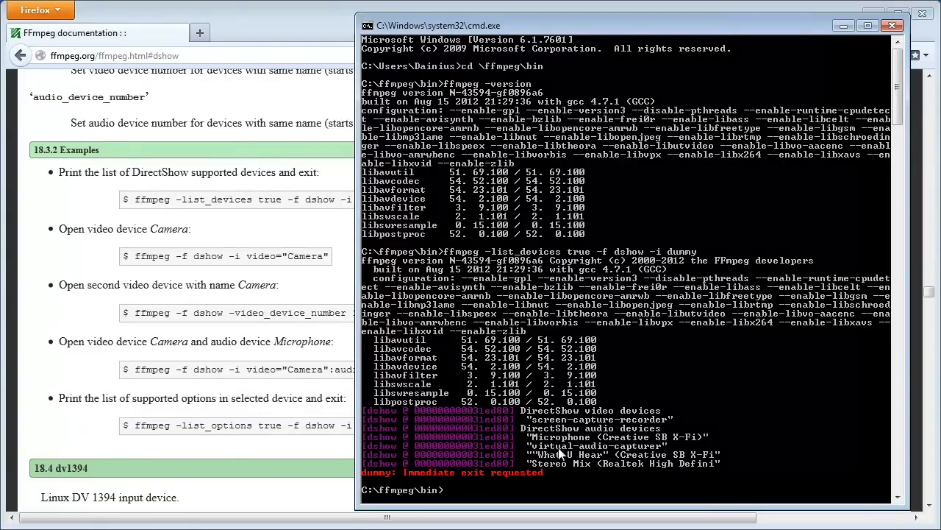
mouse_move(625, 423)
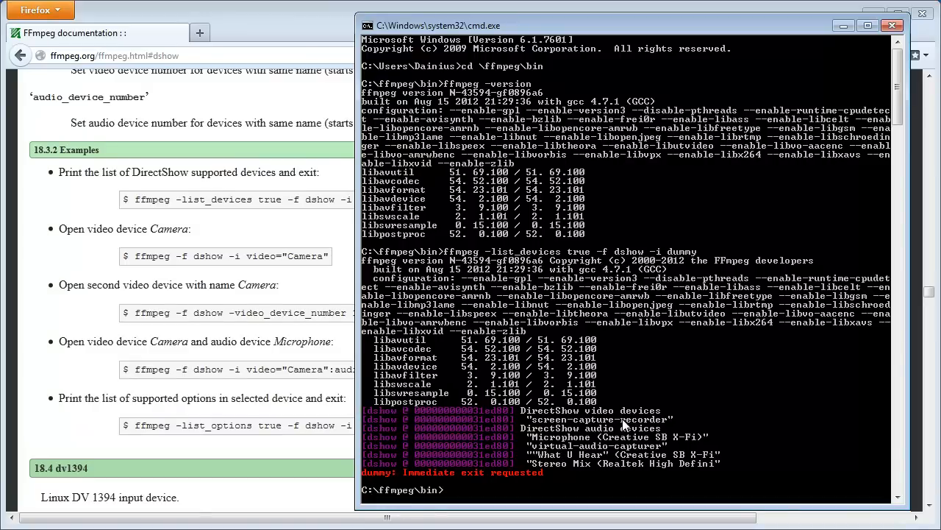
mouse_move(625, 438)
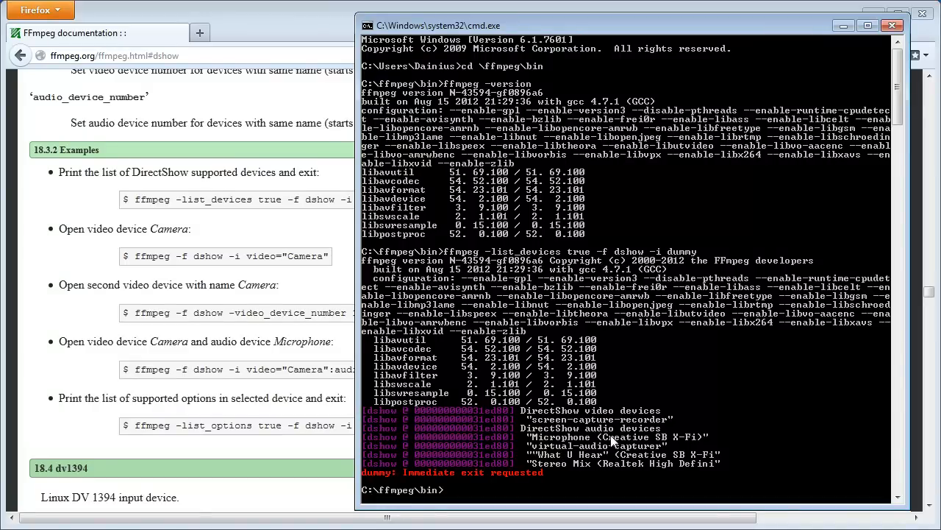
mouse_move(581, 414)
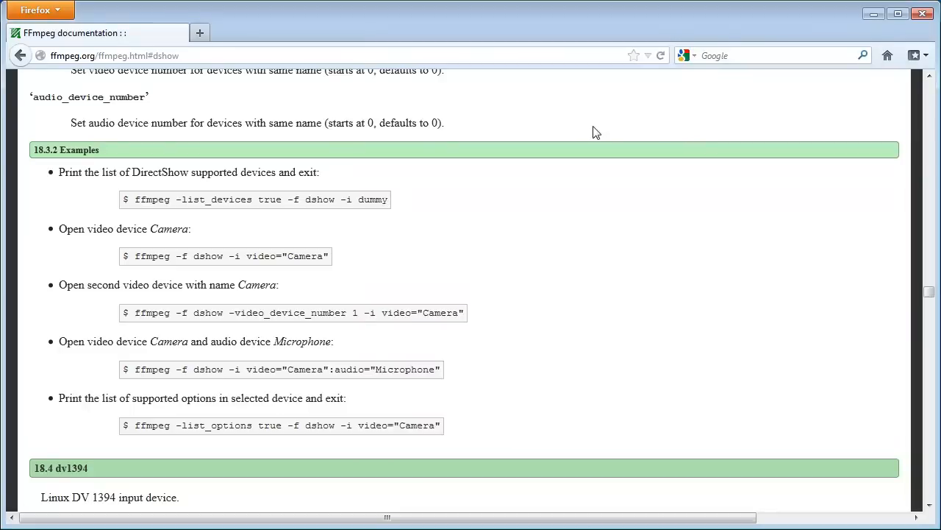
mouse_move(904, 47)
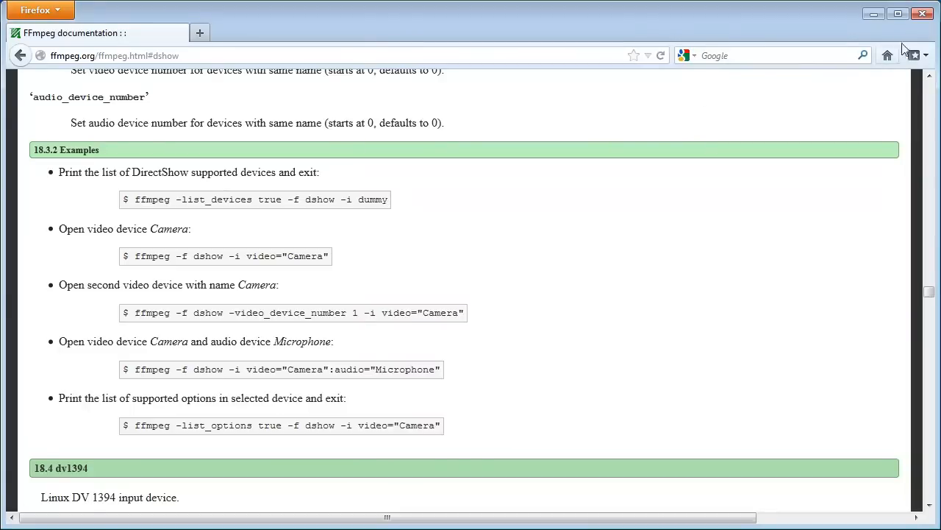
mouse_move(918, 52)
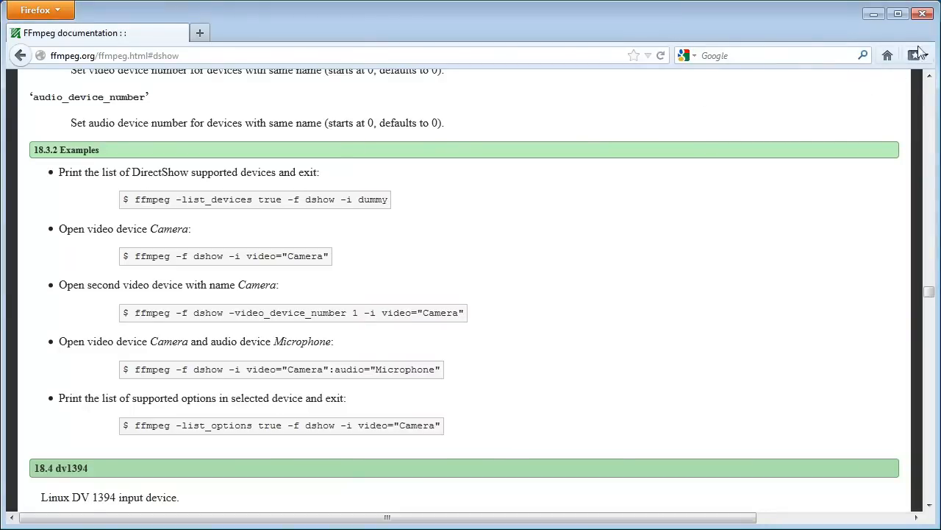
Open the rdp/screen-capture-recorder-to-video-windows-free GitHub bookmark and browse its file list
click(914, 55)
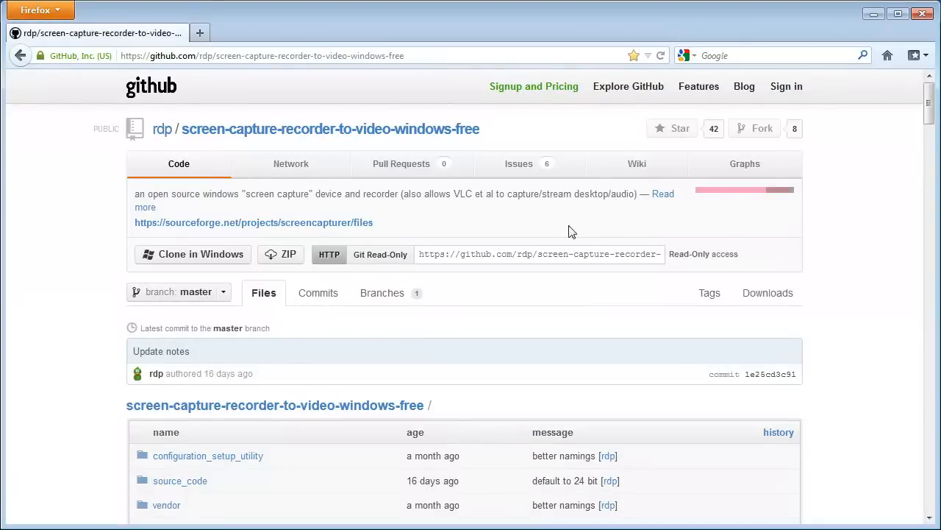
mouse_move(114, 213)
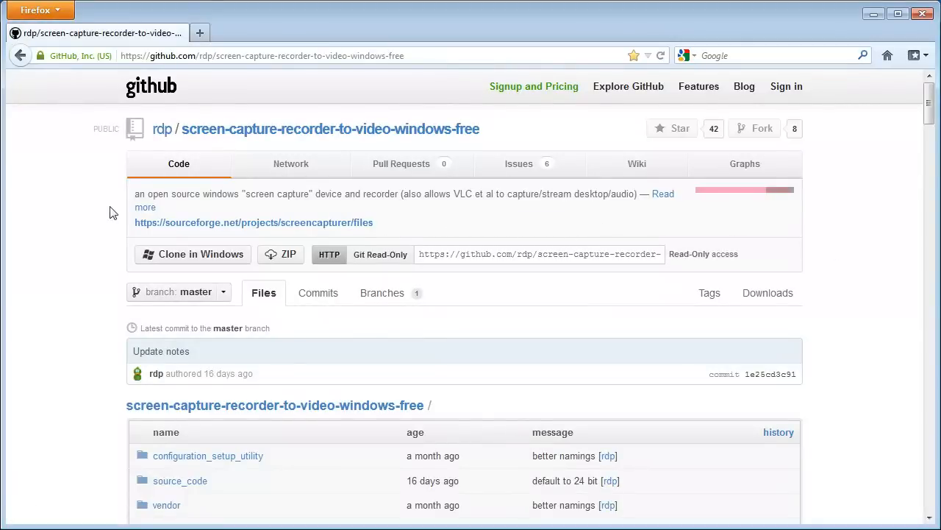
mouse_move(132, 208)
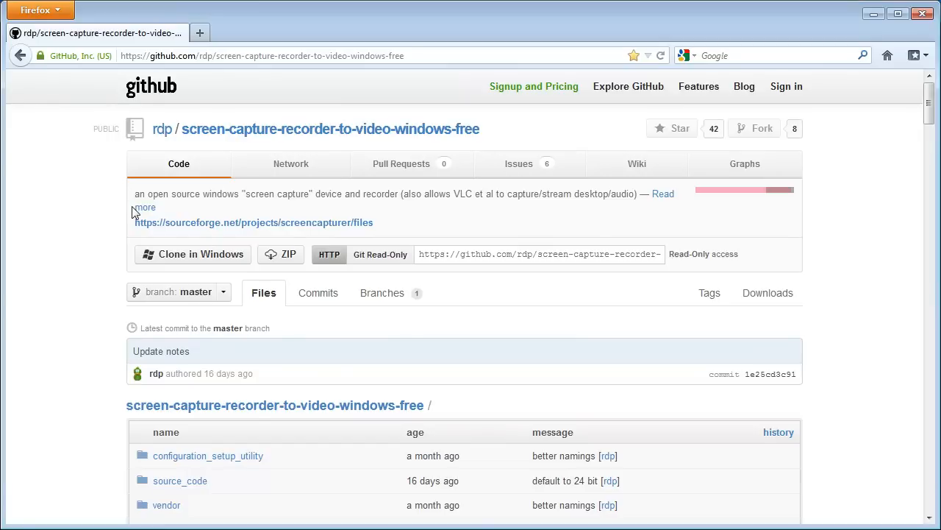
mouse_move(115, 212)
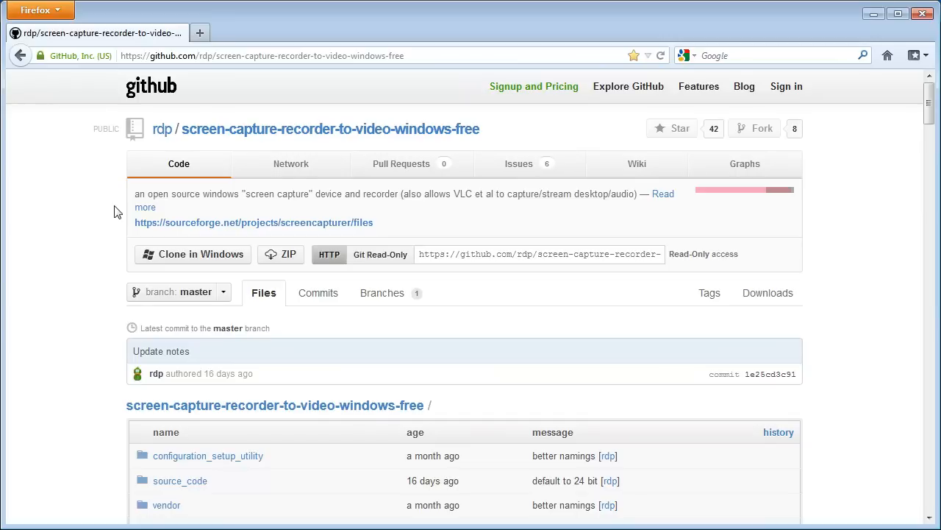
scroll(down, 3)
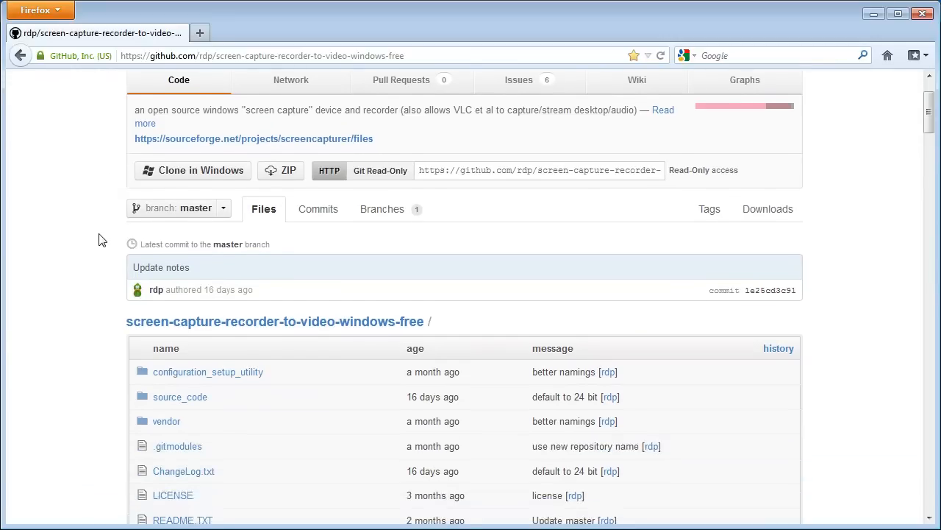
scroll(up, 3)
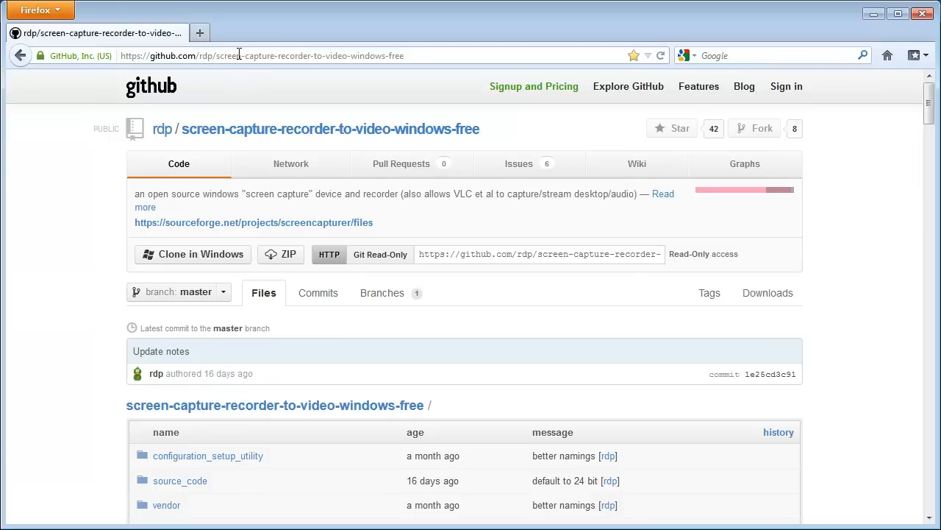
mouse_move(311, 55)
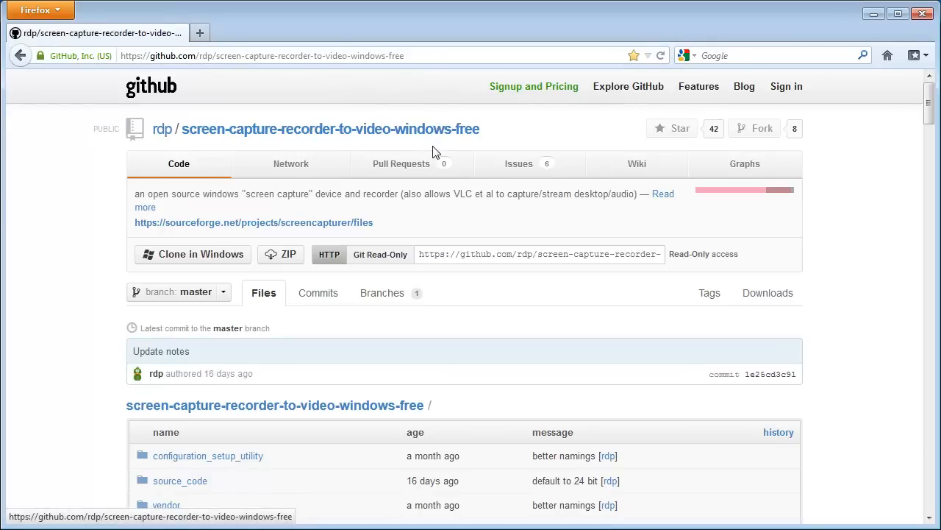
mouse_move(449, 191)
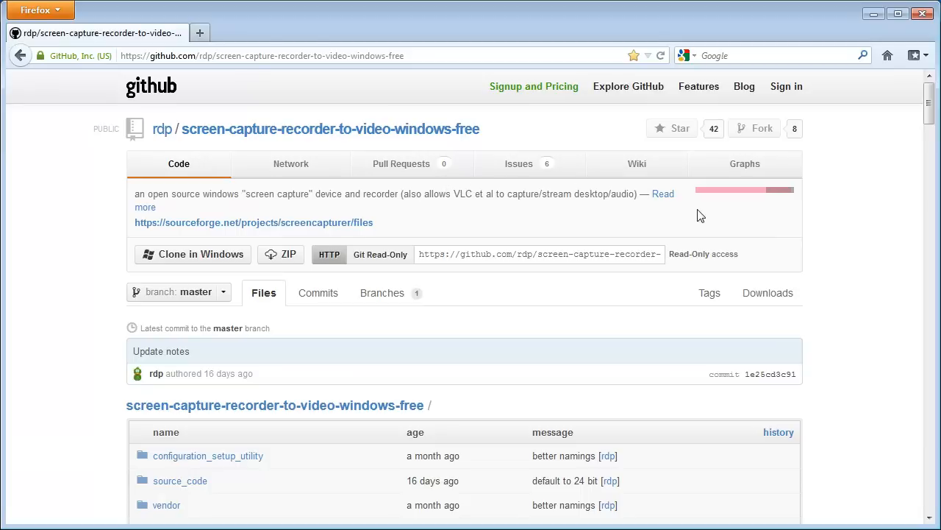
mouse_move(617, 214)
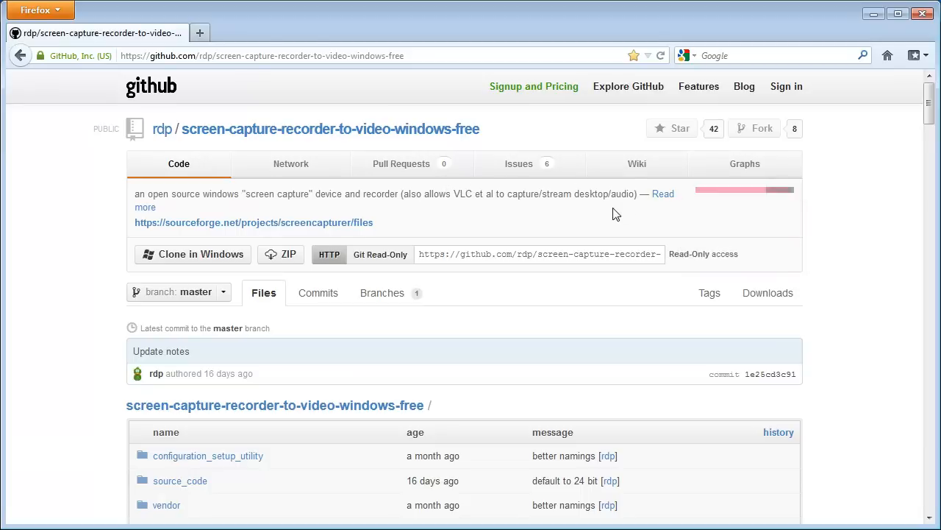
mouse_move(626, 211)
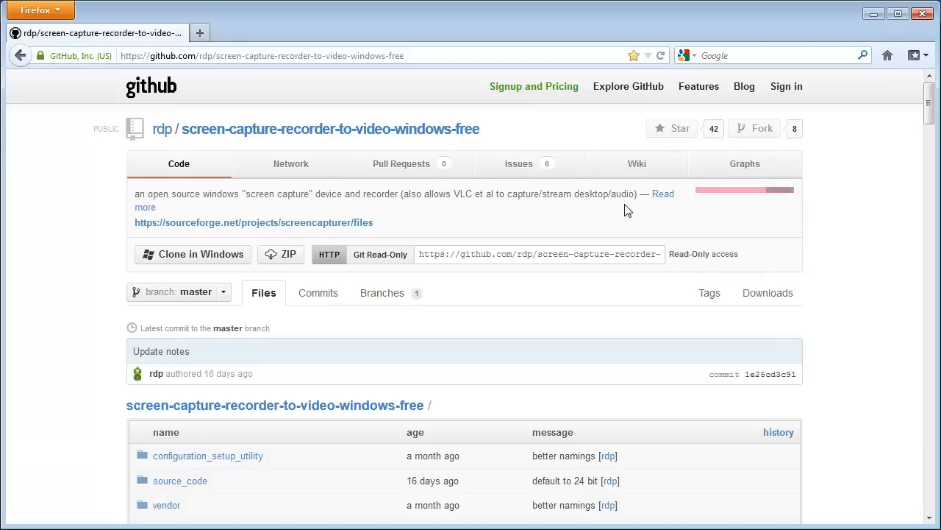
mouse_move(633, 200)
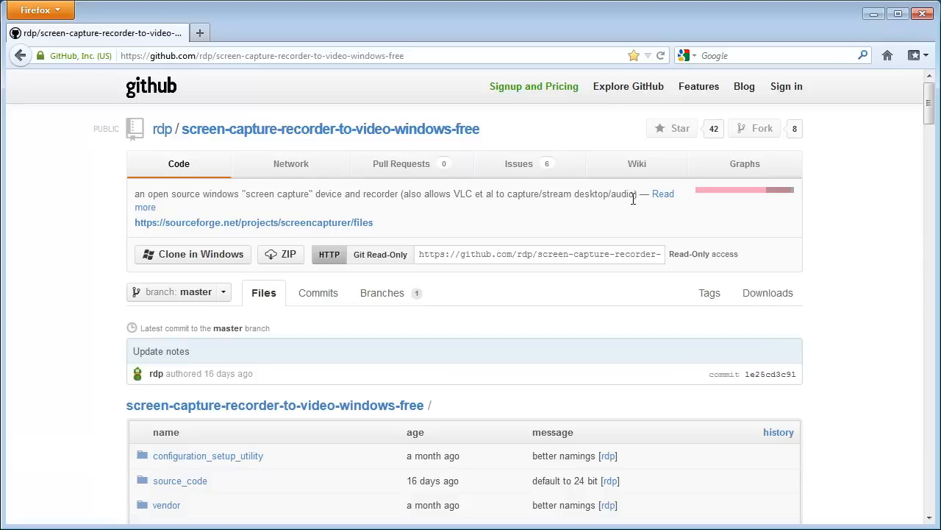
scroll(down, 3)
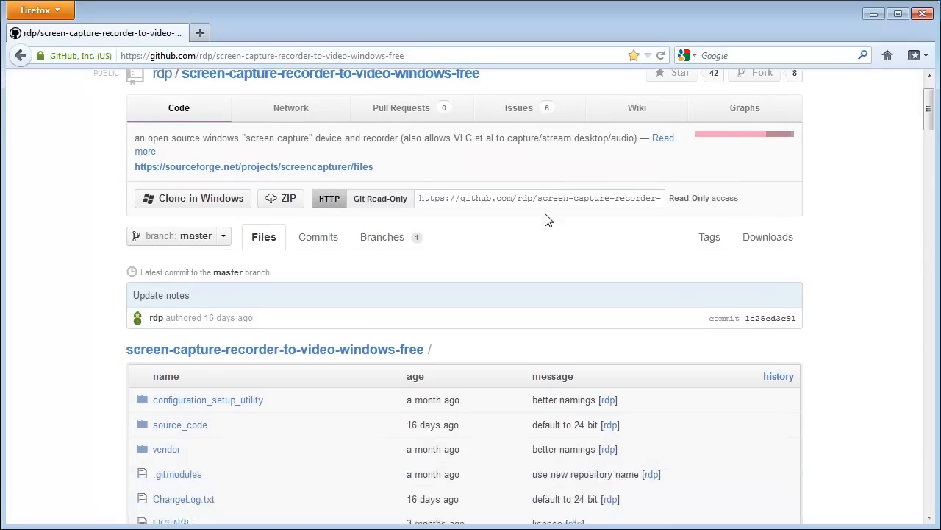
scroll(down, 3)
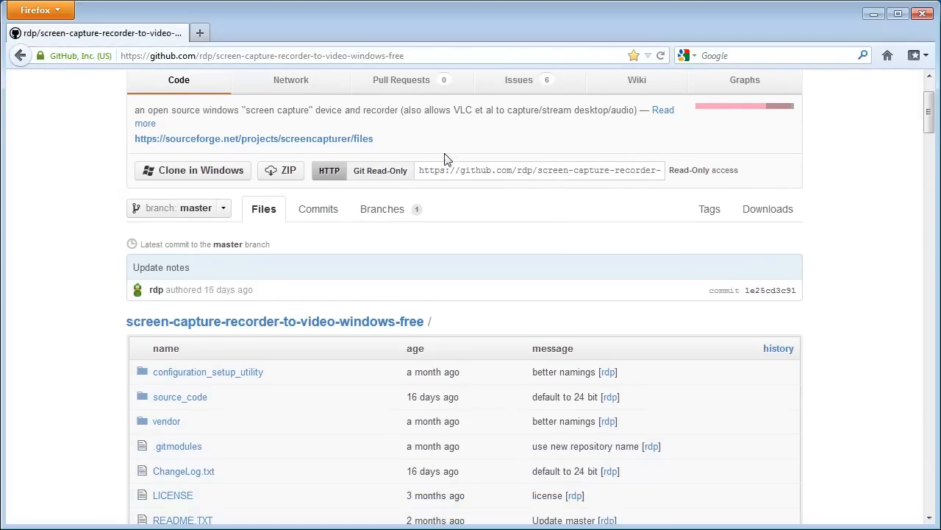
mouse_move(557, 160)
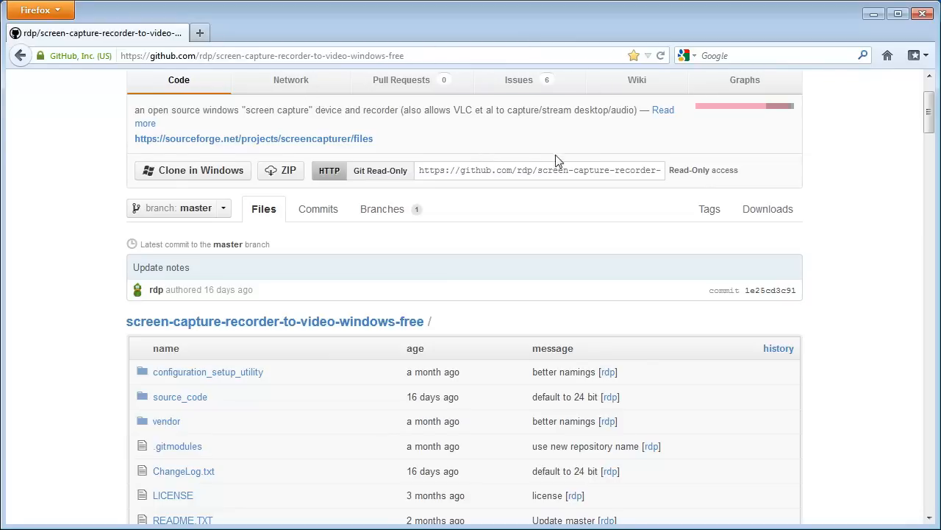
scroll(down, 3)
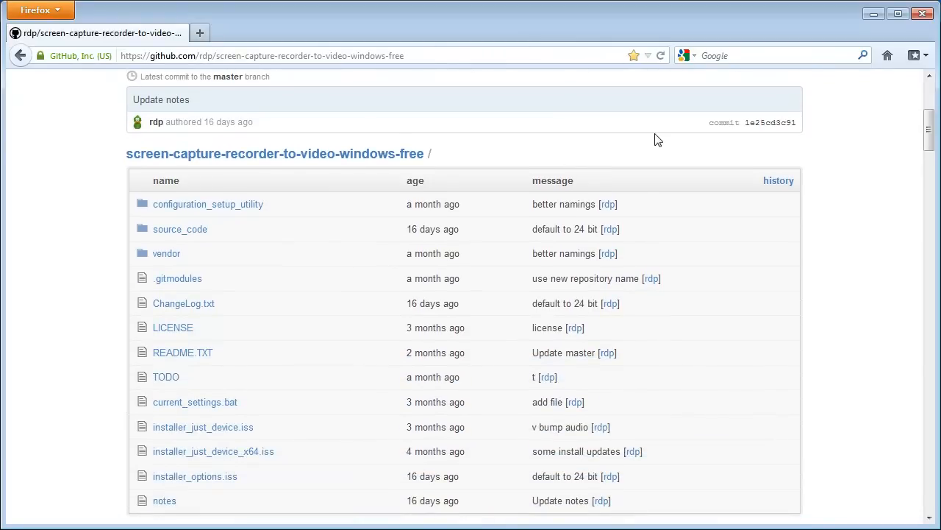
scroll(down, 3)
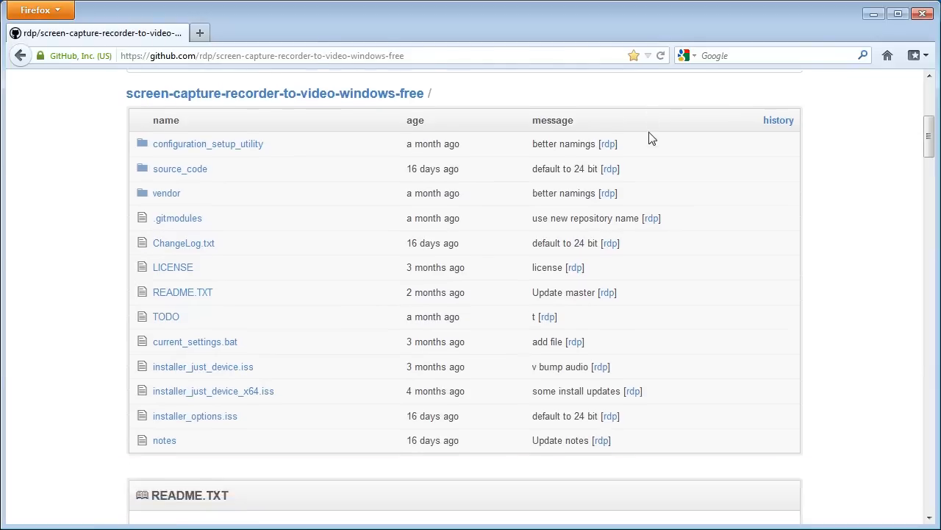
scroll(up, 3)
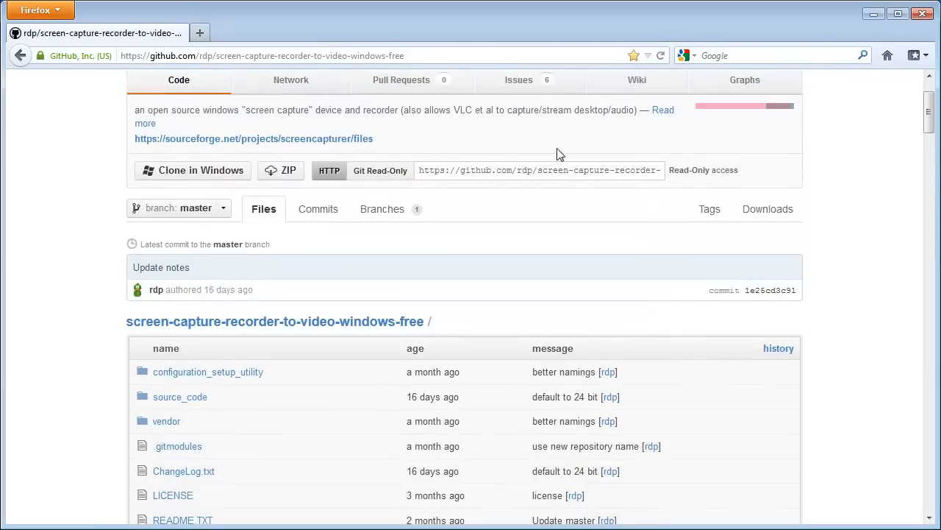
scroll(down, 3)
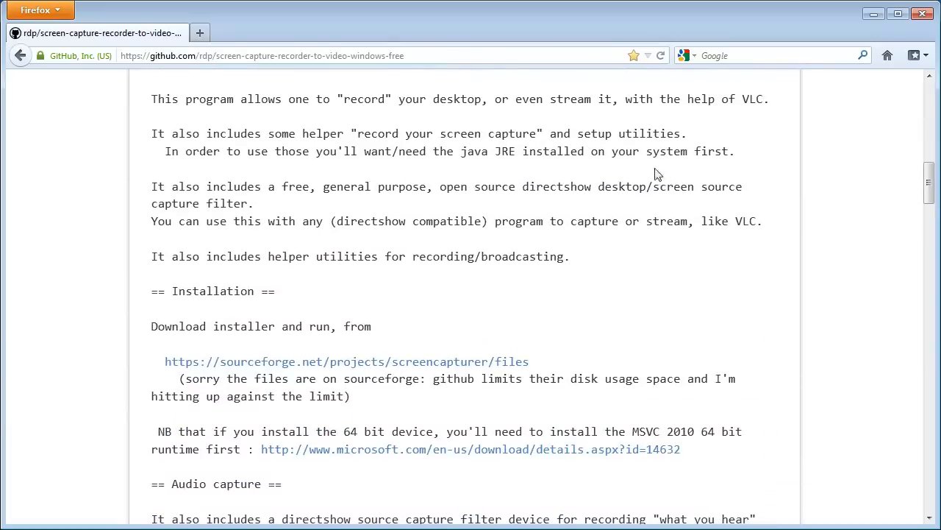
scroll(up, 3)
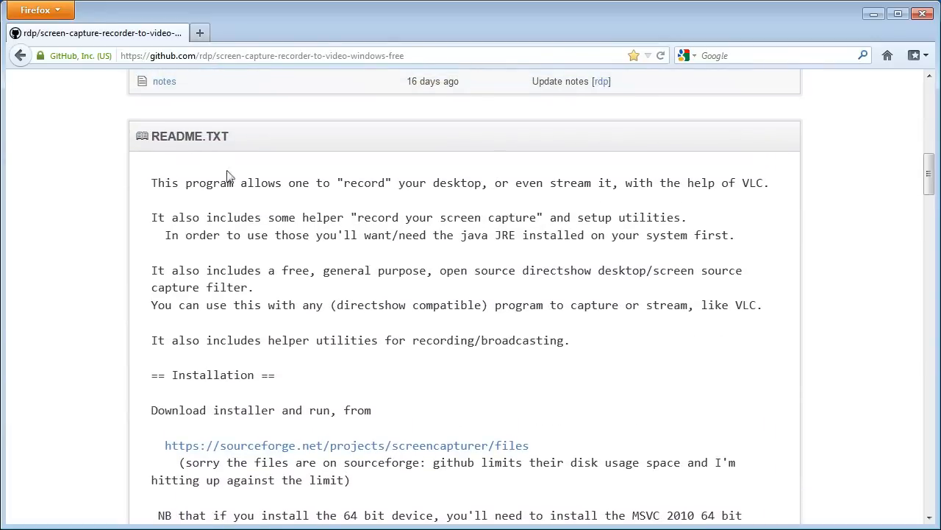
mouse_move(411, 198)
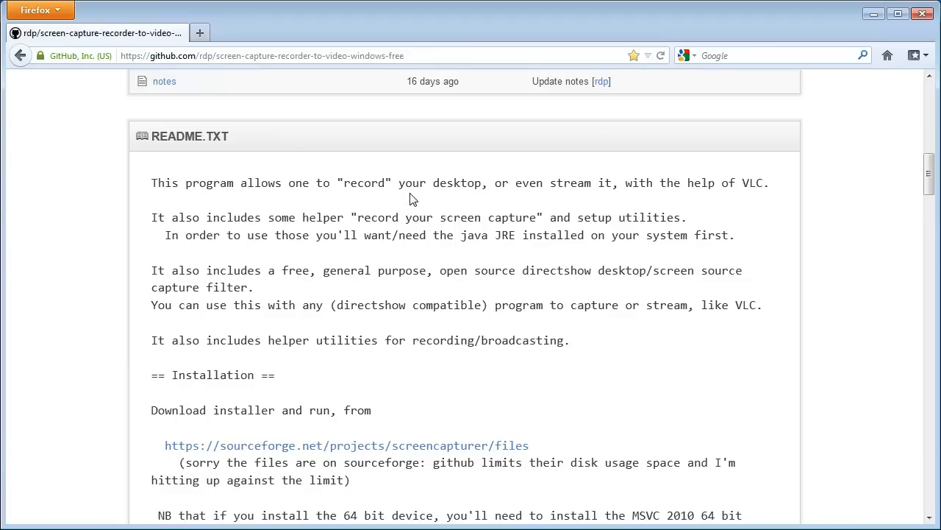
scroll(down, 3)
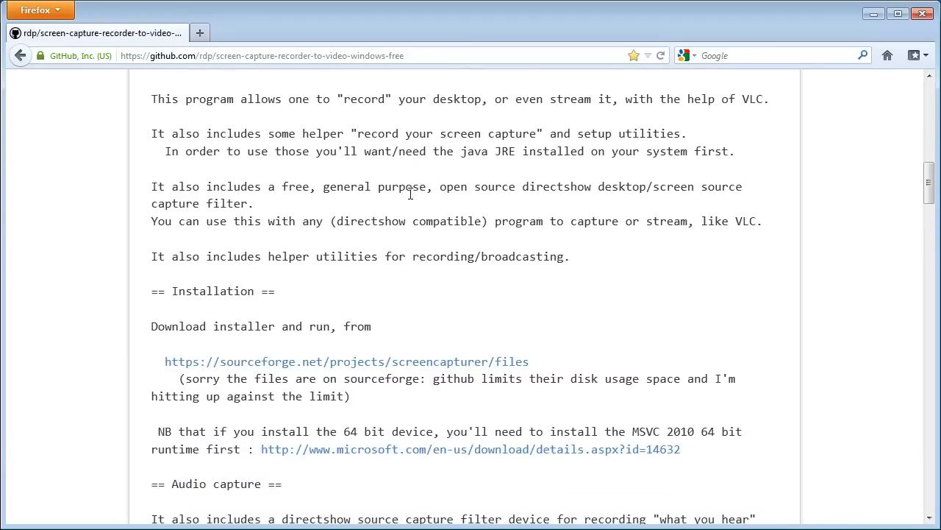
mouse_move(339, 261)
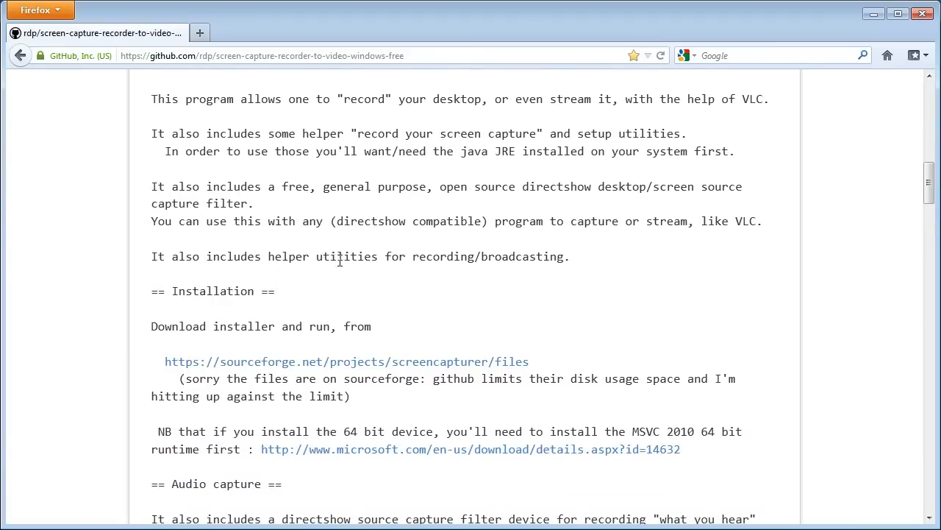
scroll(down, 3)
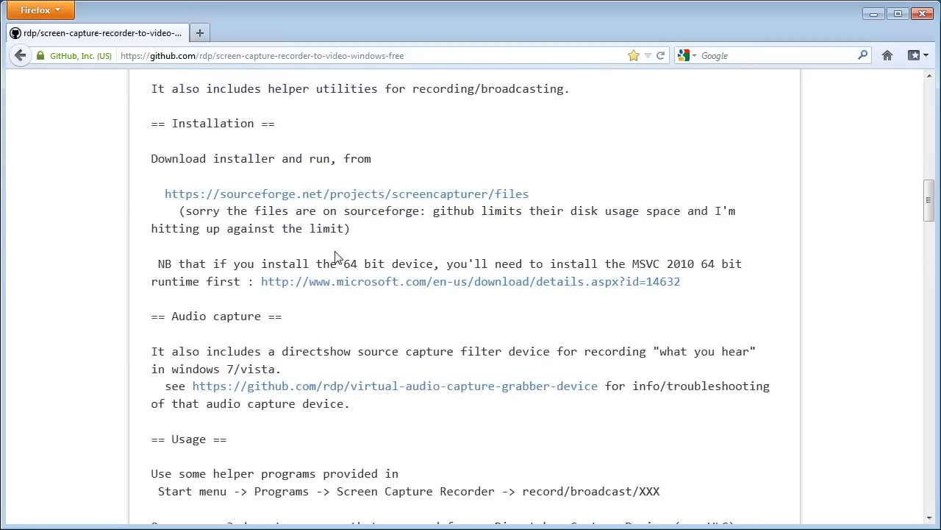
scroll(down, 3)
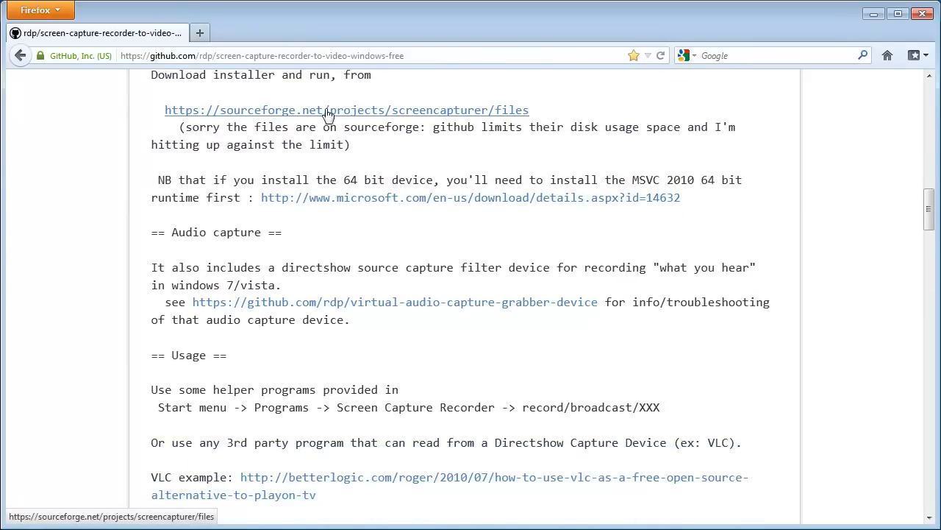
Follow the README's sourceforge.net/projects/screencapturer/files link and browse the installer list
click(346, 109)
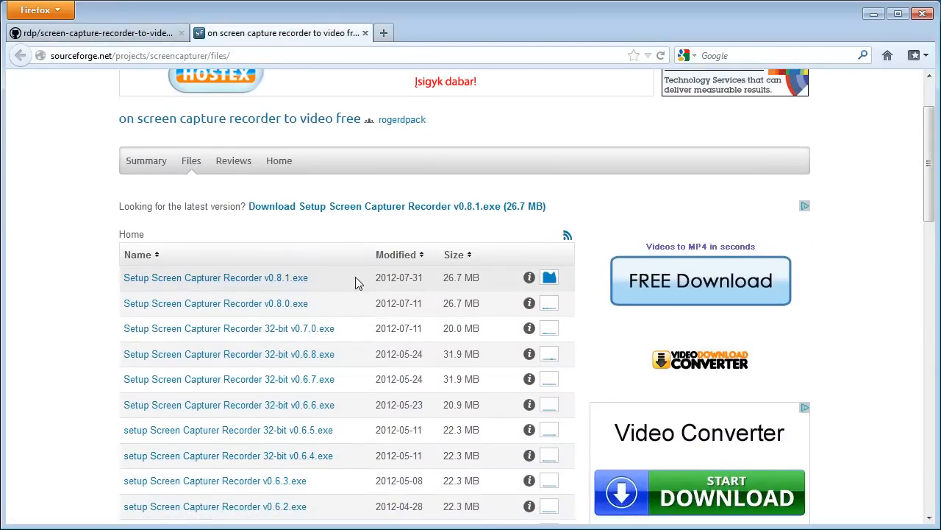
scroll(down, 3)
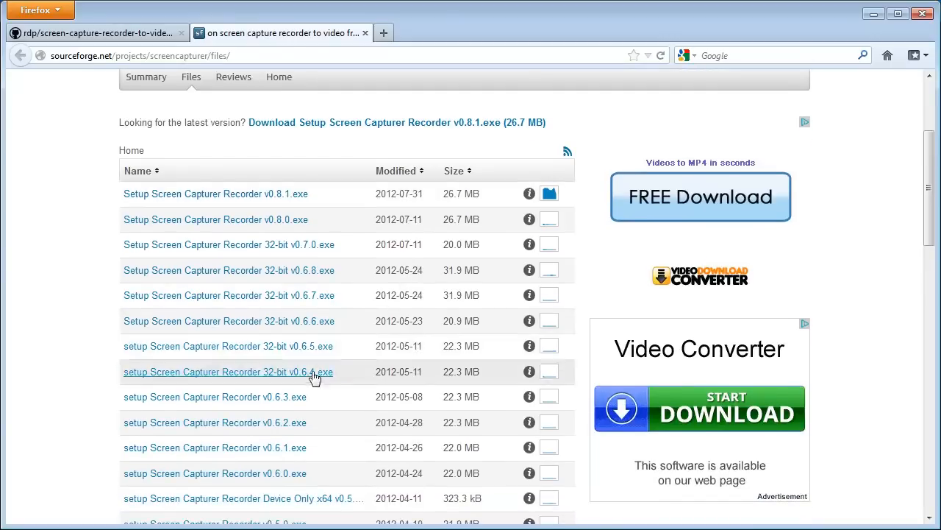
mouse_move(261, 295)
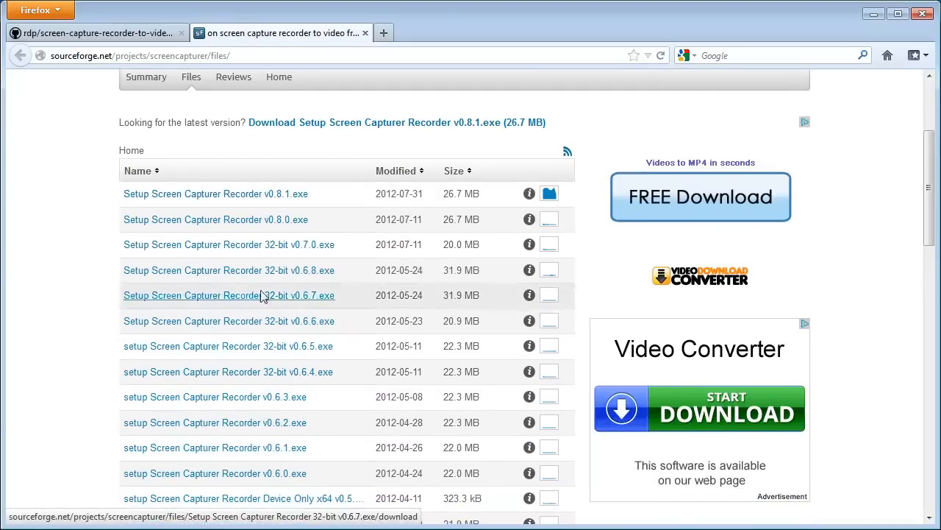
scroll(down, 3)
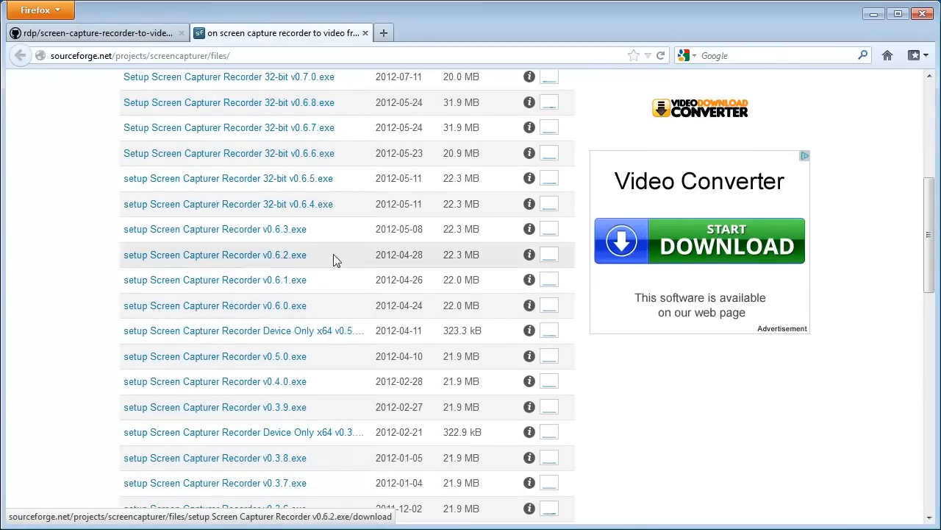
scroll(up, 3)
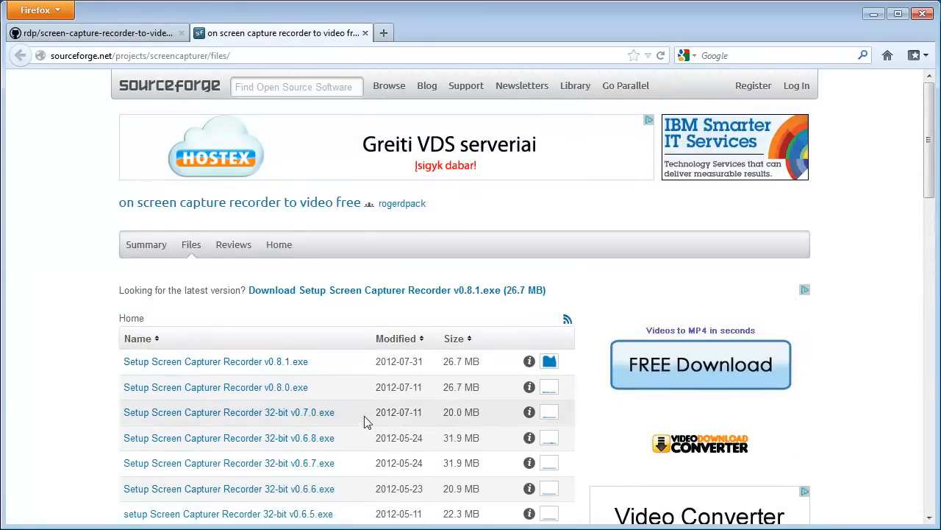
mouse_move(307, 387)
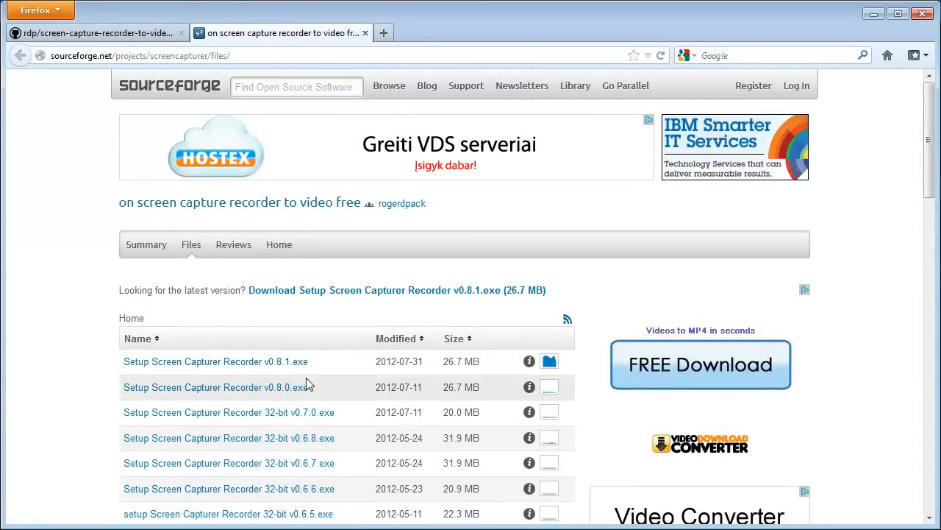
mouse_move(276, 367)
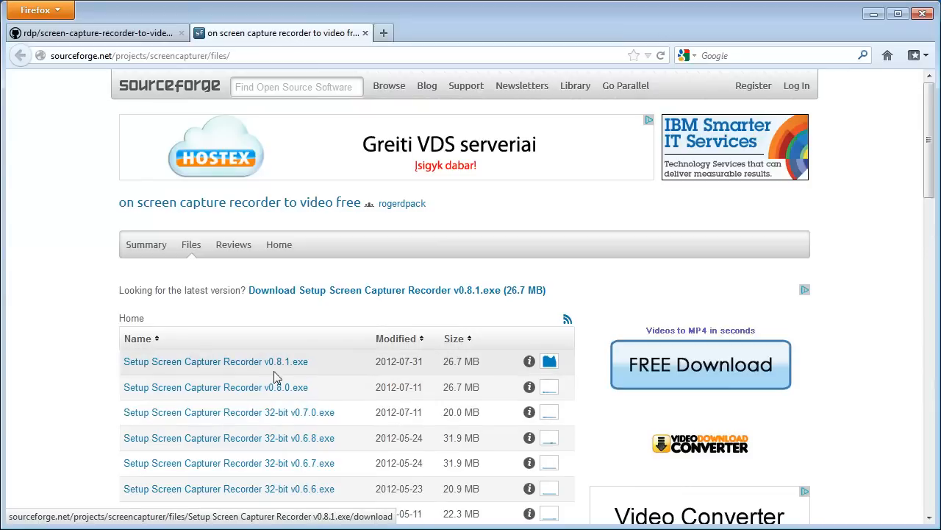
mouse_move(381, 397)
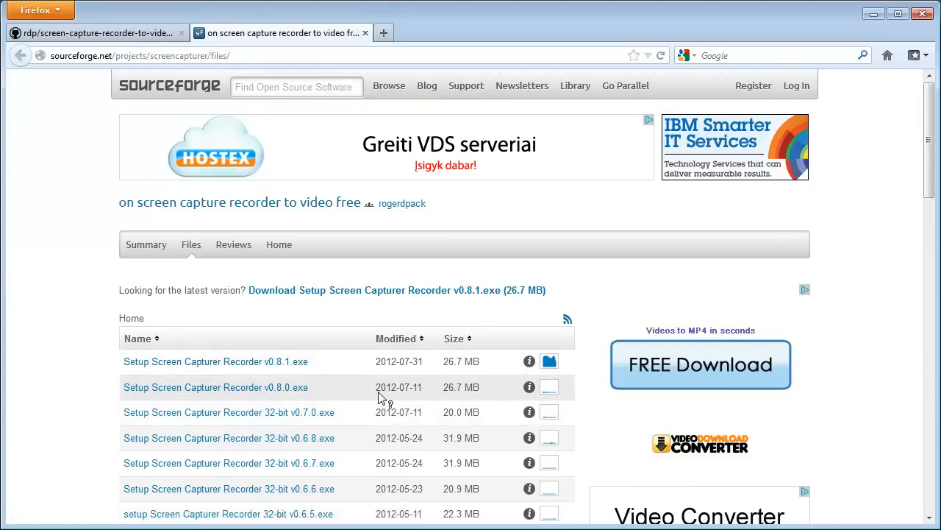
mouse_move(285, 407)
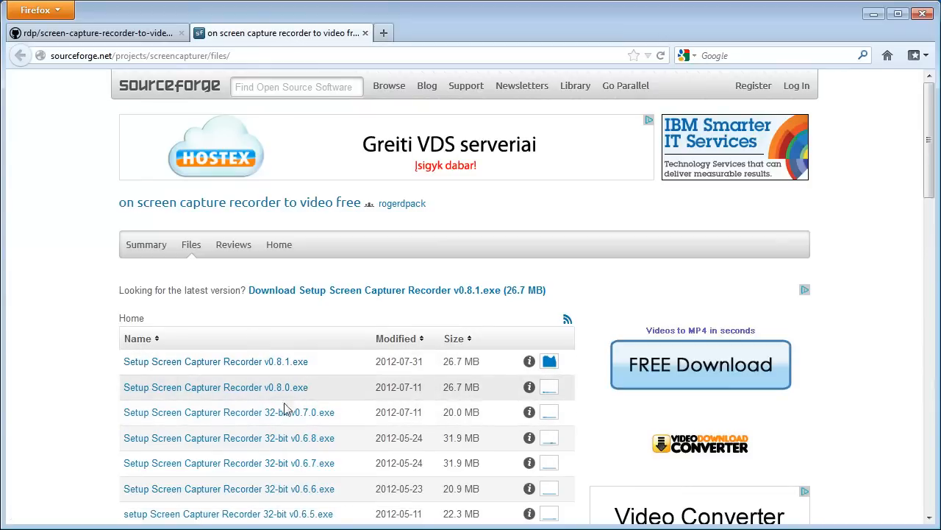
mouse_move(286, 438)
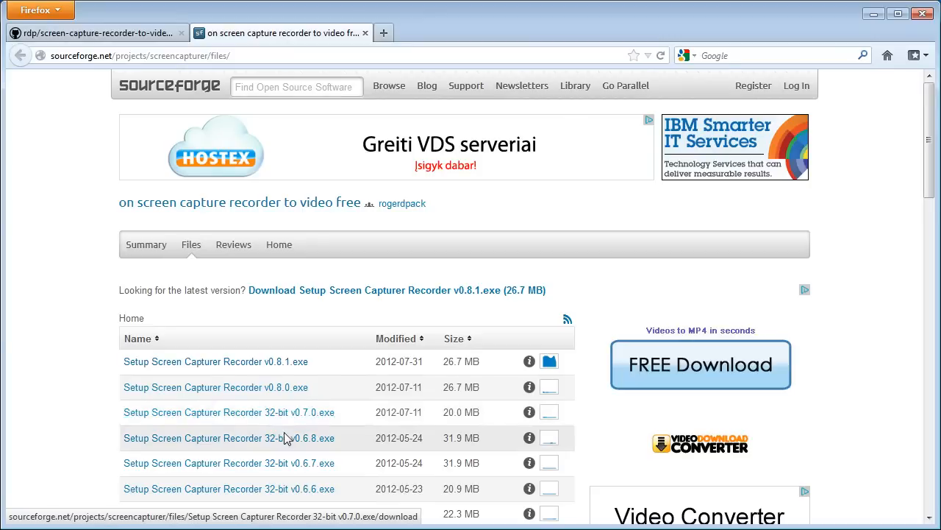
mouse_move(289, 369)
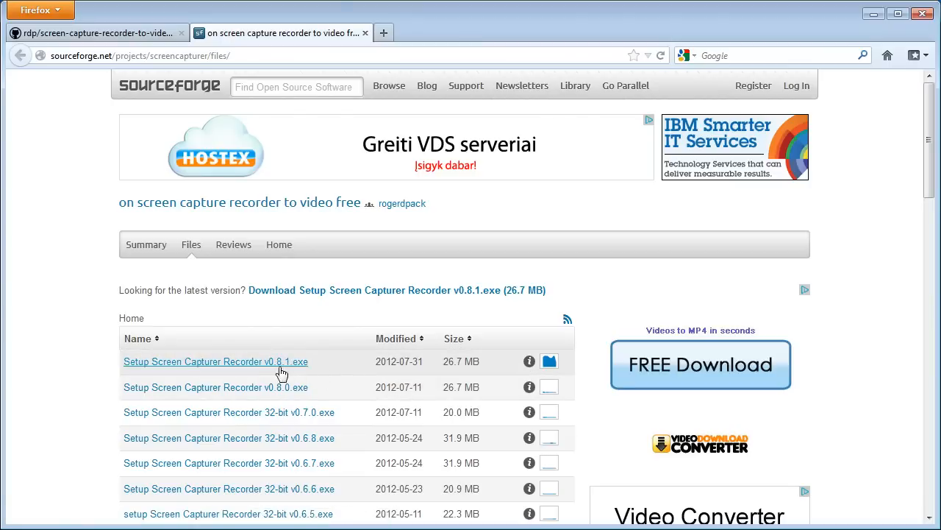
mouse_move(513, 276)
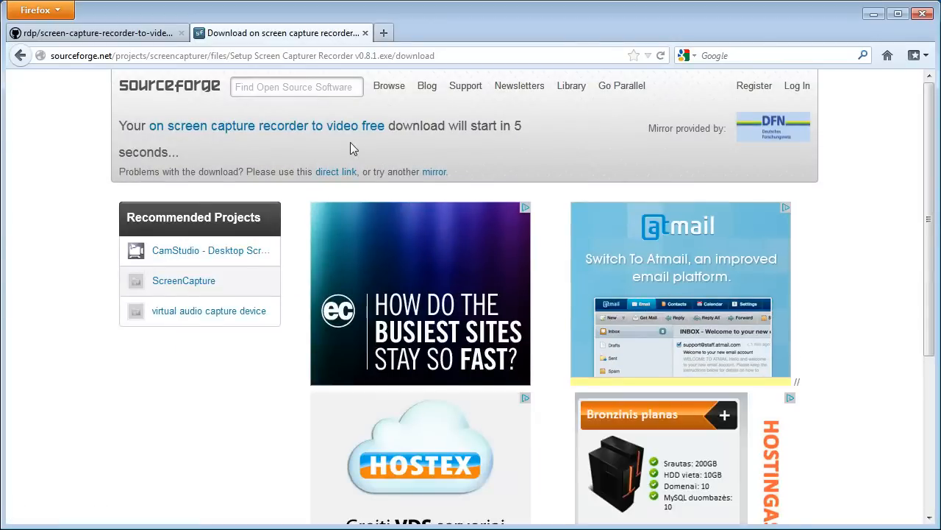
mouse_move(544, 139)
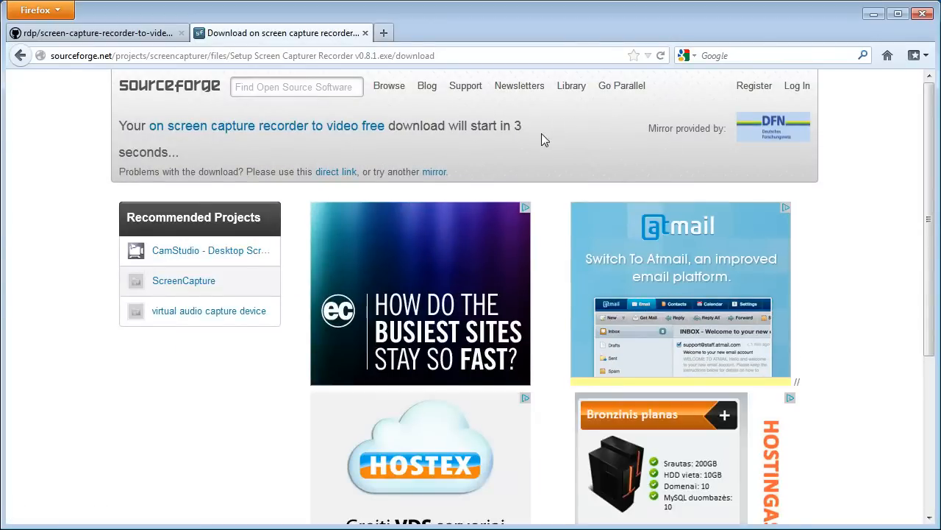
mouse_move(583, 151)
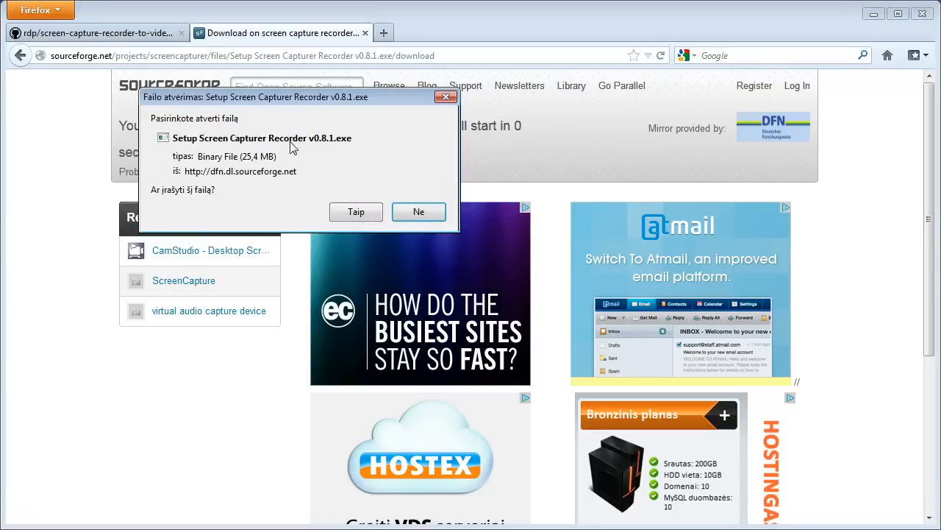
Confirm saving Setup Screen Capturer Recorder v0.8.1.exe
click(419, 212)
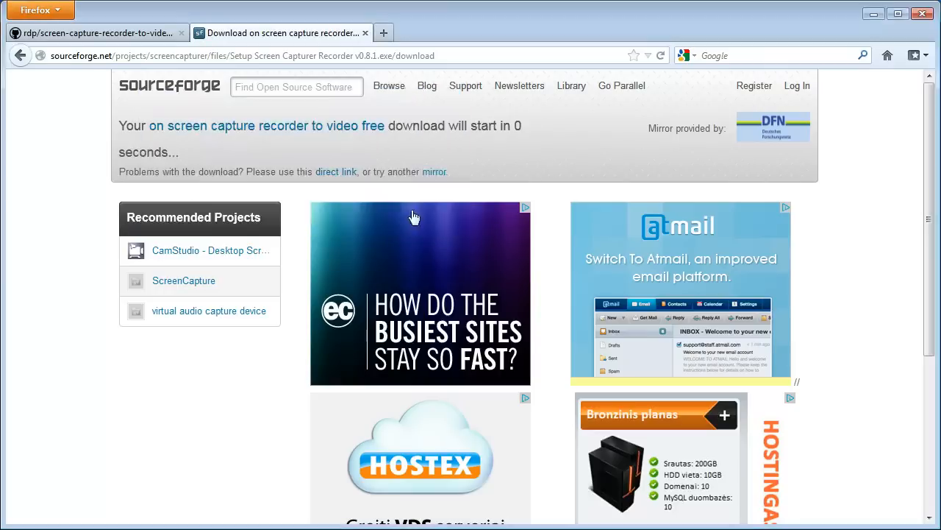
mouse_move(378, 366)
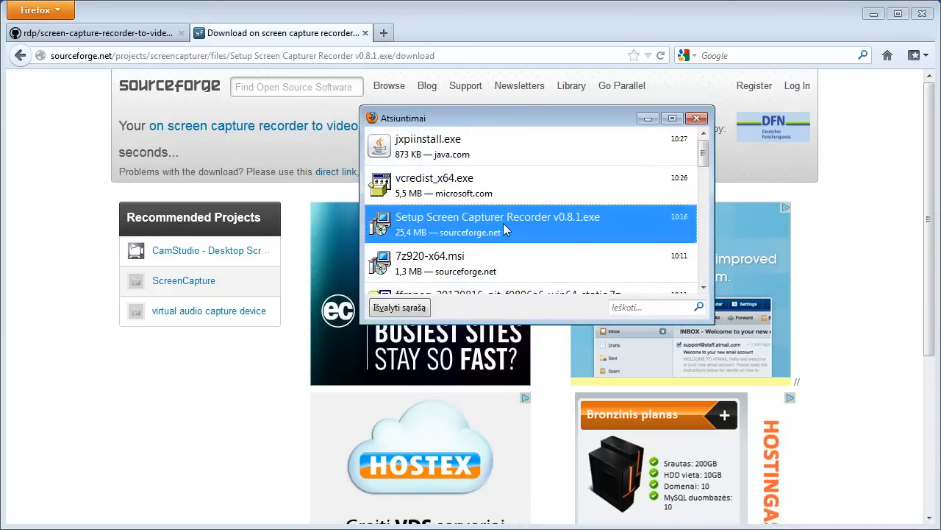
mouse_move(588, 140)
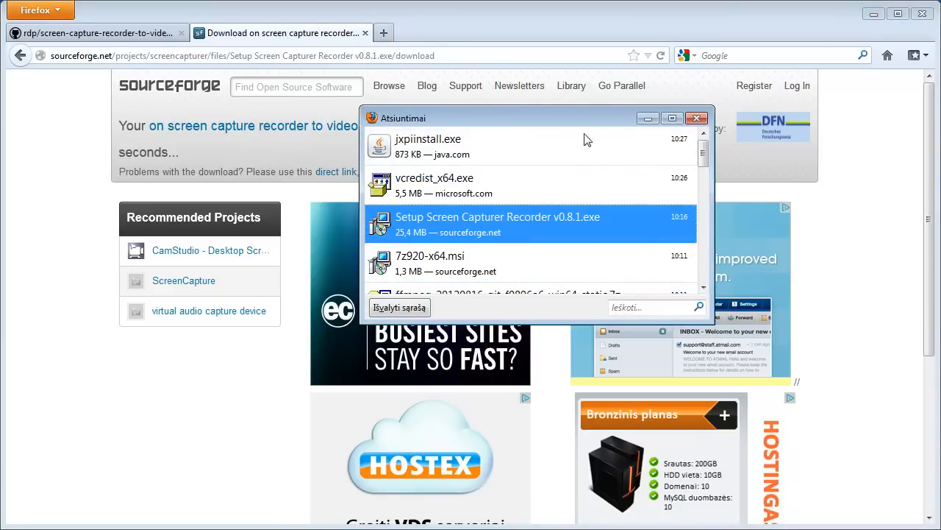
Close Downloads and open the Screen Capturer Recorder Start Menu folder in Explorer
click(696, 118)
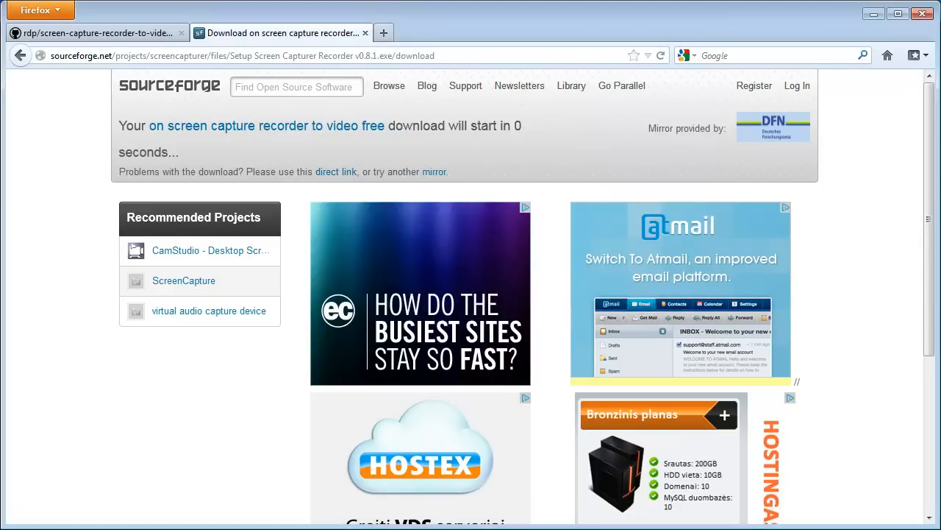
click(15, 525)
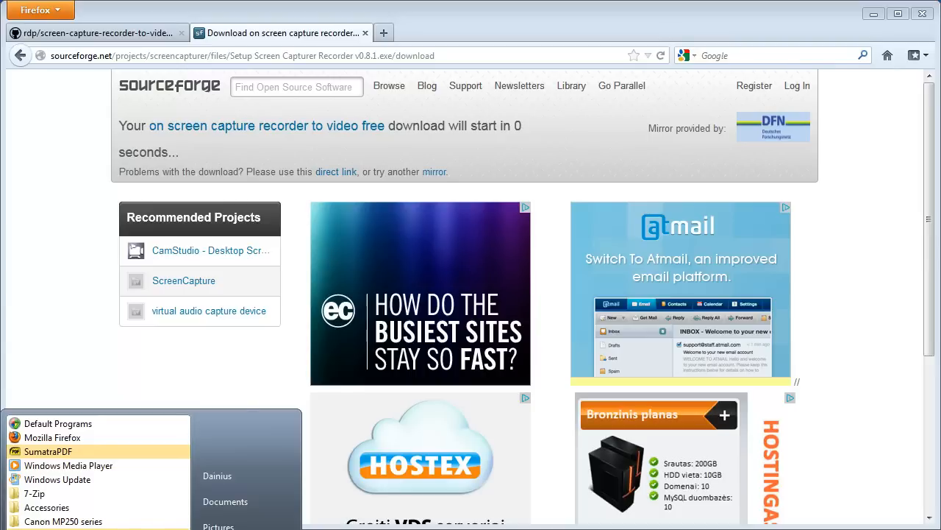
right_click(48, 451)
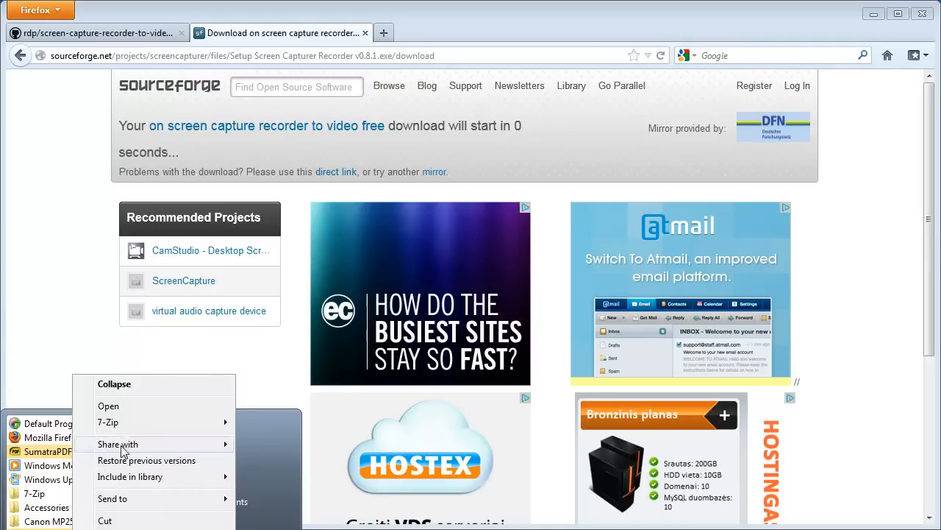
click(109, 405)
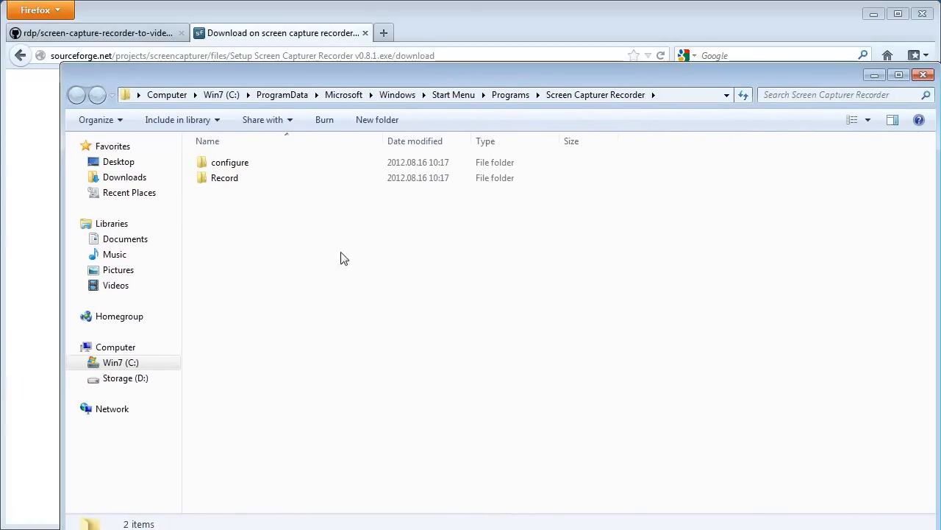
mouse_move(505, 97)
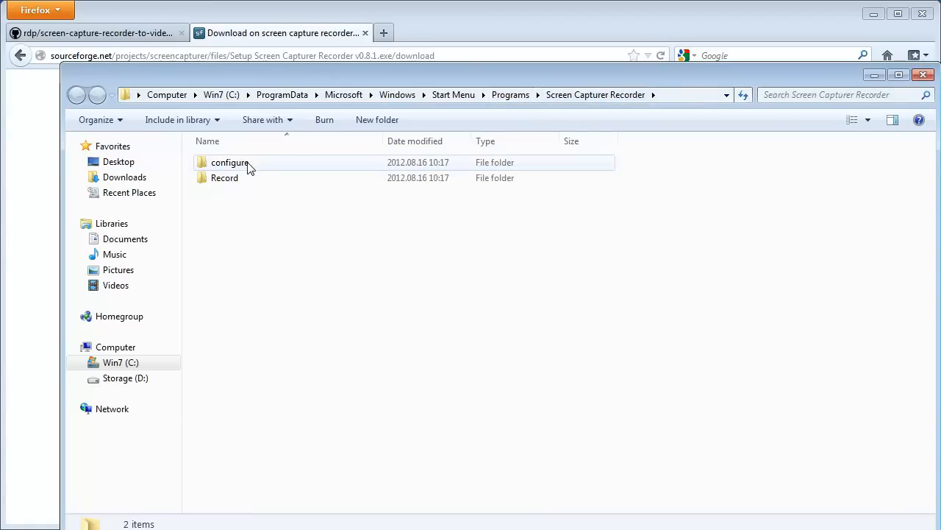
Open the configure folder and select the transparent-window and specific screen capture numbers shortcuts
double_click(229, 162)
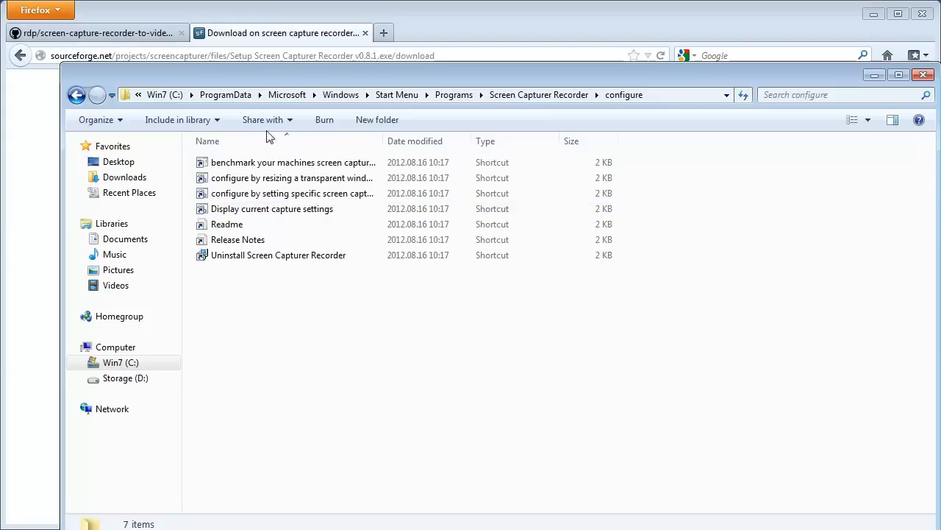
mouse_move(345, 78)
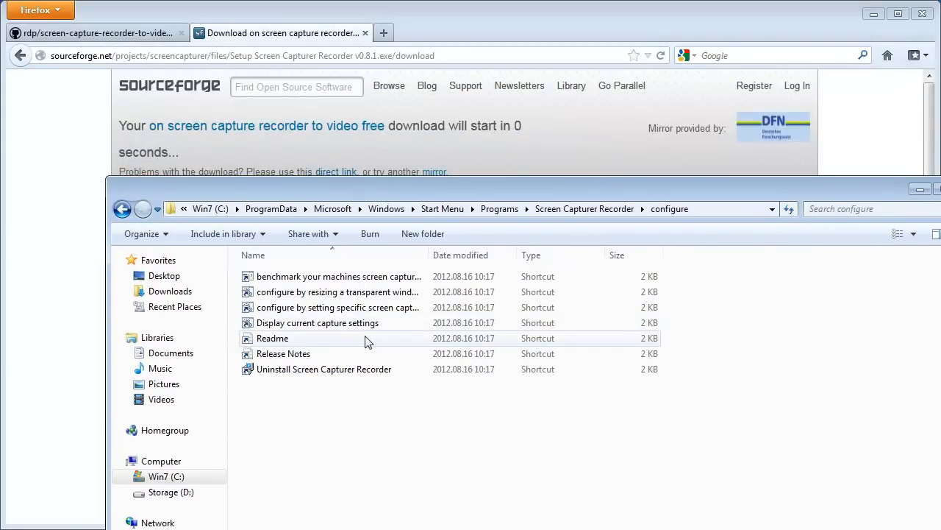
mouse_move(337, 291)
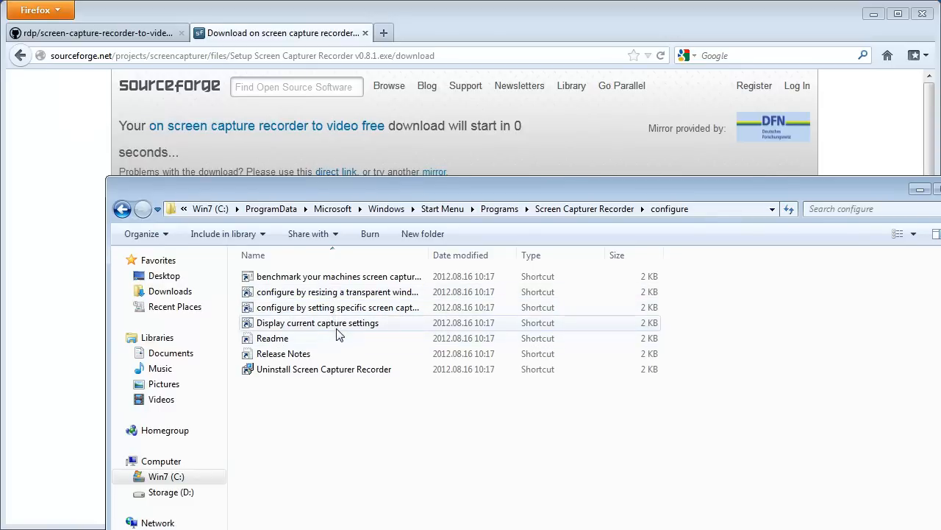
mouse_move(342, 291)
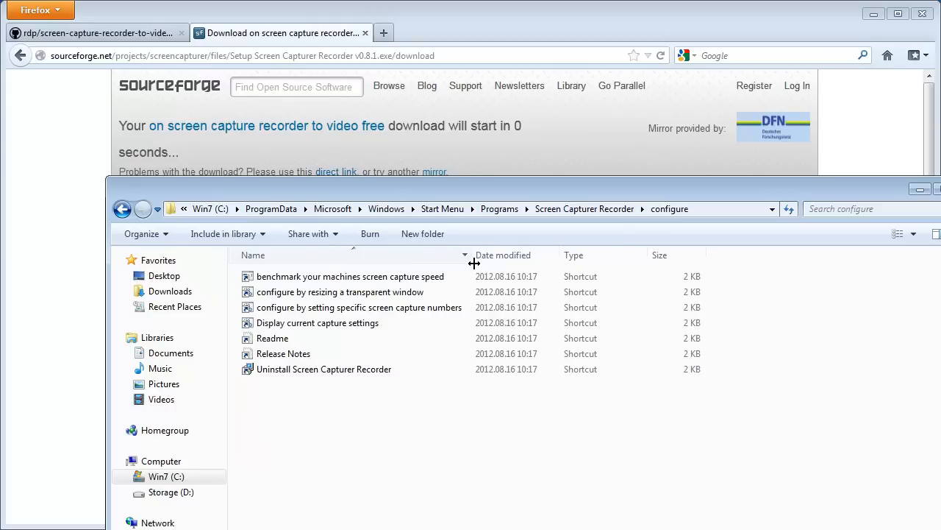
mouse_move(410, 292)
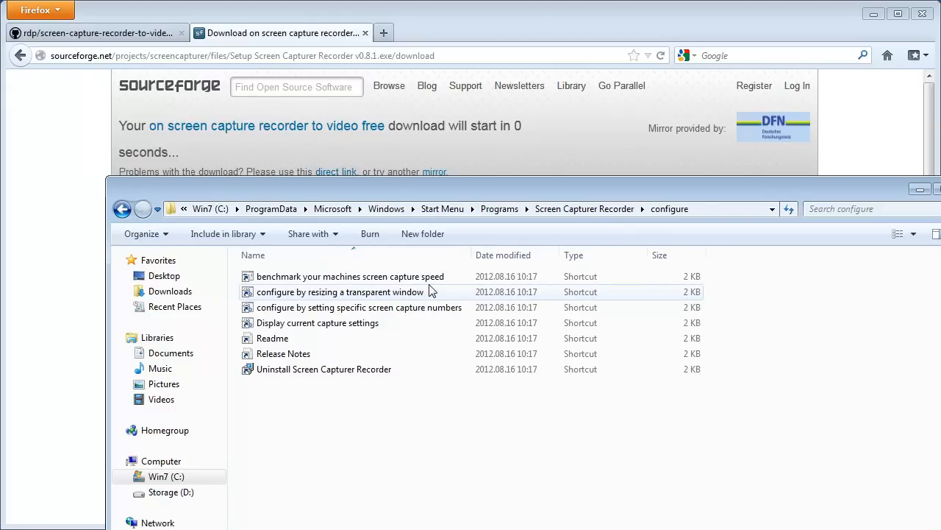
mouse_move(367, 443)
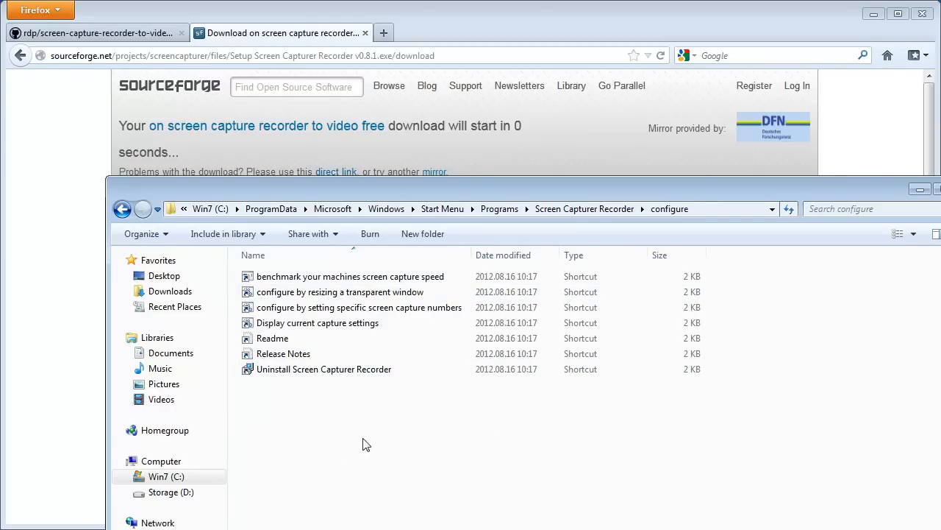
mouse_move(416, 429)
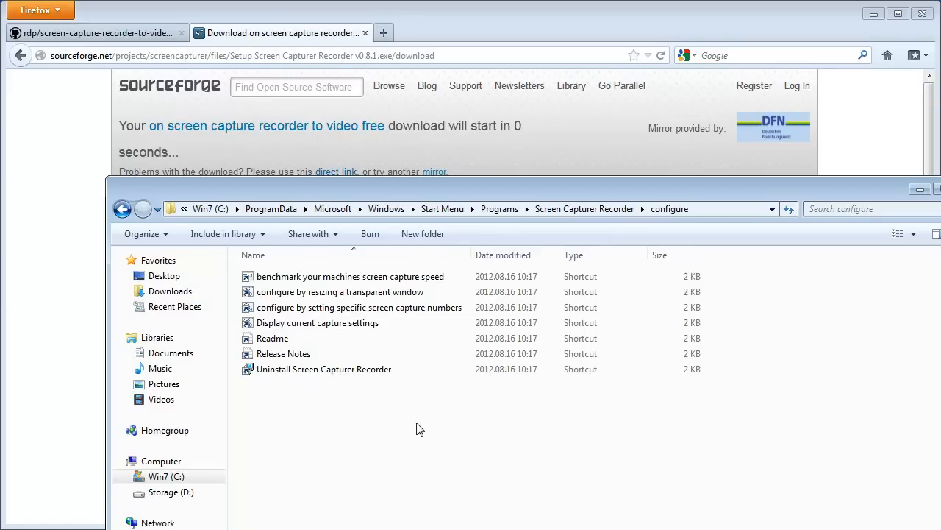
mouse_move(409, 432)
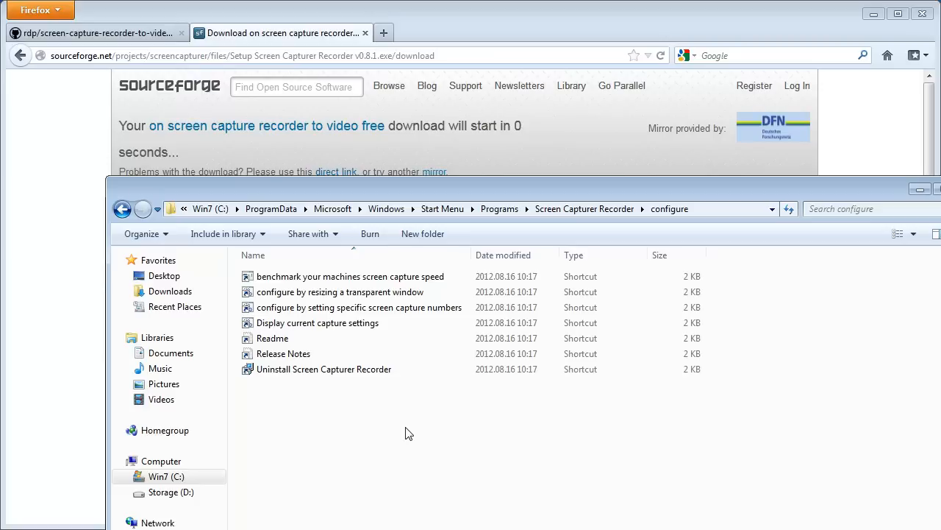
mouse_move(315, 304)
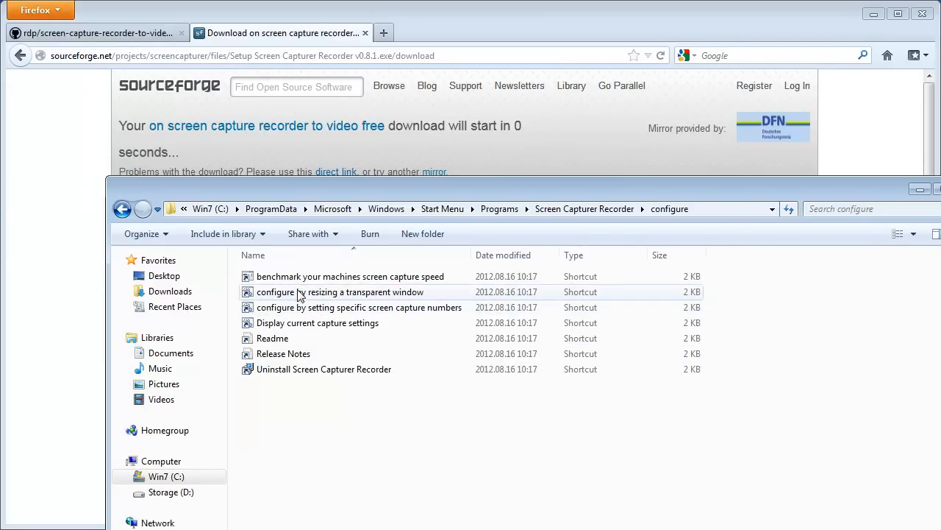
click(340, 292)
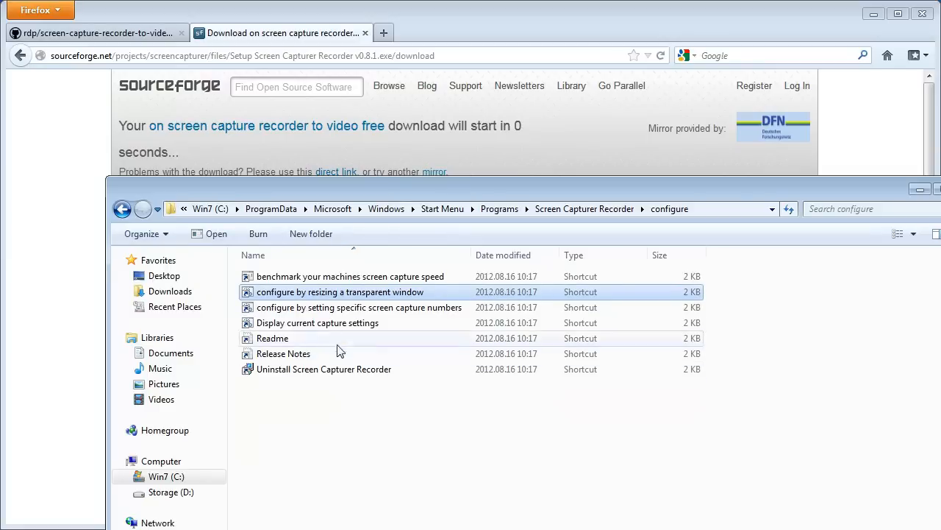
click(359, 307)
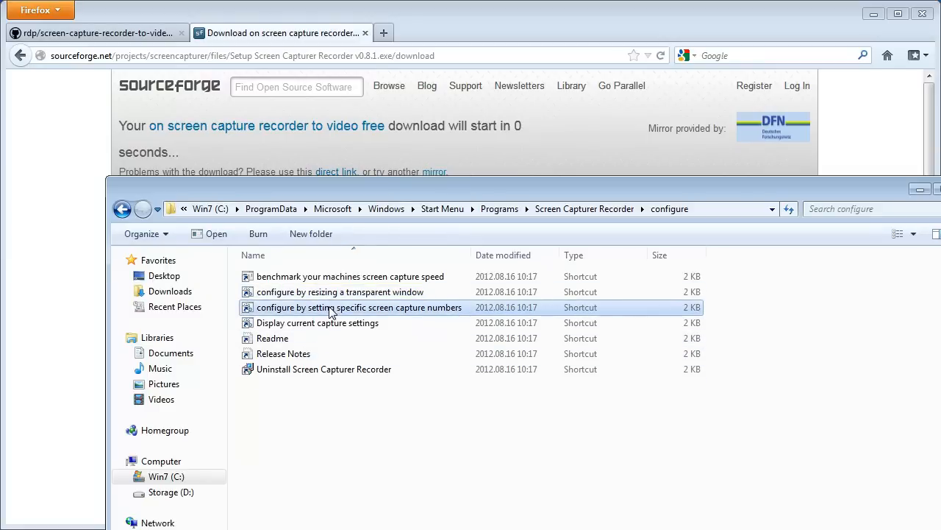
mouse_move(294, 317)
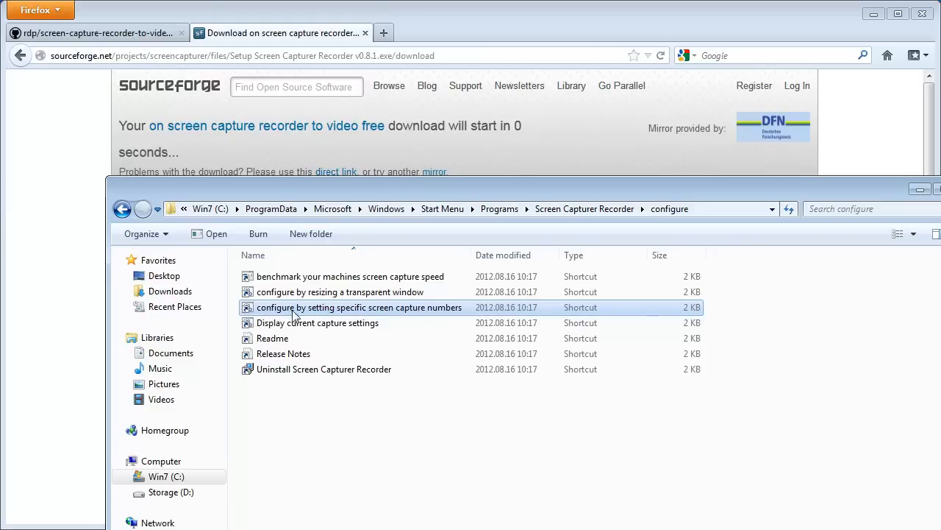
mouse_move(414, 318)
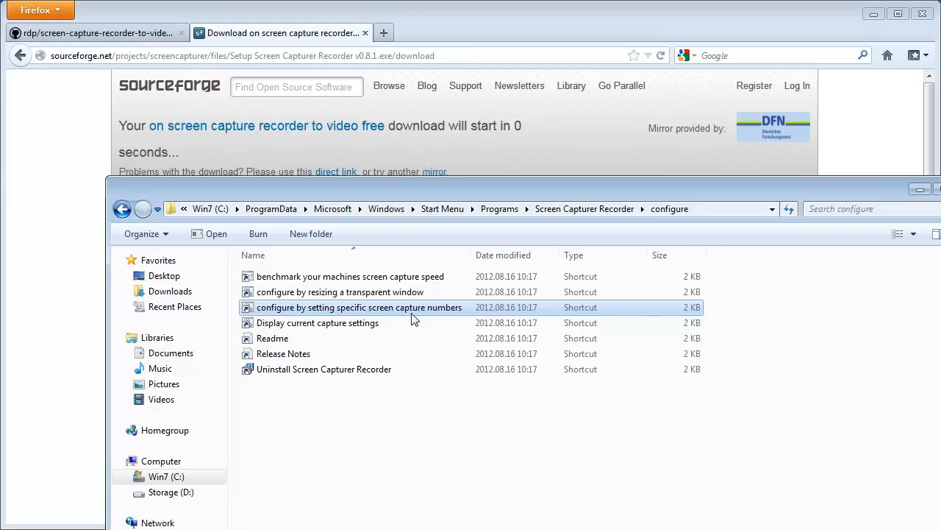
mouse_move(416, 422)
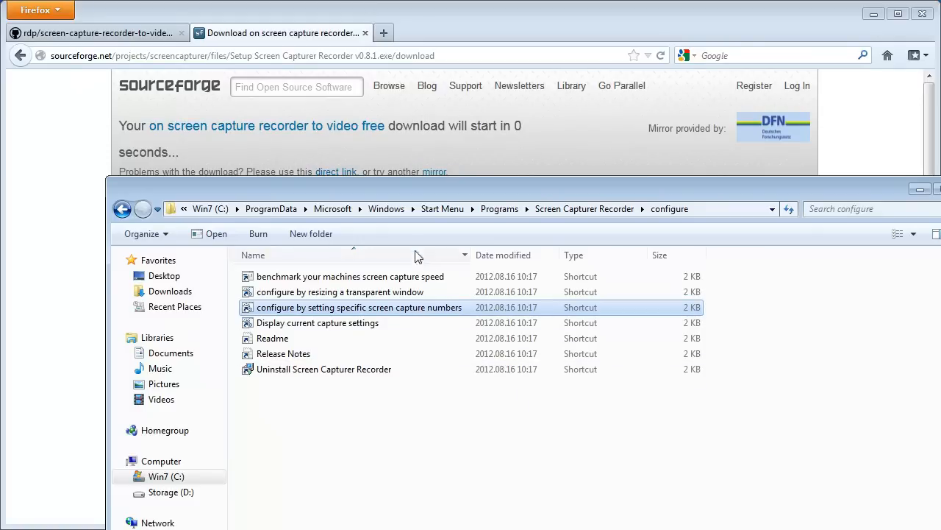
mouse_move(409, 69)
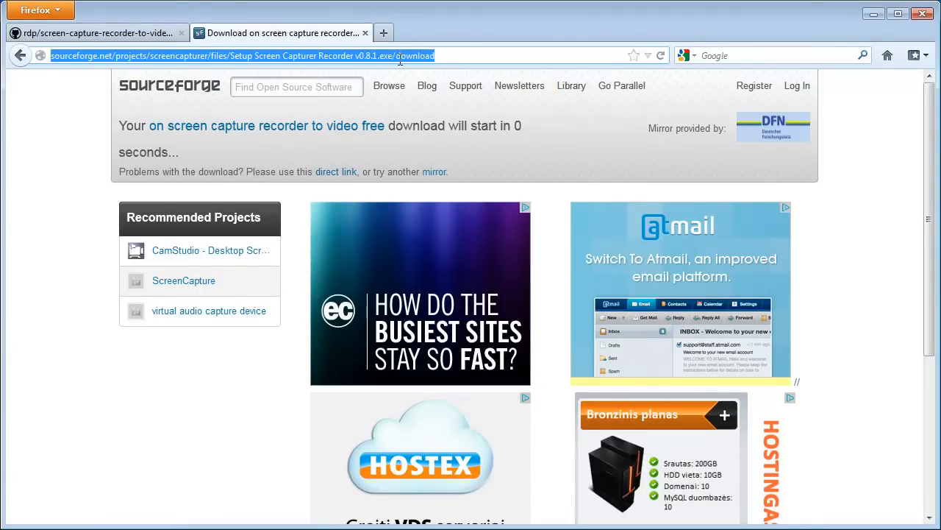
Go to java.com and verify the installed Java is Version 7 Update 5
text(java.com/)
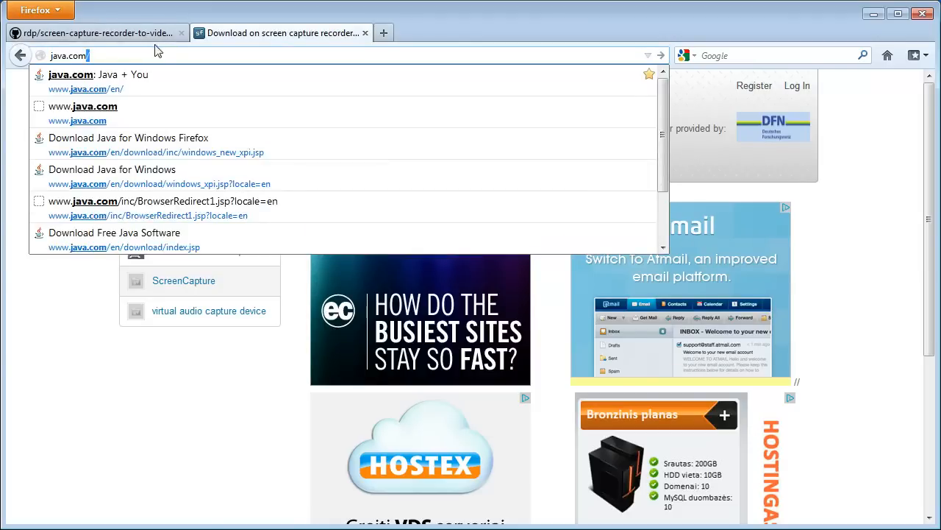
click(71, 74)
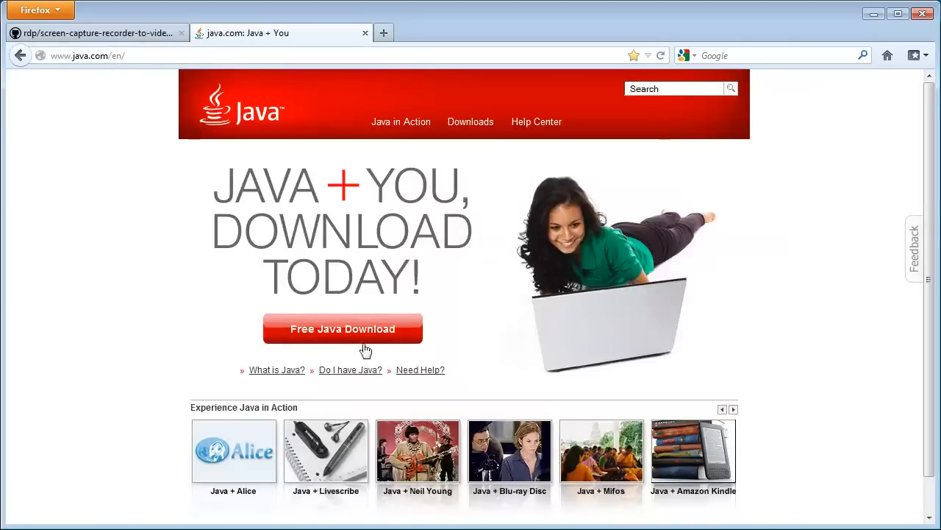
click(342, 328)
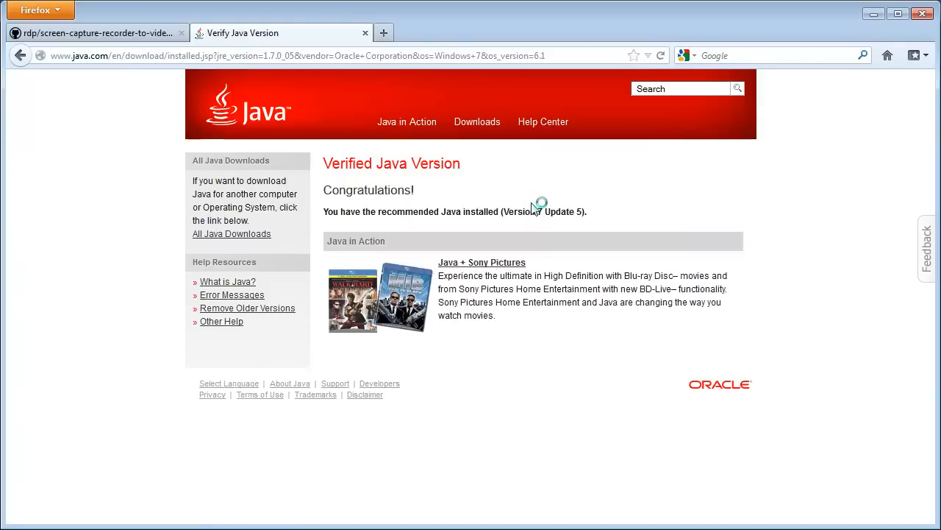
mouse_move(436, 209)
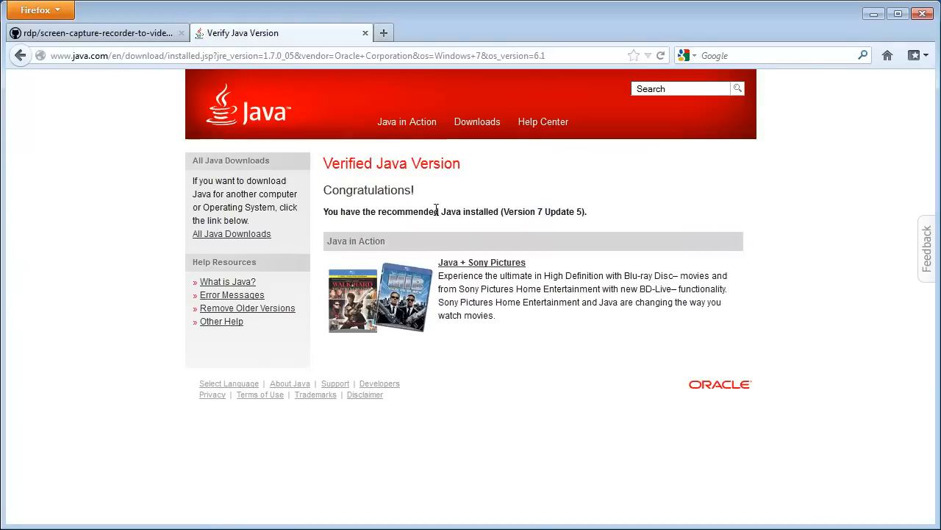
mouse_move(513, 191)
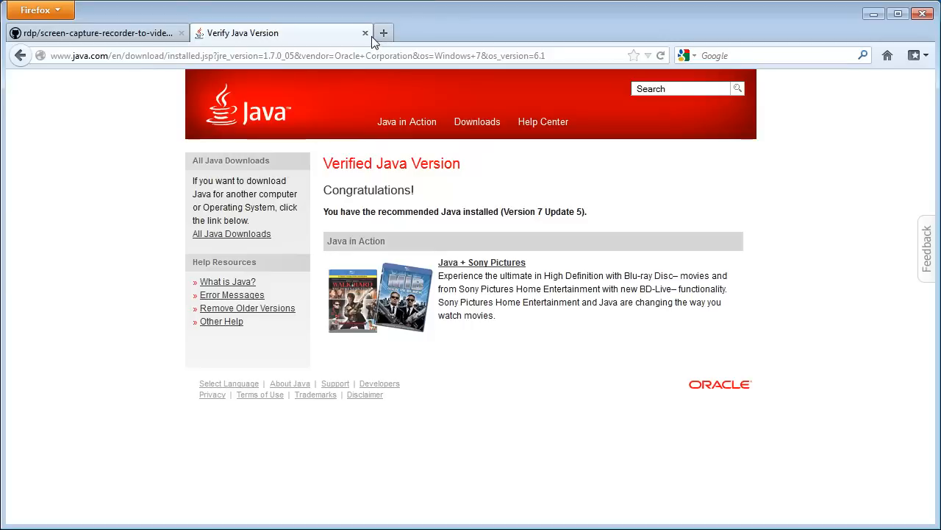
mouse_move(414, 46)
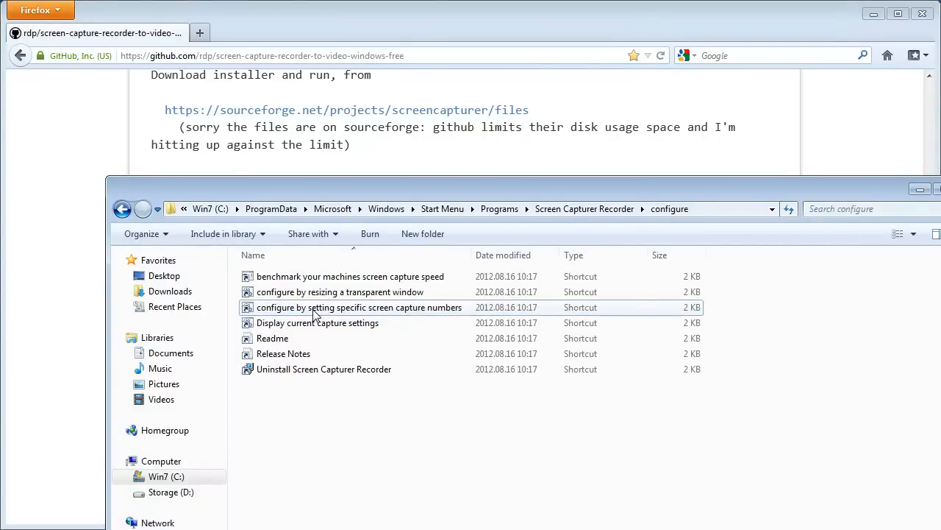
Launch the 'configure by setting specific screen capture numbers' shortcut and minimise Explorer
click(358, 306)
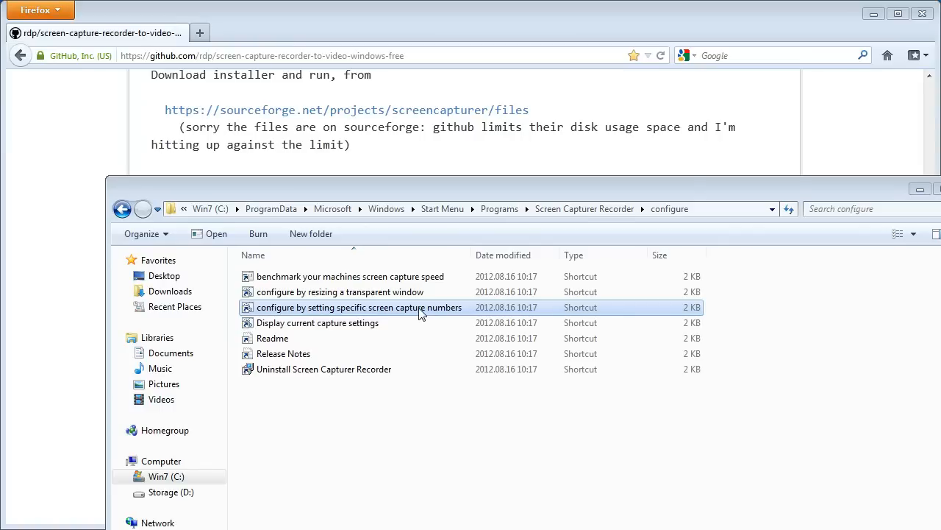
double_click(359, 307)
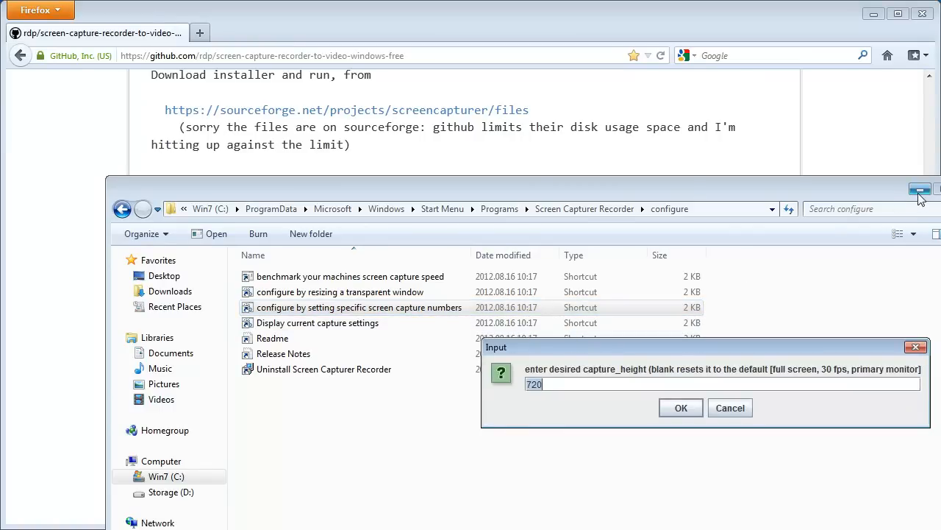
click(920, 189)
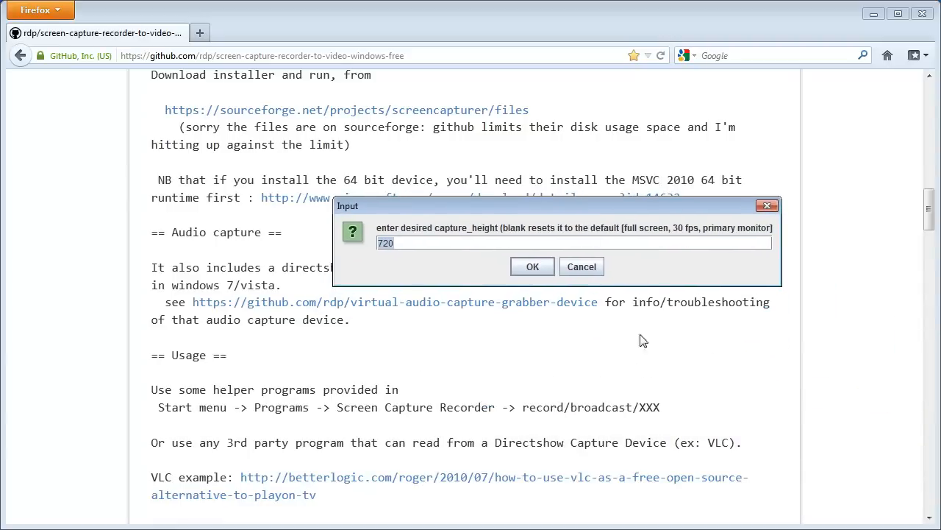
mouse_move(500, 287)
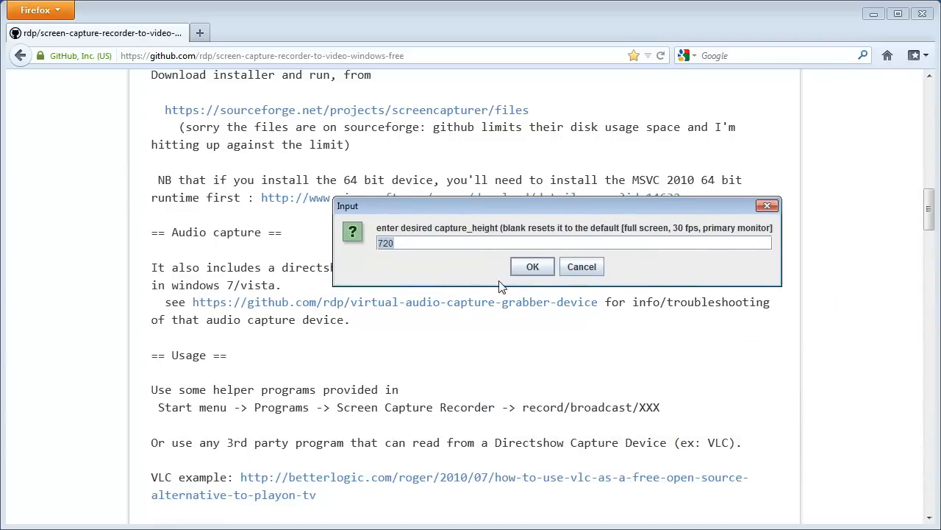
mouse_move(394, 256)
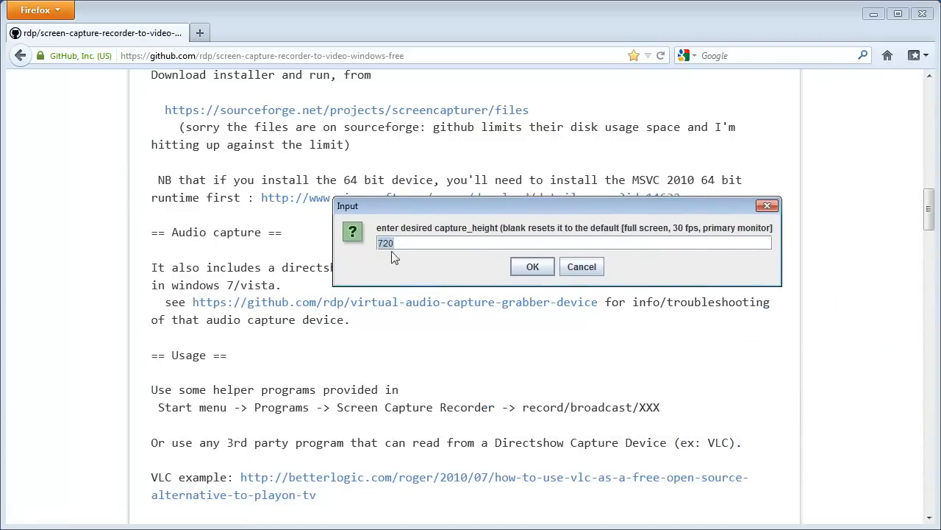
mouse_move(441, 258)
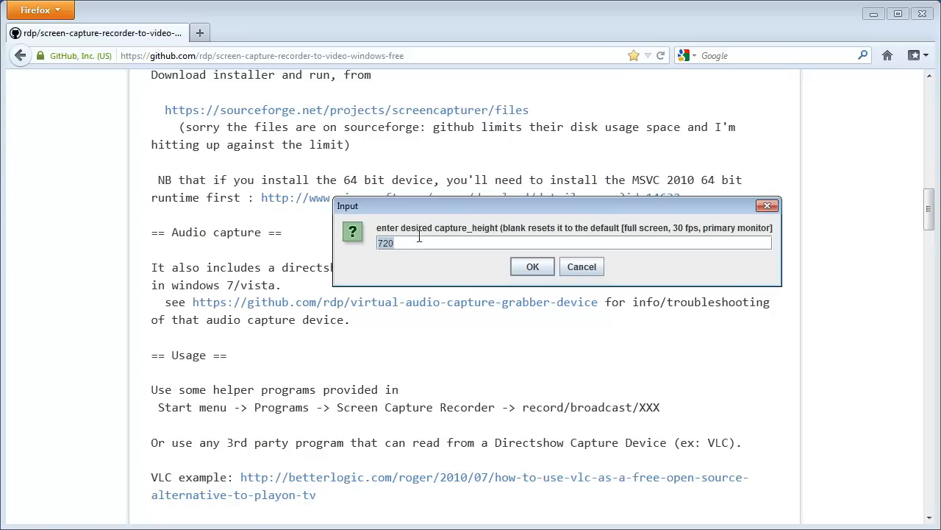
mouse_move(491, 234)
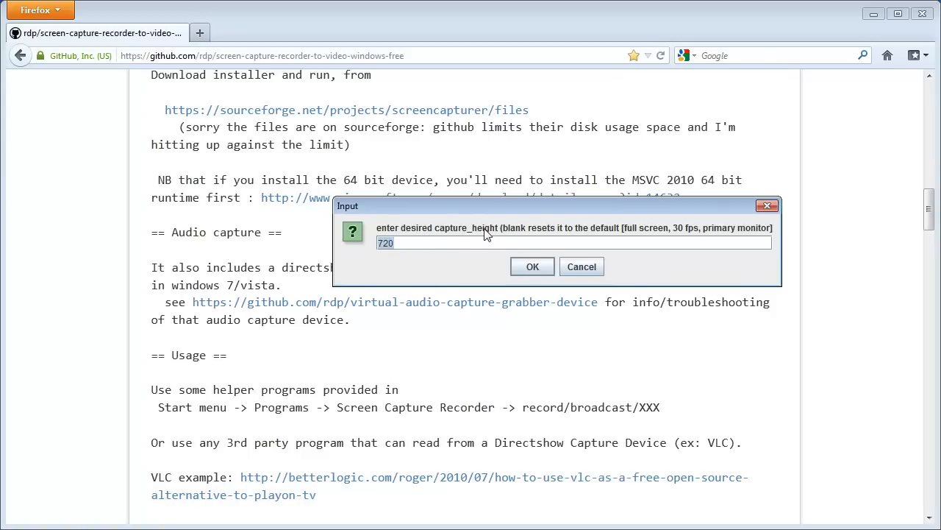
mouse_move(430, 242)
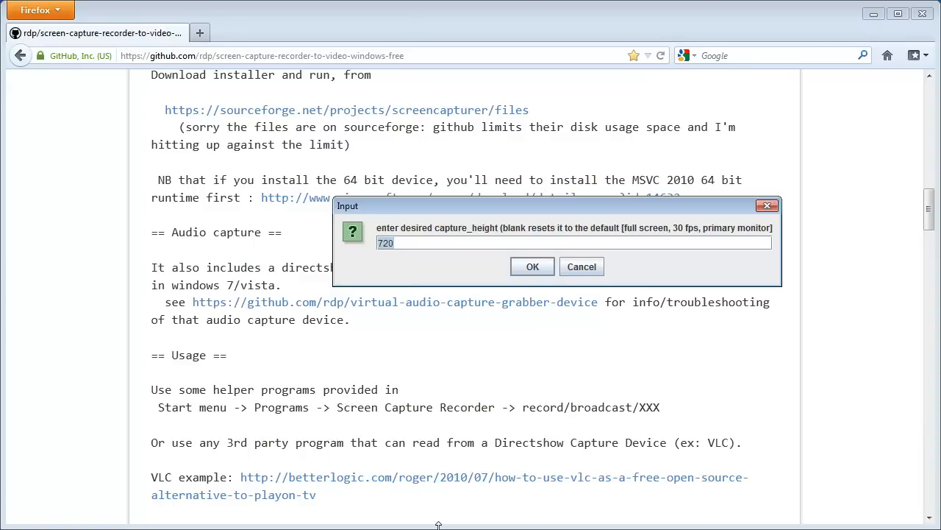
mouse_move(378, 284)
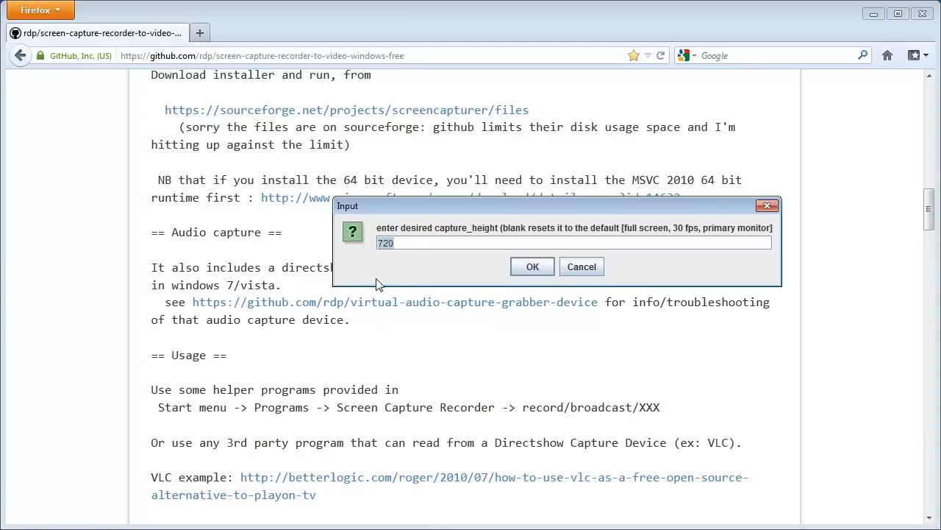
mouse_move(398, 267)
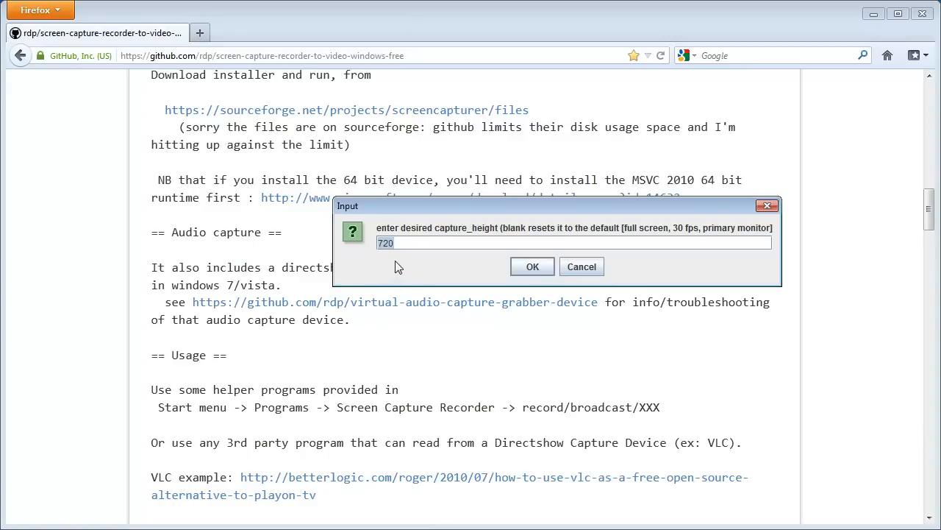
mouse_move(471, 228)
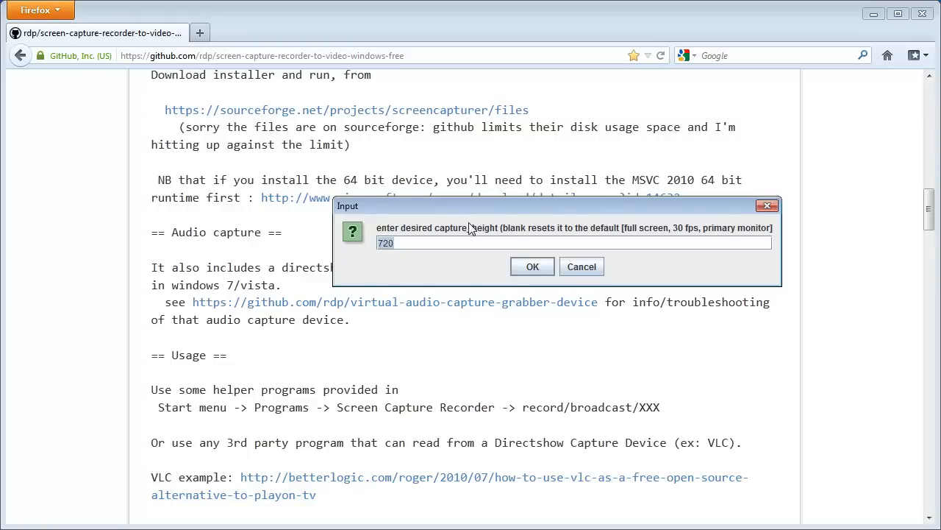
mouse_move(474, 302)
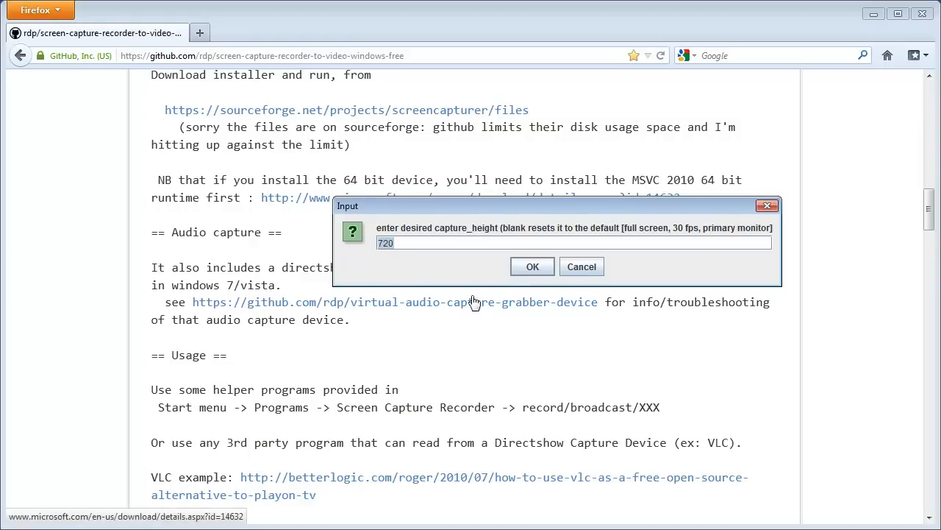
Accept height 720, width 1280, start_x and start_y 0, 30 fps, blank stretch sizes
click(532, 267)
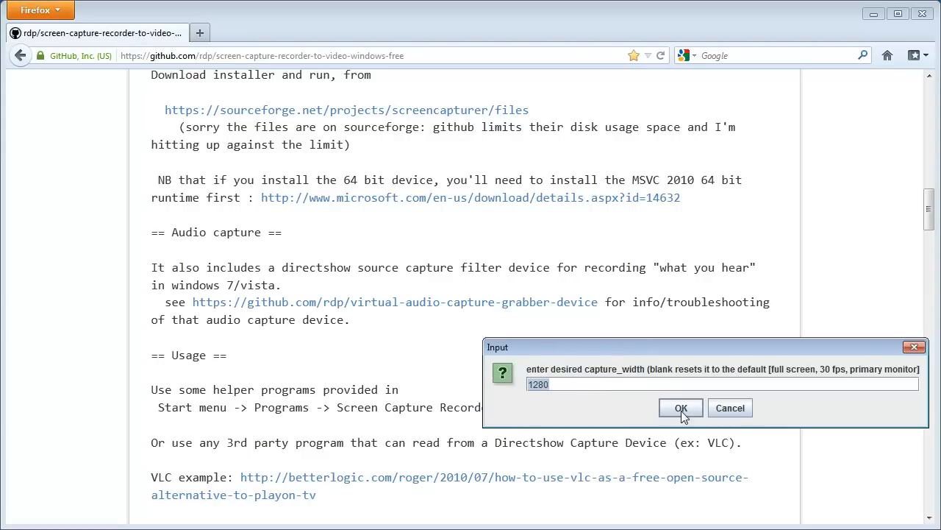
click(680, 407)
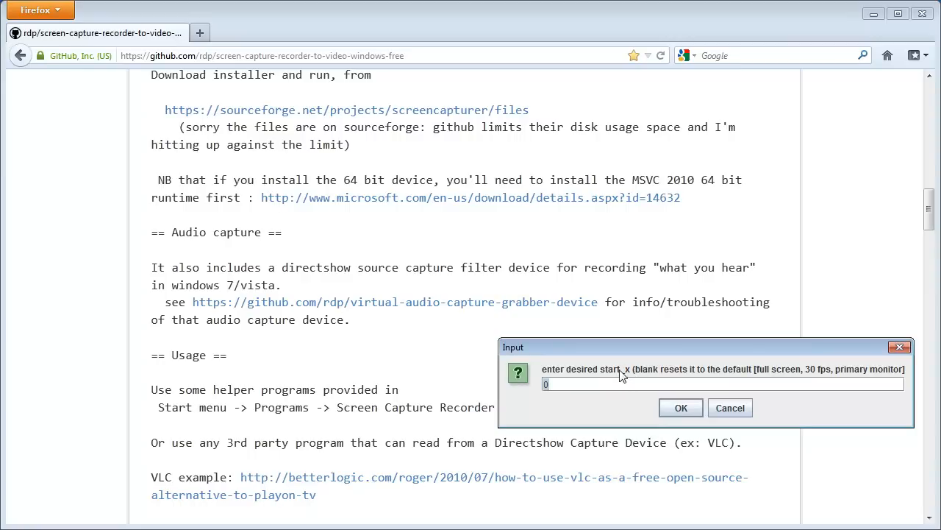
mouse_move(338, 121)
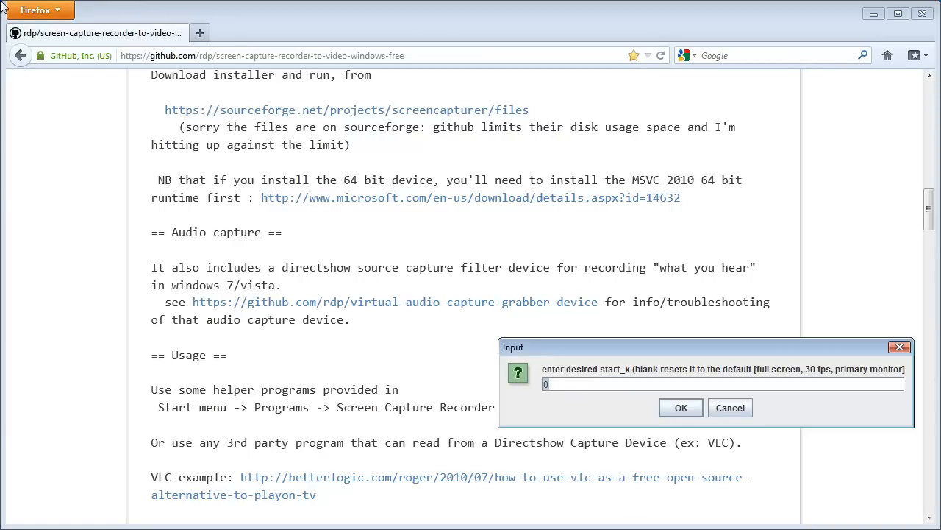
mouse_move(665, 399)
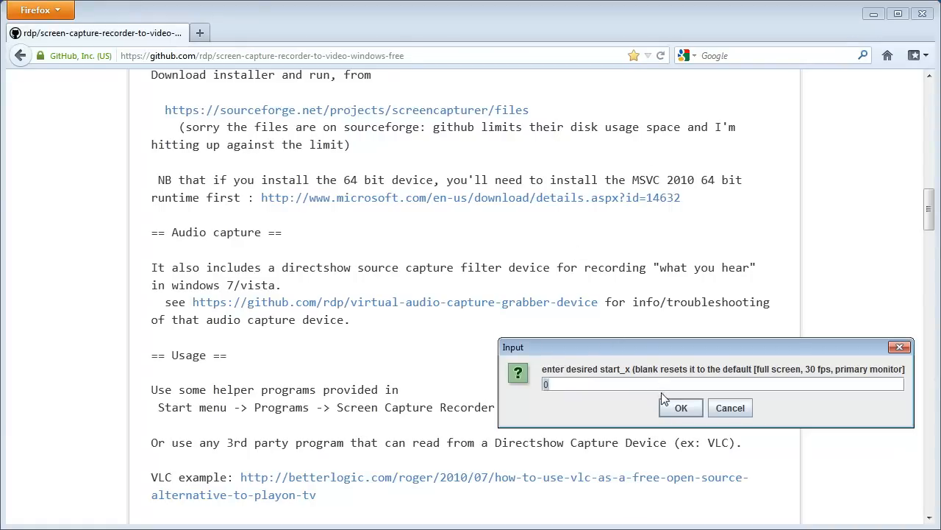
click(680, 408)
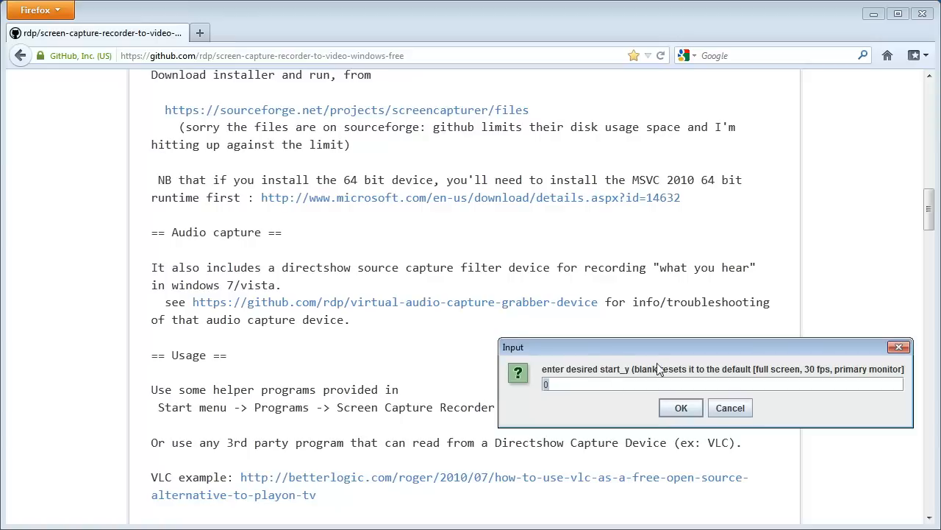
click(680, 407)
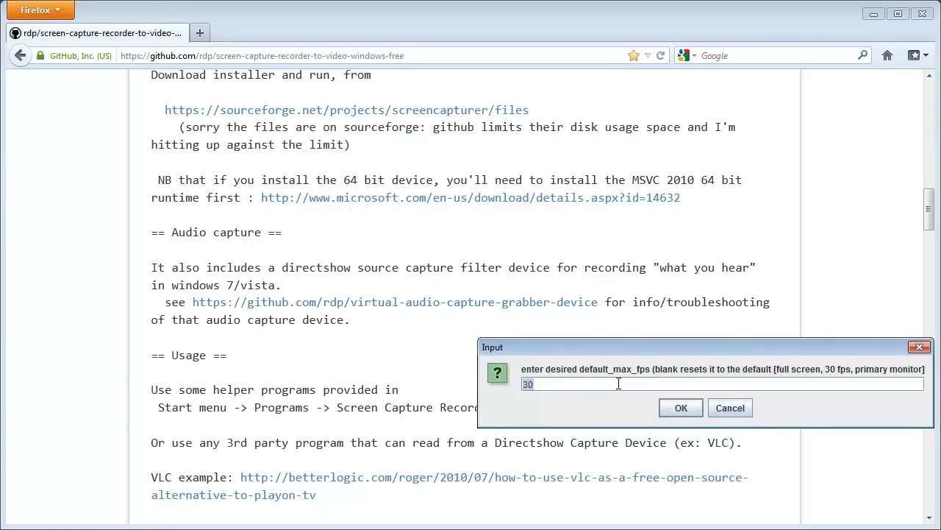
mouse_move(610, 403)
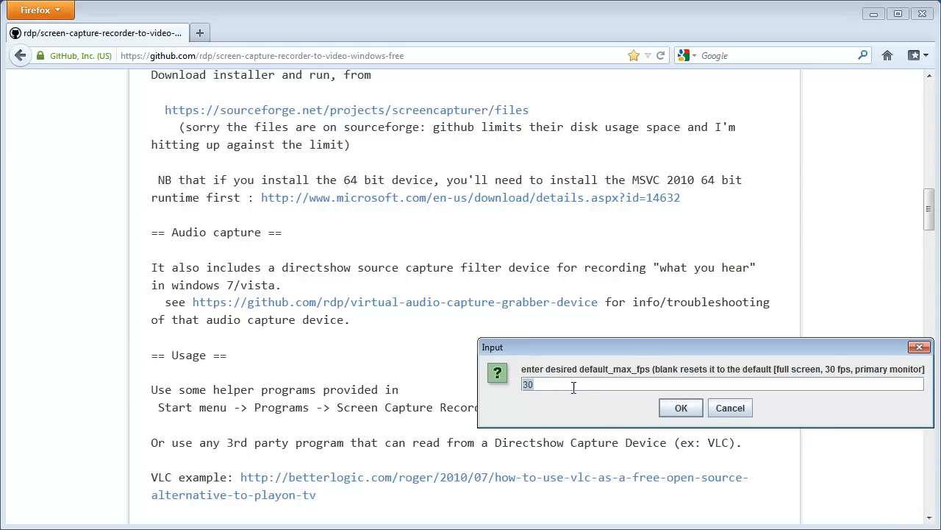
mouse_move(597, 389)
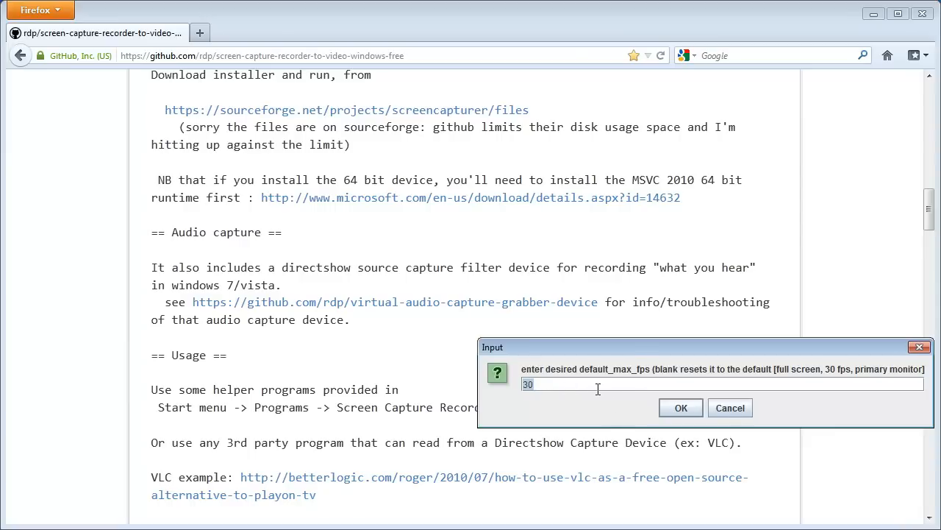
mouse_move(657, 408)
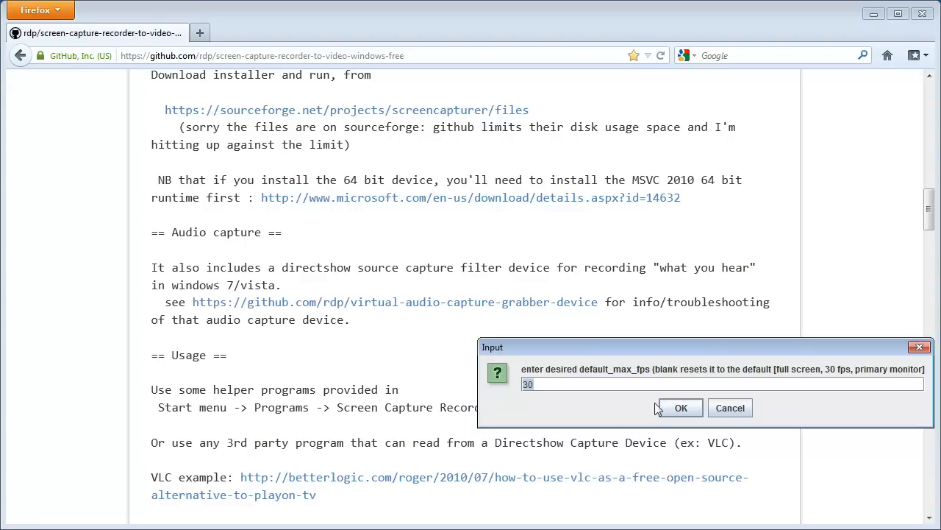
click(681, 408)
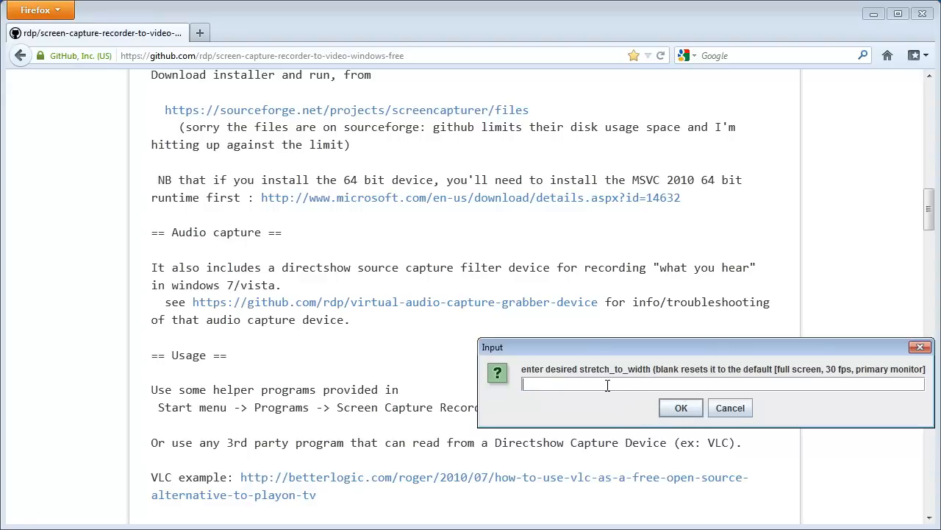
mouse_move(650, 415)
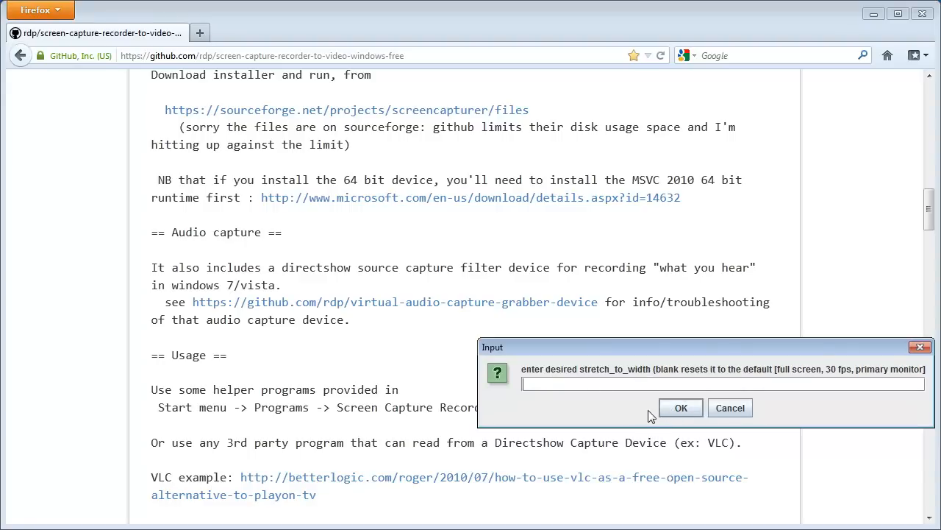
mouse_move(610, 403)
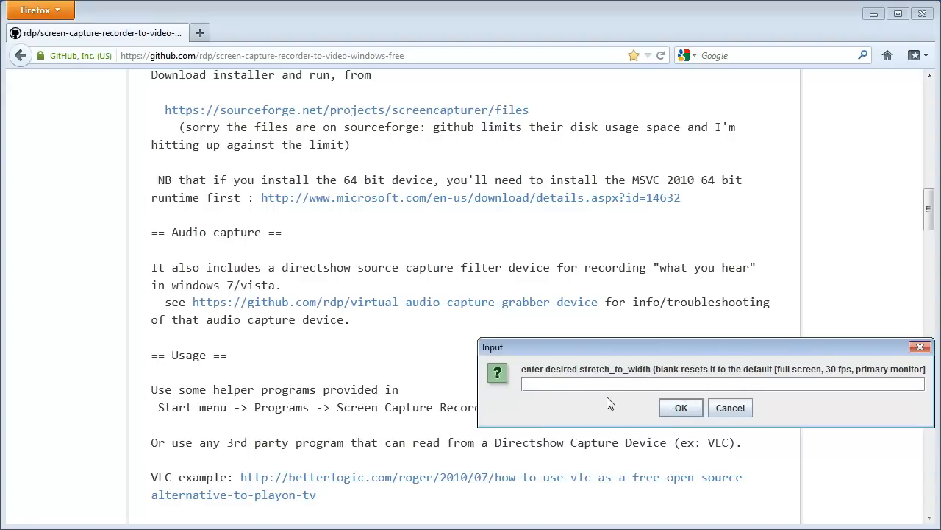
mouse_move(519, 212)
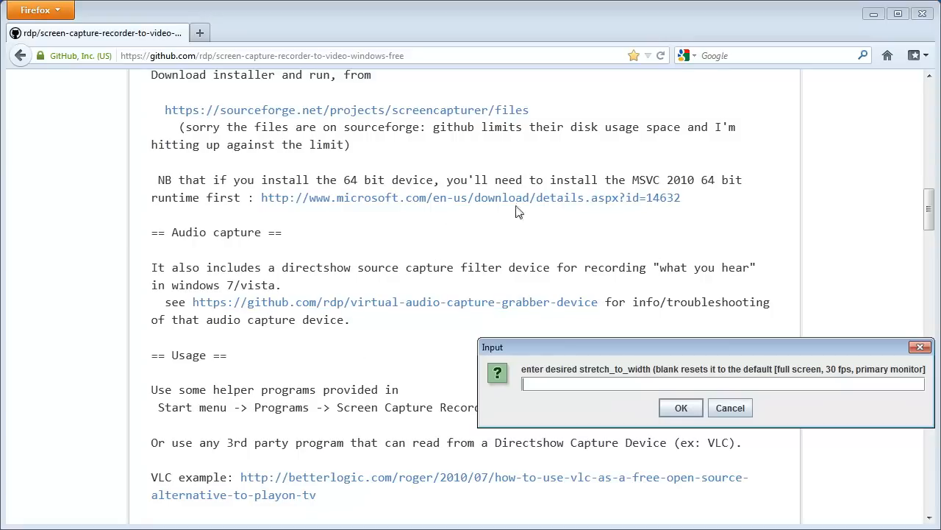
mouse_move(473, 243)
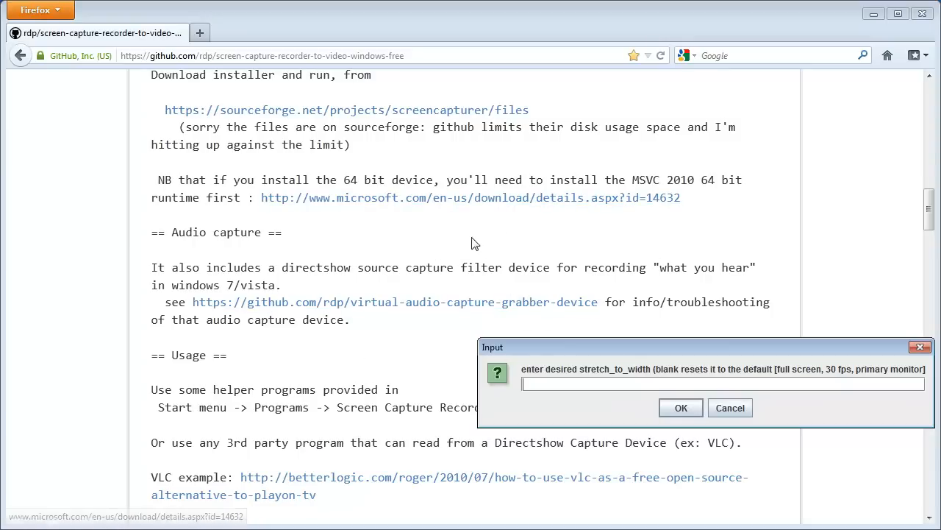
mouse_move(412, 204)
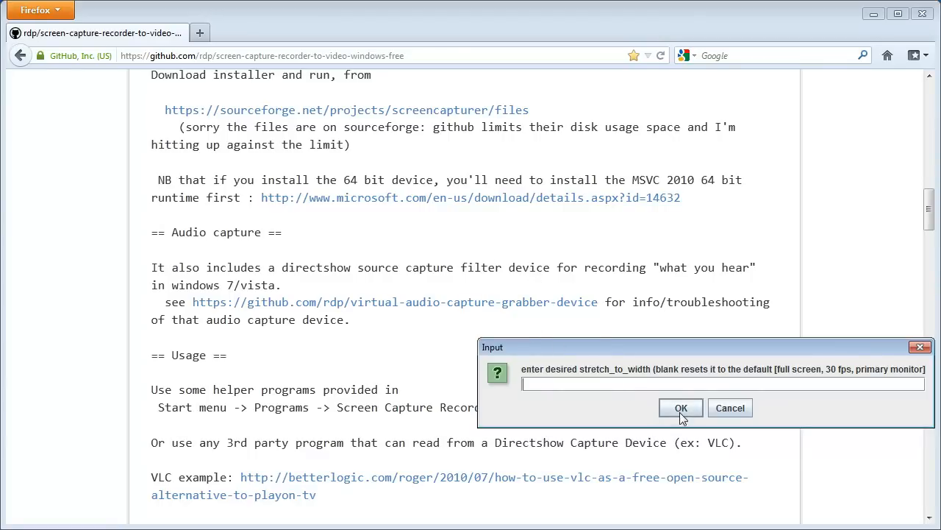
click(680, 408)
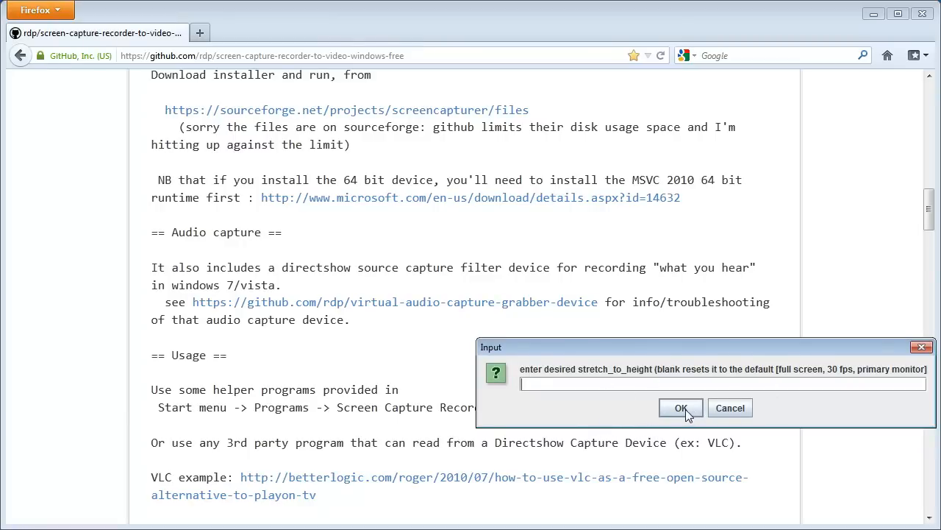
click(680, 407)
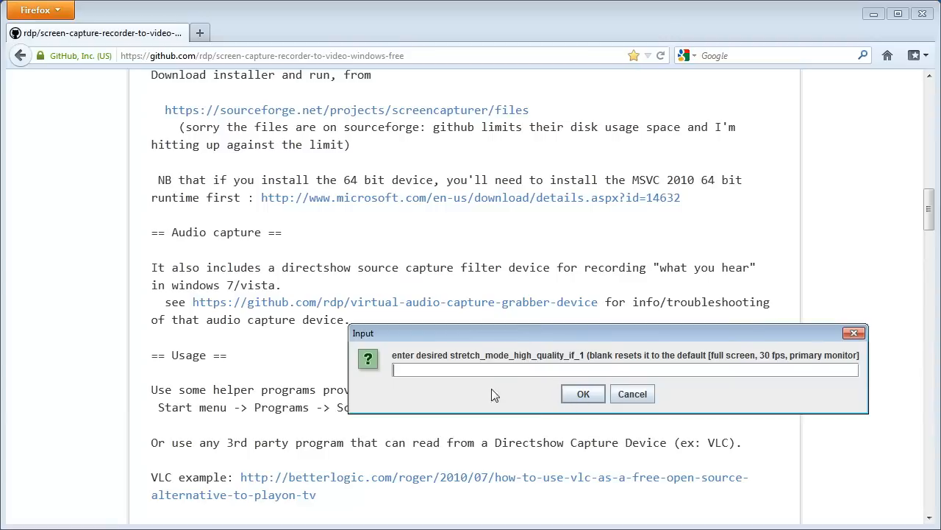
mouse_move(554, 360)
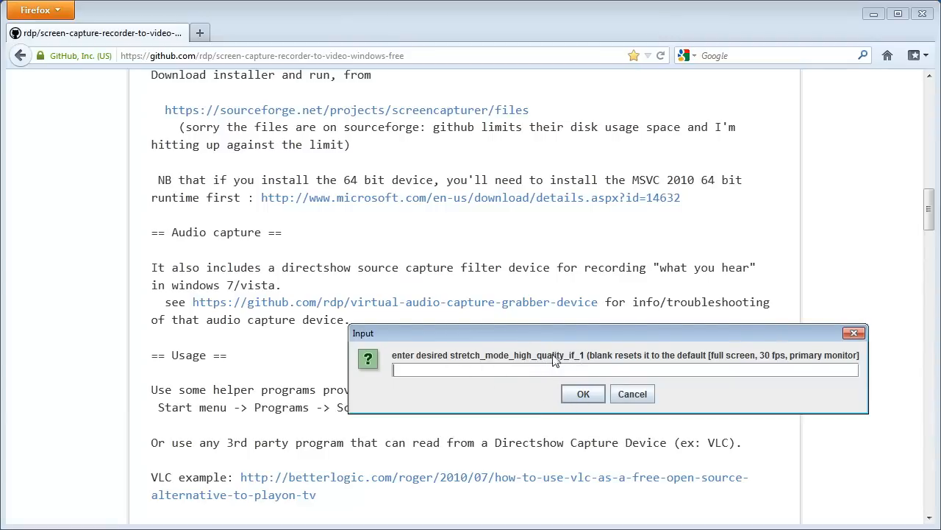
mouse_move(498, 428)
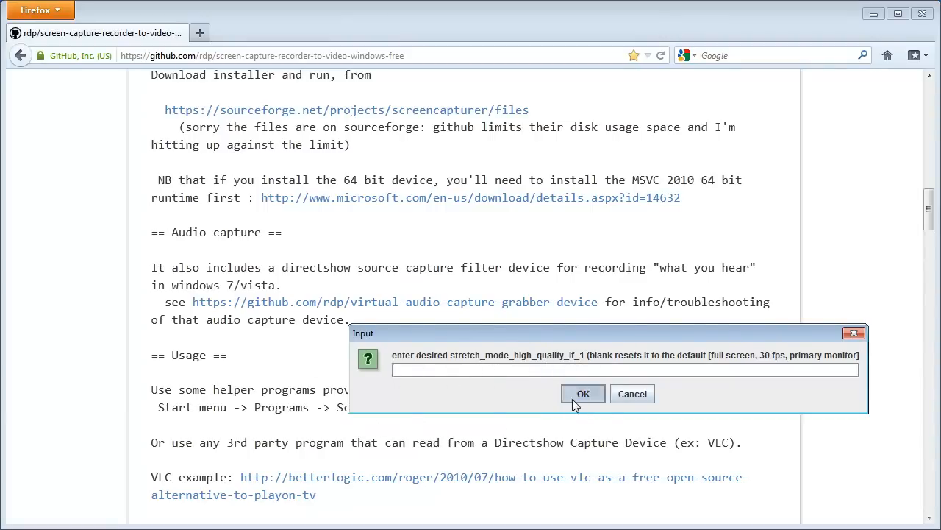
Leave high-quality stretch mode at default and drag the disable_aero prompt fully into view
click(584, 393)
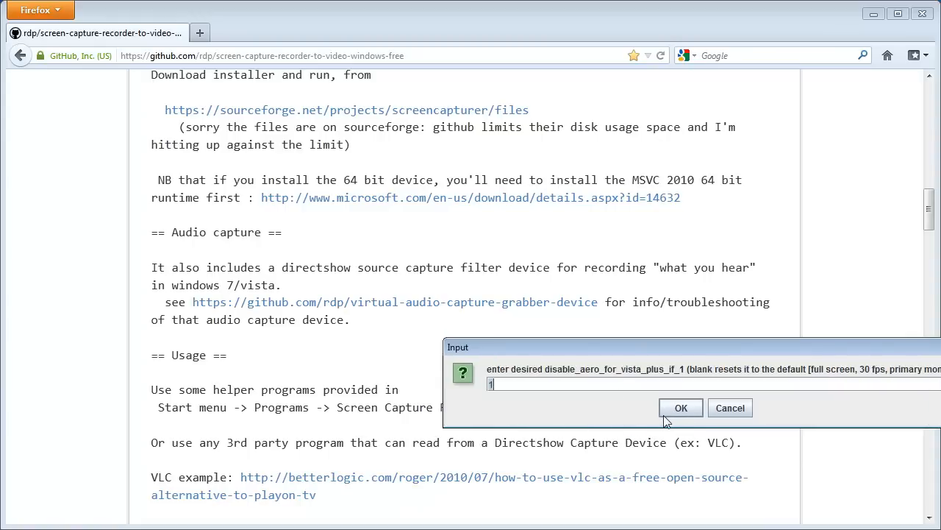
mouse_move(526, 379)
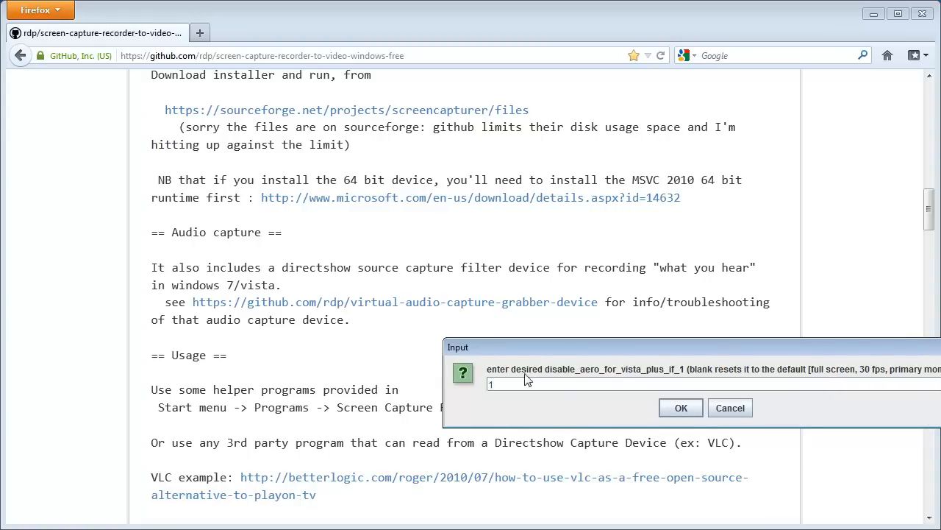
mouse_move(570, 380)
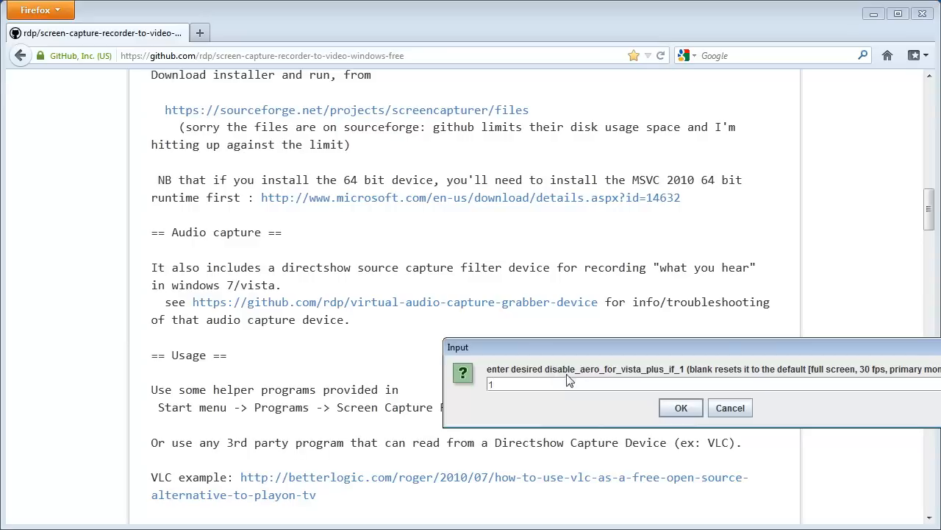
mouse_move(696, 376)
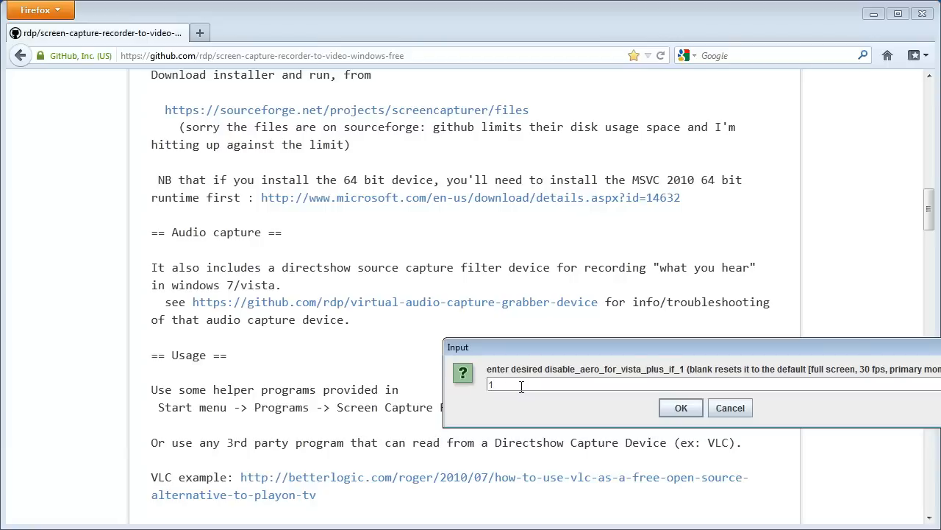
mouse_move(559, 375)
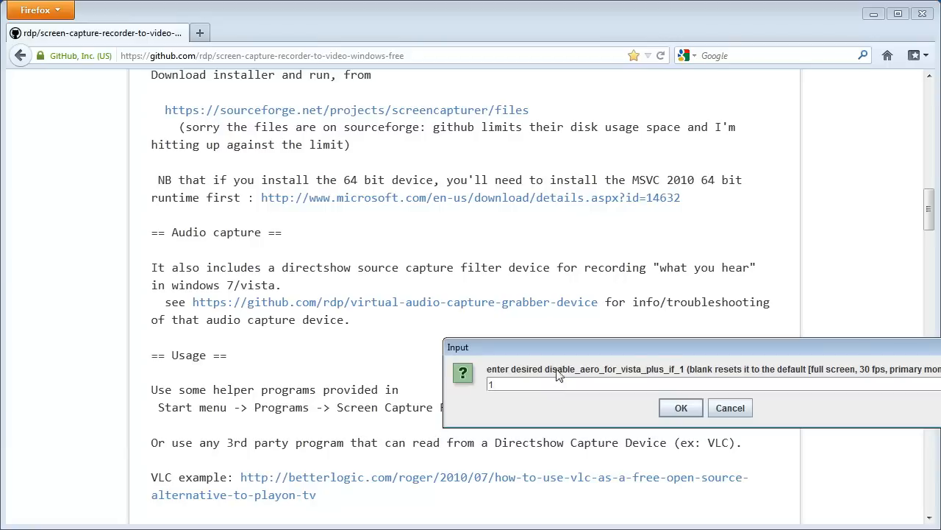
mouse_move(573, 353)
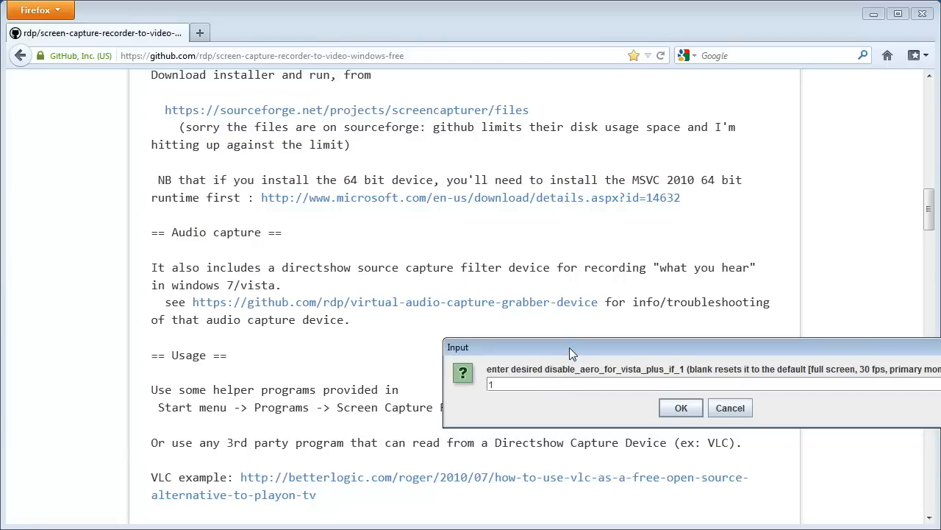
drag(573, 346, 419, 257)
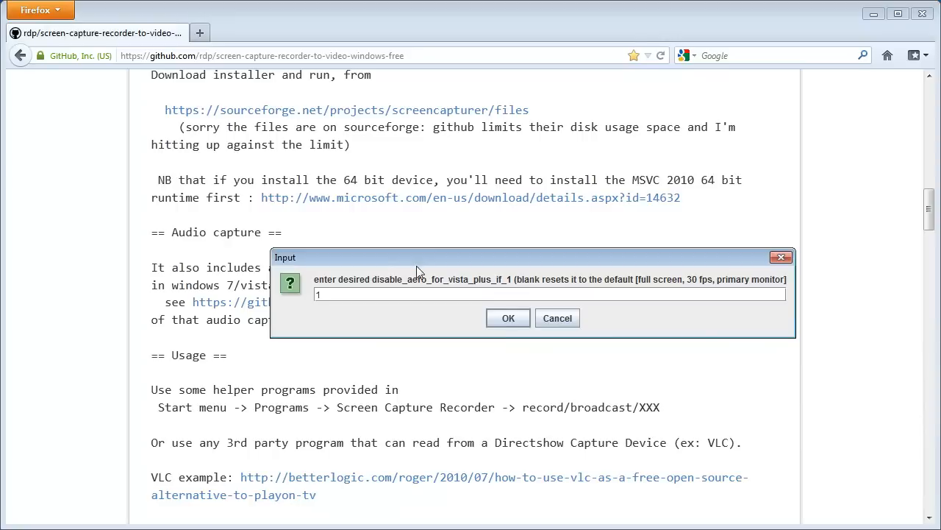
mouse_move(556, 284)
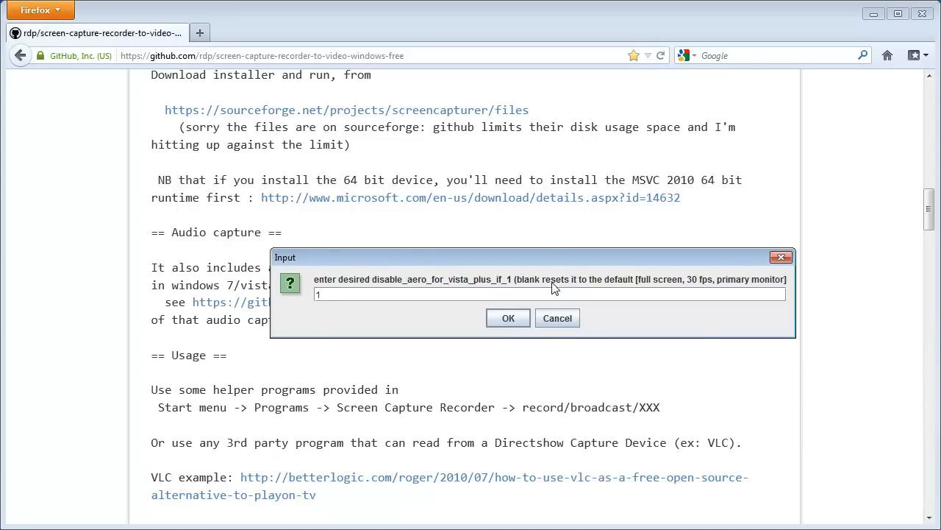
mouse_move(447, 319)
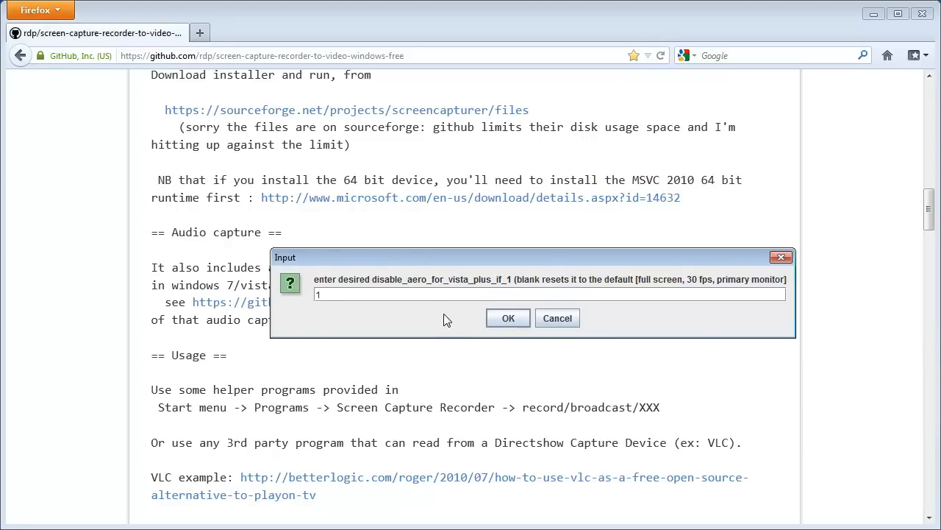
mouse_move(355, 311)
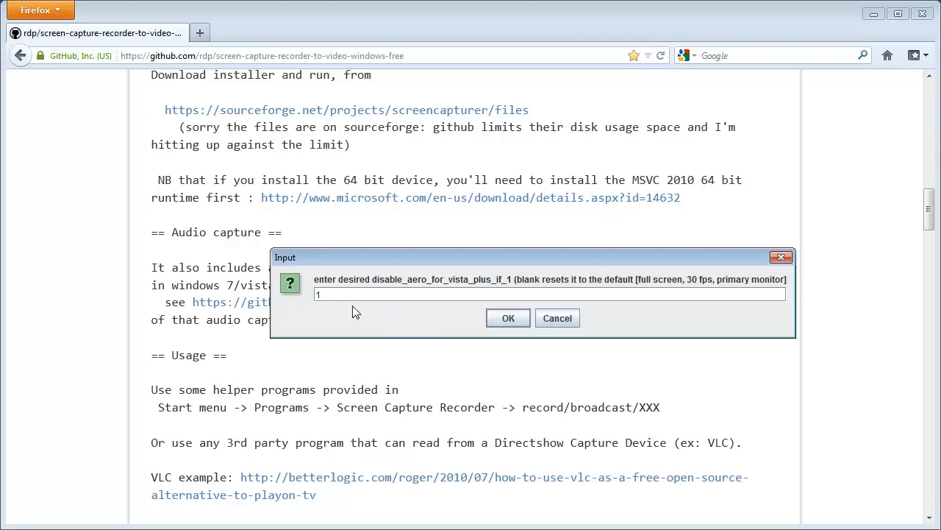
mouse_move(436, 309)
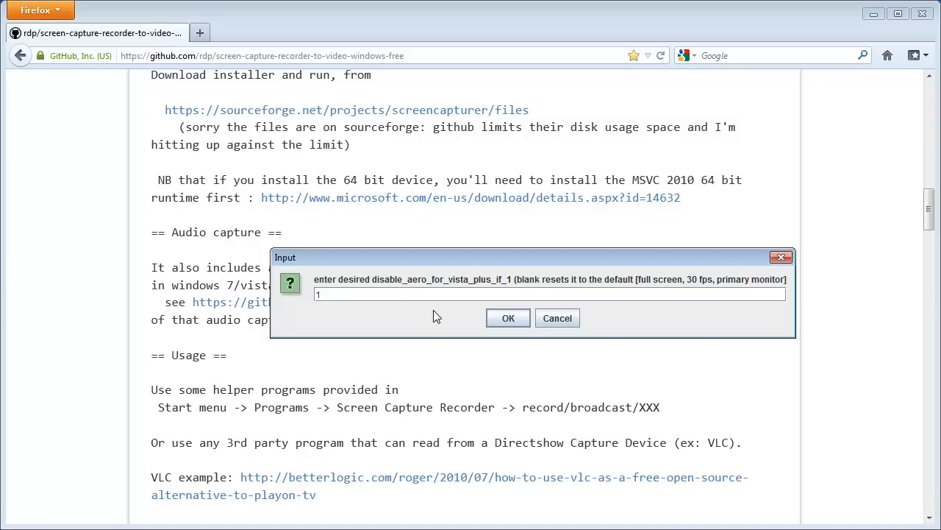
mouse_move(553, 339)
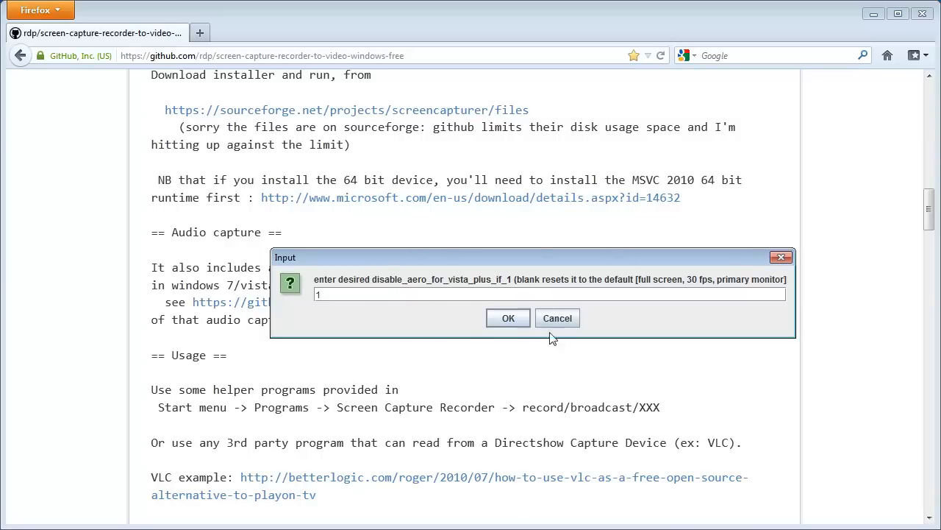
mouse_move(493, 102)
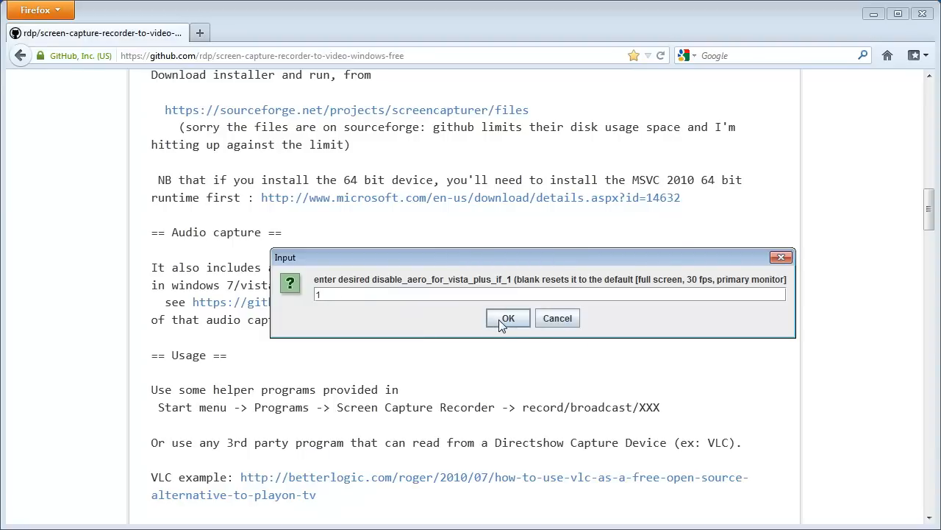
Accept disable_aero as 1 and leave the following capture and dedupe polling settings blank
click(508, 318)
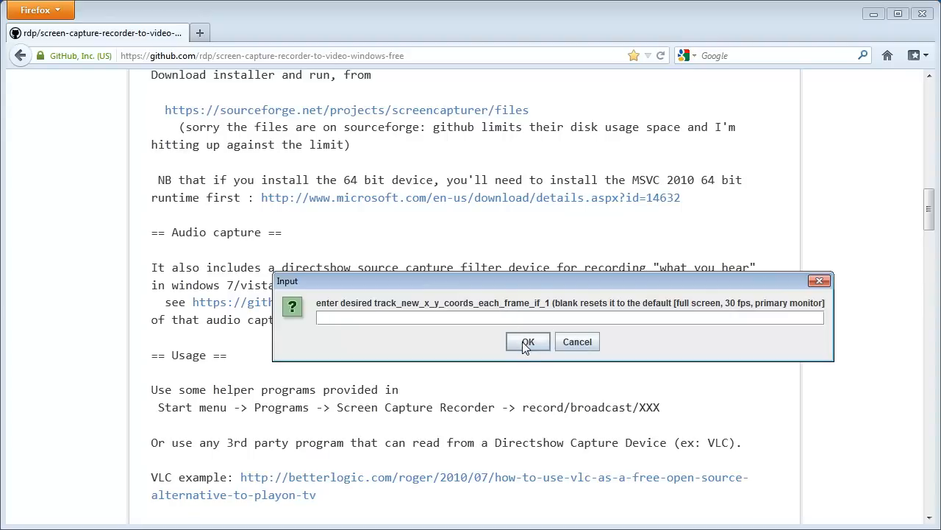
click(528, 341)
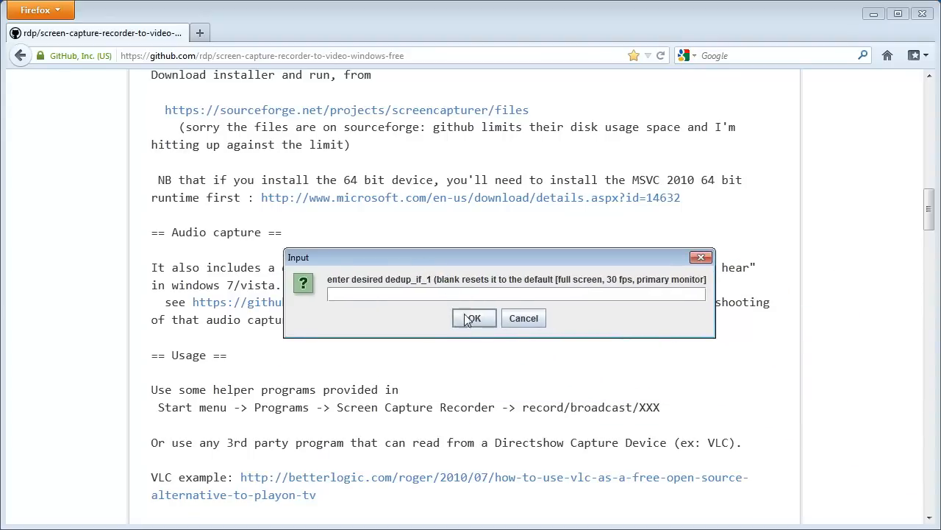
click(473, 318)
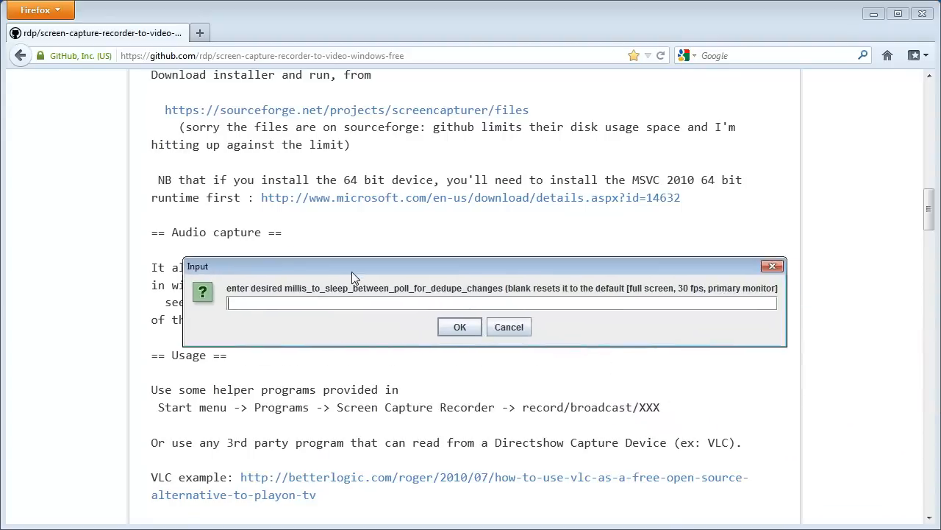
mouse_move(290, 297)
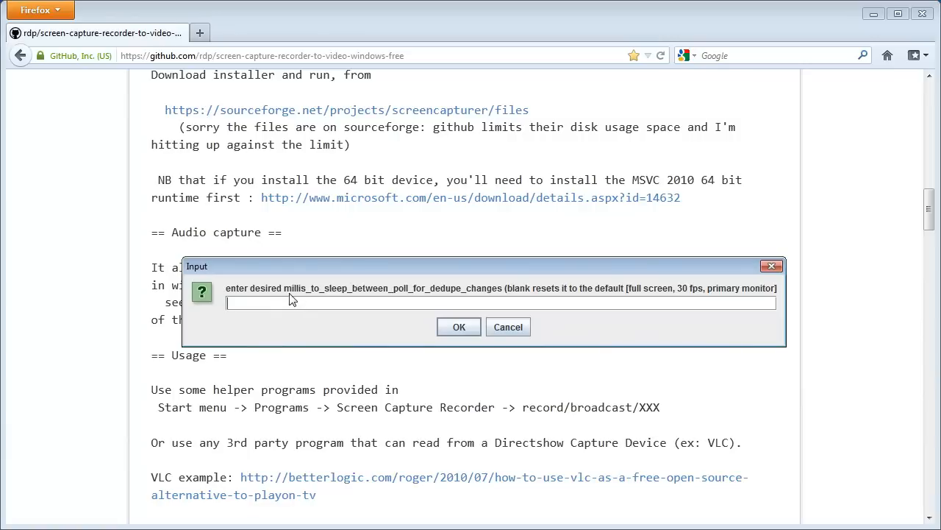
mouse_move(439, 301)
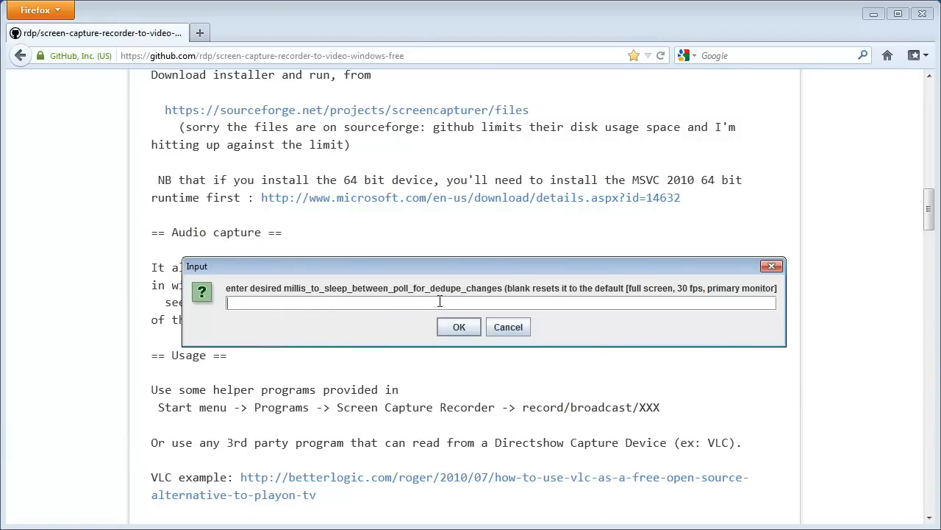
mouse_move(482, 302)
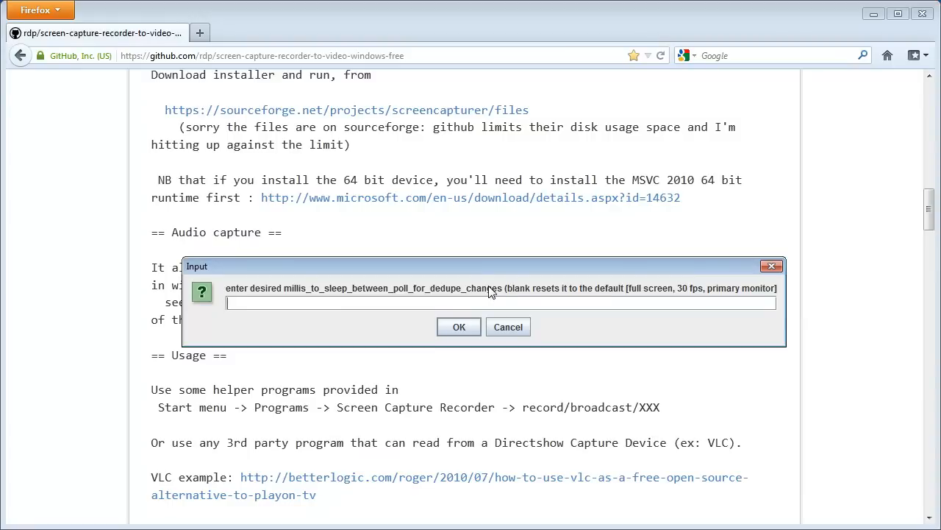
mouse_move(417, 293)
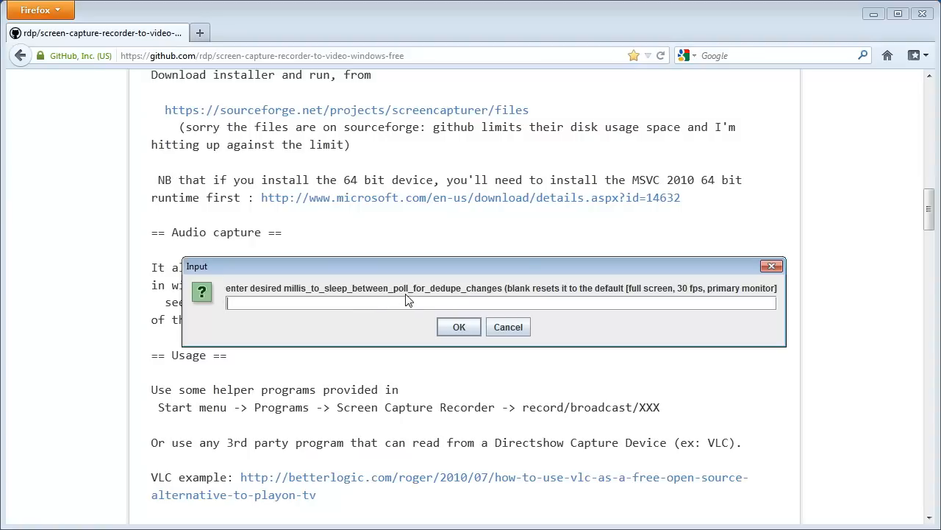
mouse_move(448, 339)
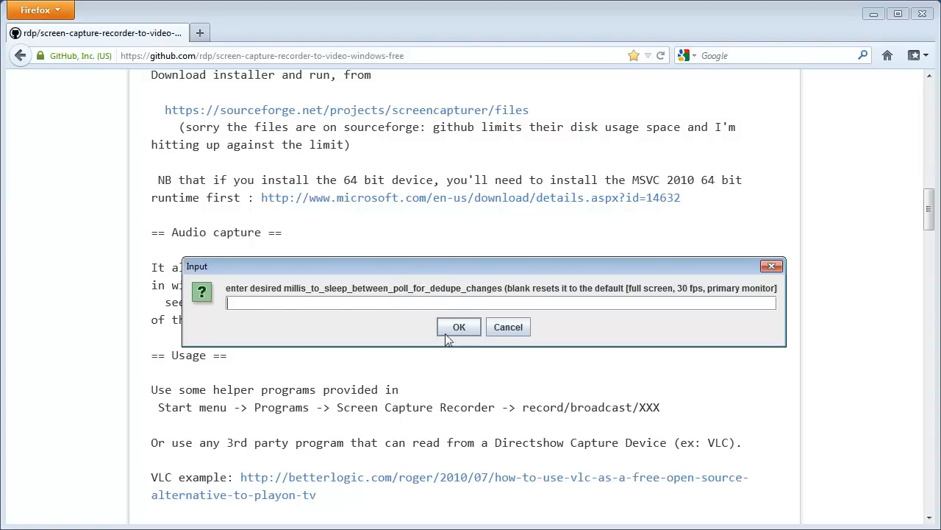
click(459, 327)
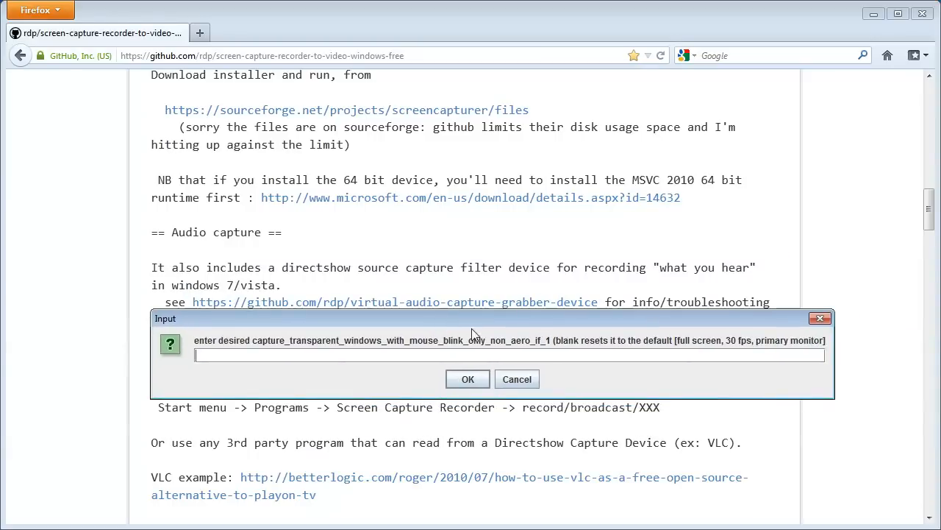
mouse_move(420, 360)
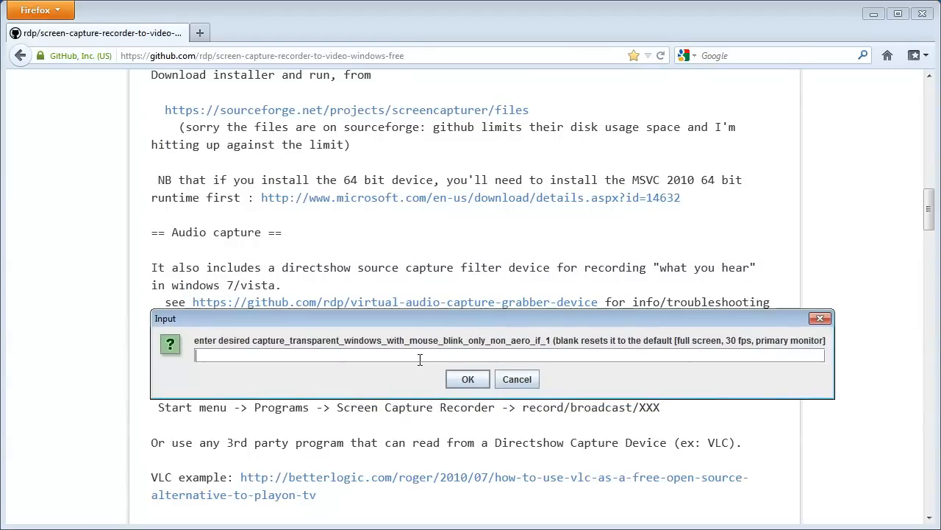
mouse_move(379, 351)
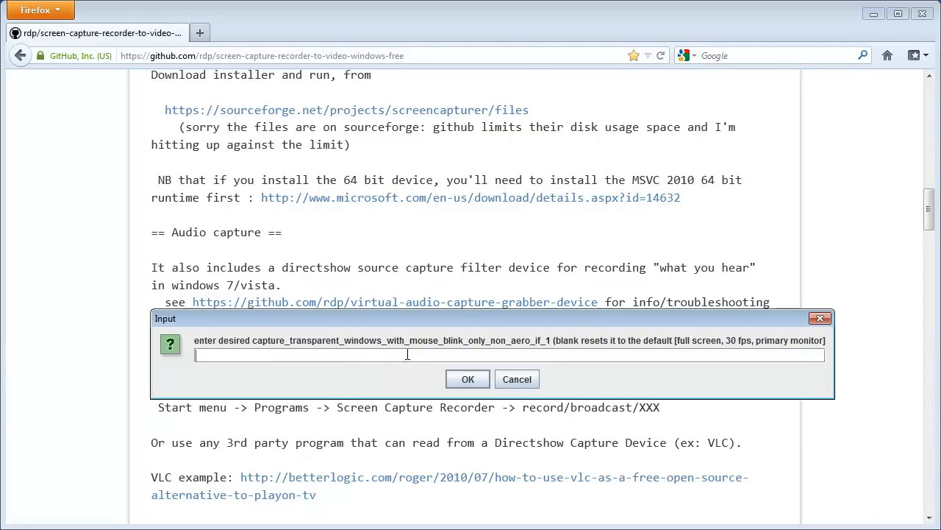
mouse_move(423, 342)
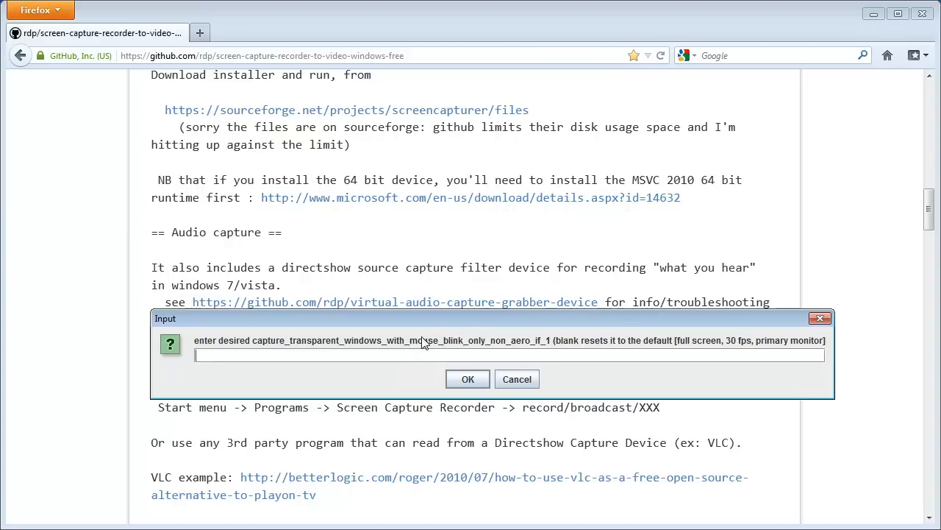
mouse_move(423, 339)
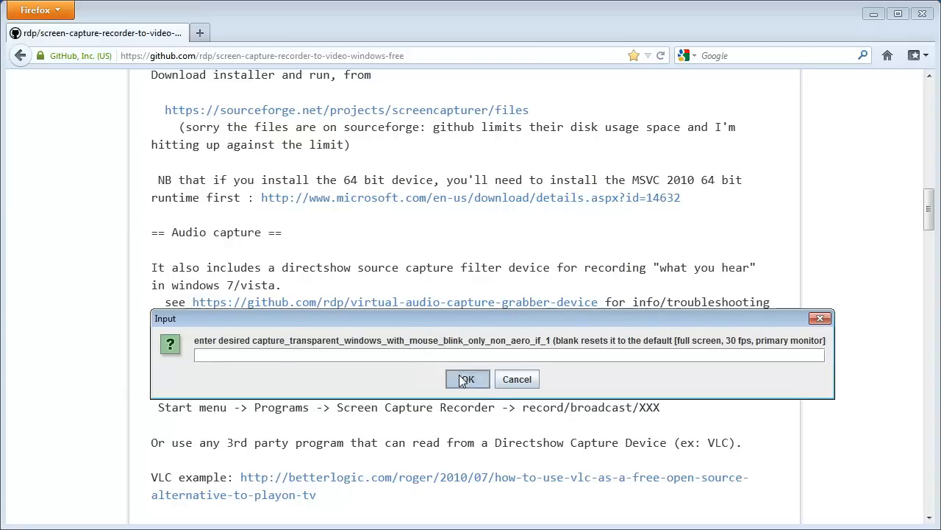
Leave transparent-window capture blank and accept it, finishing the configuration
click(467, 379)
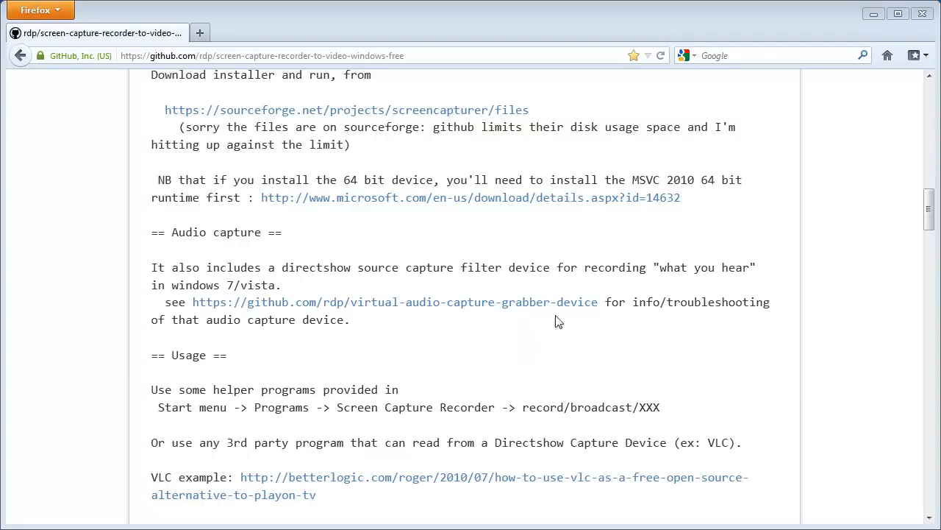
mouse_move(455, 265)
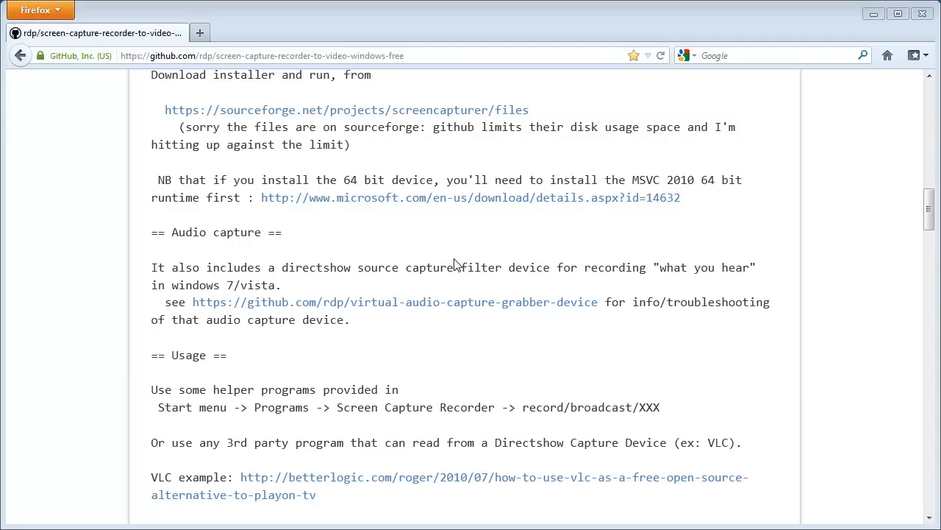
mouse_move(453, 296)
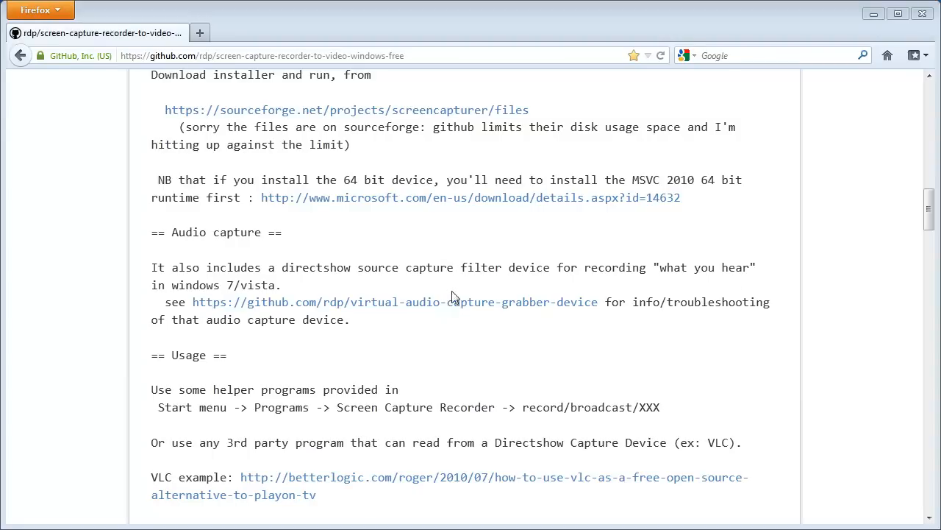
mouse_move(513, 353)
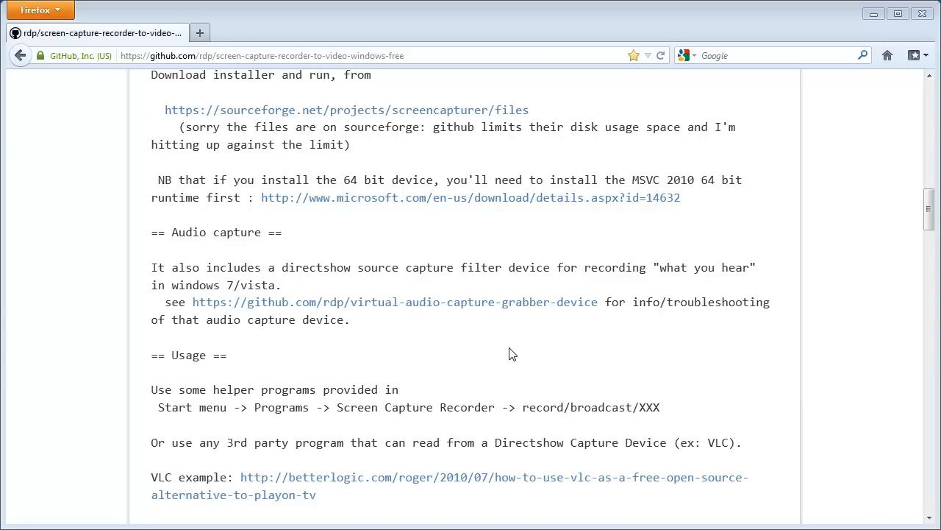
mouse_move(568, 396)
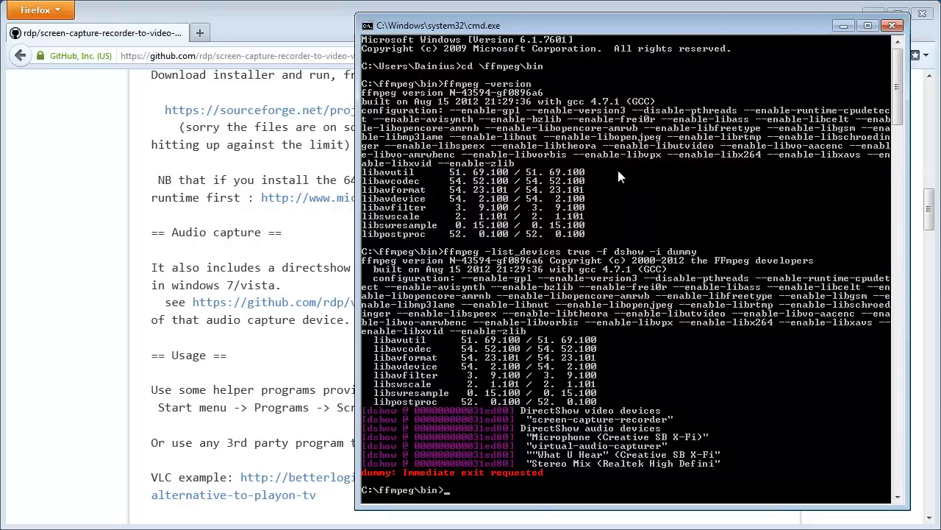
mouse_move(631, 247)
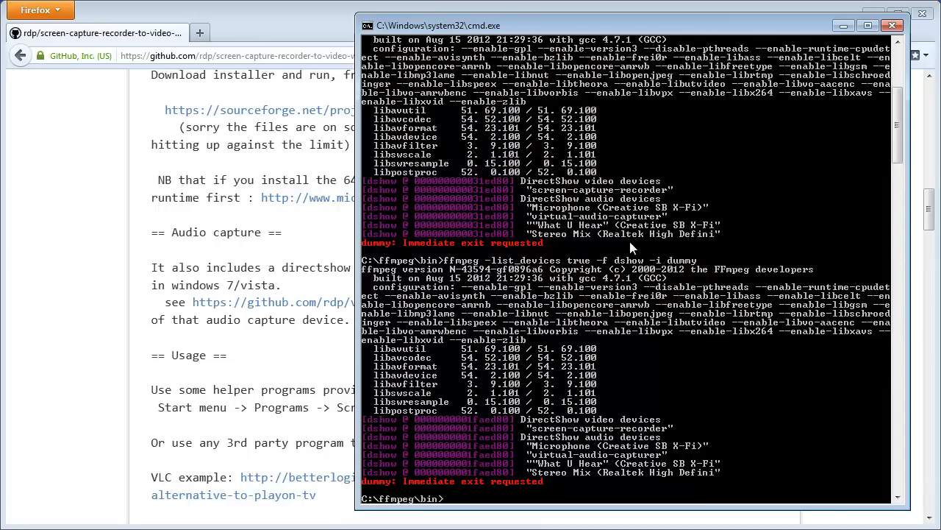
mouse_move(643, 402)
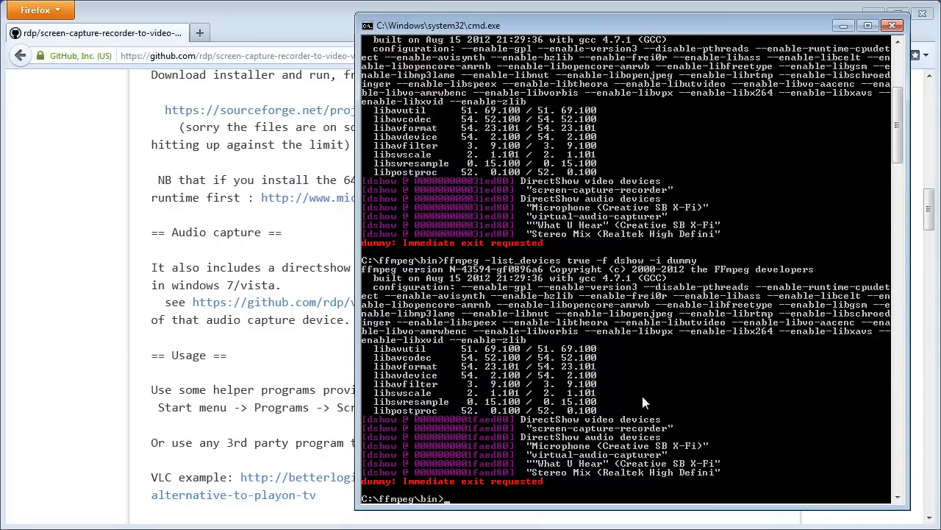
mouse_move(638, 403)
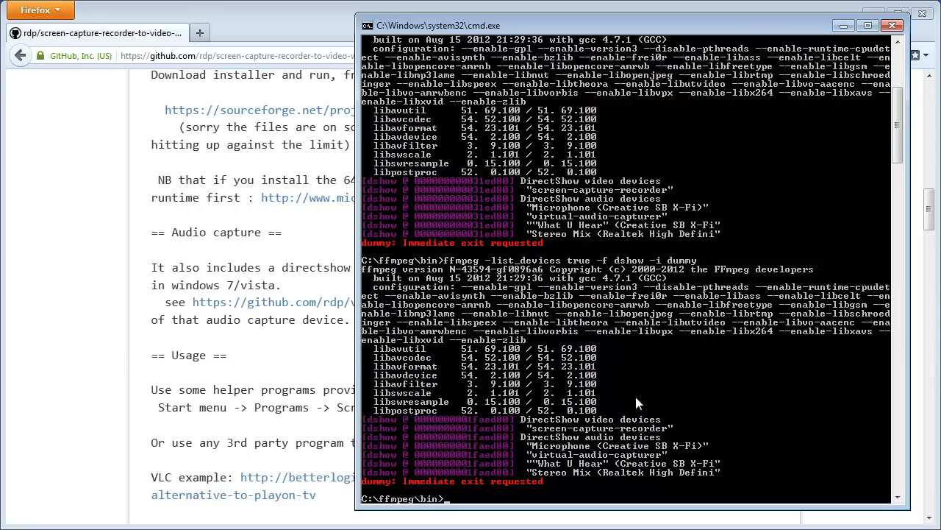
mouse_move(616, 432)
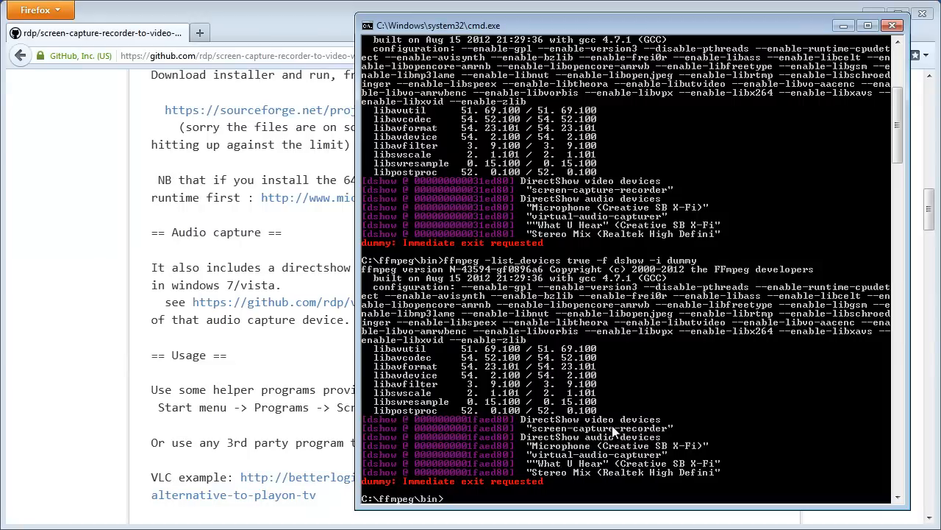
mouse_move(666, 433)
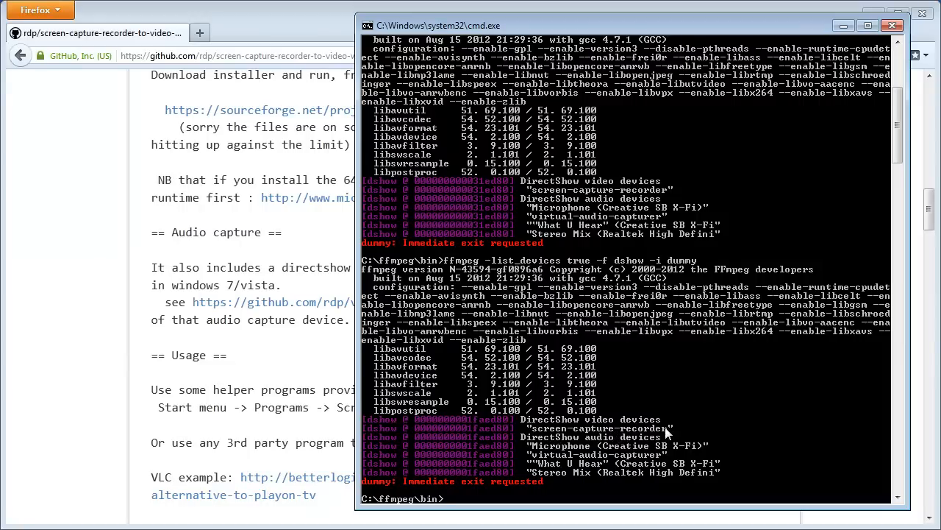
mouse_move(613, 443)
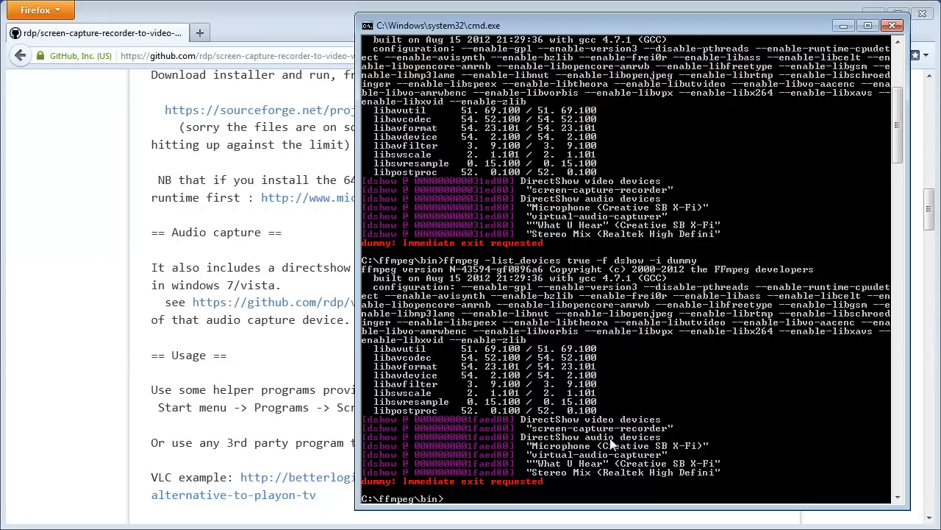
mouse_move(651, 469)
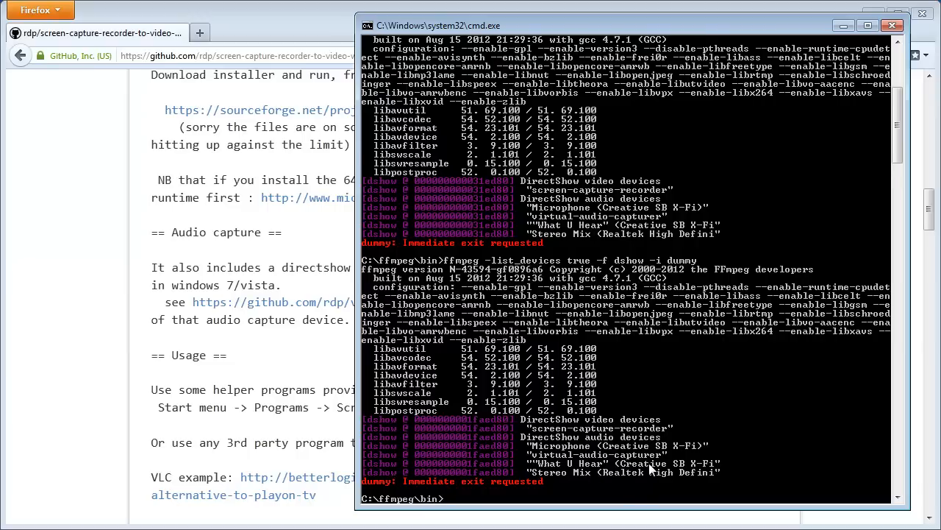
mouse_move(691, 423)
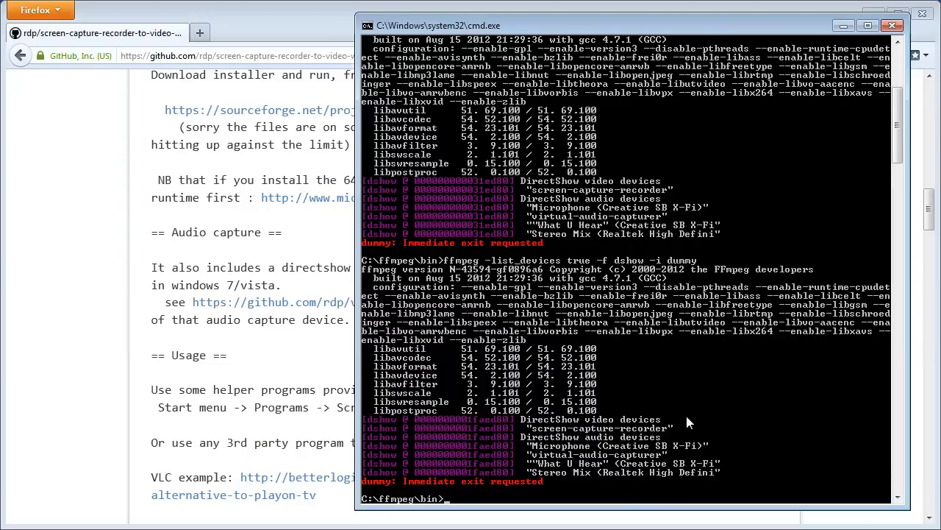
mouse_move(685, 441)
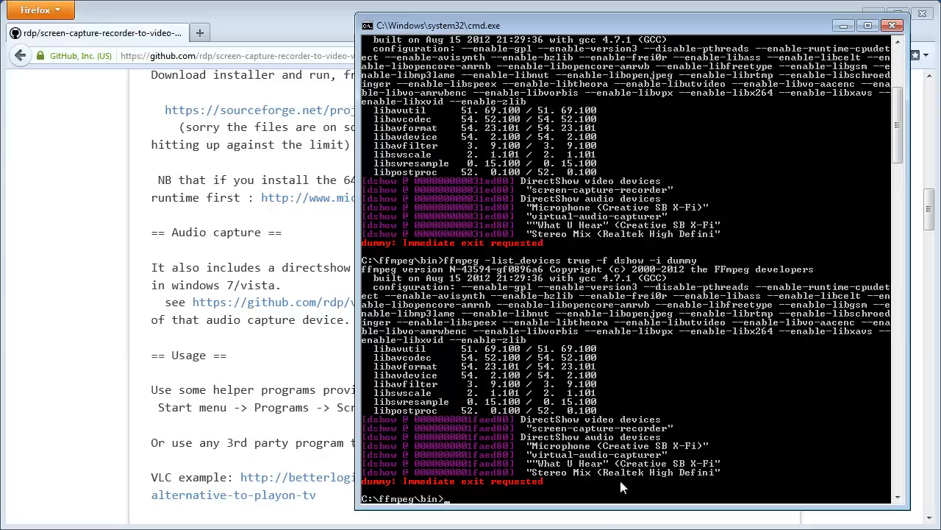
mouse_move(581, 465)
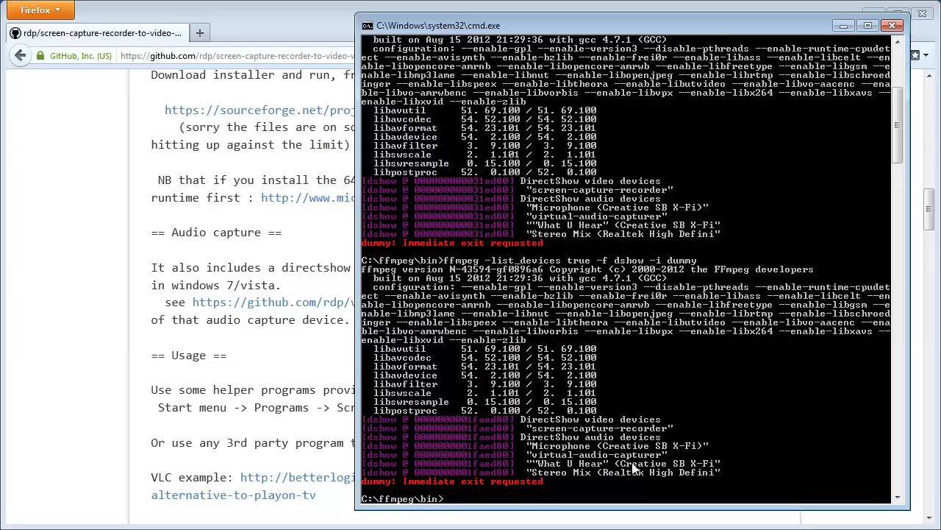
mouse_move(761, 423)
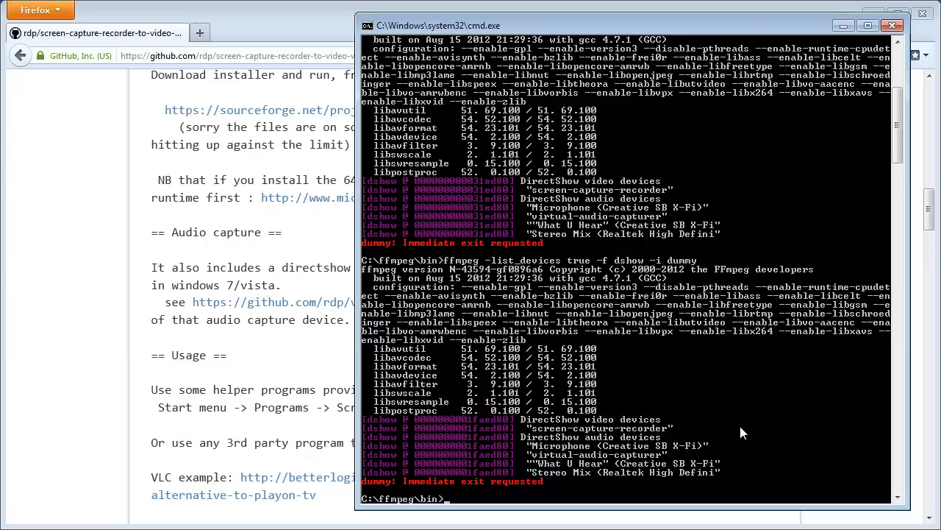
mouse_move(737, 431)
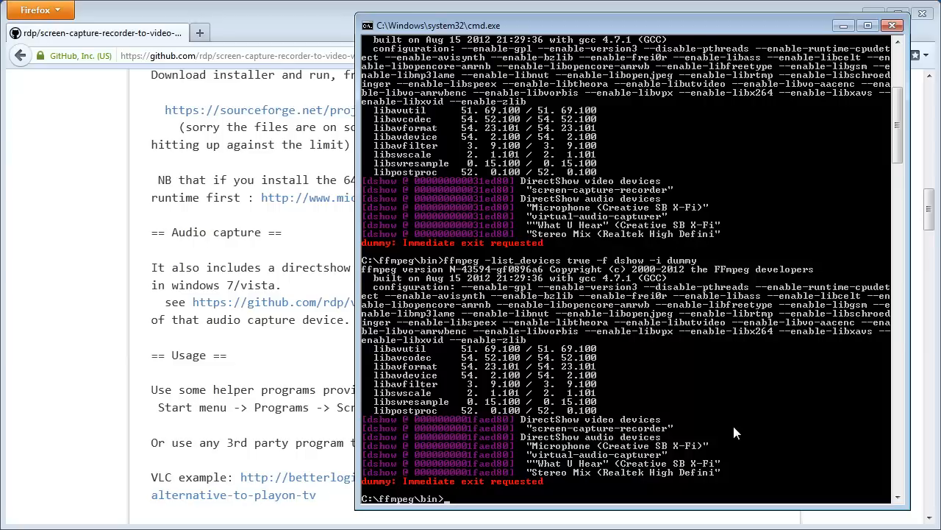
mouse_move(696, 449)
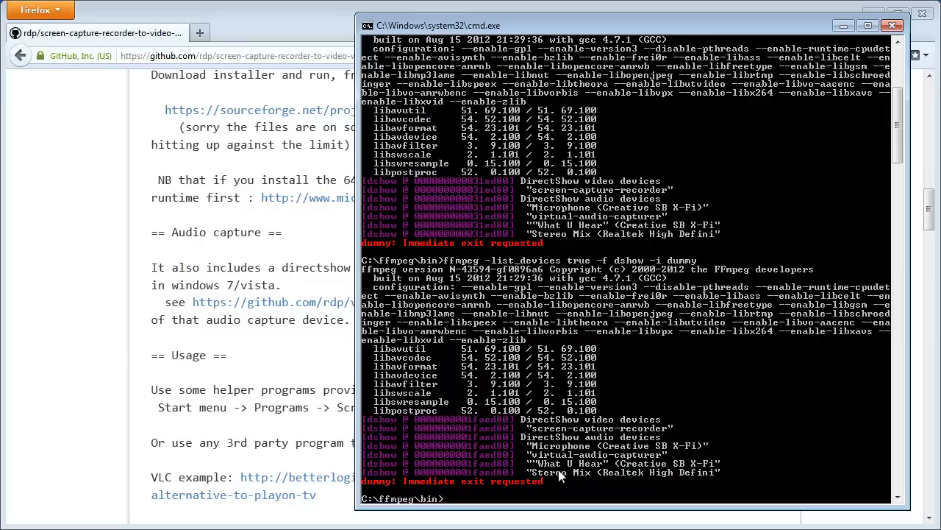
mouse_move(584, 455)
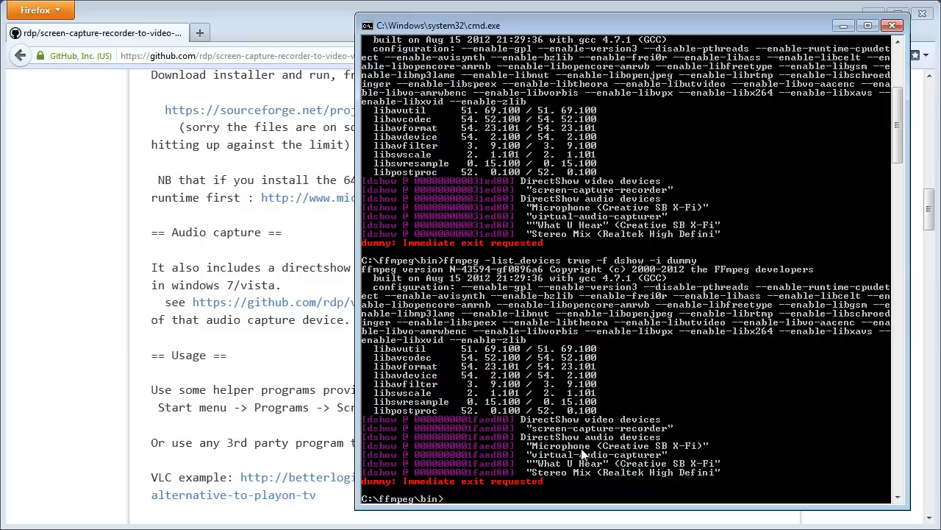
mouse_move(496, 246)
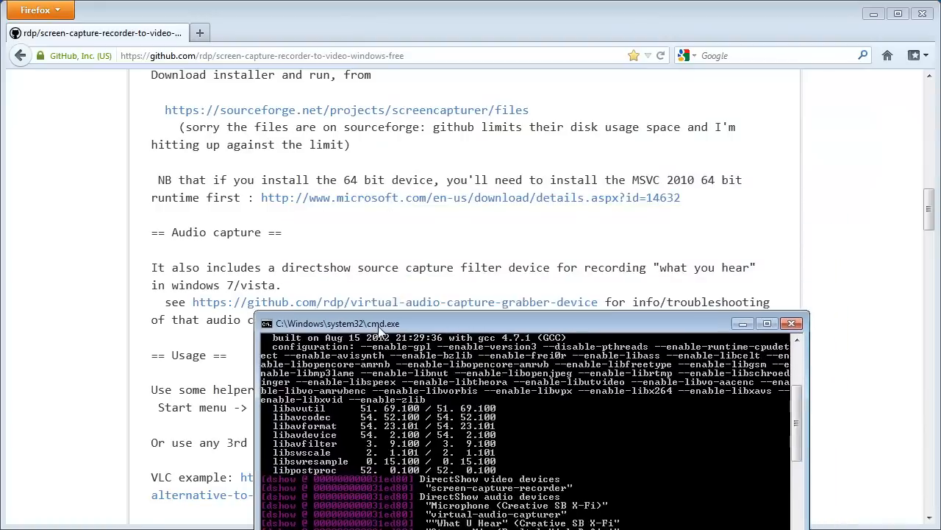
click(792, 323)
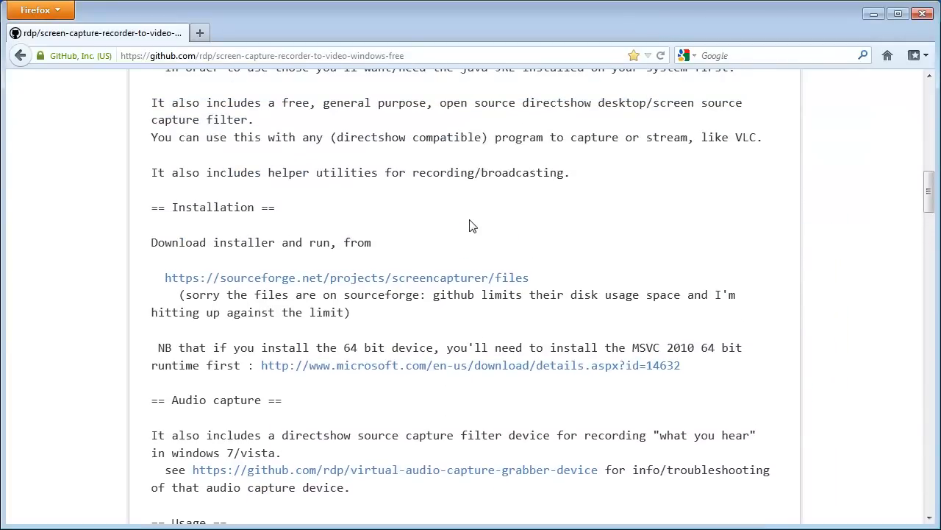
mouse_move(456, 236)
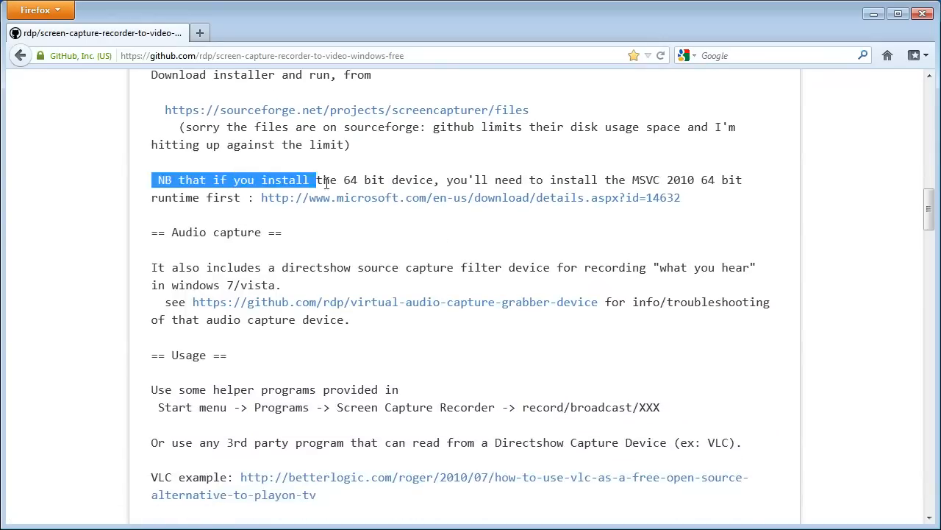
drag(313, 179, 626, 179)
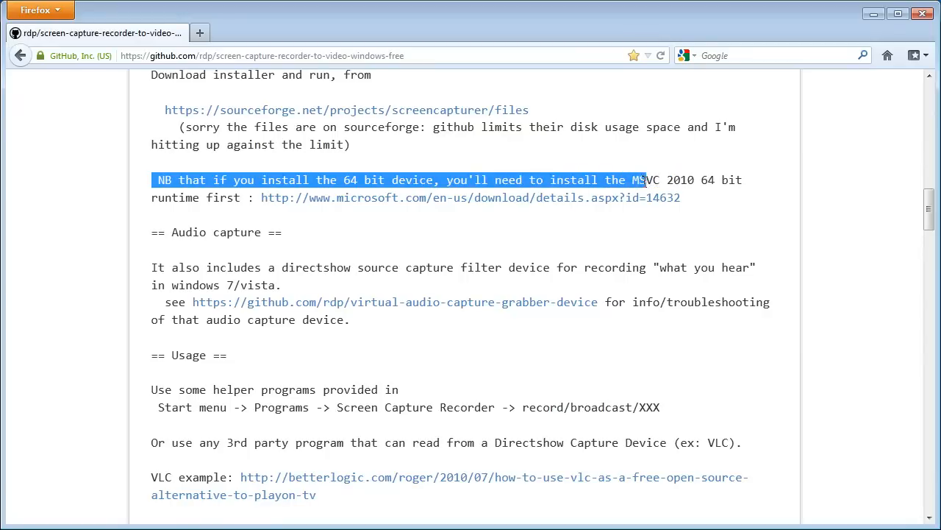
click(677, 185)
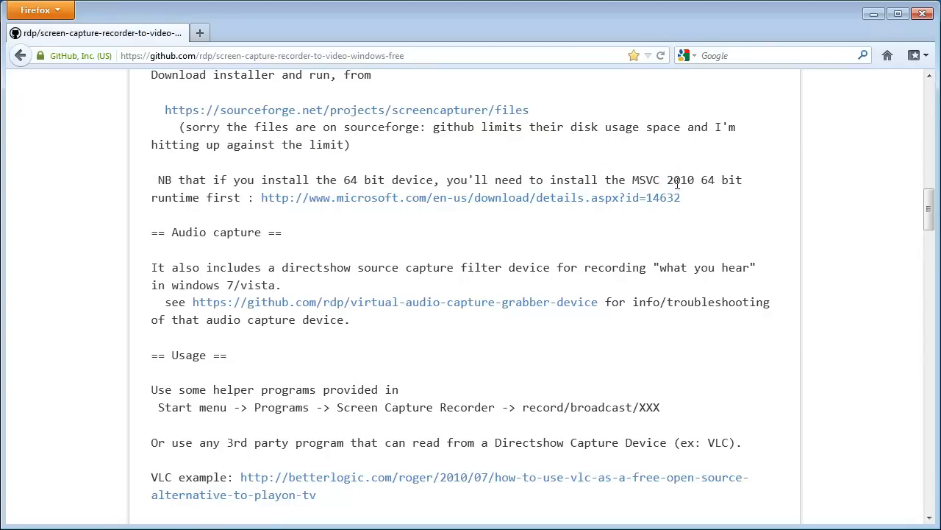
drag(678, 180, 241, 197)
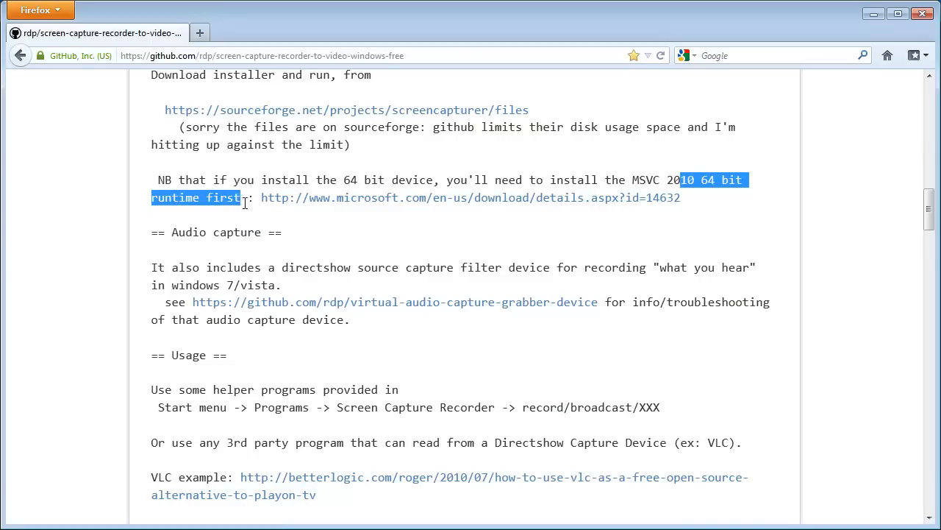
click(581, 218)
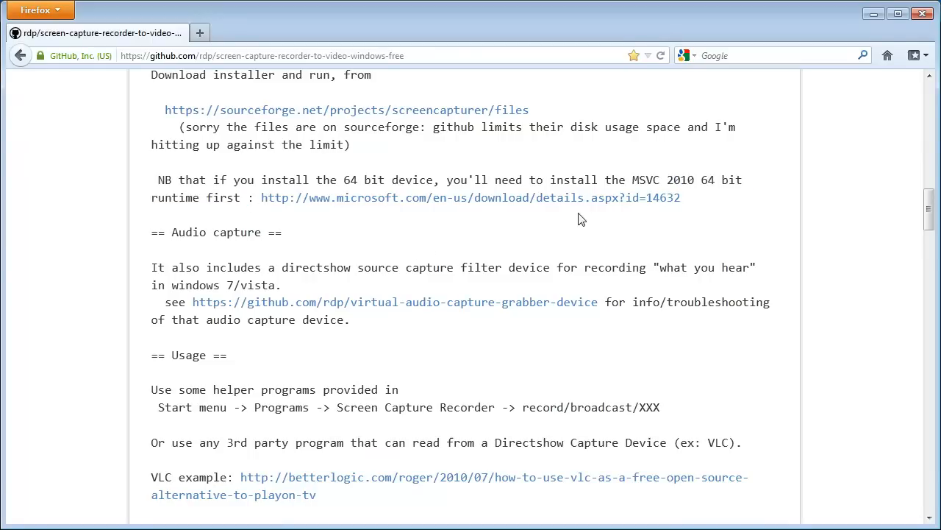
drag(153, 180, 680, 198)
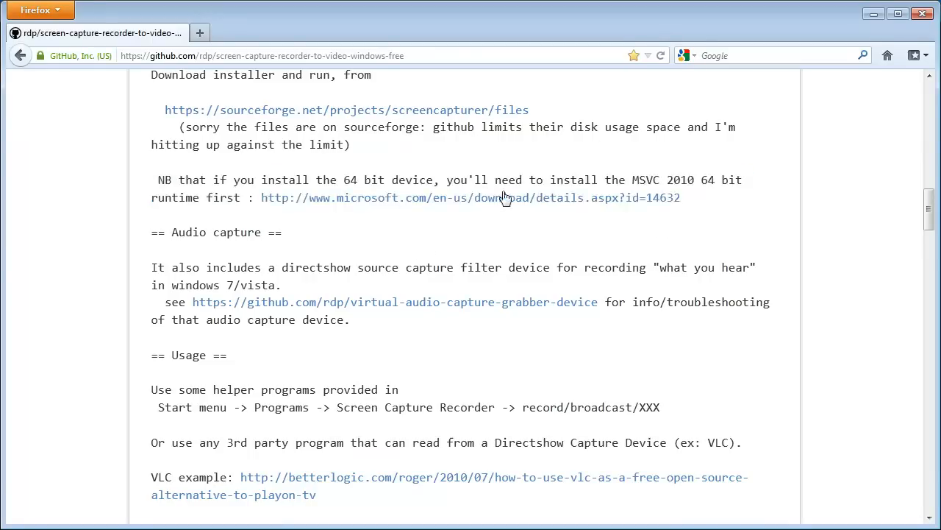
mouse_move(595, 195)
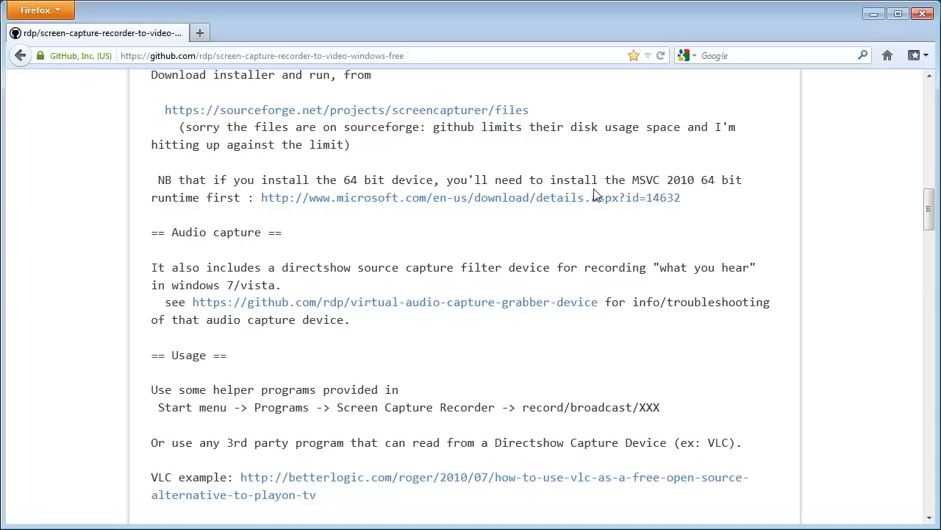
mouse_move(678, 160)
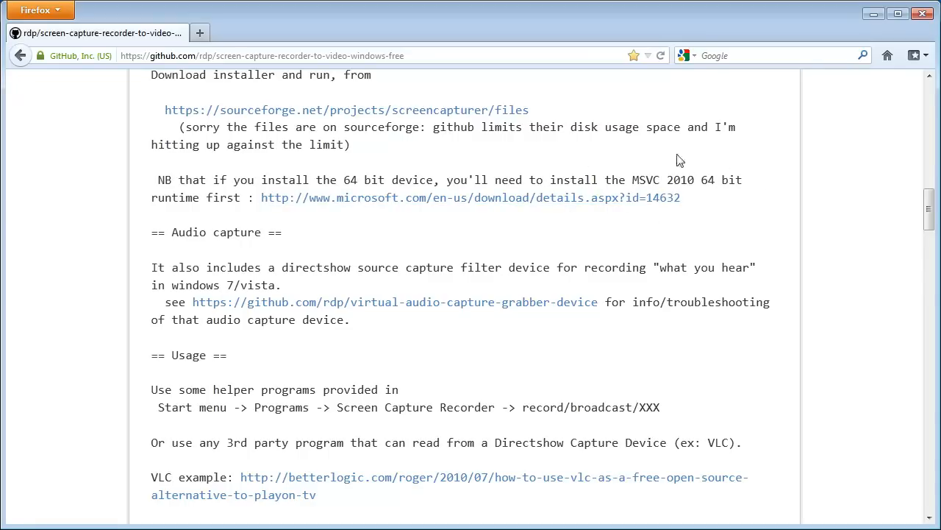
mouse_move(638, 172)
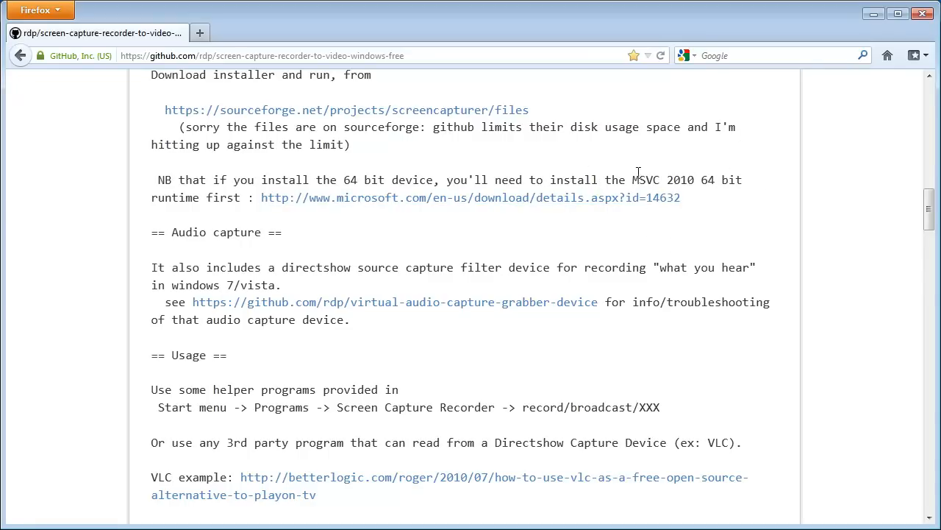
Scroll the README to the ffmpeg dshow examples and bring the device-listing console forward
scroll(down, 3)
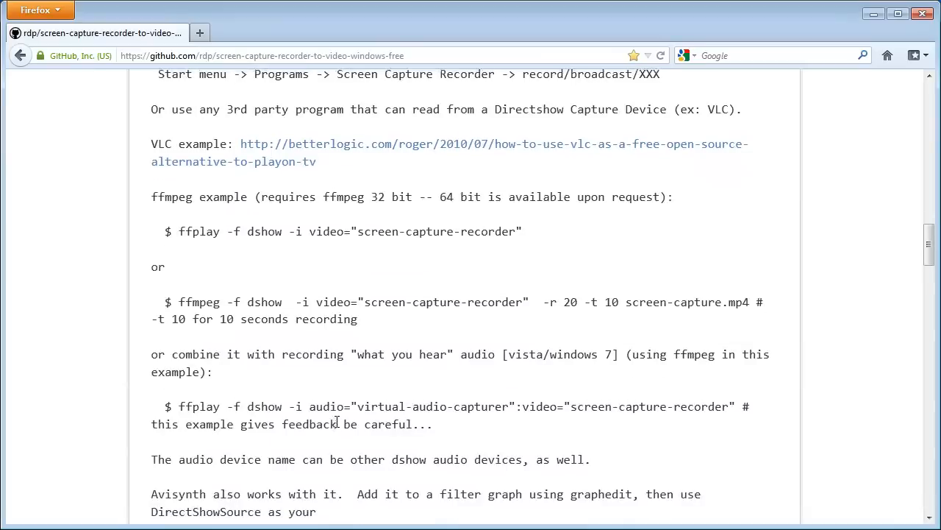
scroll(up, 3)
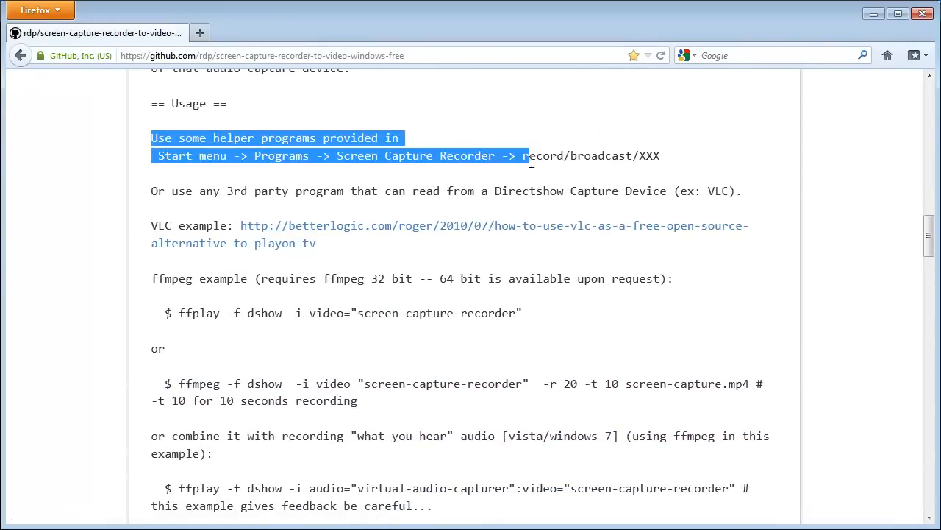
scroll(down, 3)
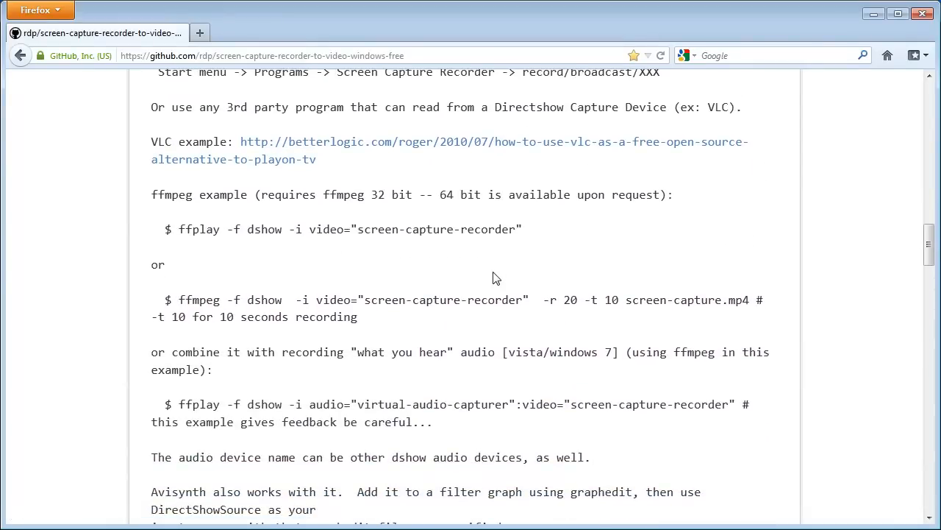
scroll(down, 3)
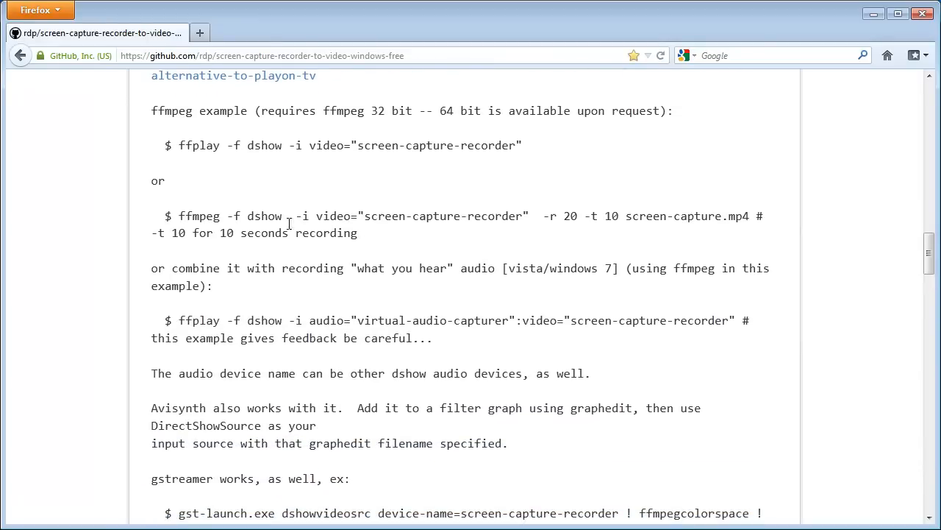
drag(179, 216, 254, 215)
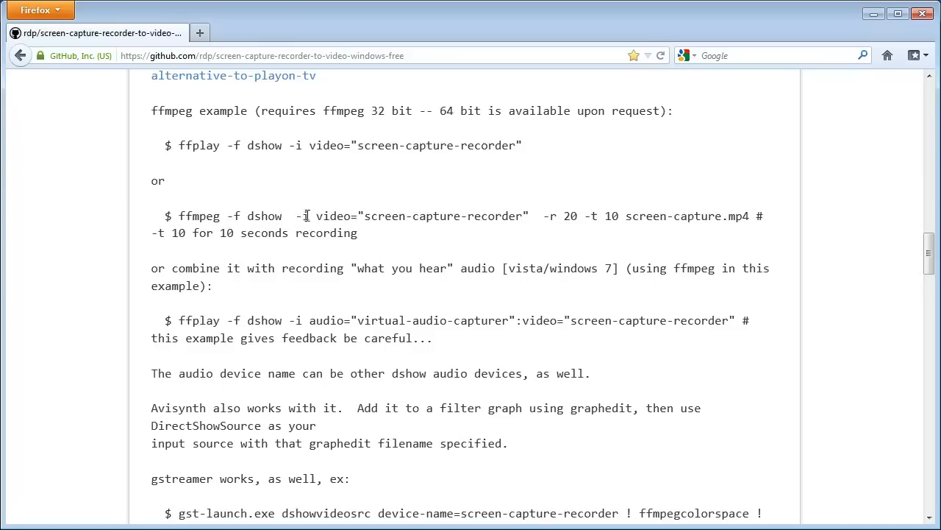
double_click(338, 215)
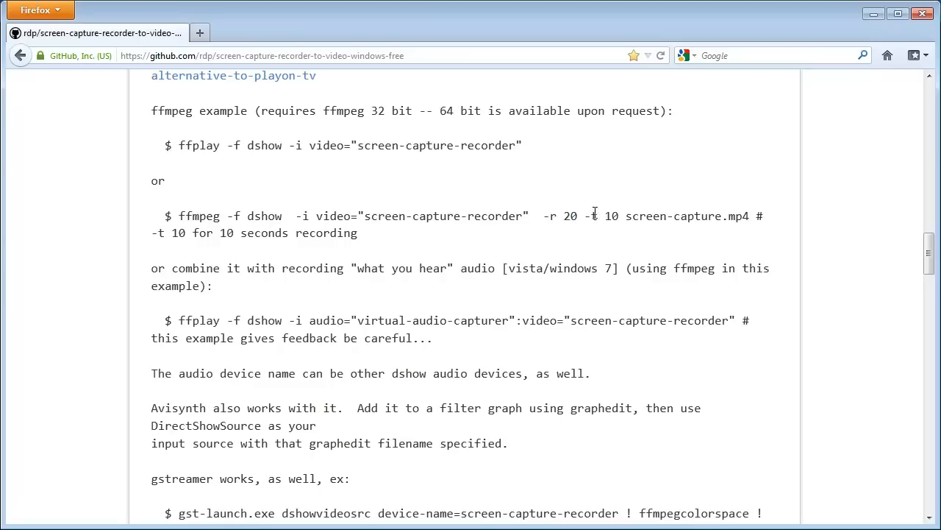
drag(193, 233, 342, 234)
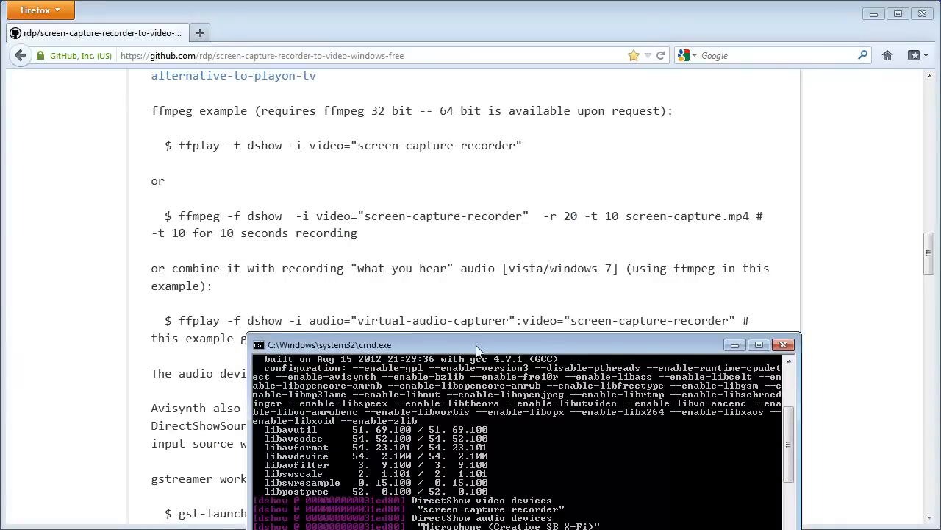
Raise the console window, relist DirectShow devices, and begin typing 'ffmpeg -f dshow -i video='
drag(479, 344, 445, 25)
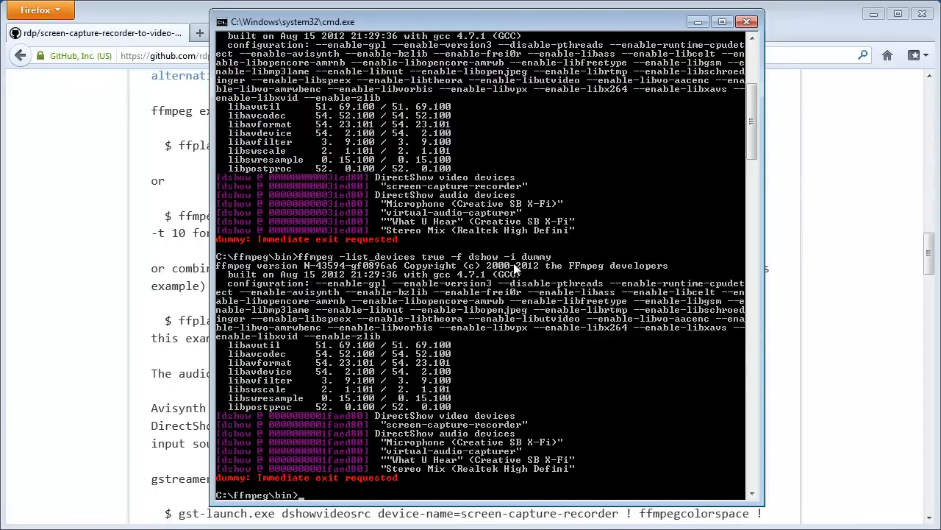
mouse_move(843, 329)
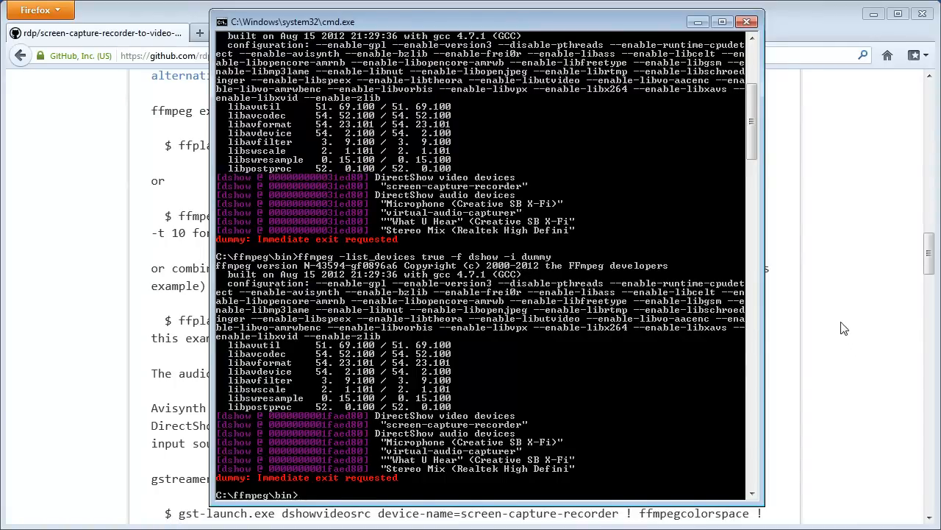
mouse_move(832, 326)
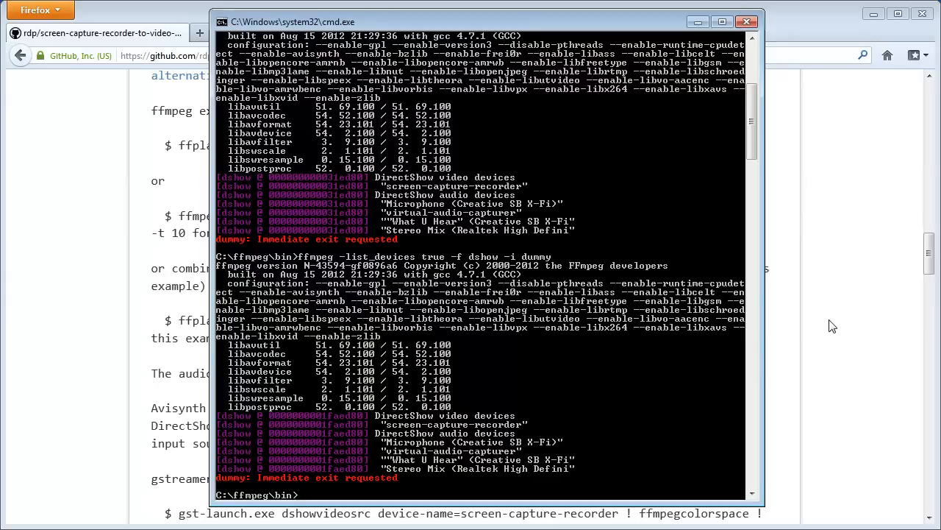
mouse_move(819, 270)
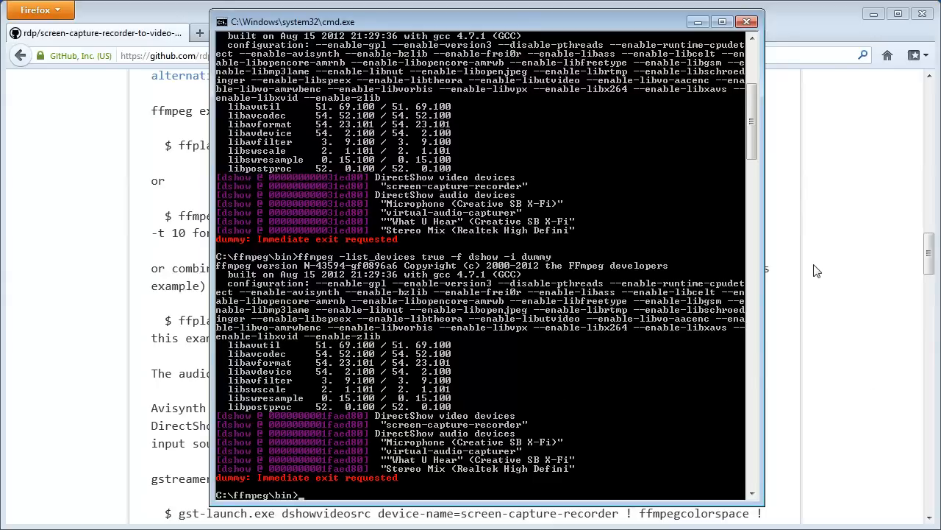
text(ffmpeg)
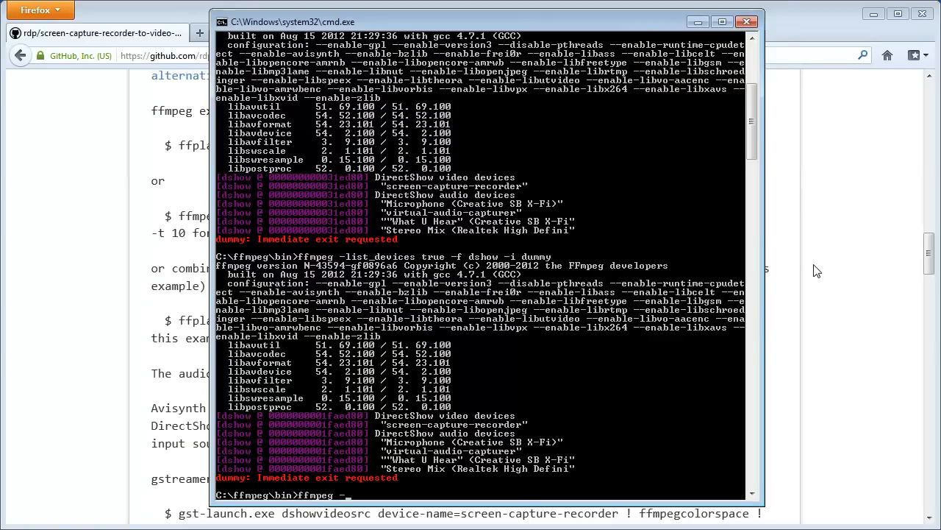
text(-i)
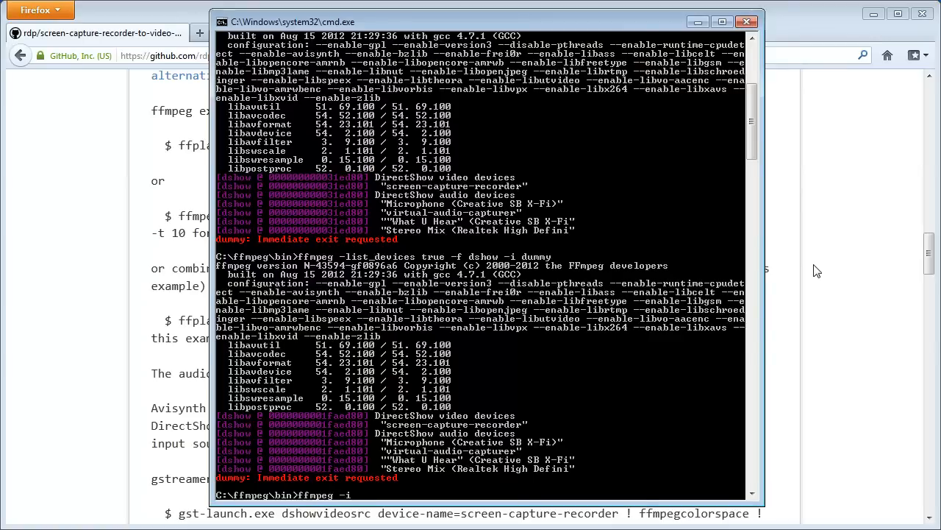
text(-f dshow -)
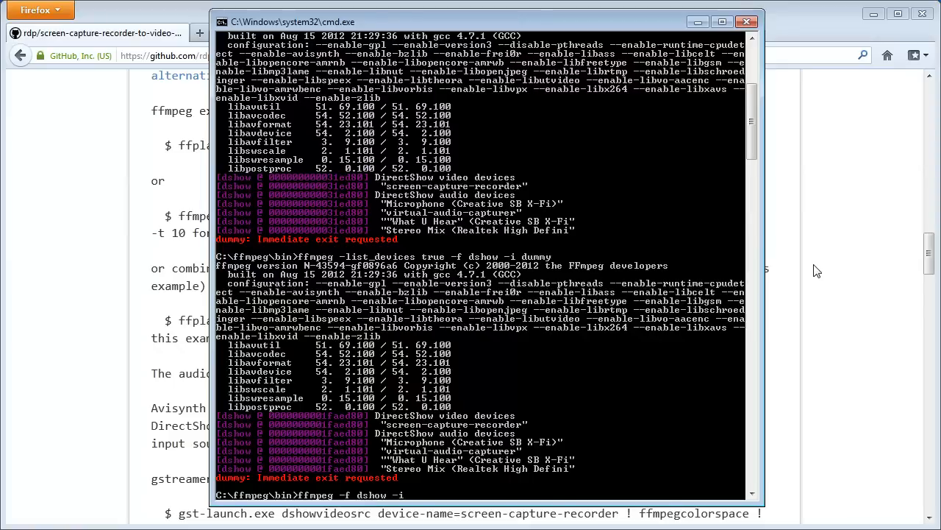
text(video=)
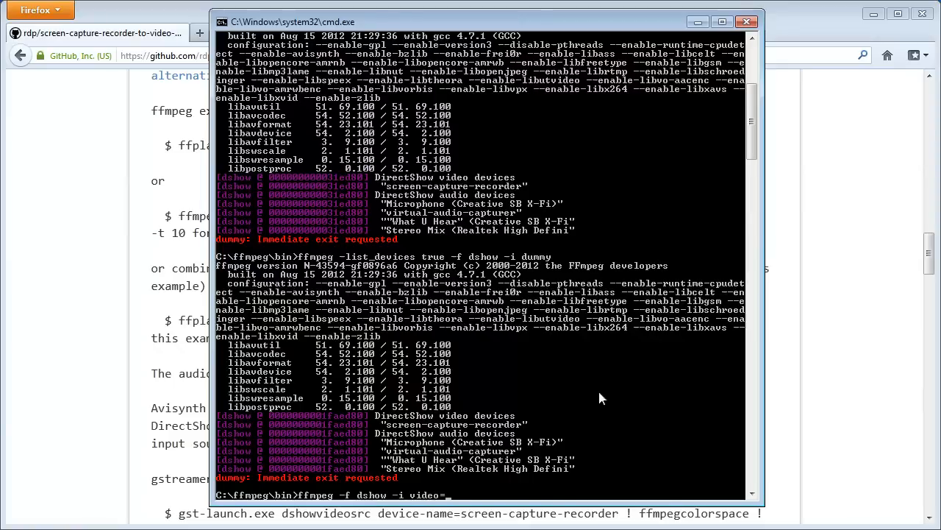
mouse_move(409, 448)
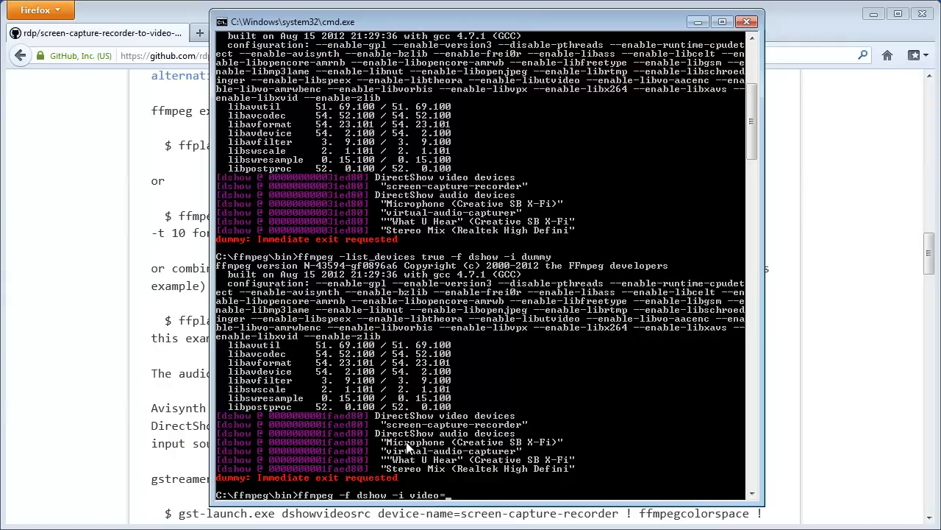
mouse_move(523, 430)
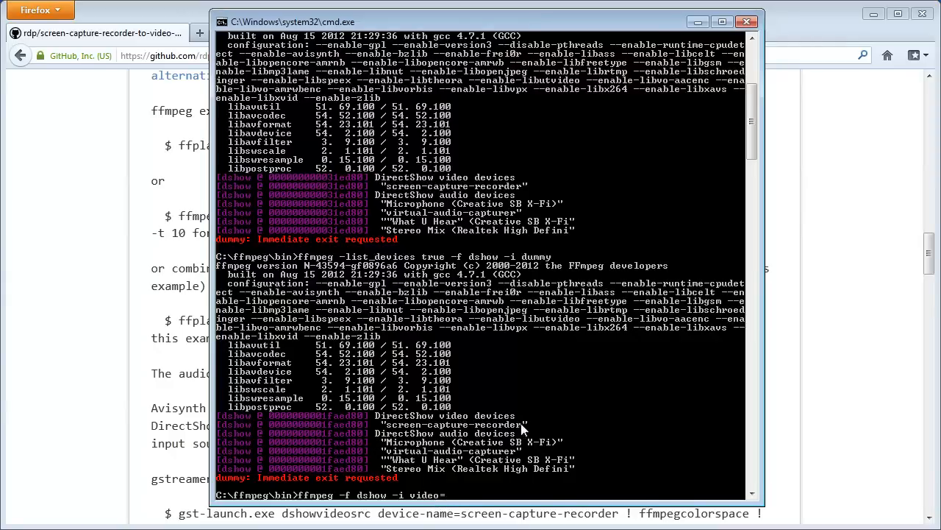
mouse_move(390, 428)
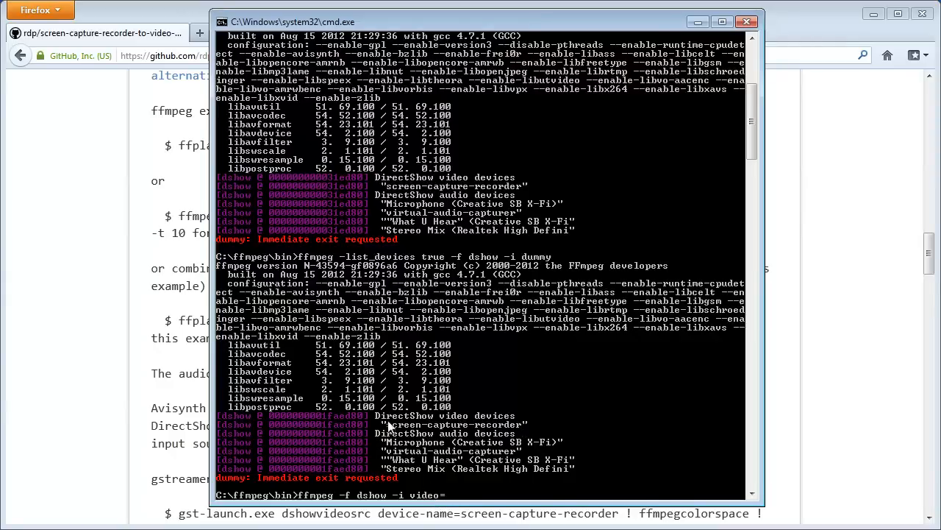
mouse_move(587, 342)
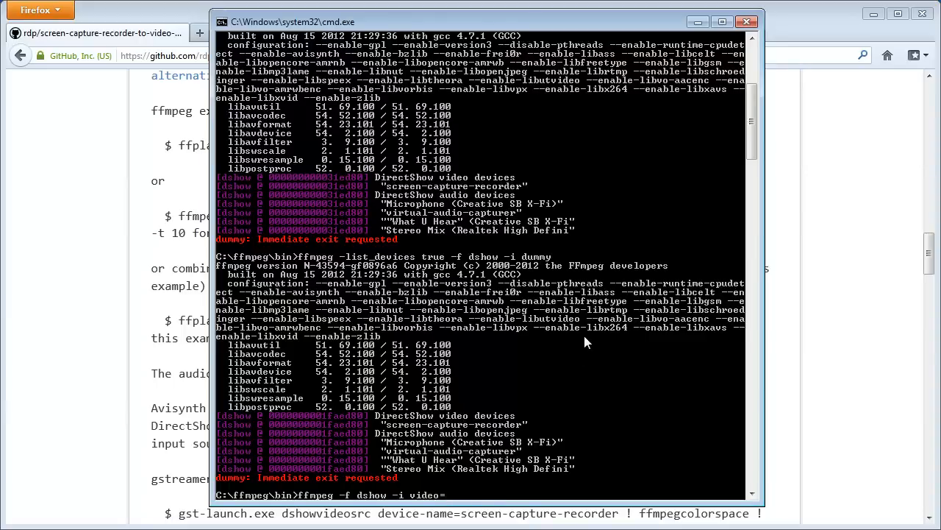
Enter video="screen-capture-recorder":audio="Microphone (Creative SB X-Fi)" as the dshow inputs
text("s)
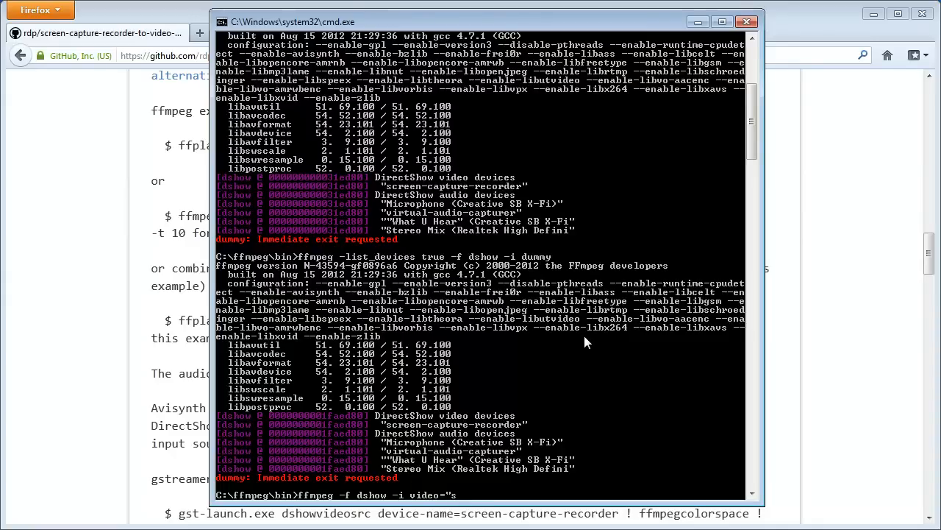
text(creen-capture-recorder":)
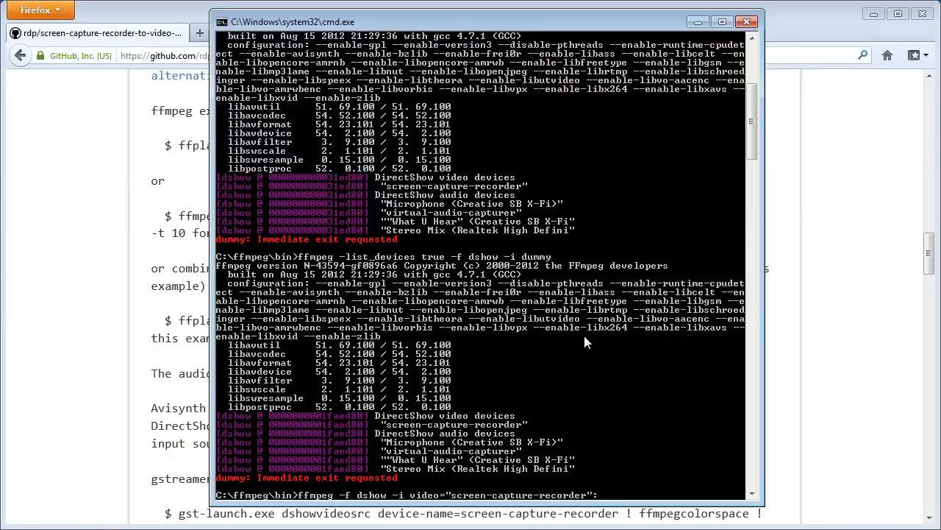
text(audio=)
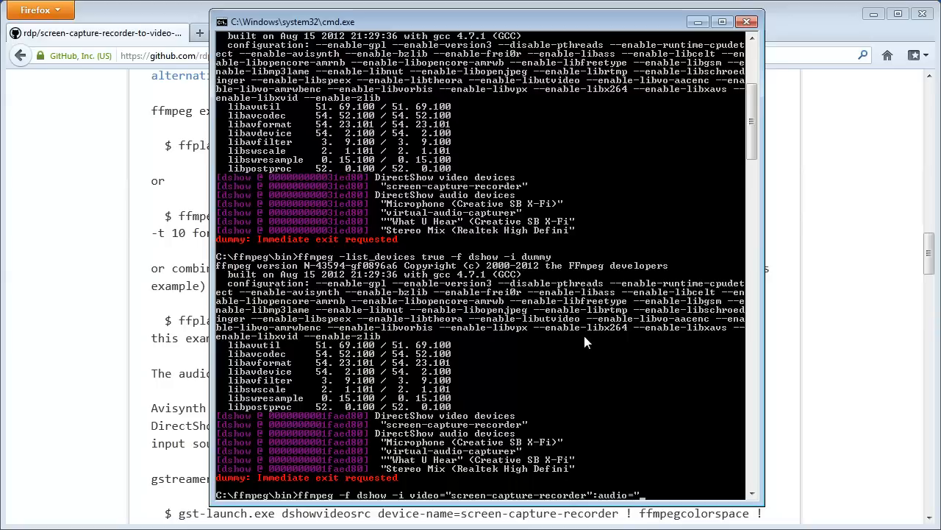
text(Microphone (Creative)
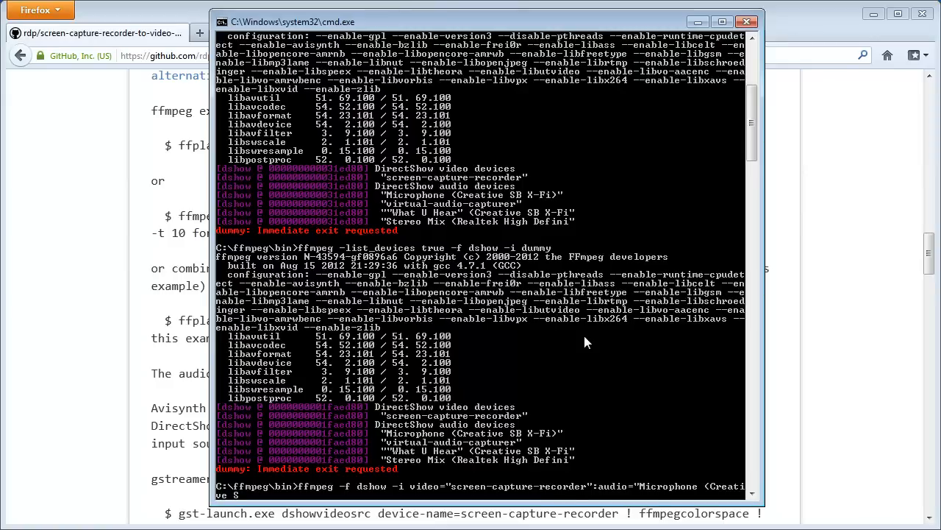
text(SB X)
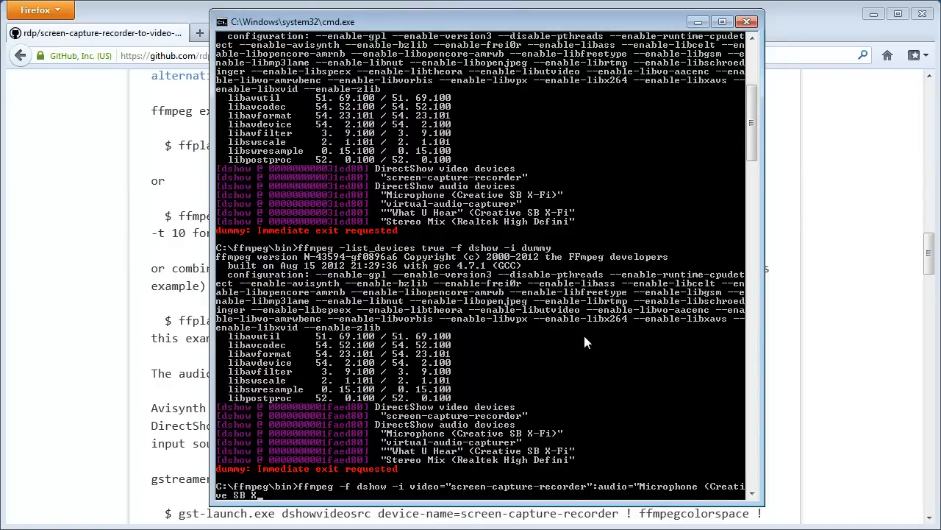
text(-Fi)
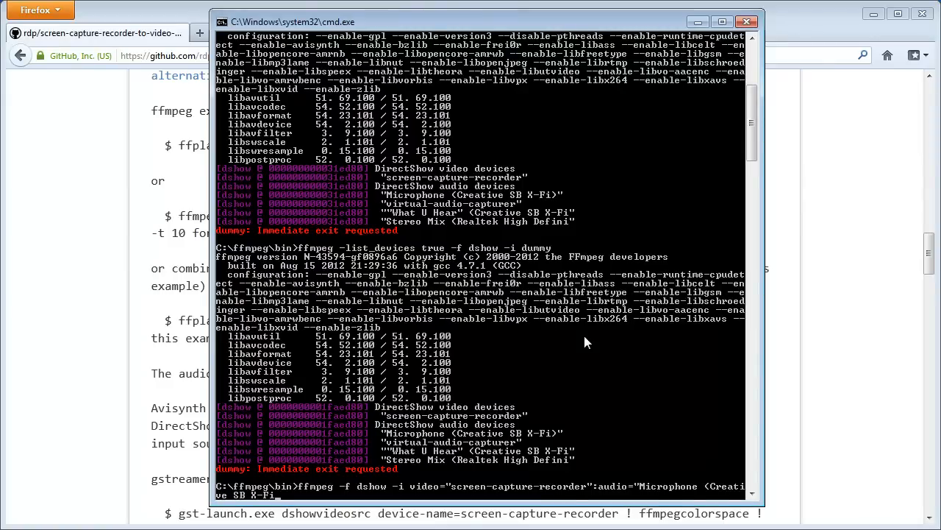
text(")
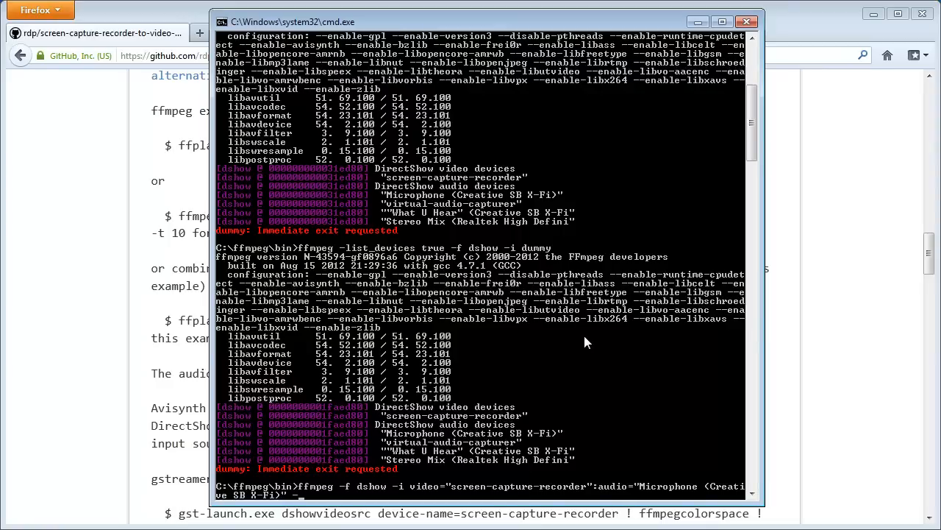
Append '-r 30 -threads 0 test.mkv' to the capture command
text(-r)
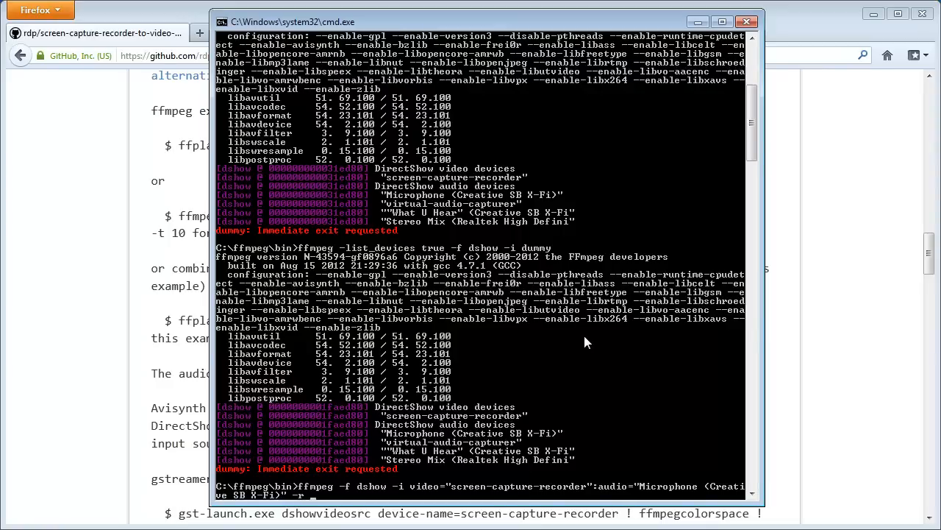
text(30 -)
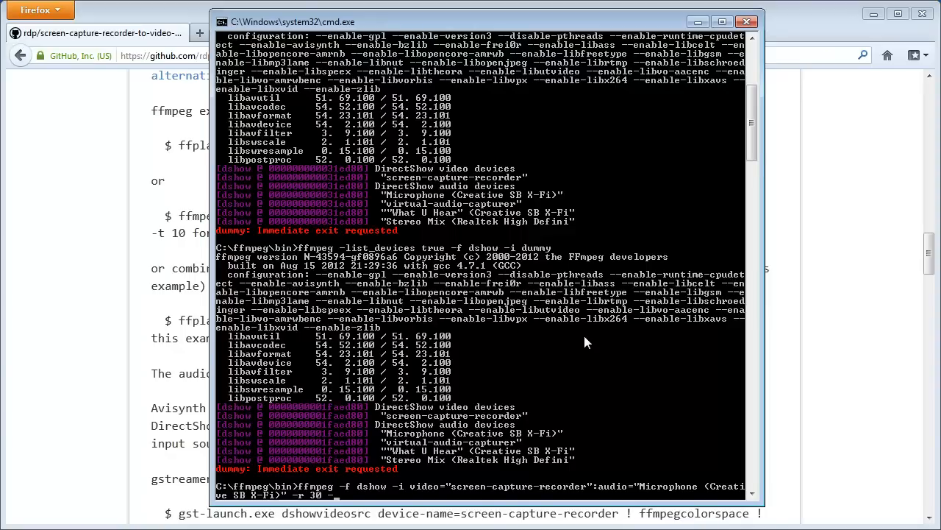
text(treads)
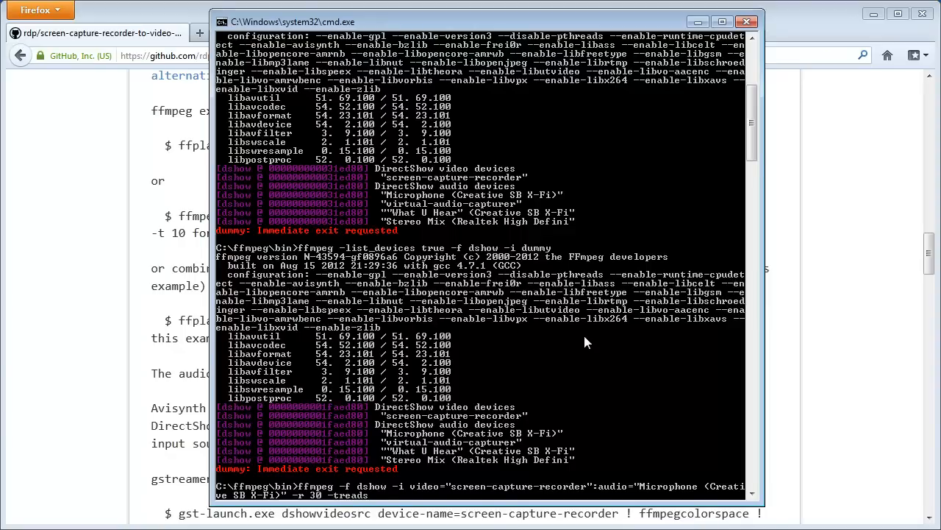
text(0)
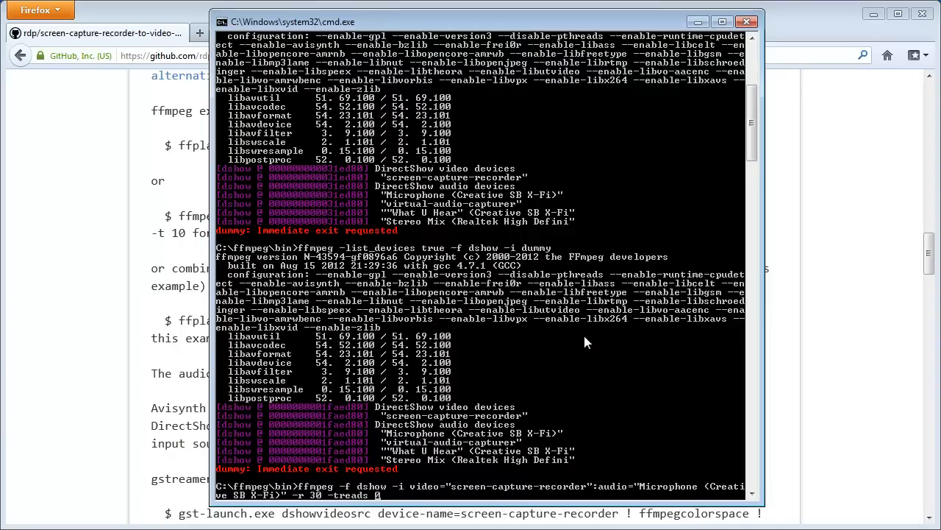
text(0)
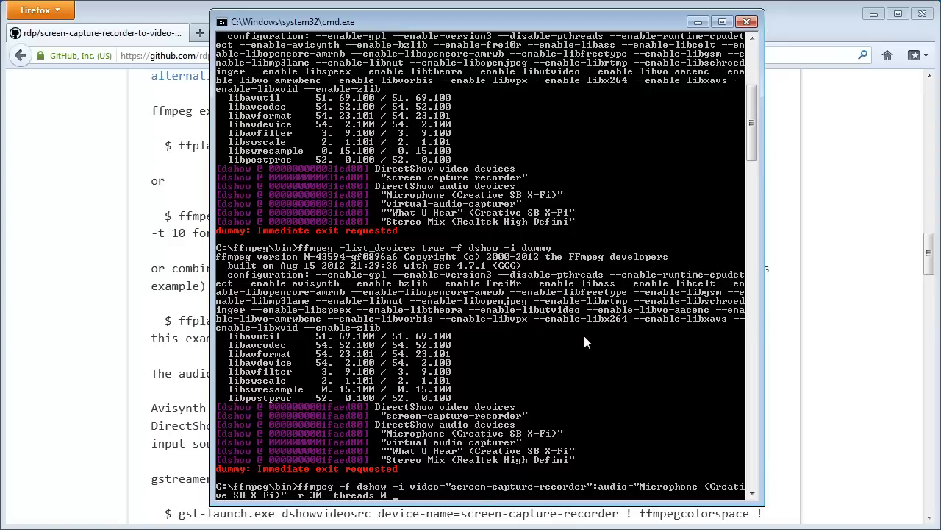
text(test.m)
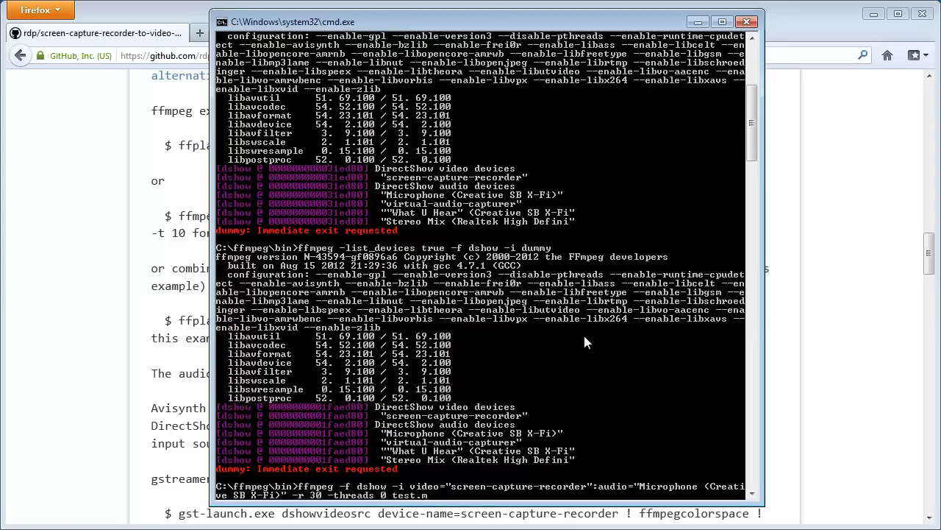
text(kv)
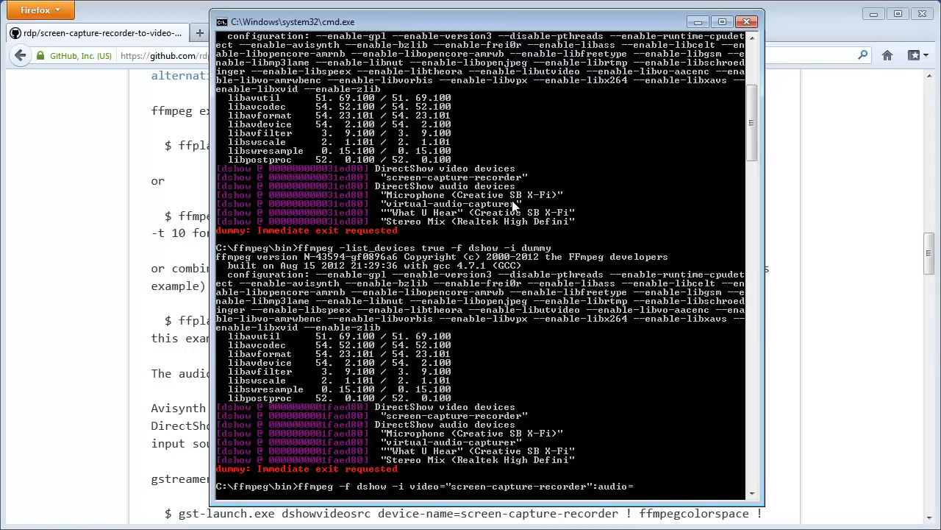
mouse_move(570, 323)
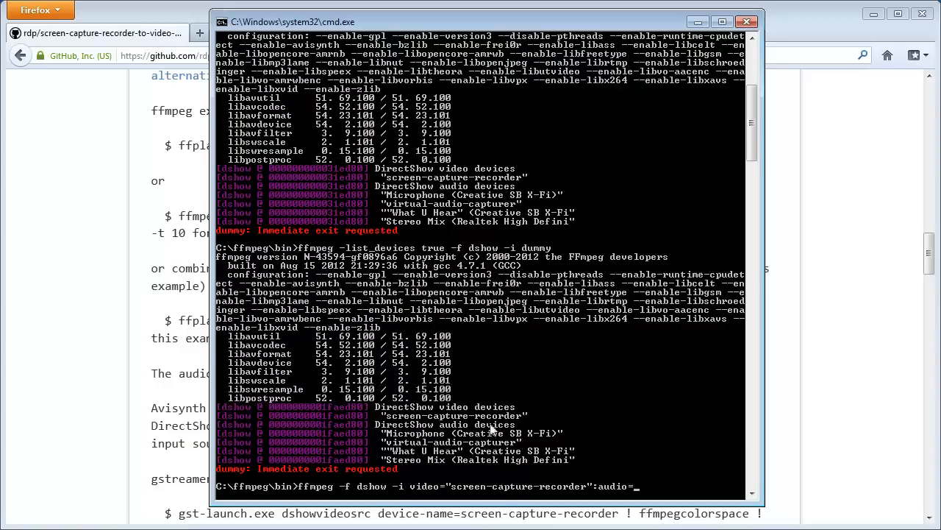
mouse_move(394, 455)
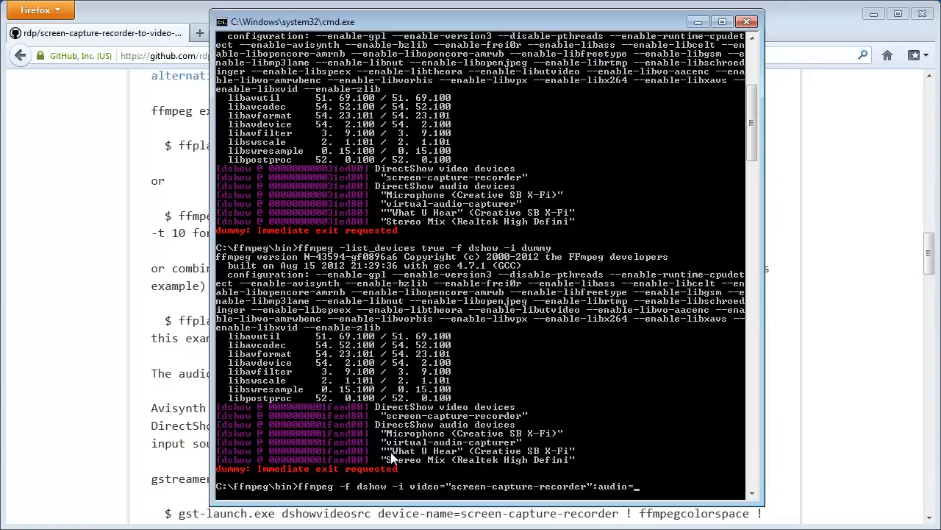
mouse_move(649, 381)
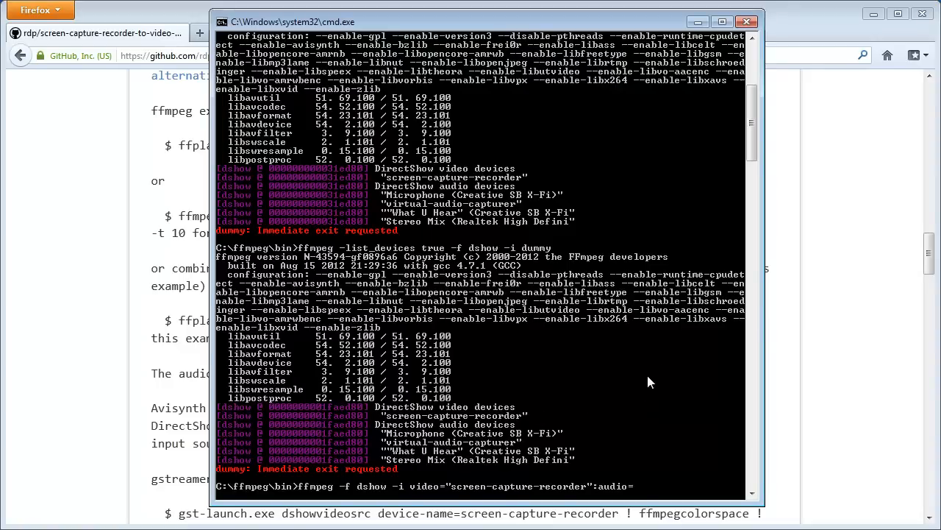
mouse_move(658, 386)
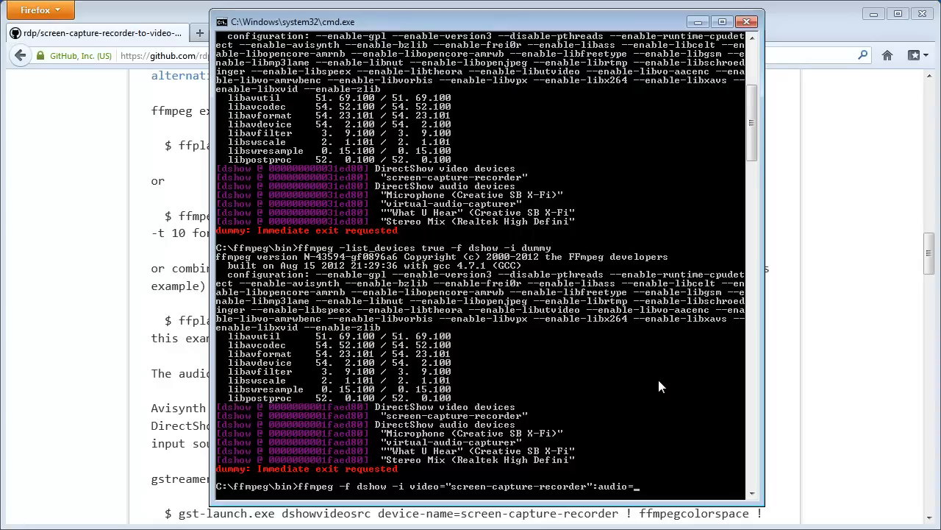
Type audio device "What U Hear (Creative SB X-Fi)" with the extra quotes it needs
text("")
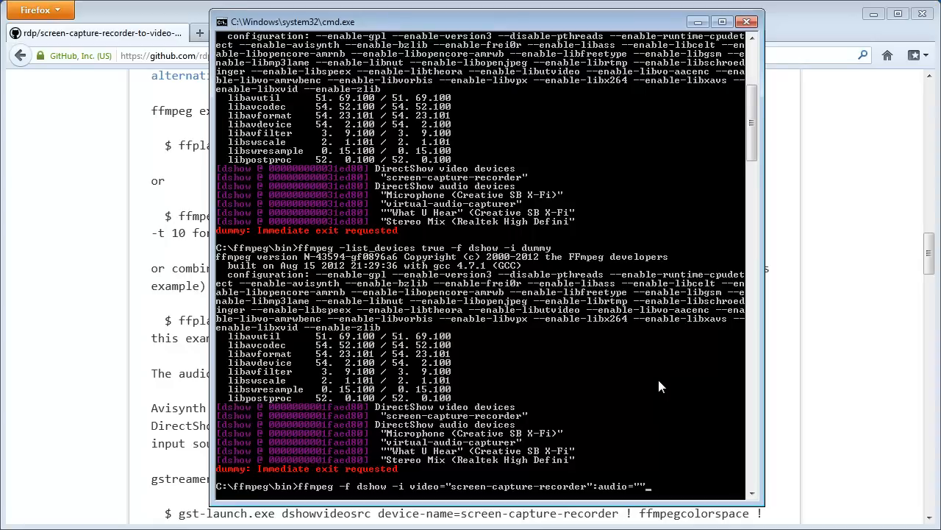
text(What U)
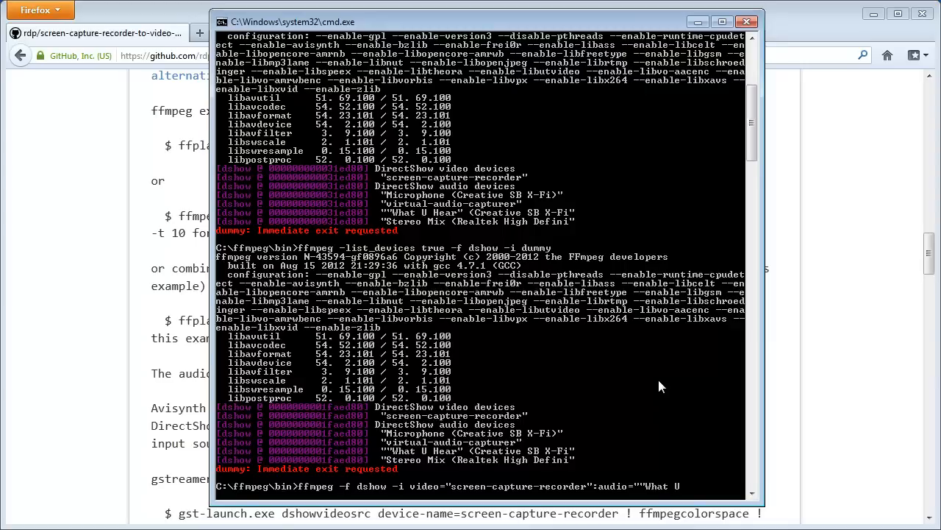
text(Hear" (Creative)
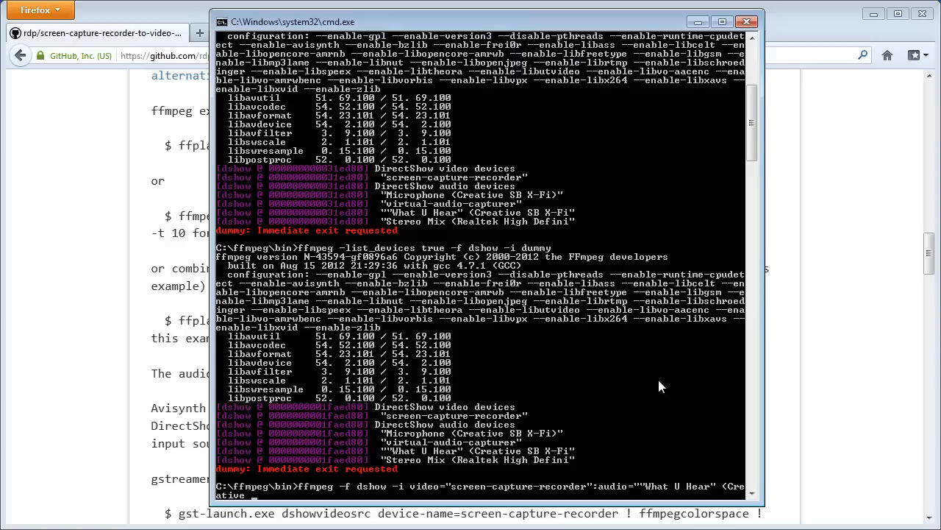
text(SB)
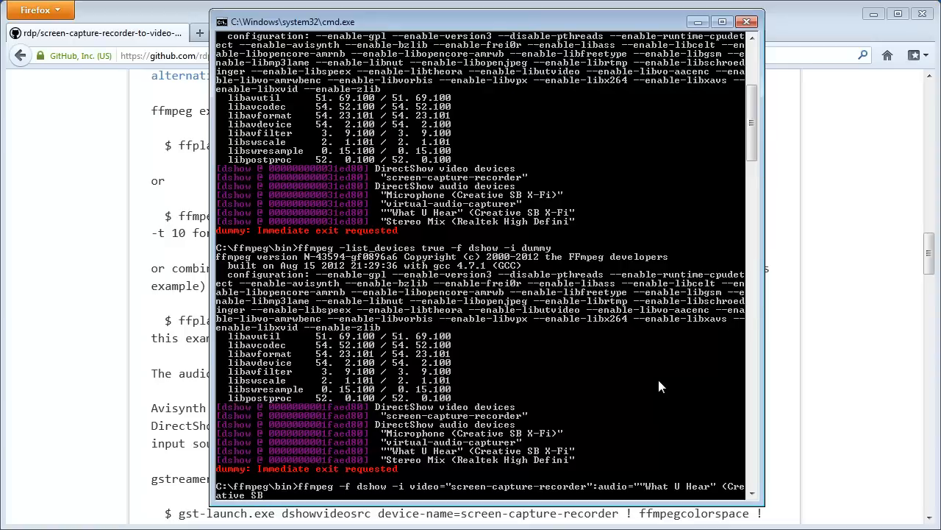
text(X-Fi)
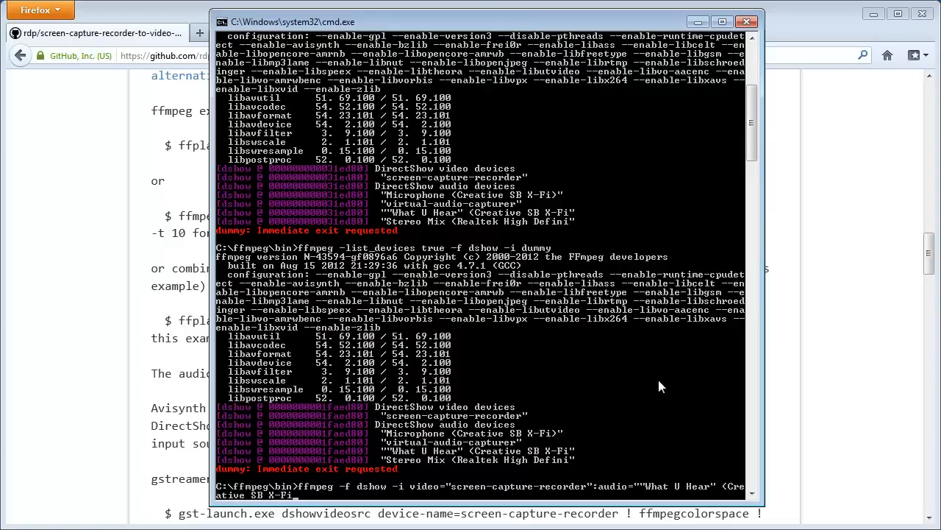
mouse_move(617, 395)
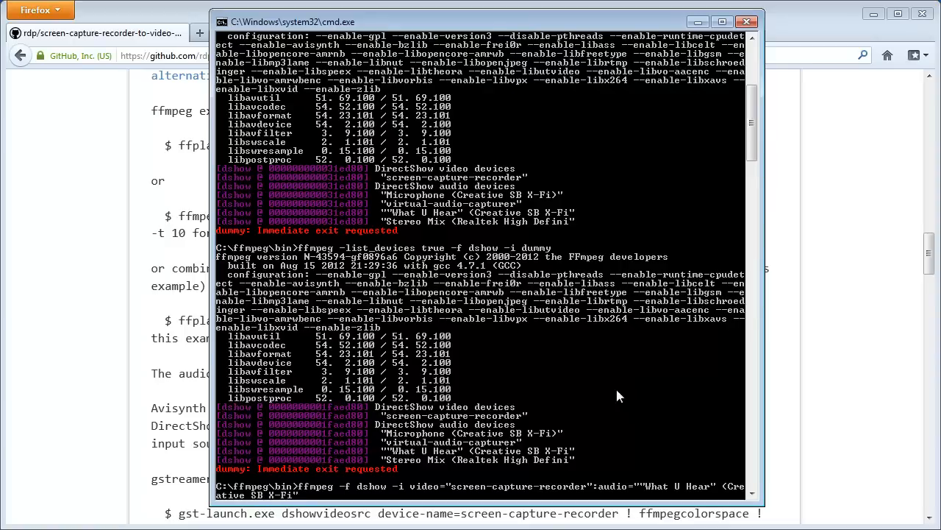
mouse_move(570, 456)
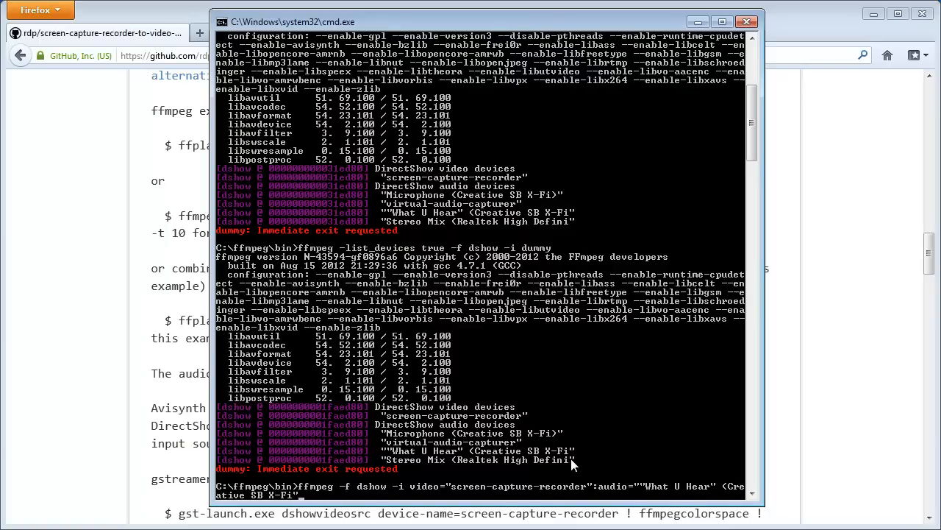
mouse_move(608, 420)
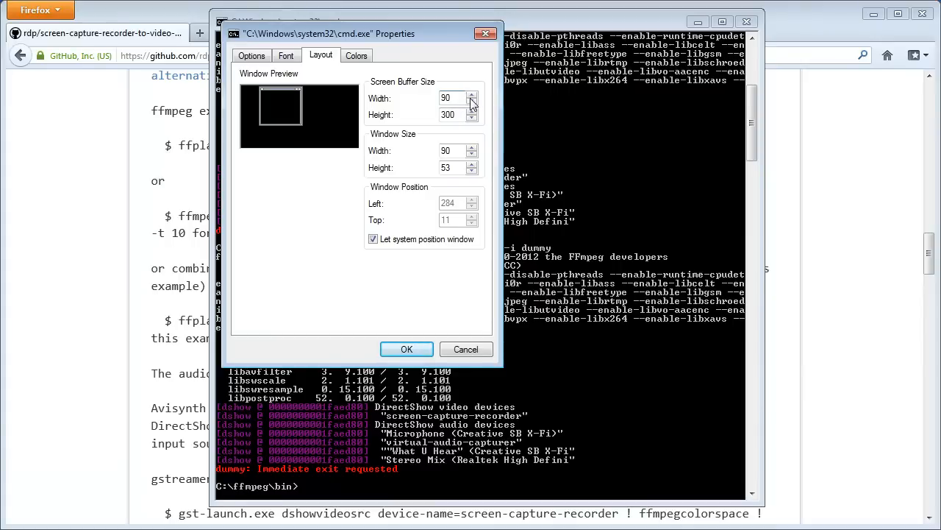
Close the cmd.exe Properties dialog after reviewing the Layout buffer size
click(407, 348)
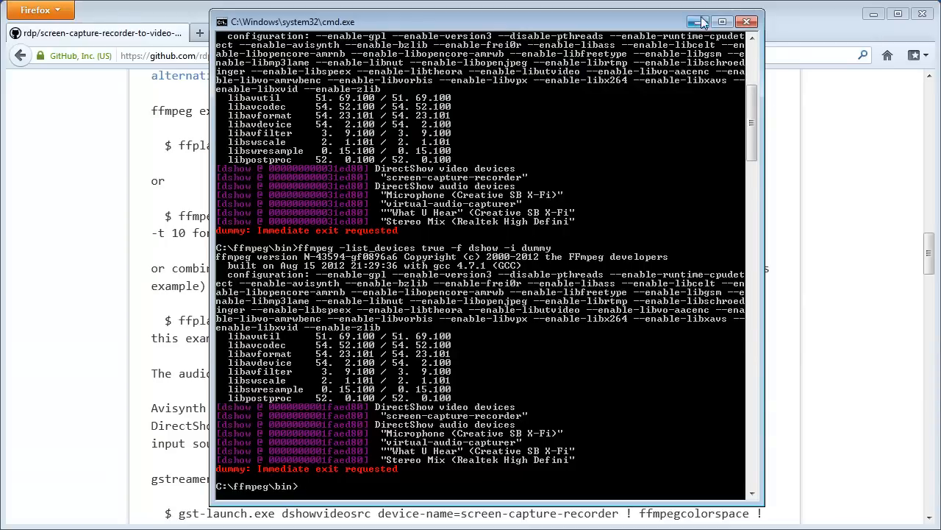
mouse_move(670, 23)
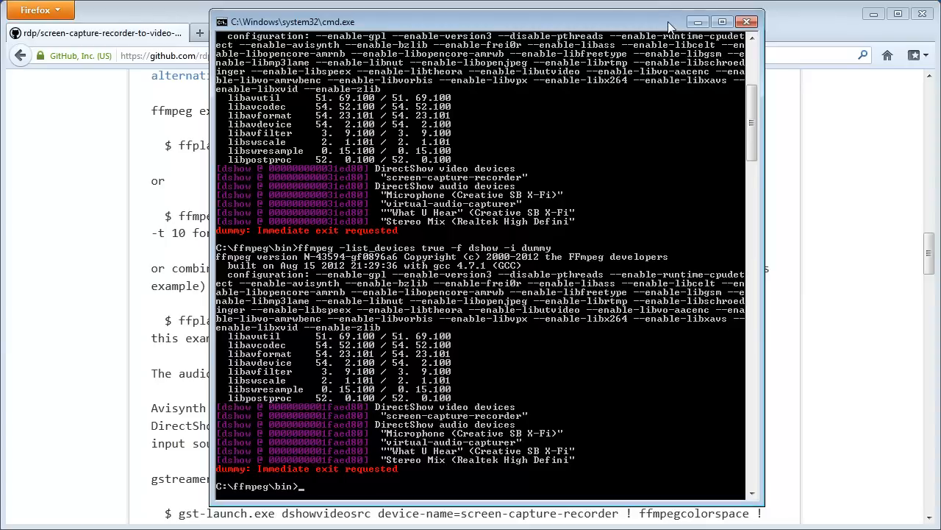
mouse_move(666, 25)
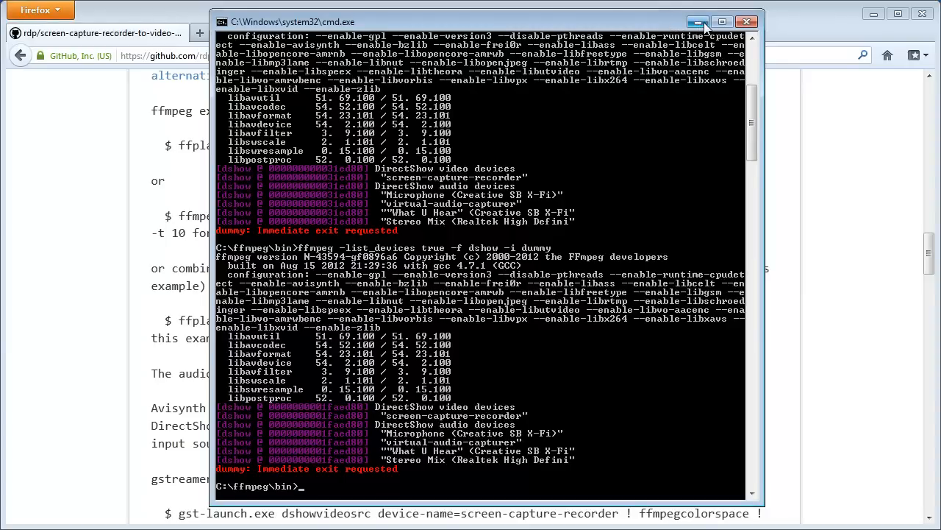
click(696, 21)
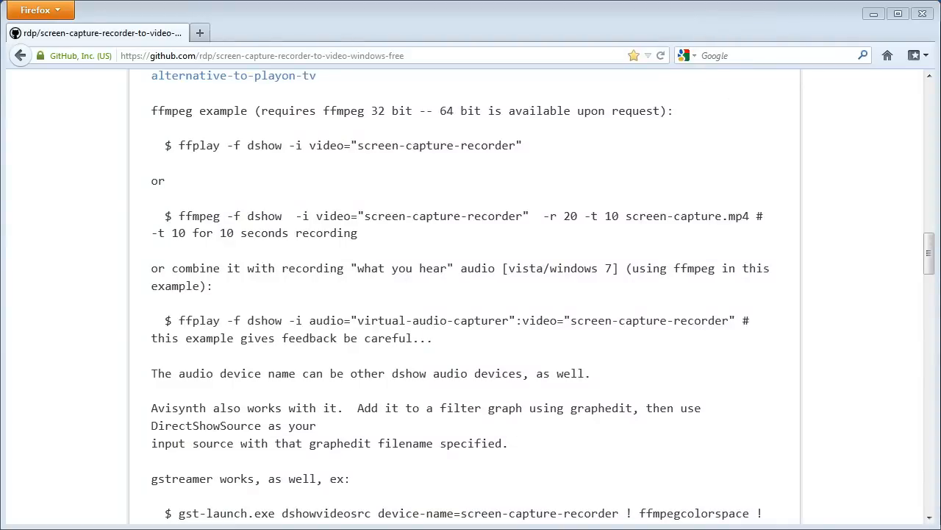
mouse_move(922, 13)
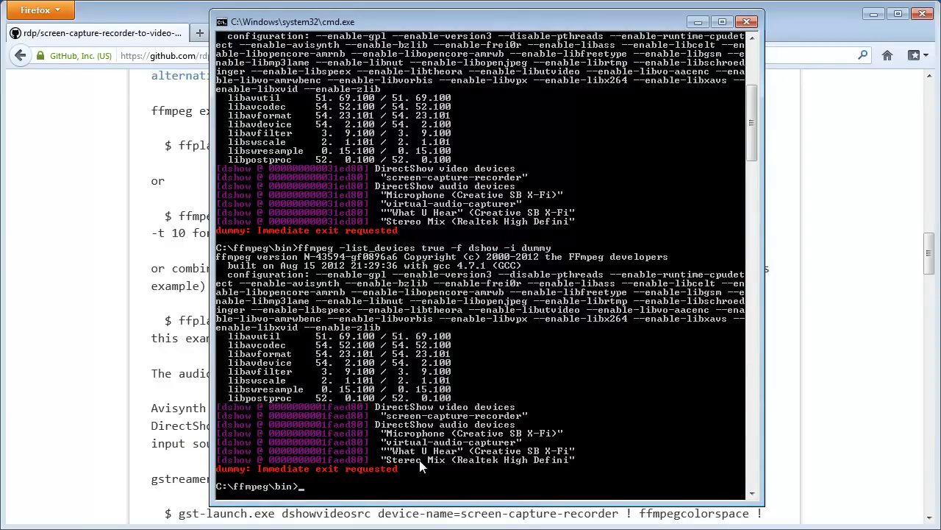
mouse_move(579, 416)
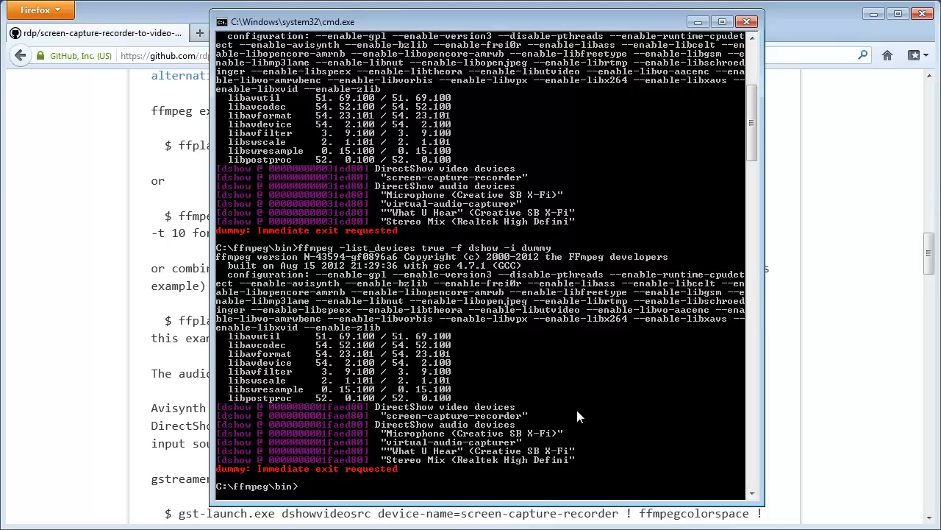
mouse_move(527, 325)
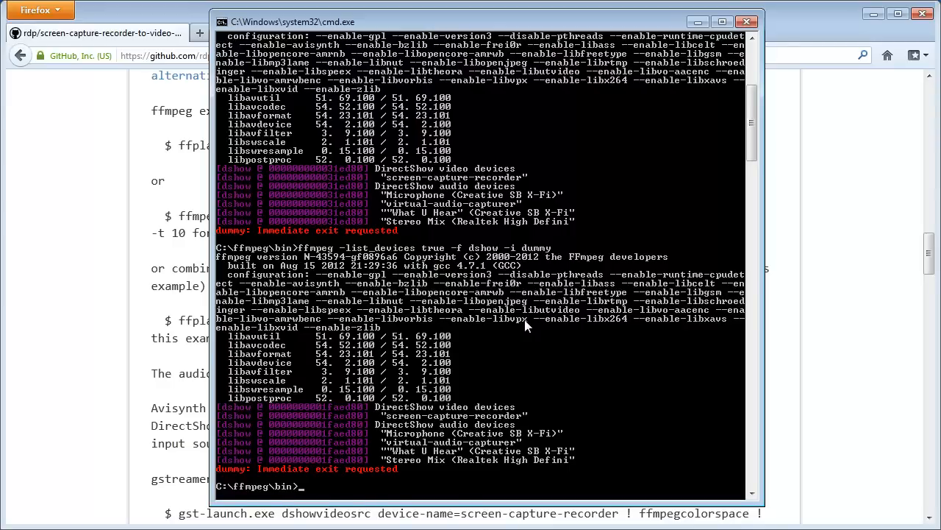
text(cd ~)
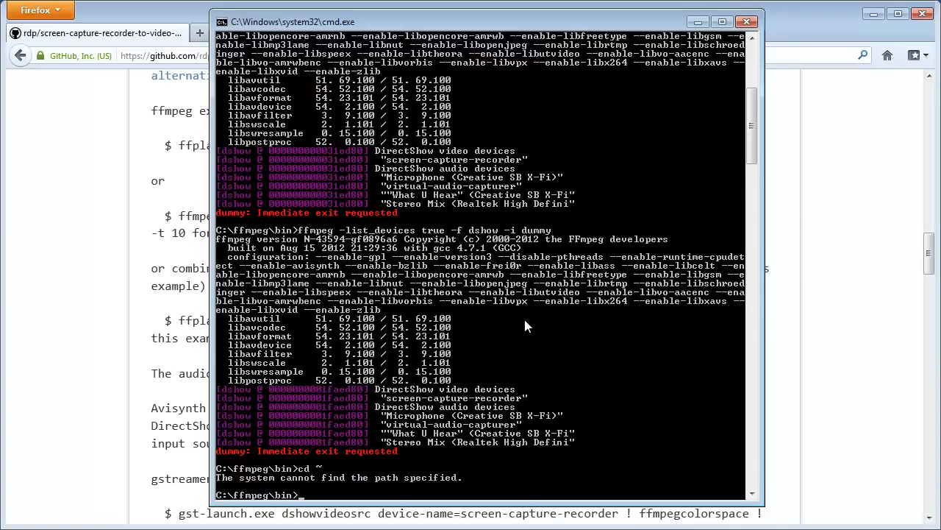
Change the console's directory to the \Users home folder with cd
text(cd)
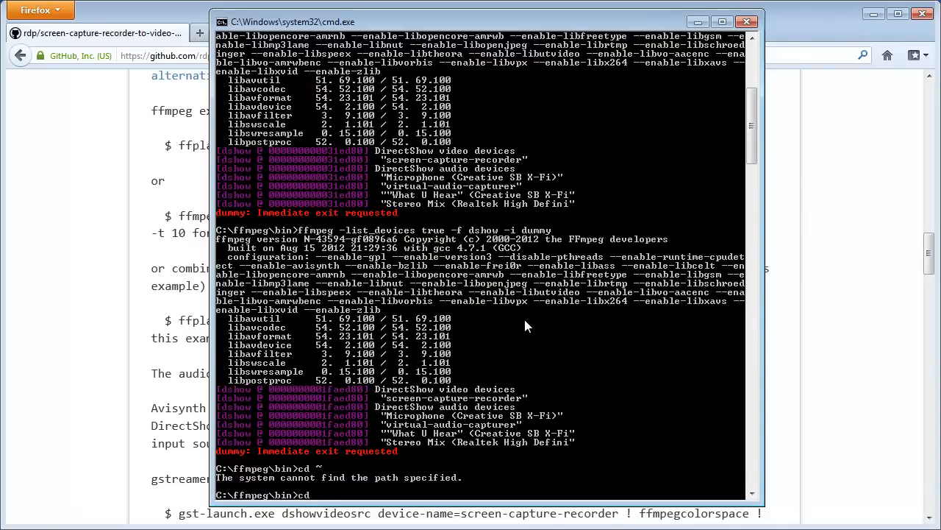
text(Us)
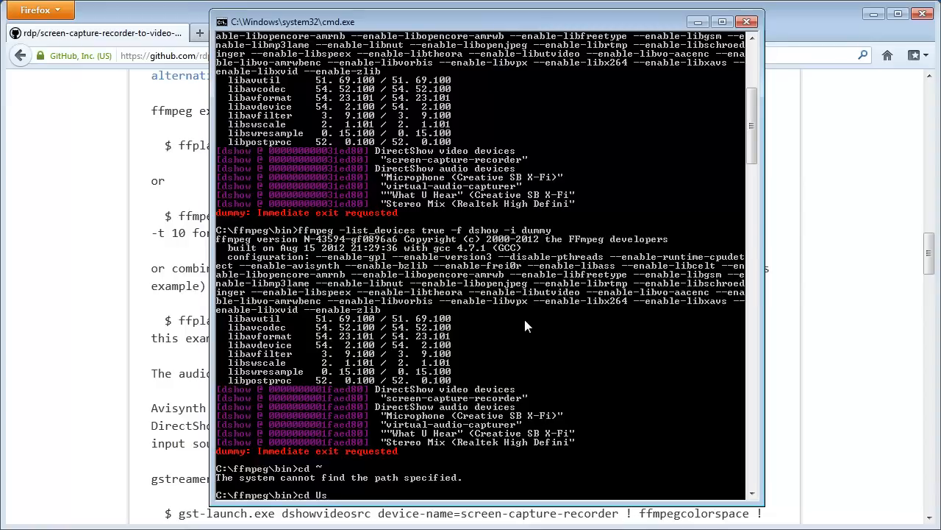
key(Backspace)
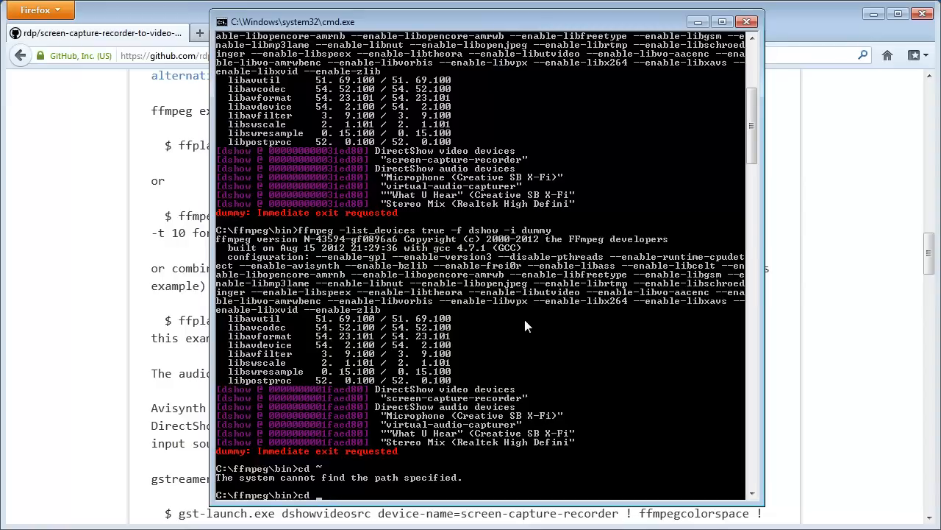
text(\Users\Dainius)
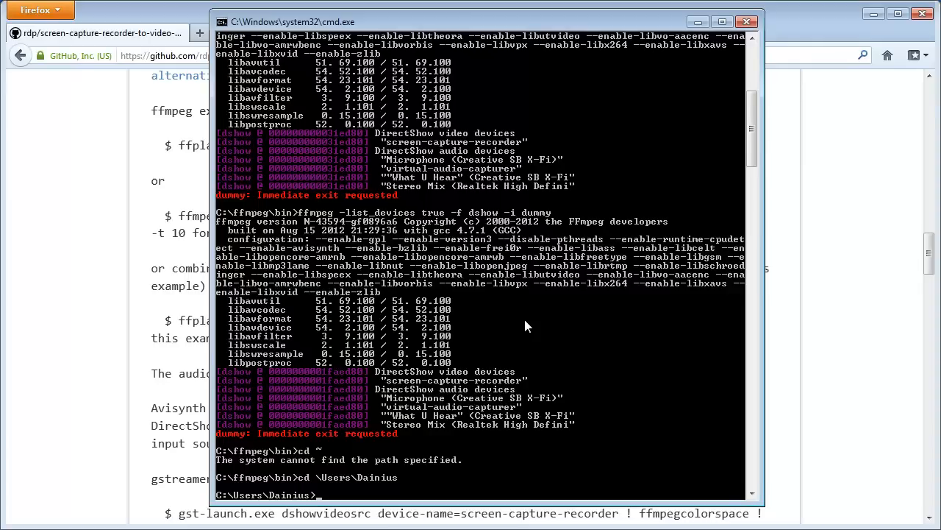
Try plain ffmpeg -version (unrecognised), then run C:\ffmpeg\bin\ffmpeg -version successfully
text(ffmpeg -version)
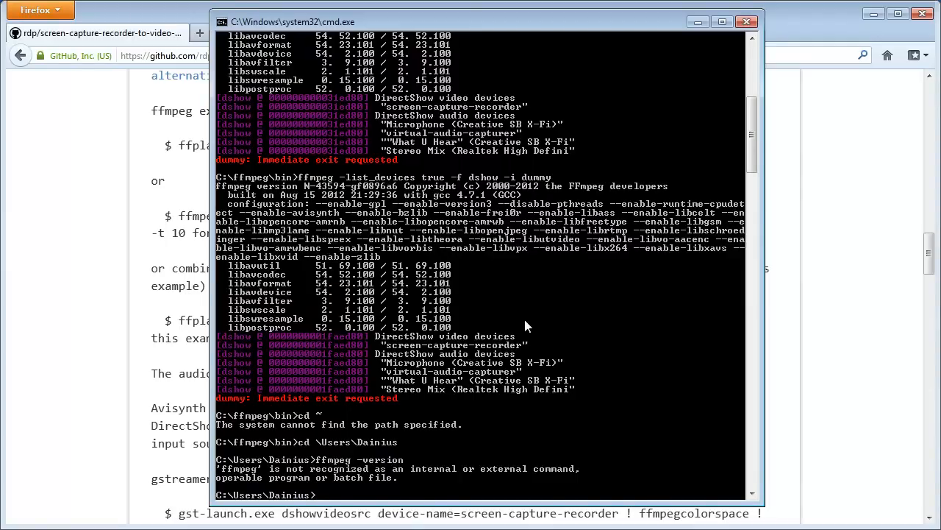
text(ffmpeg -version)
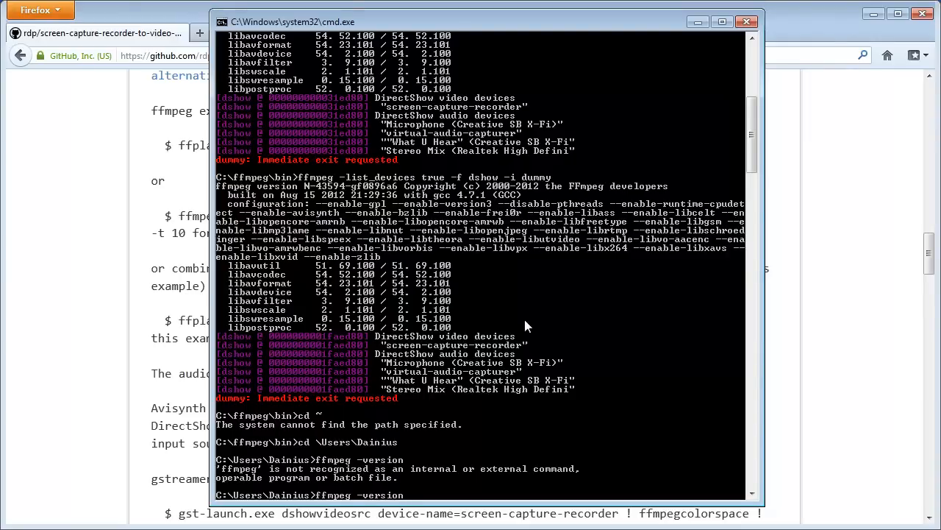
text(C:)
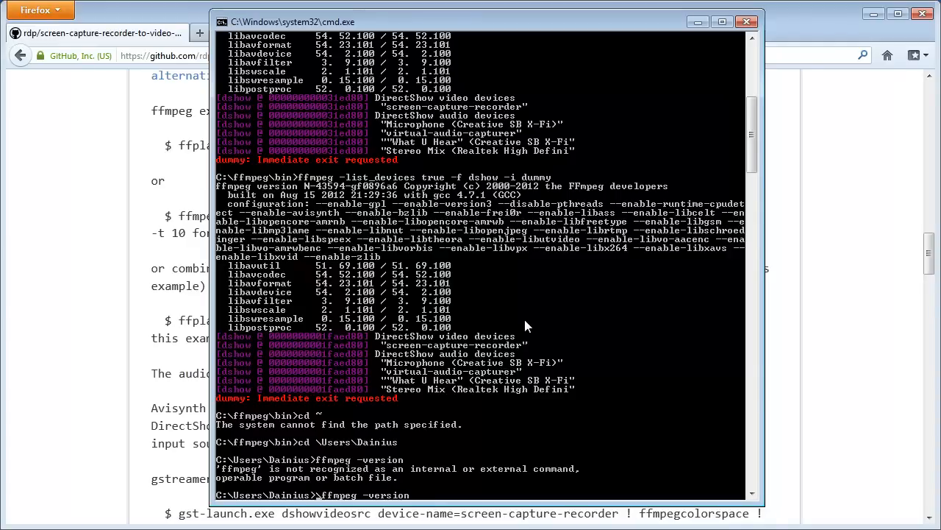
text(ffmpeg\bin\)
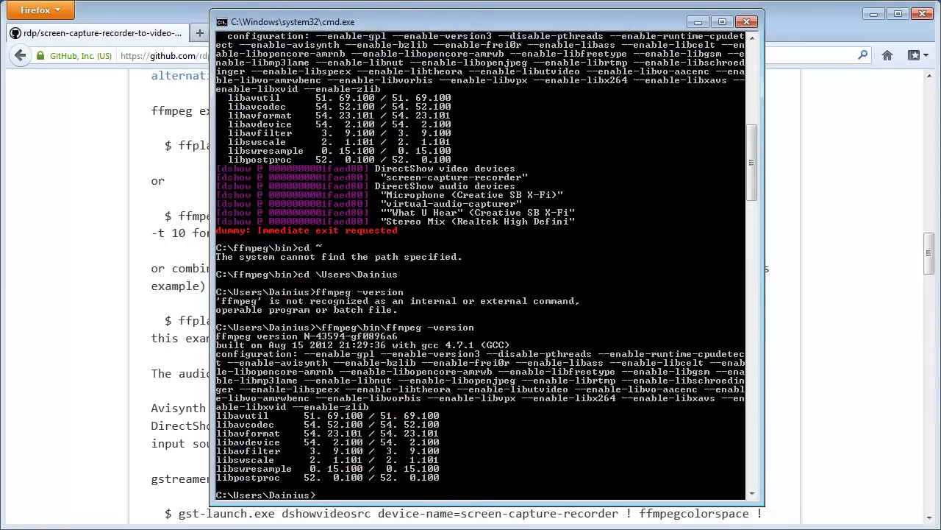
click(11, 526)
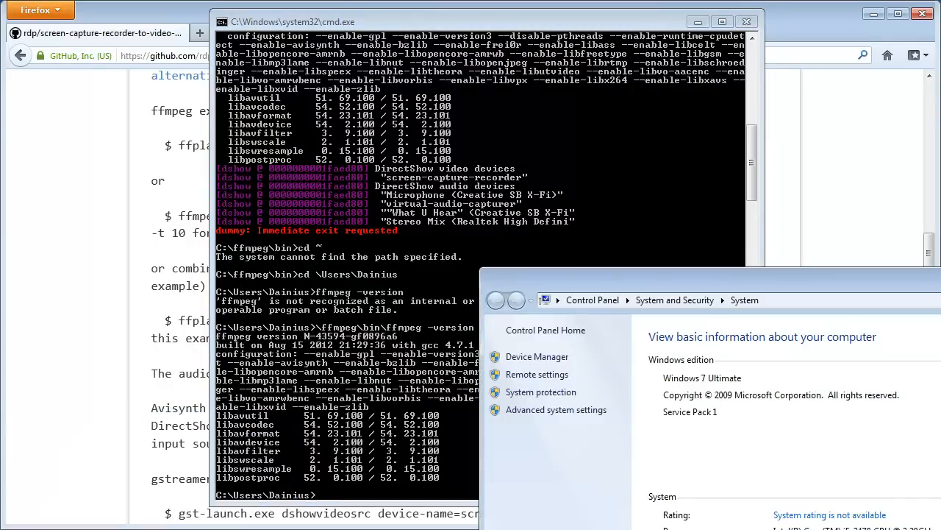
mouse_move(556, 410)
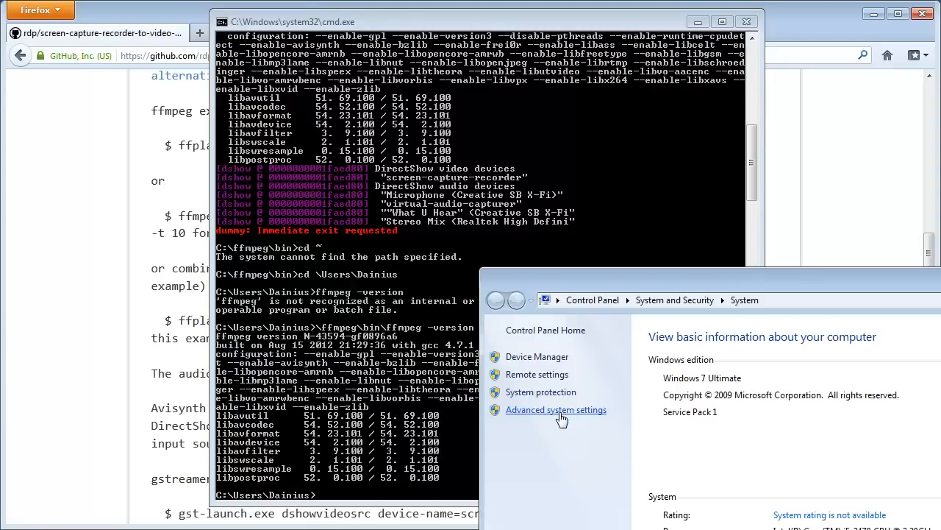
Open Advanced system settings and approve the administrator prompt with the admin password
click(556, 409)
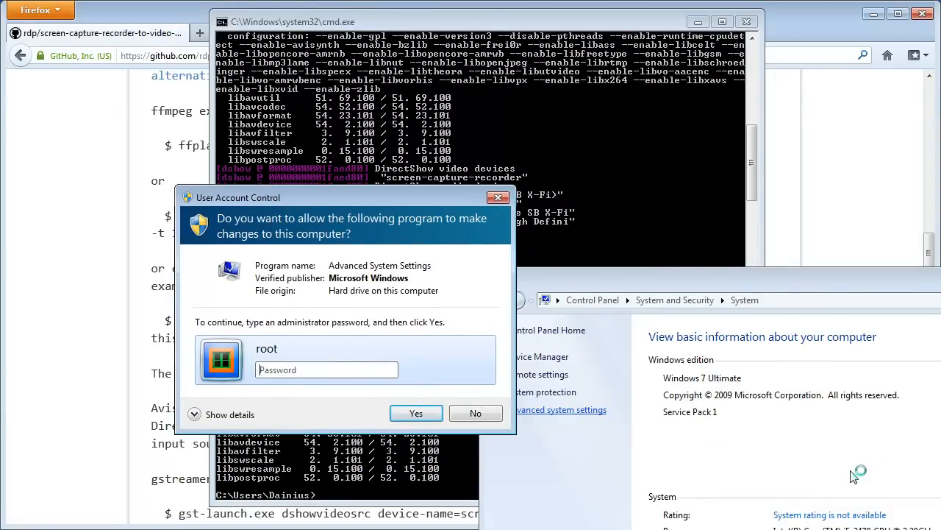
text(••)
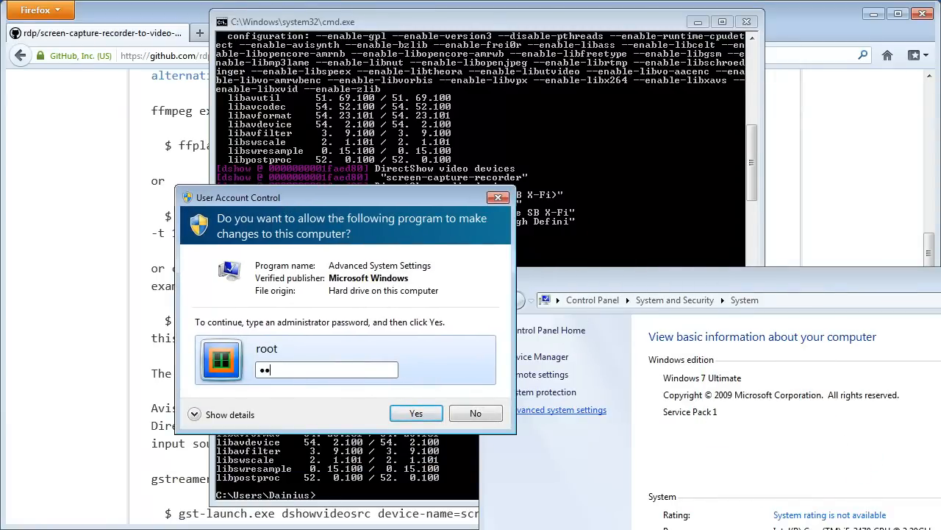
text(••••)
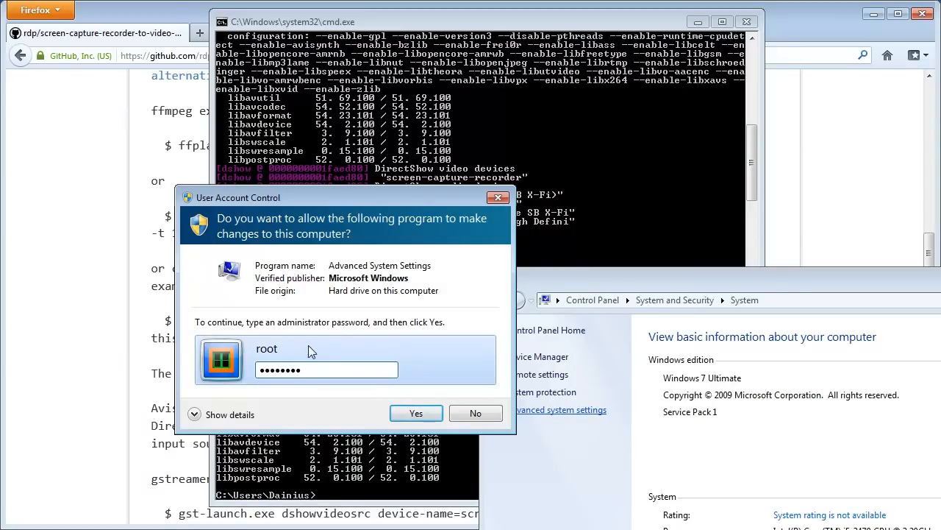
text(•)
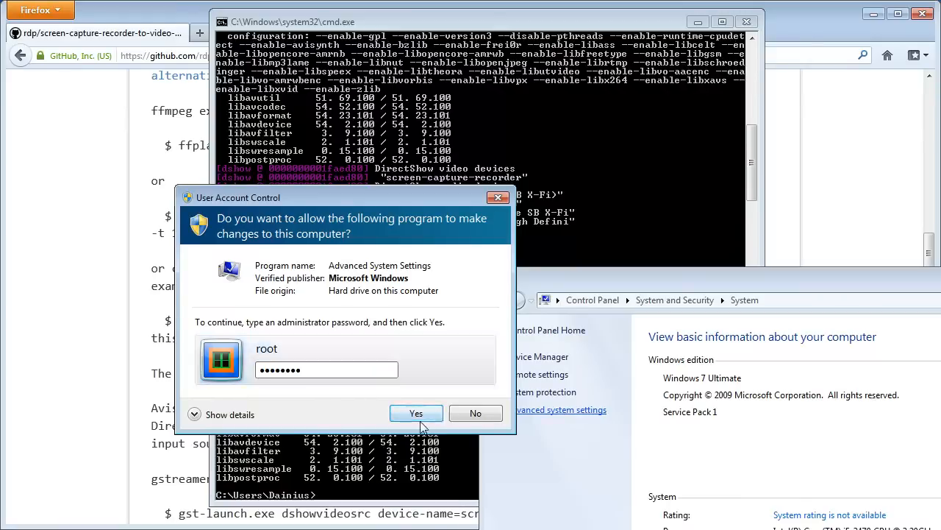
click(415, 413)
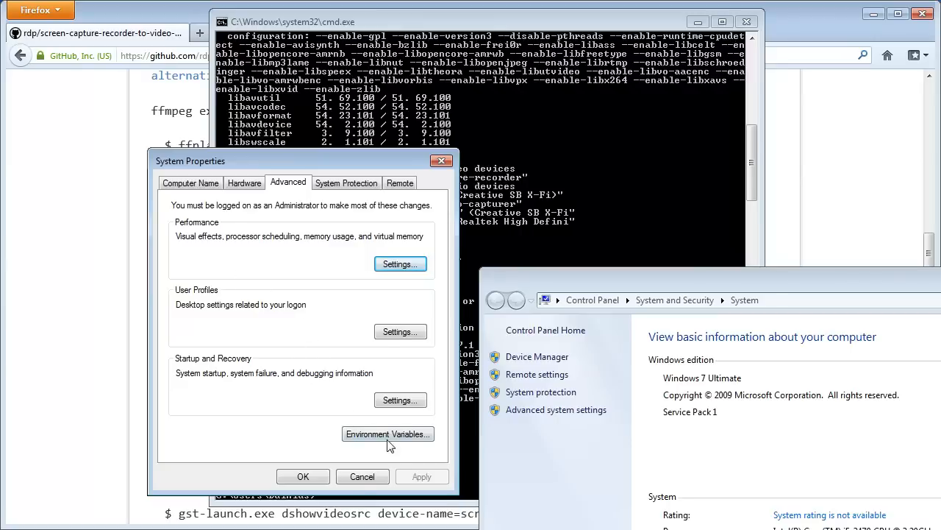
Append ;C:\ffmpeg\bin to the system Path variable and retry ffmpeg -version
click(388, 433)
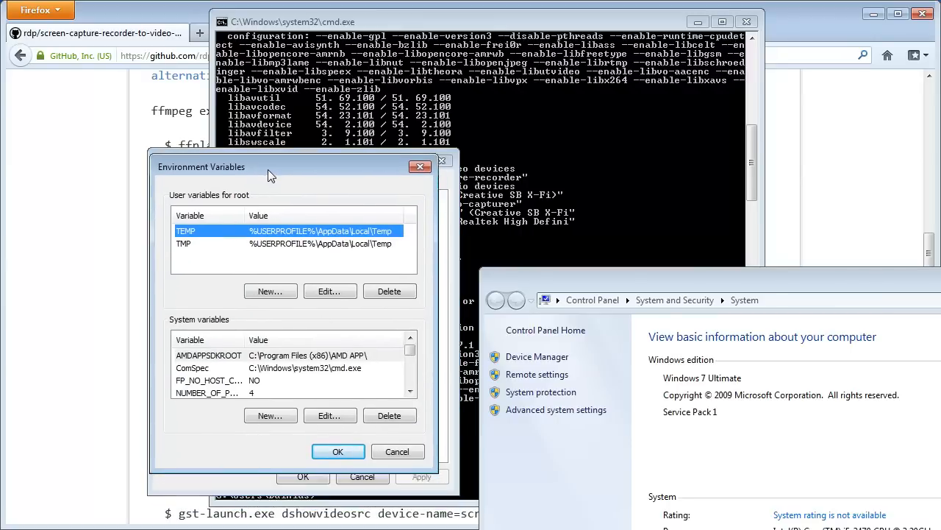
scroll(down, 3)
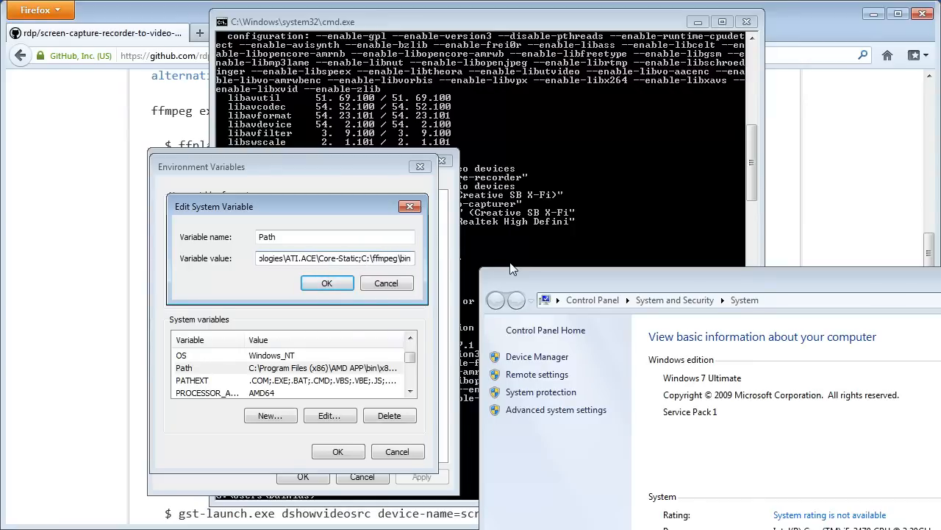
click(327, 282)
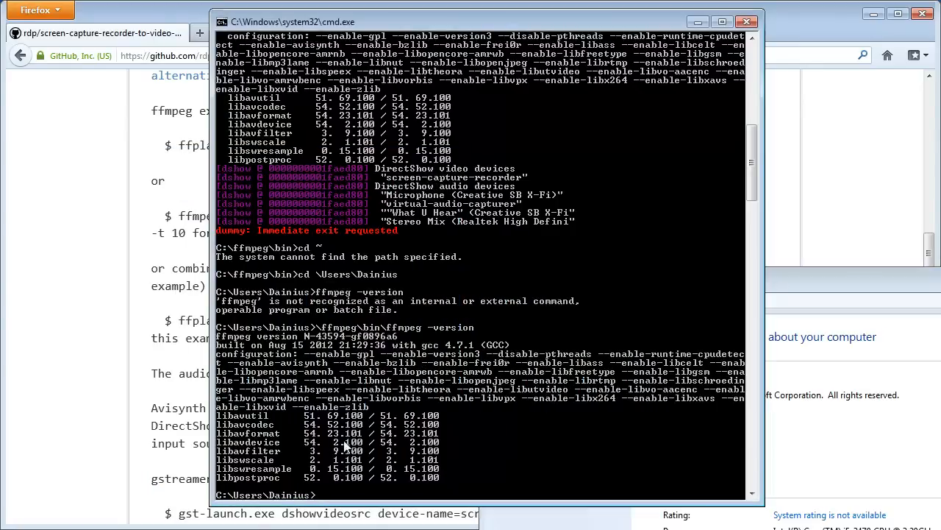
text(ffmpeg -version)
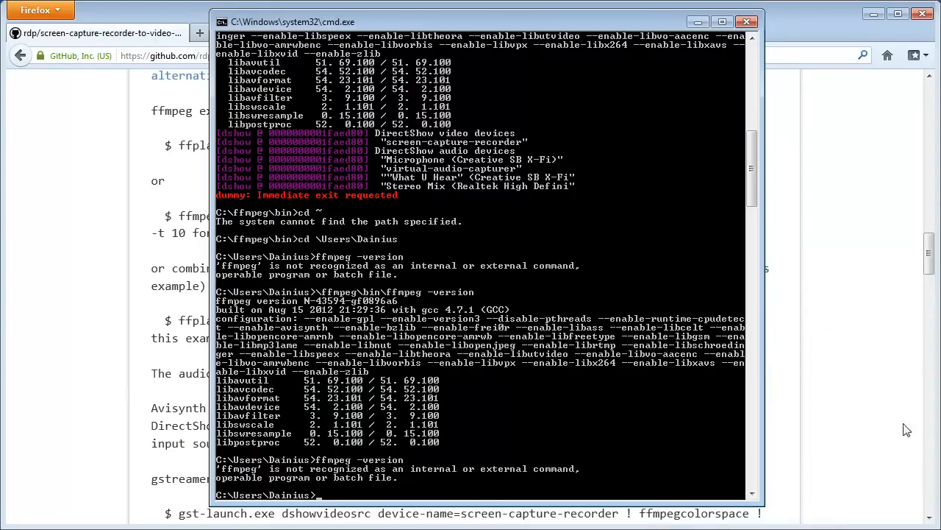
mouse_move(596, 394)
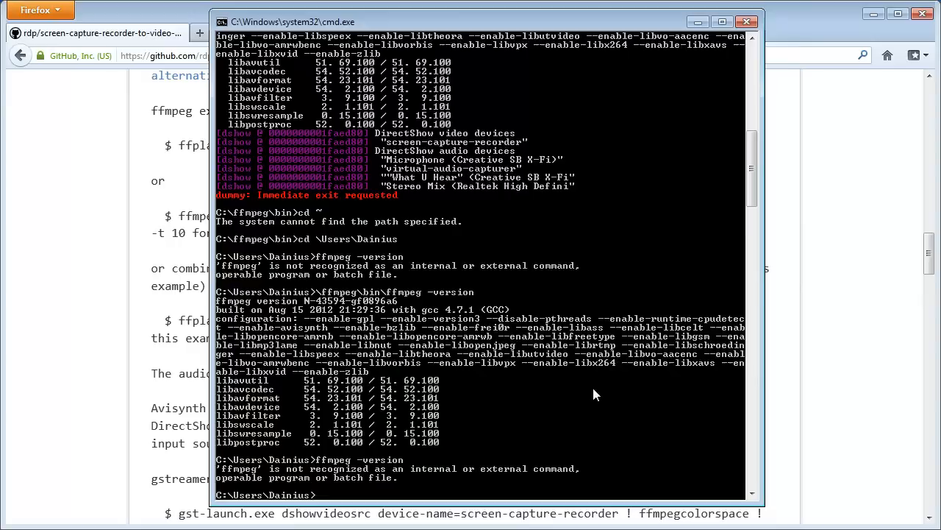
mouse_move(640, 57)
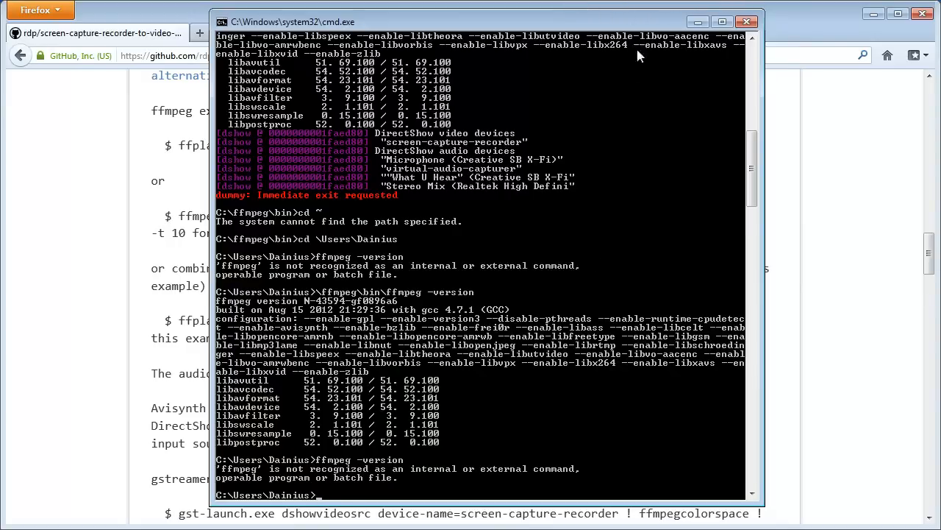
mouse_move(608, 109)
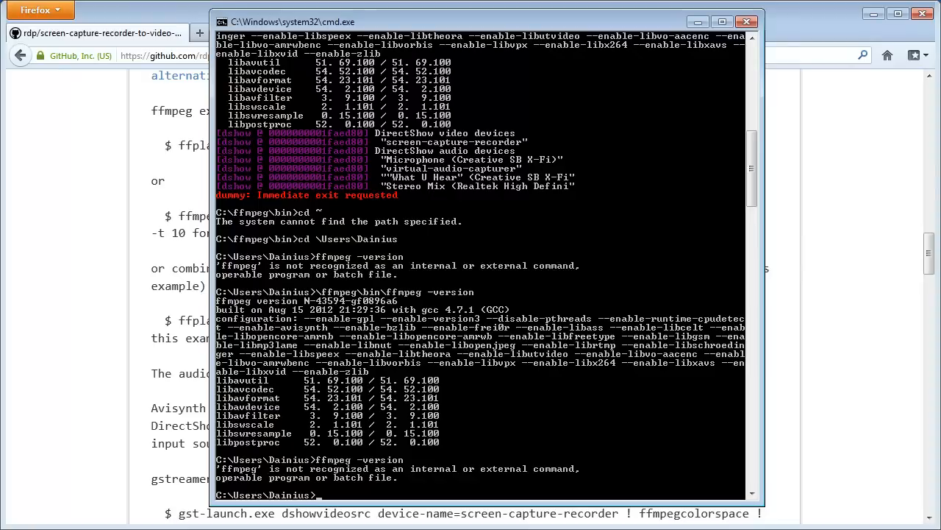
Bring the Screen Capturer Recorder configure folder window back in front
click(8, 522)
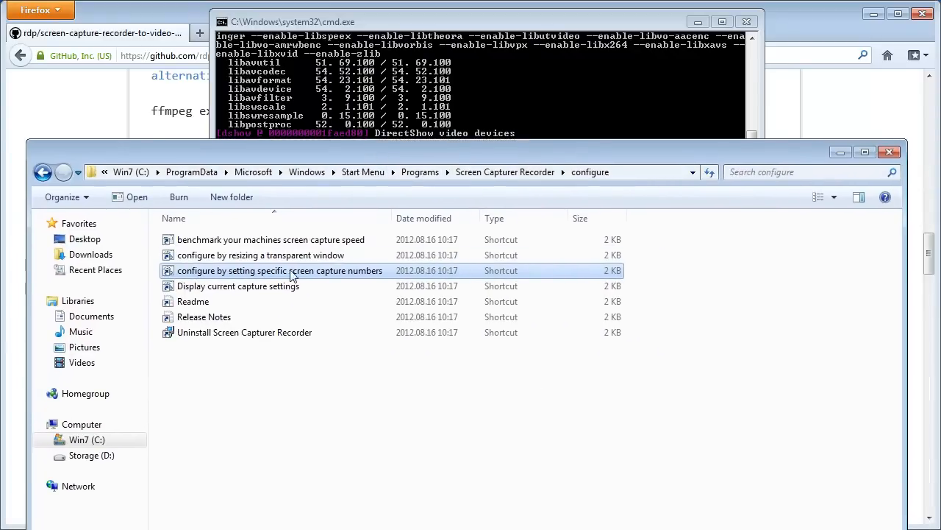
mouse_move(276, 259)
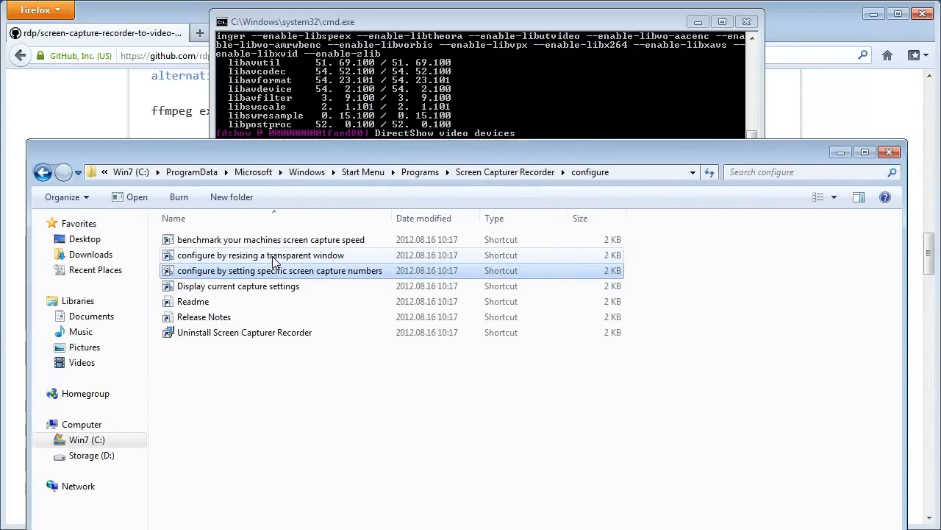
Launch the 'configure by resizing a transparent window' shortcut from the configure folder
click(261, 254)
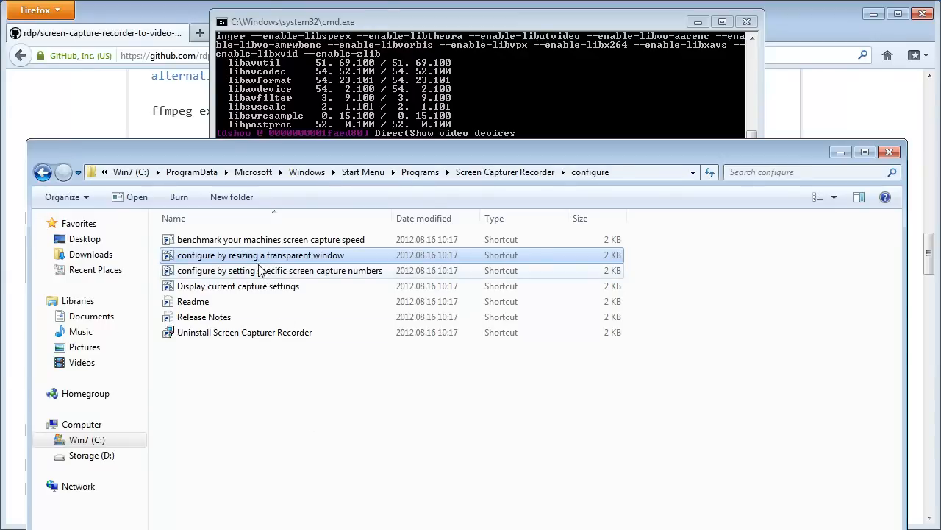
mouse_move(278, 279)
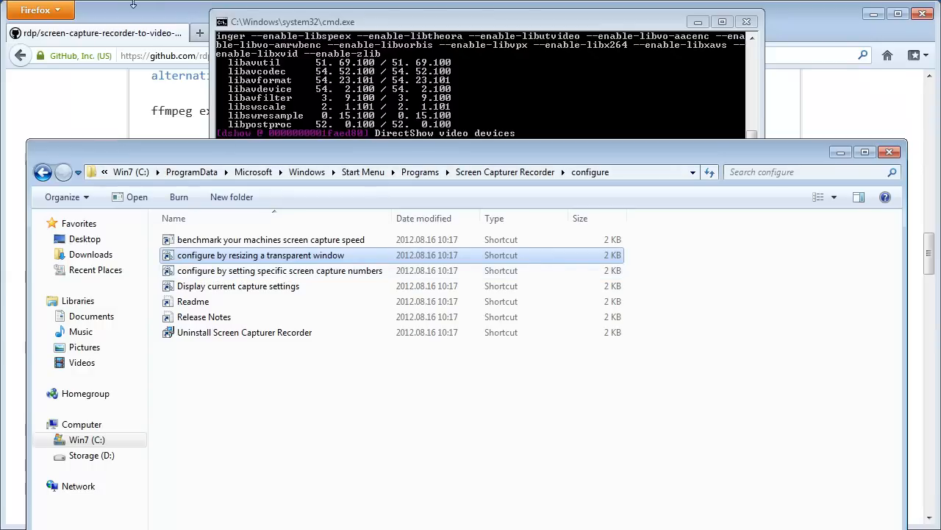
mouse_move(177, 94)
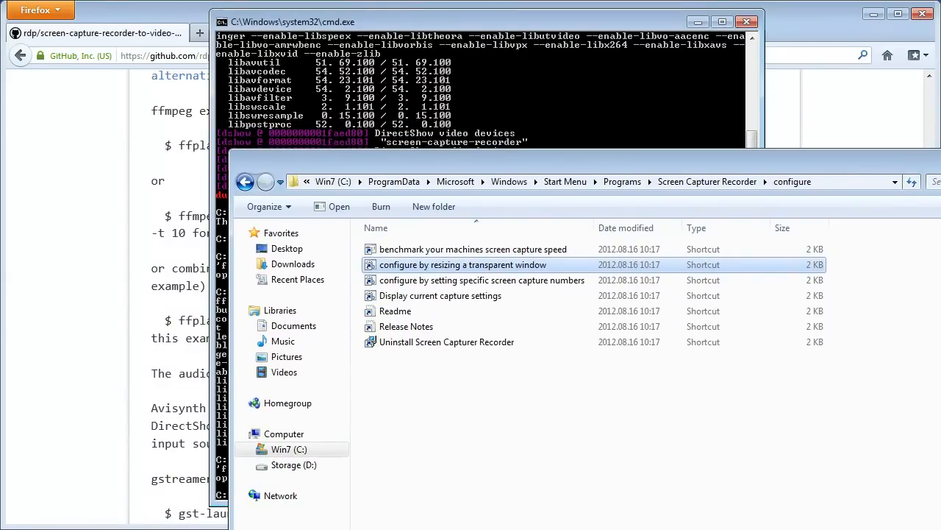
mouse_move(103, 393)
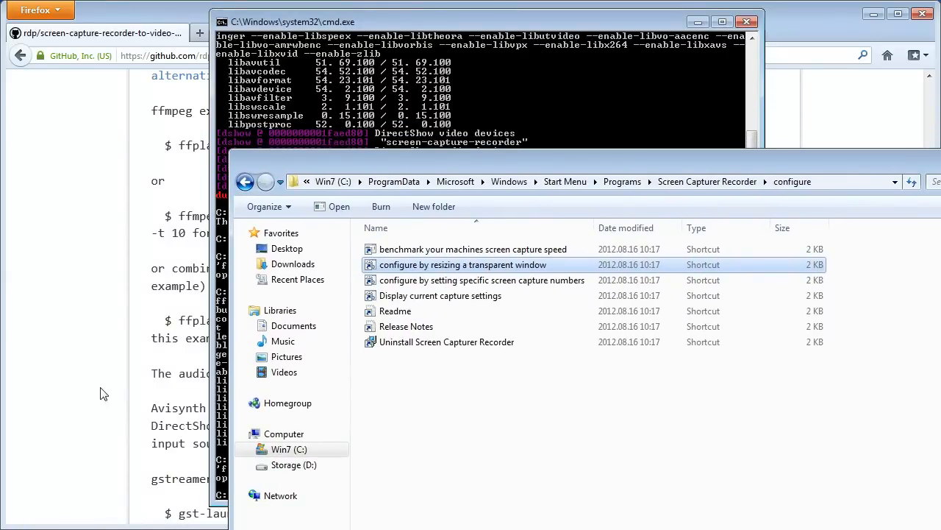
mouse_move(491, 448)
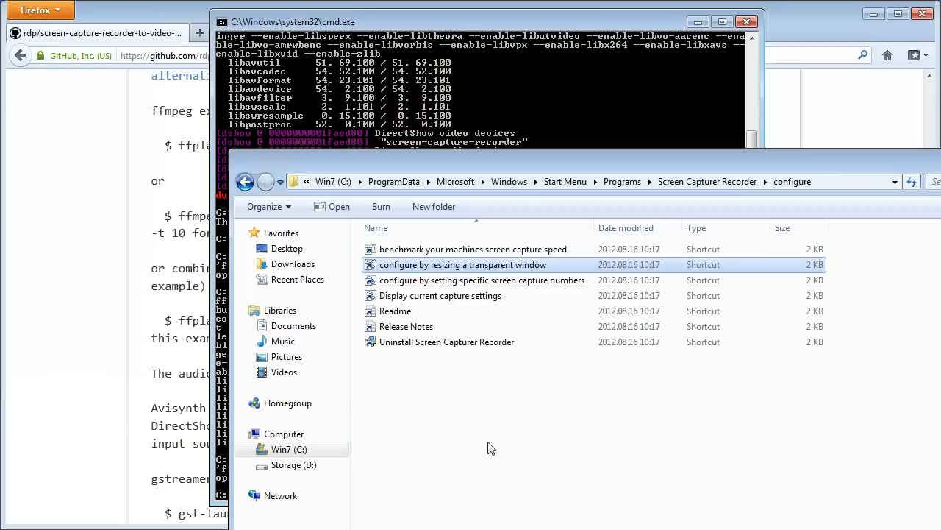
mouse_move(467, 396)
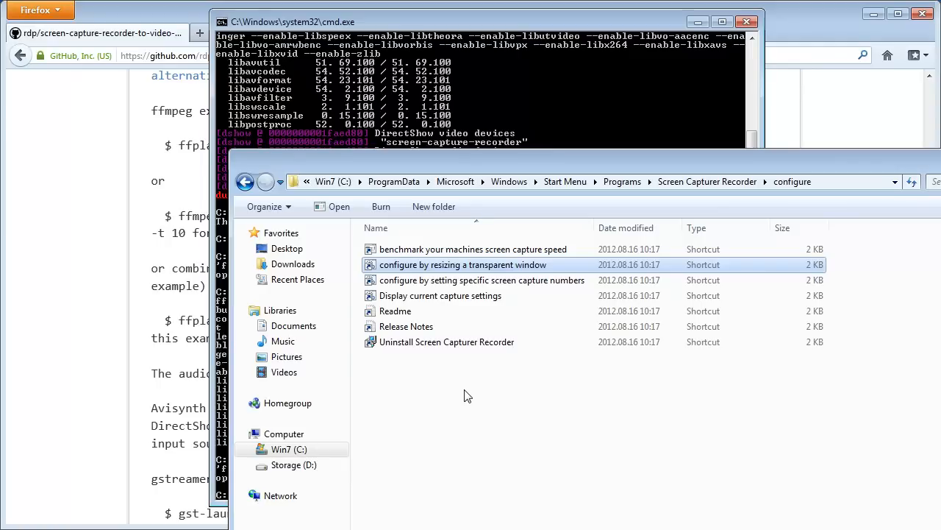
mouse_move(248, 39)
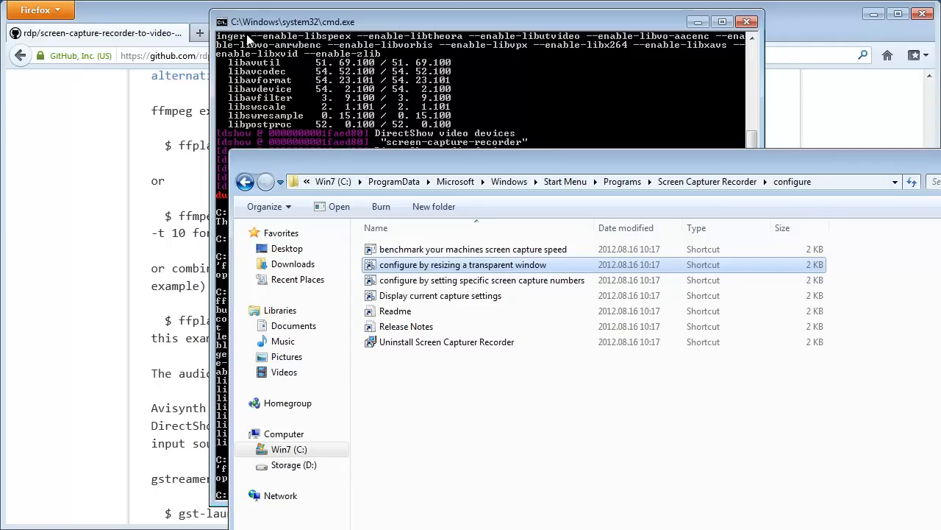
mouse_move(449, 172)
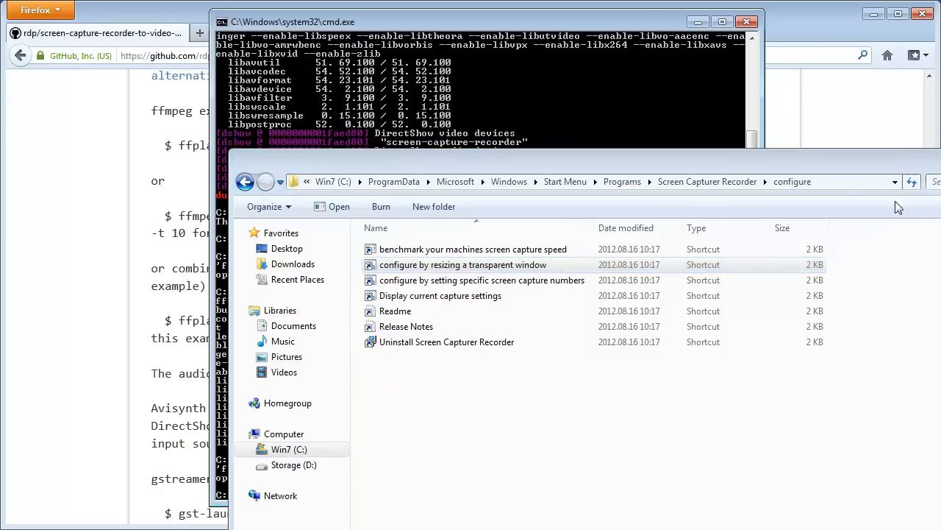
double_click(463, 264)
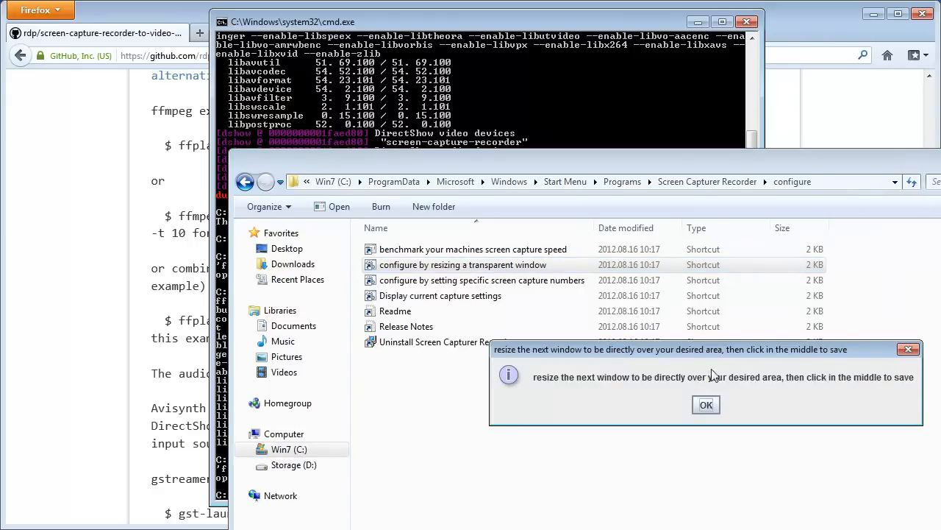
Acknowledge the message about resizing the window over the capture area
click(705, 404)
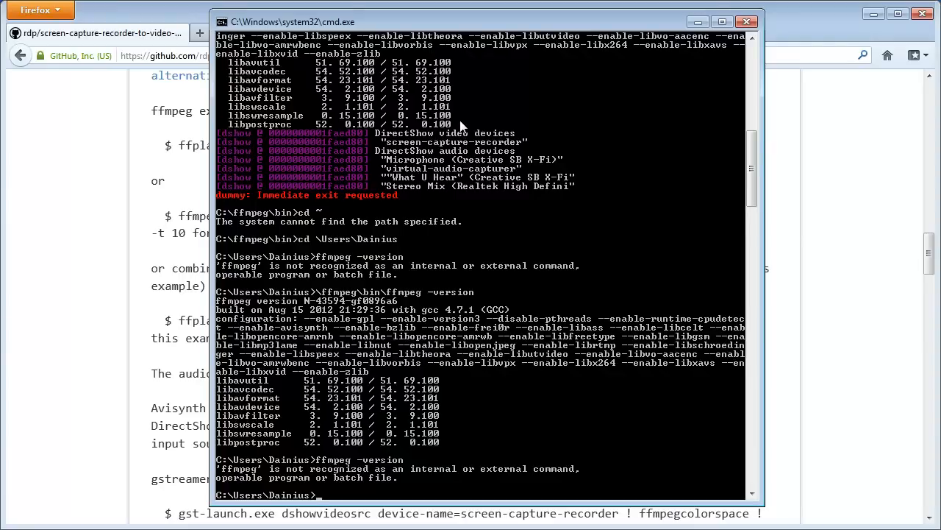
mouse_move(441, 35)
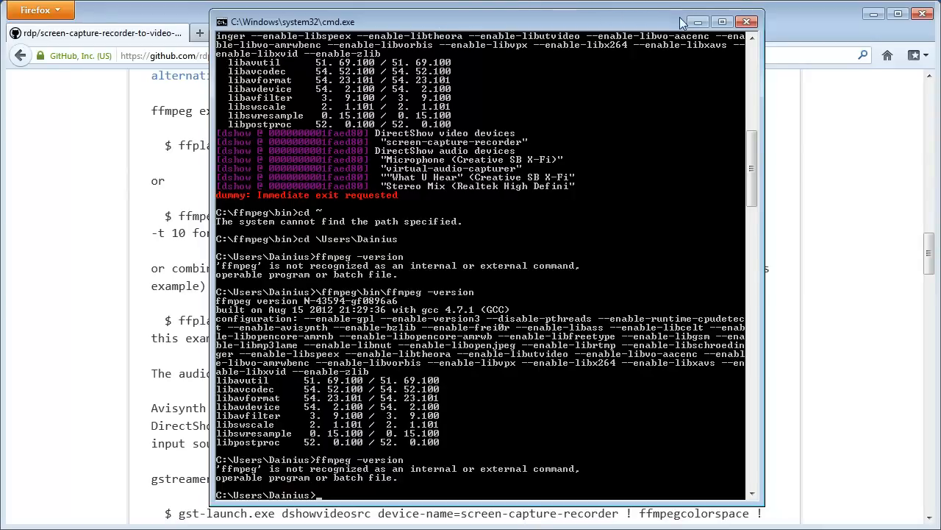
mouse_move(680, 23)
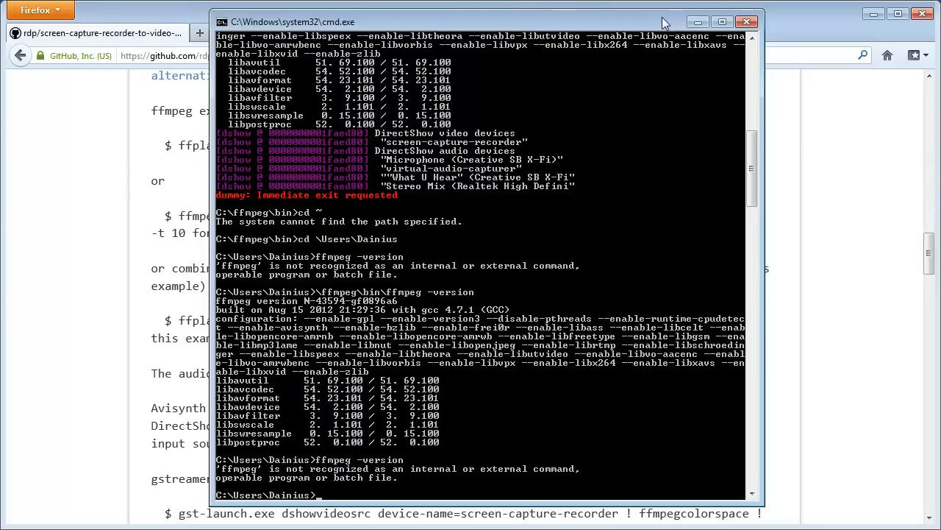
mouse_move(467, 96)
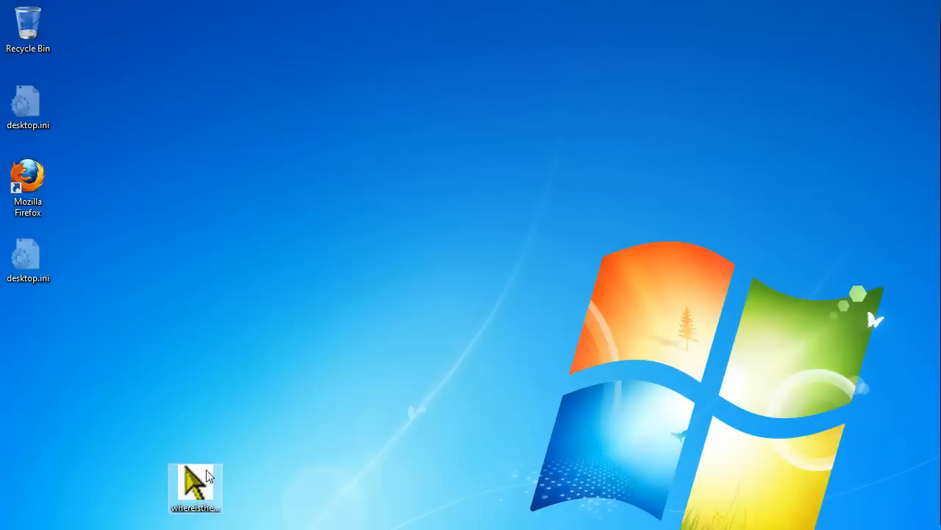
Launch WhereIsTheMouse from the desktop and dismiss Firefox's missing-plugin notice
double_click(195, 487)
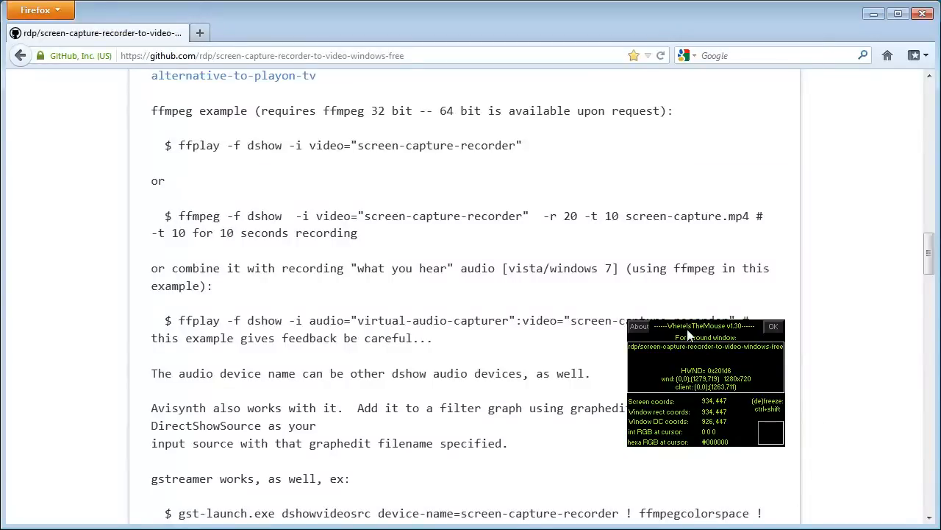
mouse_move(716, 310)
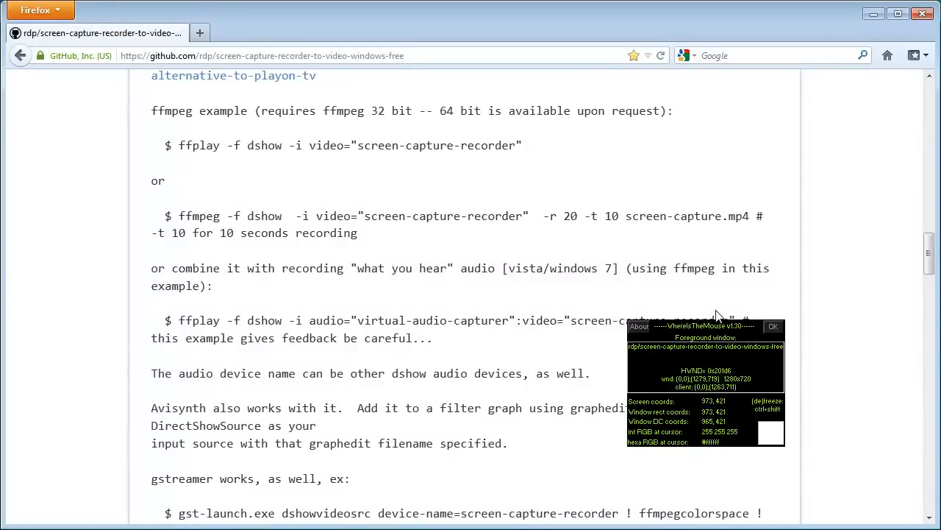
mouse_move(923, 59)
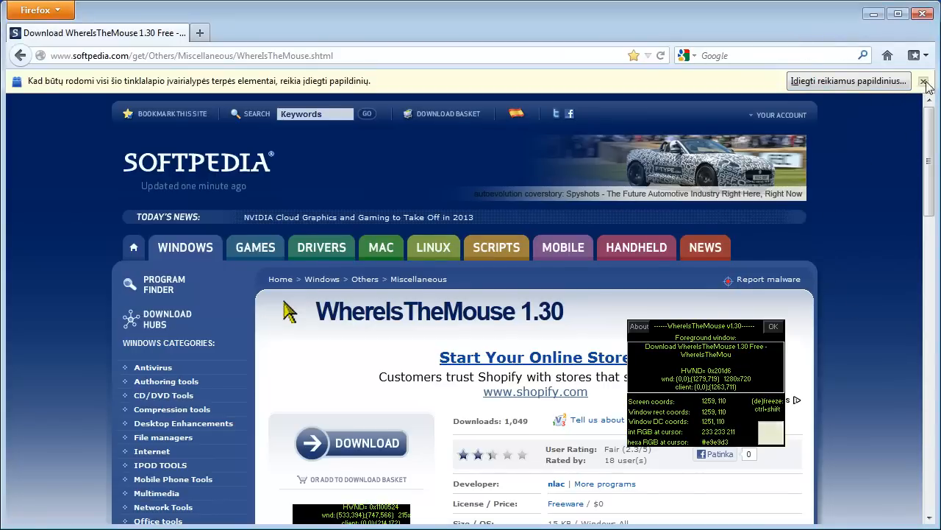
click(926, 81)
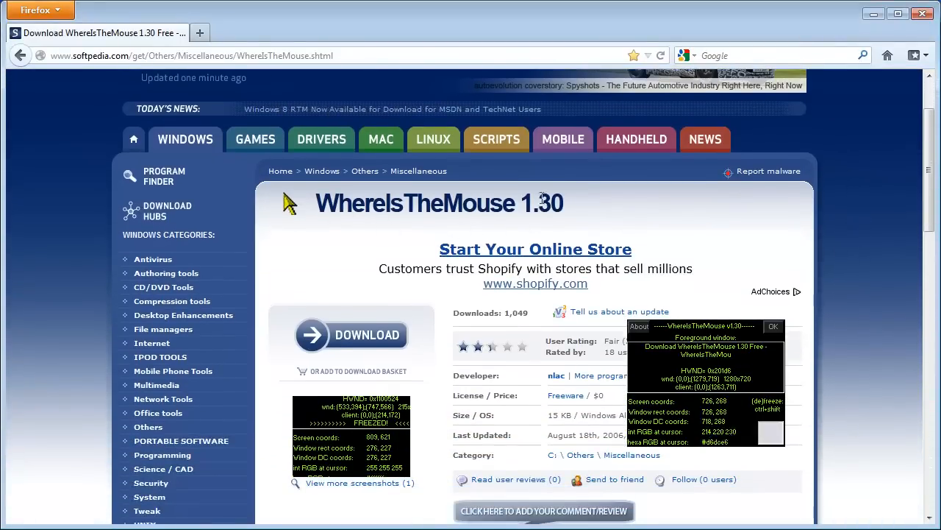
mouse_move(589, 235)
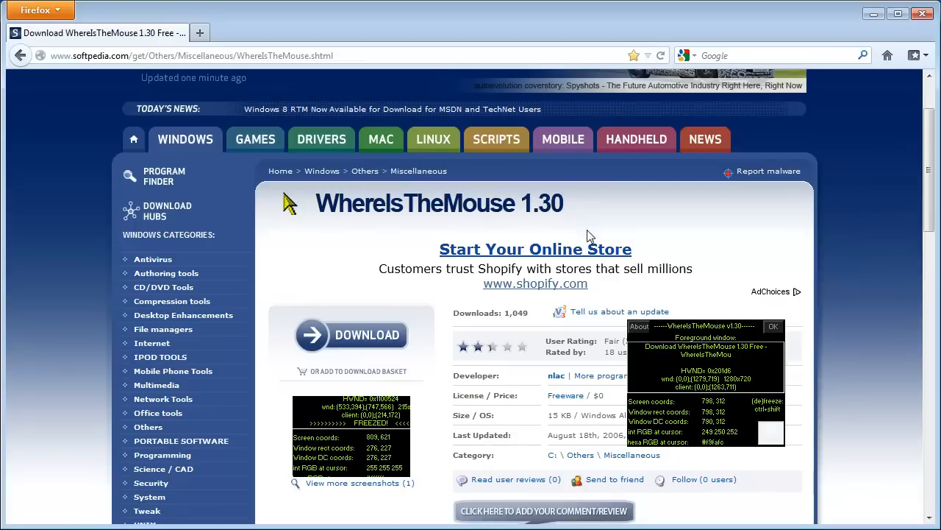
scroll(down, 3)
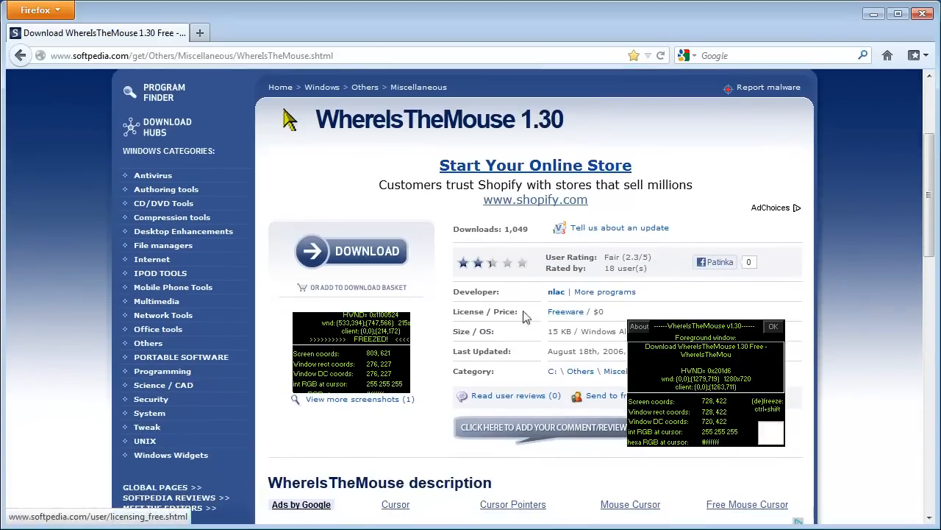
mouse_move(623, 317)
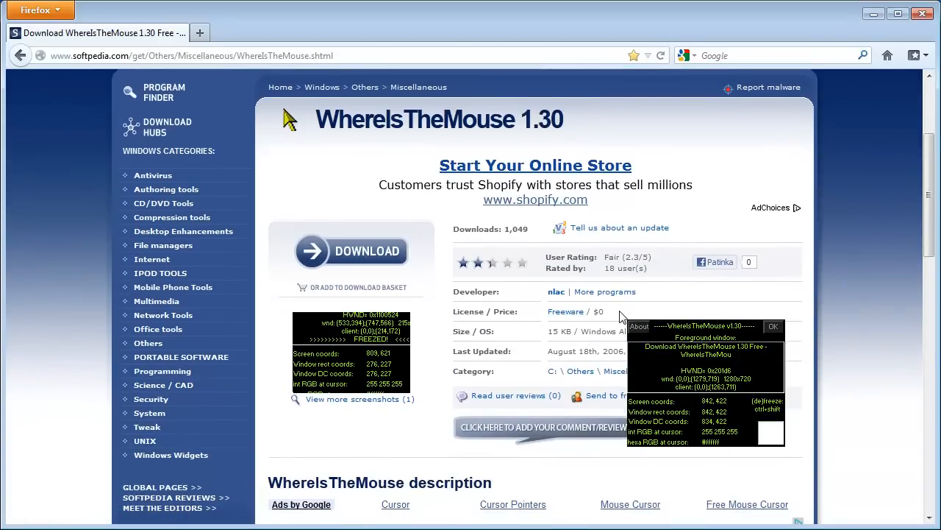
scroll(up, 3)
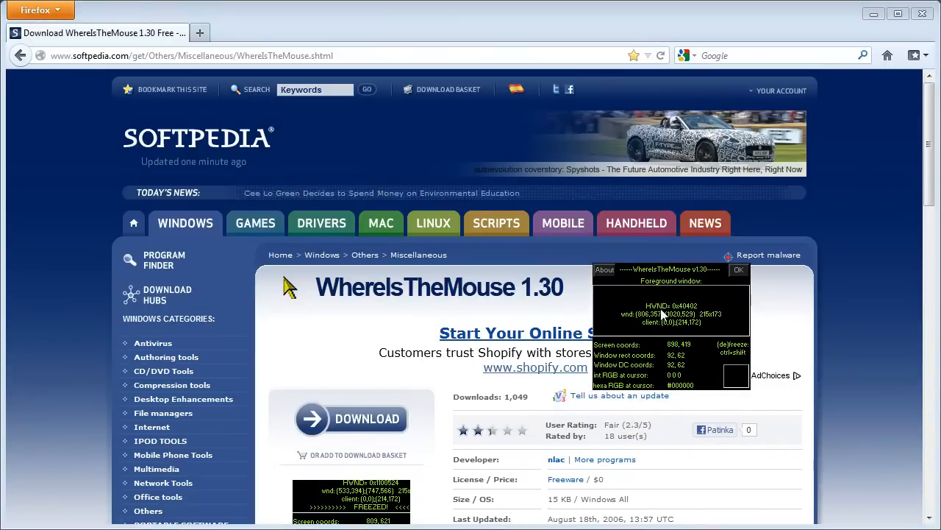
mouse_move(658, 331)
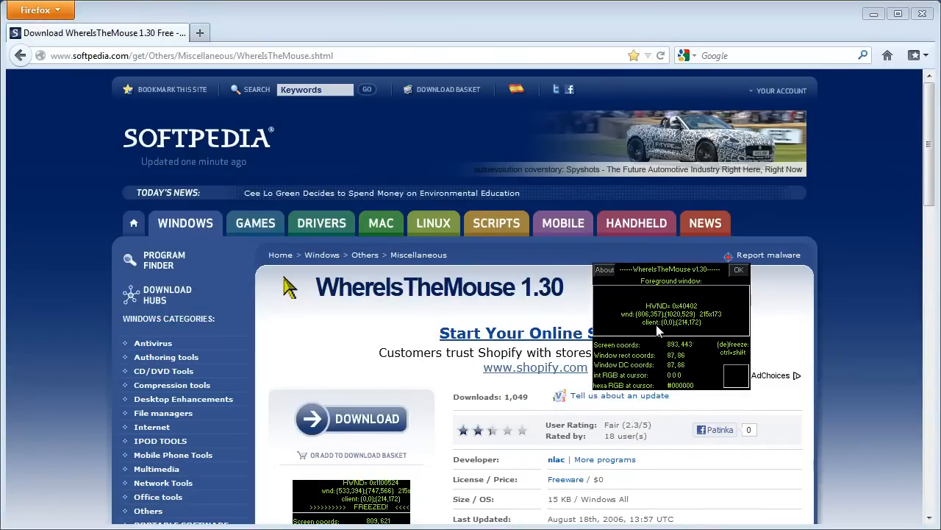
mouse_move(795, 311)
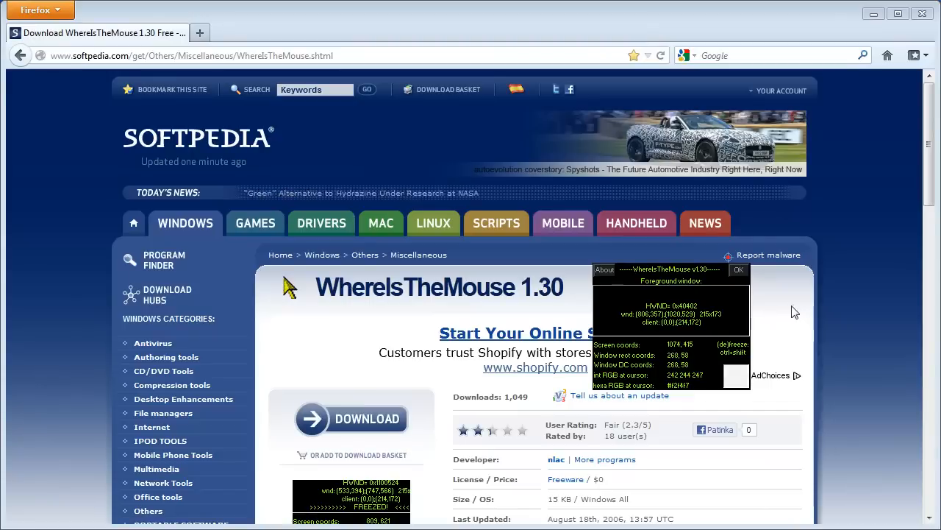
mouse_move(762, 323)
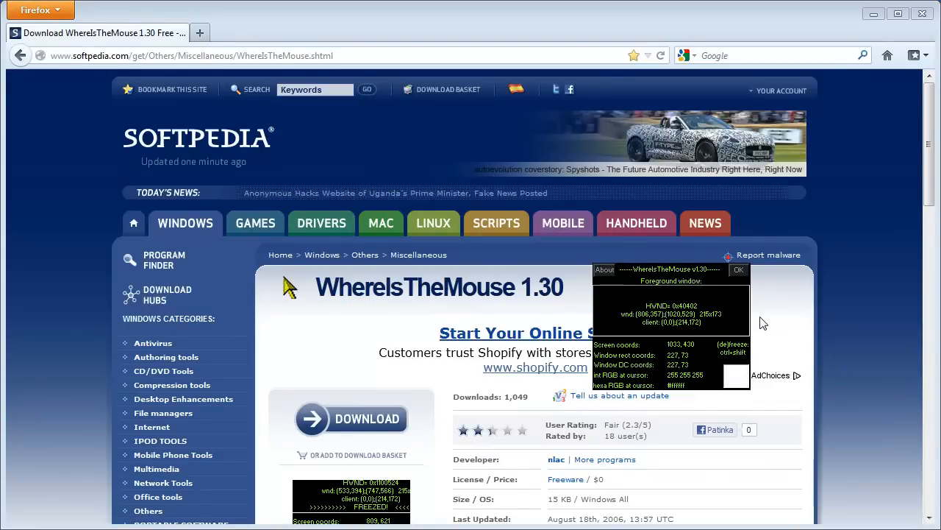
mouse_move(793, 313)
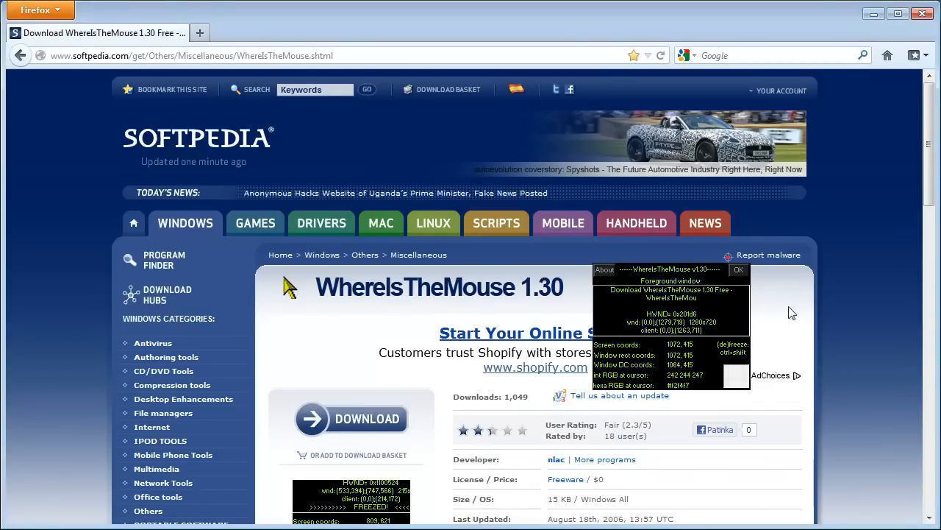
mouse_move(743, 318)
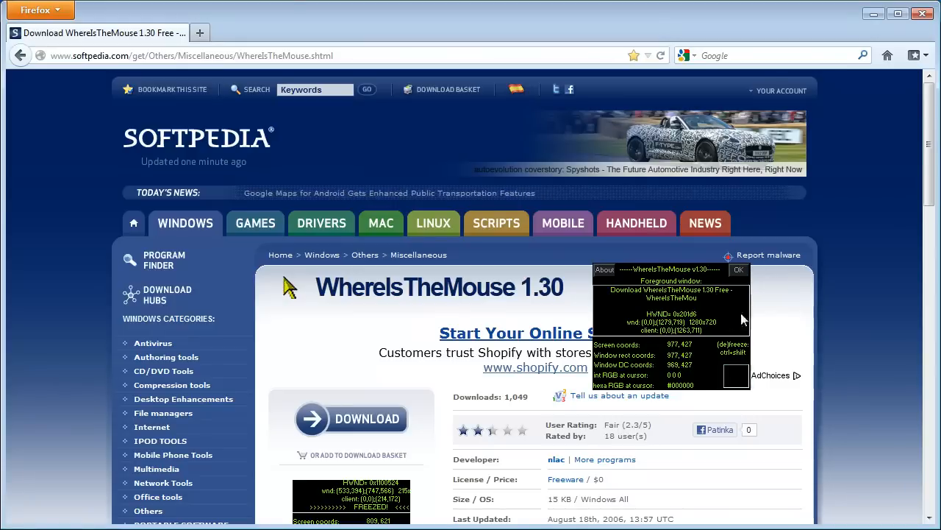
mouse_move(652, 331)
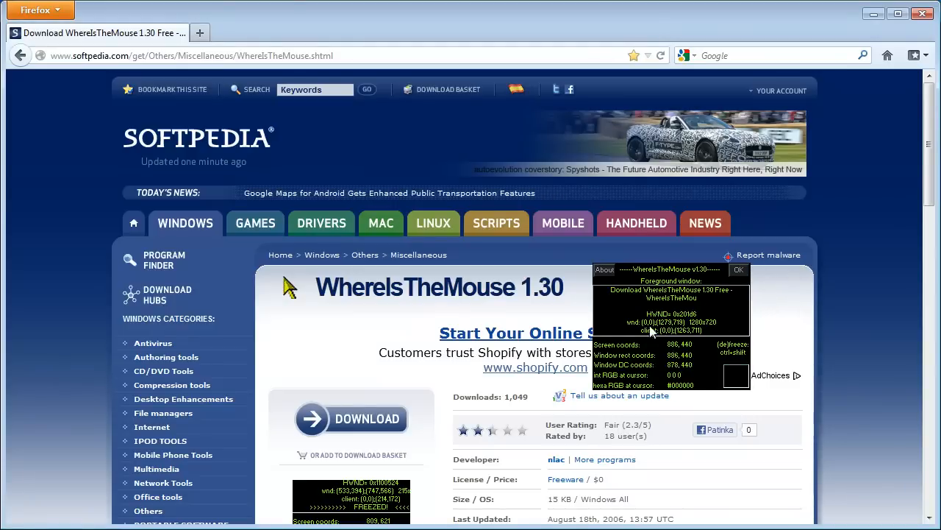
mouse_move(646, 331)
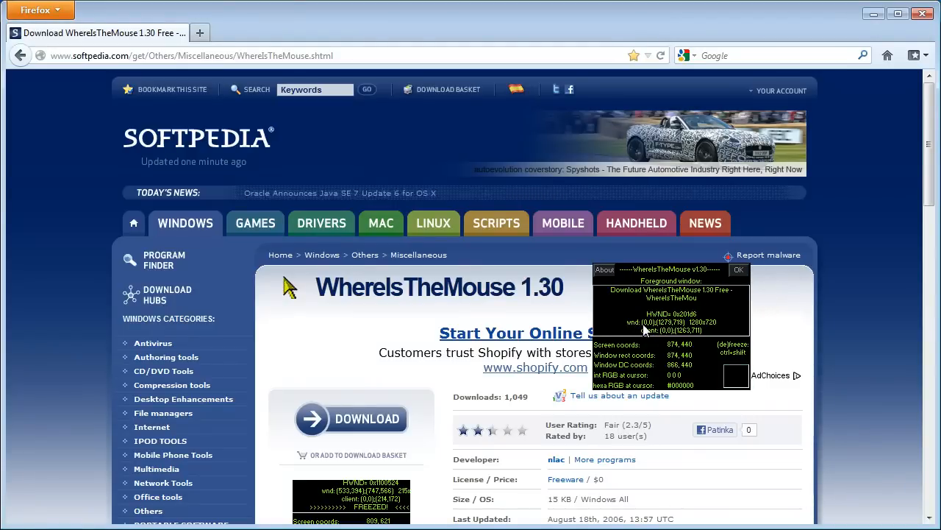
mouse_move(650, 329)
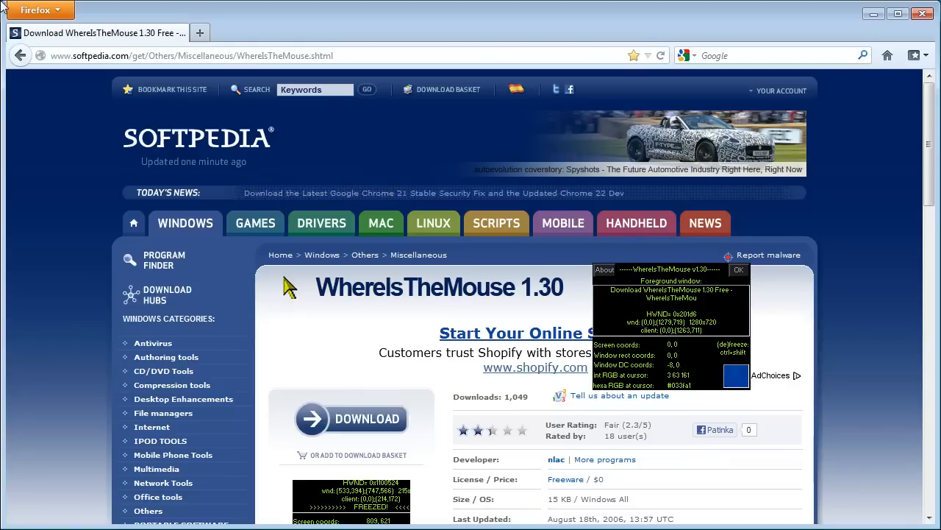
mouse_move(667, 360)
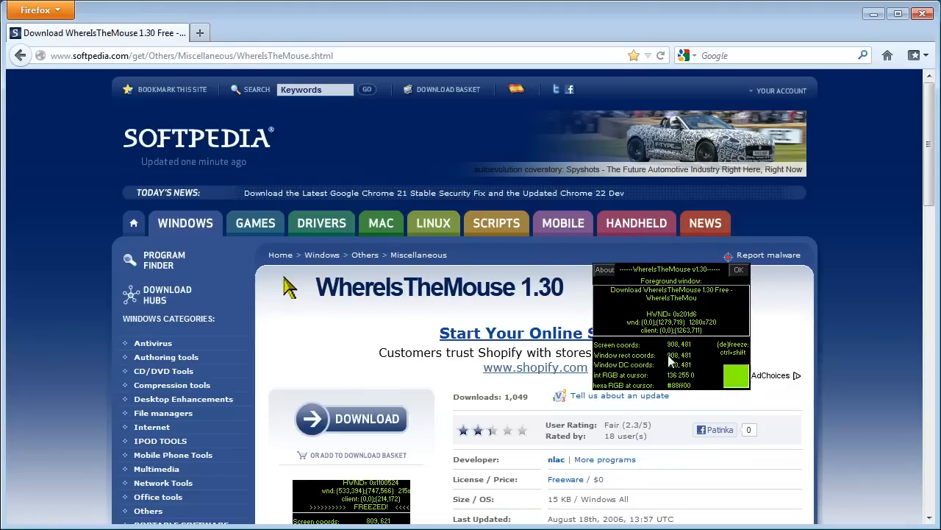
mouse_move(650, 328)
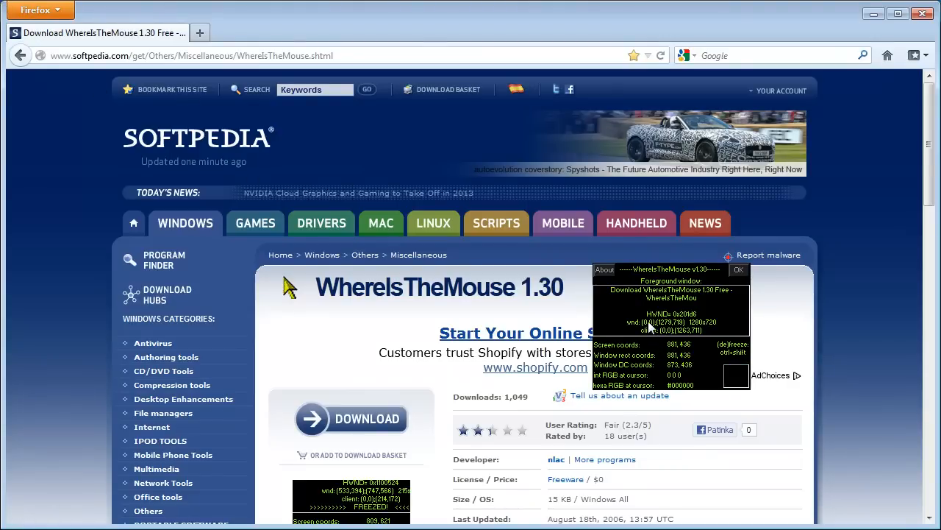
mouse_move(664, 329)
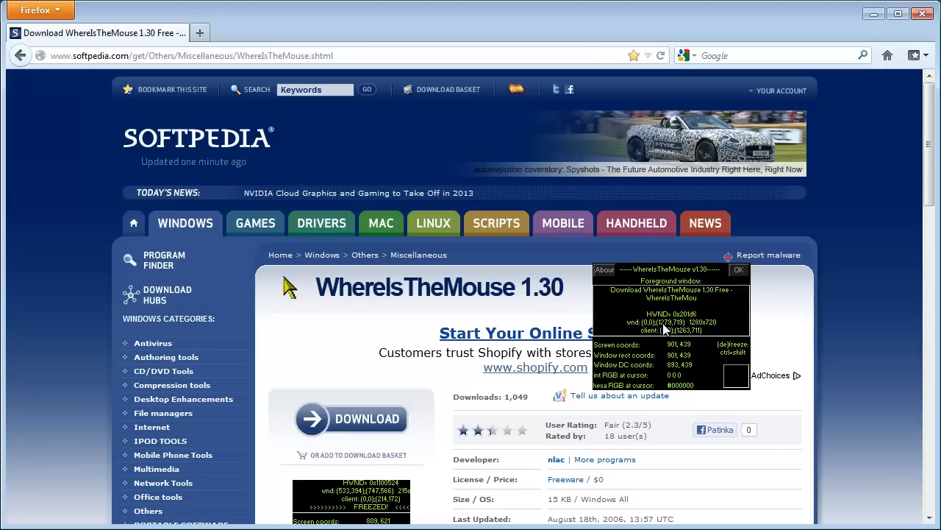
mouse_move(686, 328)
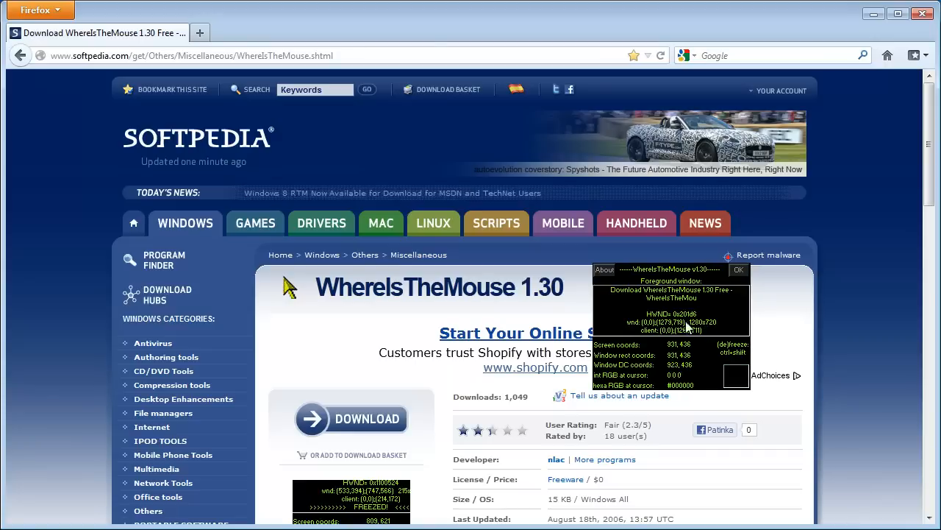
mouse_move(705, 329)
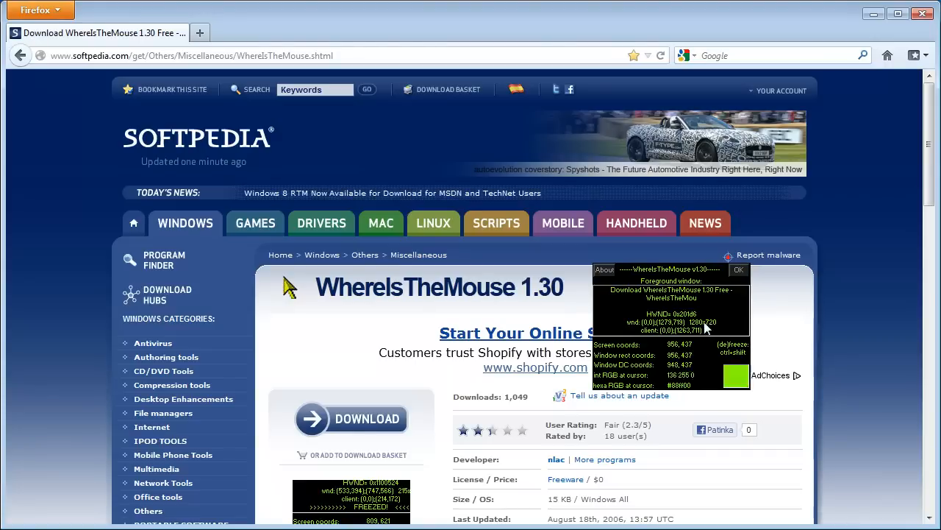
mouse_move(698, 327)
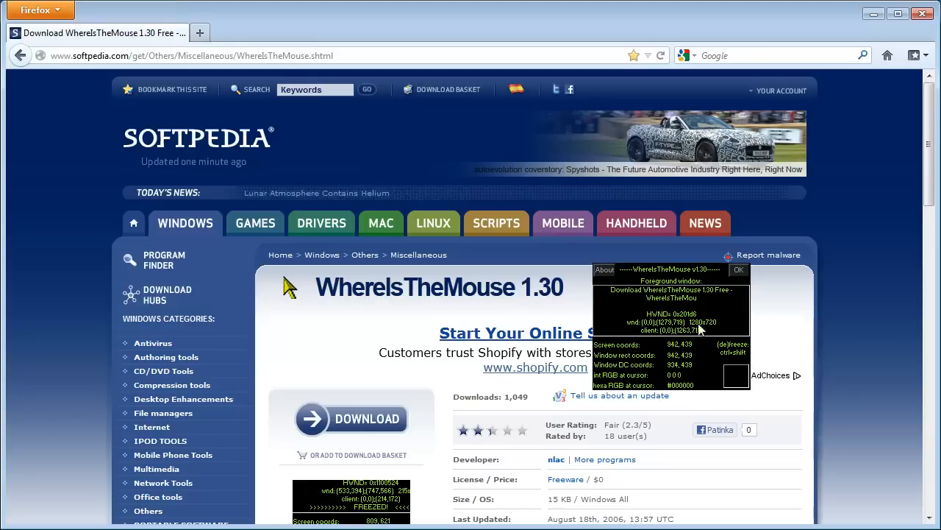
mouse_move(697, 329)
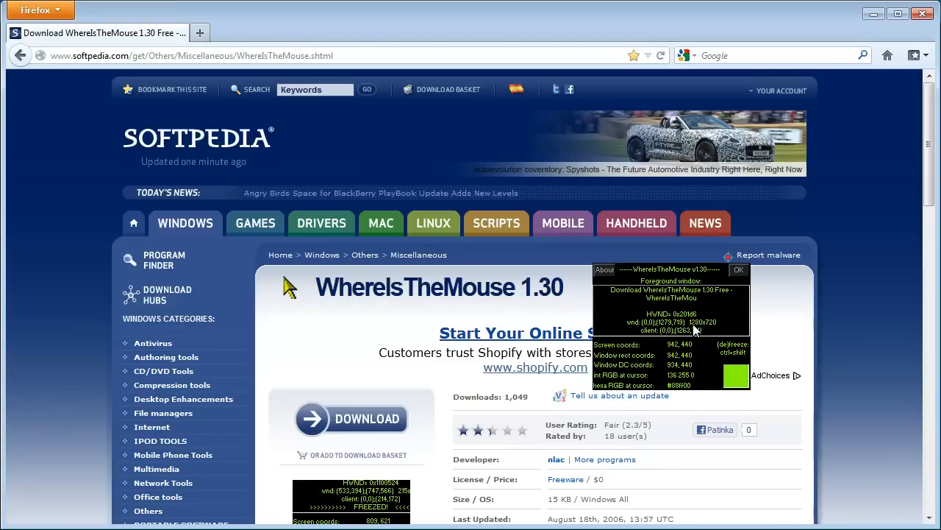
mouse_move(714, 329)
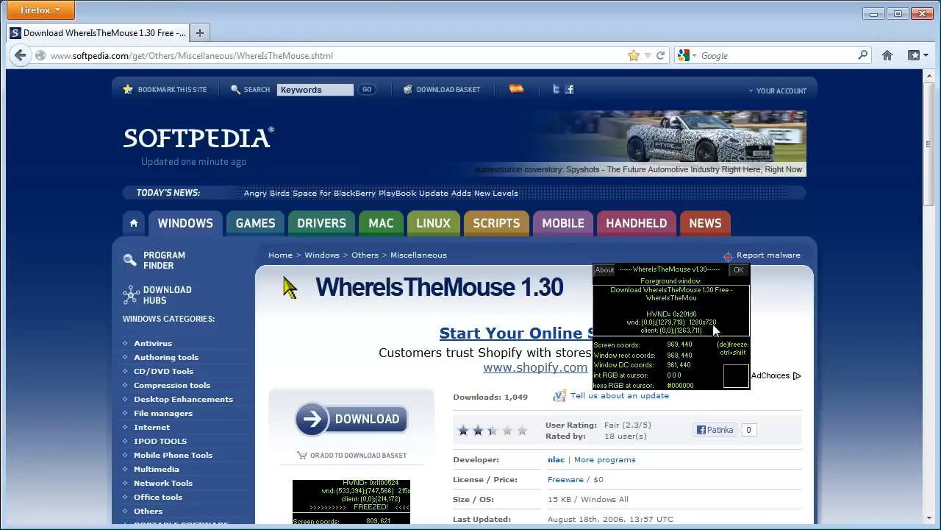
mouse_move(732, 345)
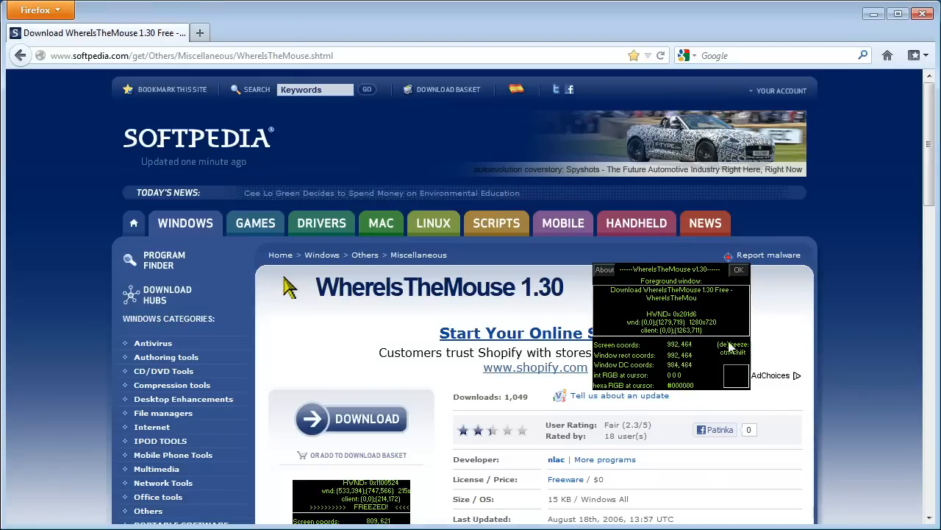
mouse_move(824, 456)
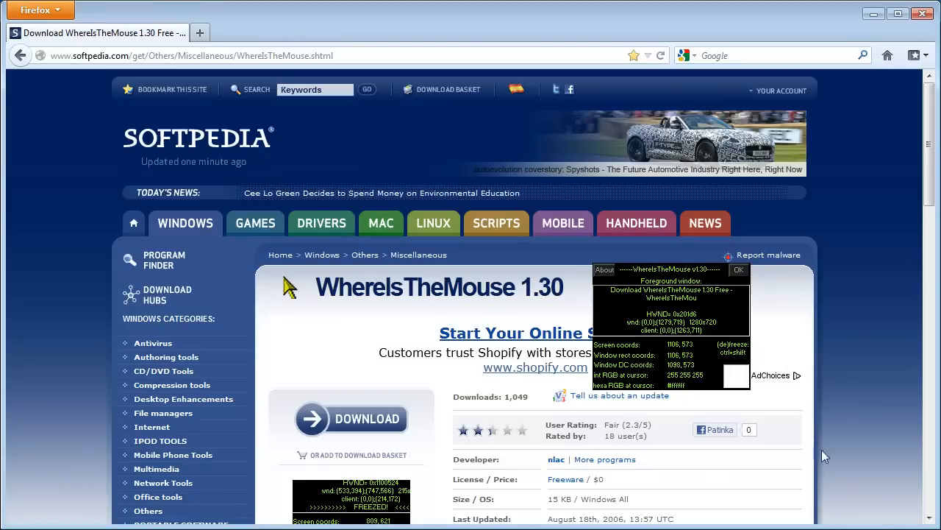
mouse_move(894, 522)
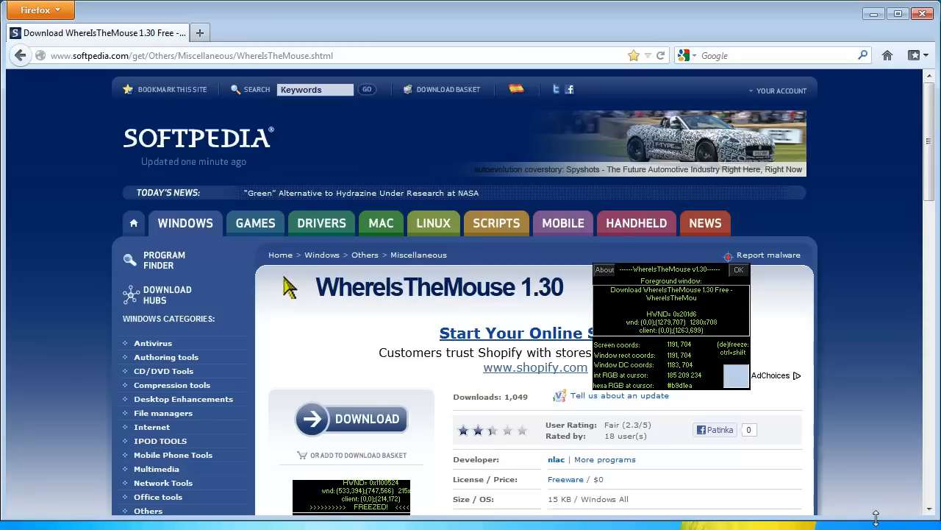
mouse_move(771, 320)
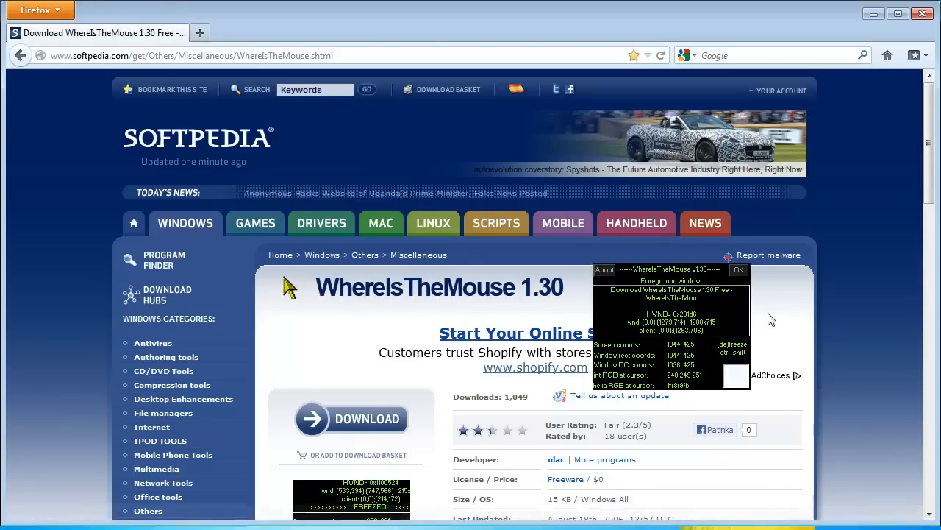
mouse_move(691, 358)
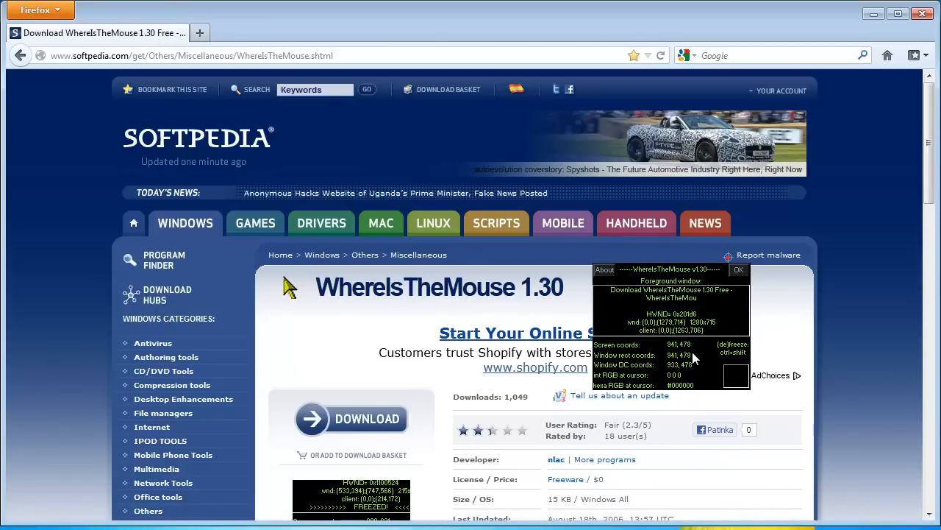
mouse_move(684, 357)
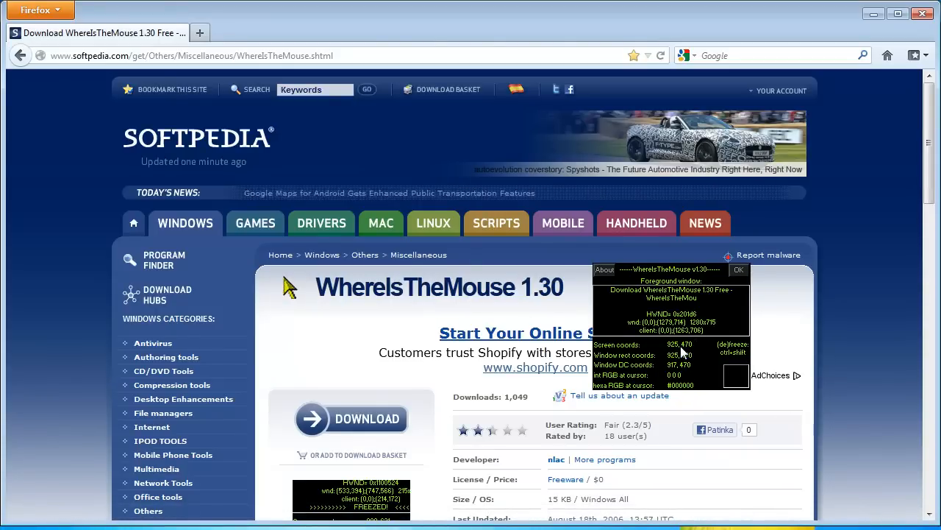
mouse_move(834, 317)
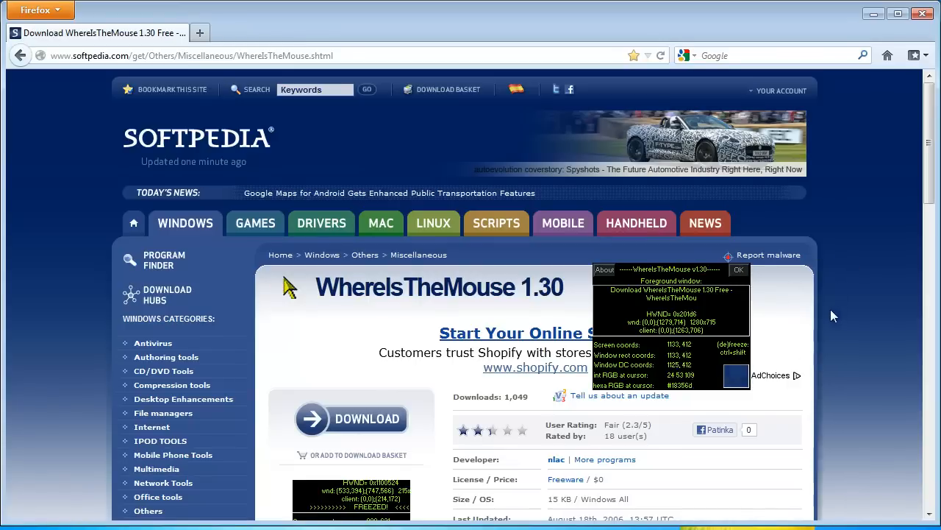
mouse_move(830, 289)
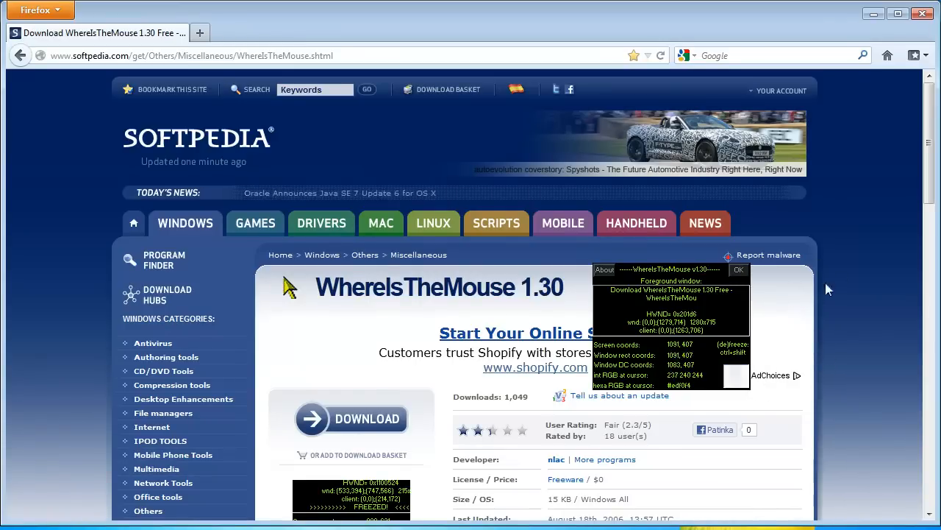
mouse_move(759, 165)
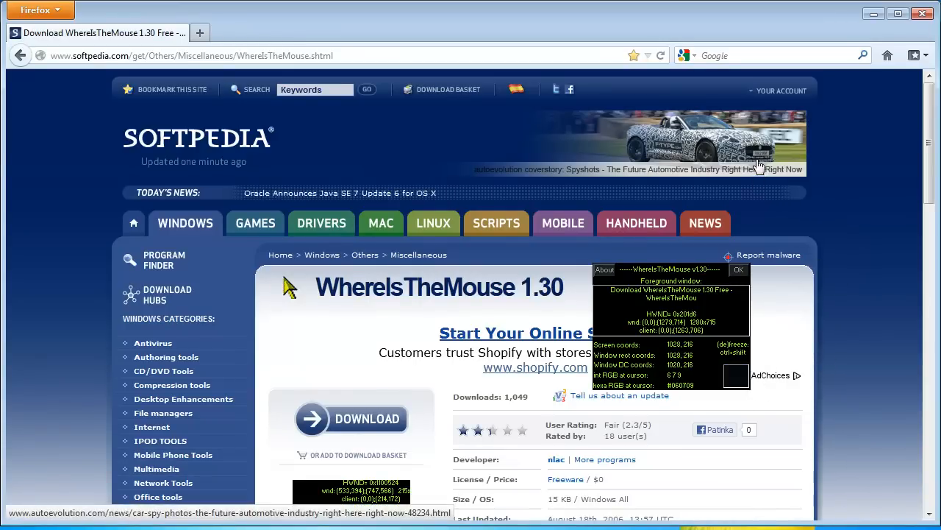
mouse_move(823, 314)
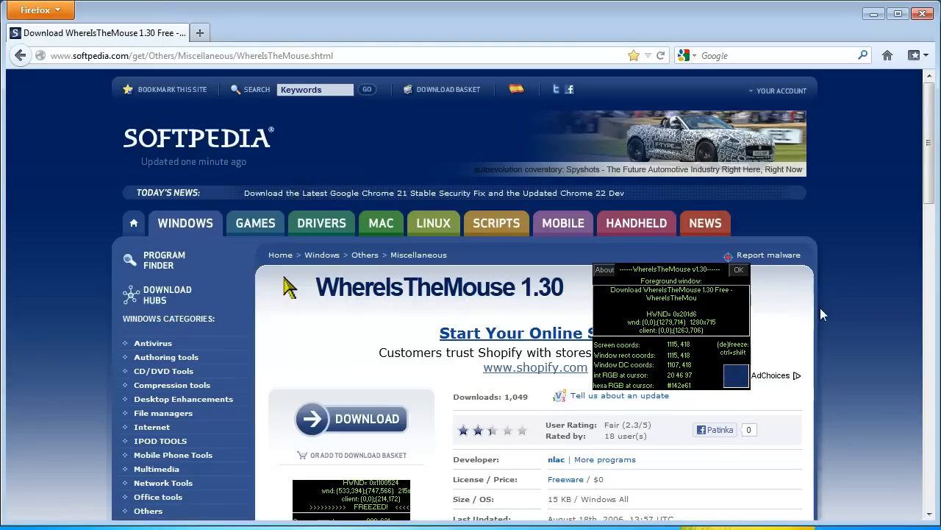
mouse_move(815, 322)
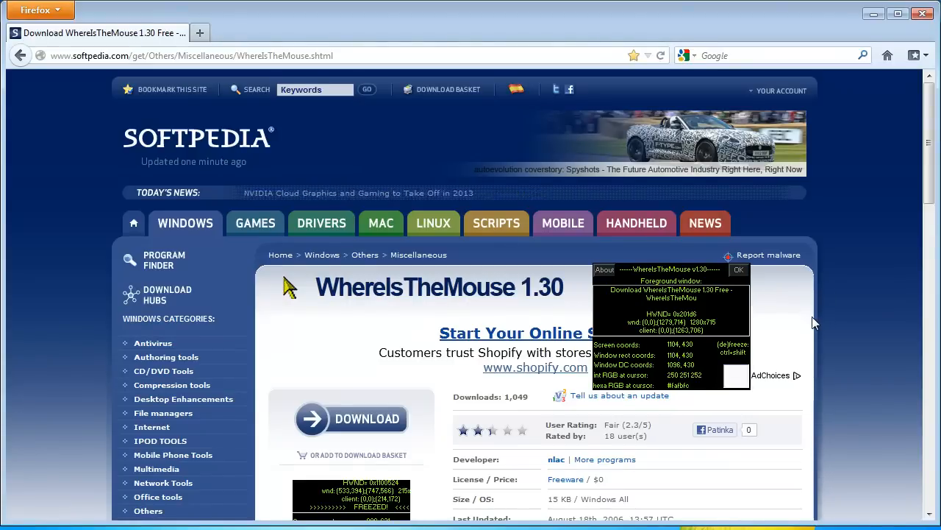
mouse_move(805, 323)
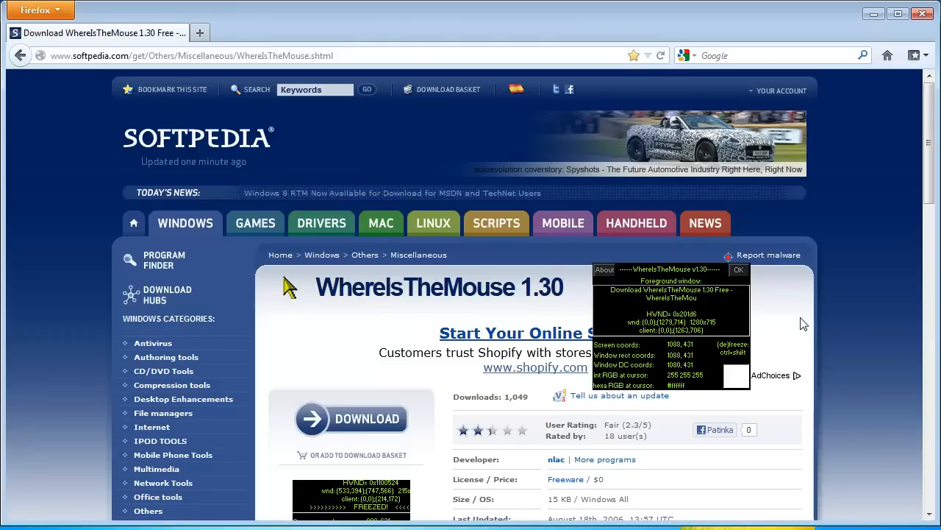
mouse_move(855, 342)
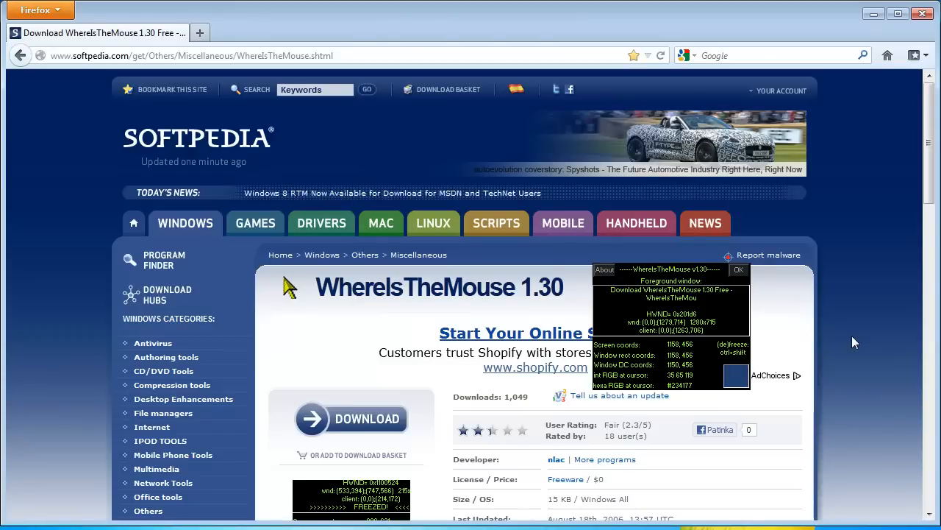
mouse_move(844, 505)
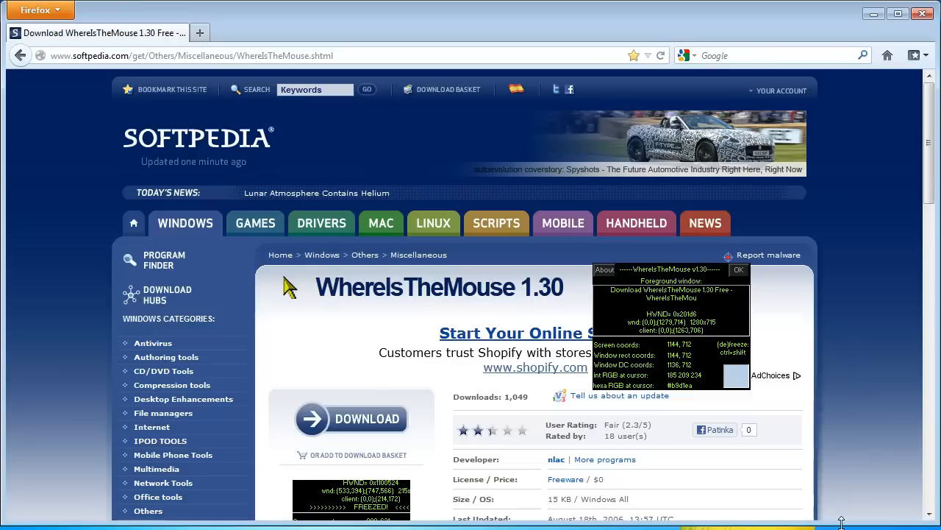
mouse_move(762, 416)
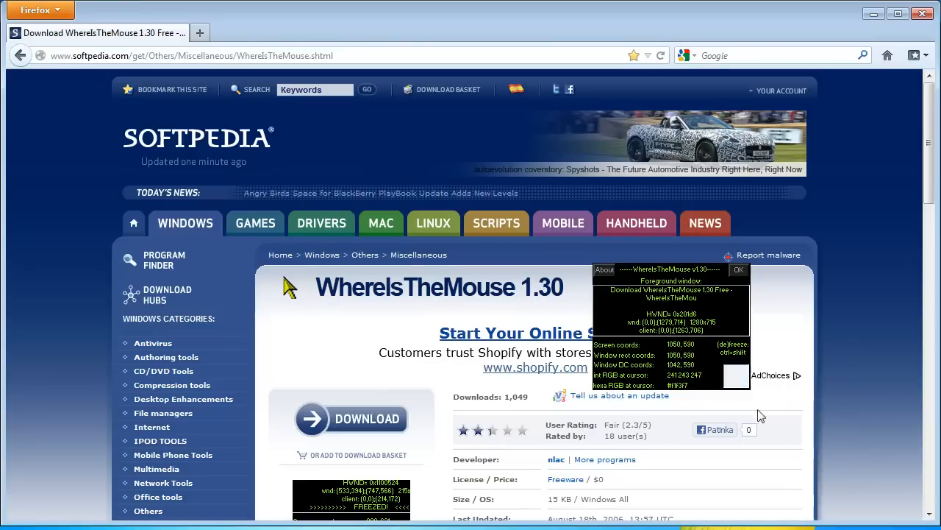
mouse_move(706, 328)
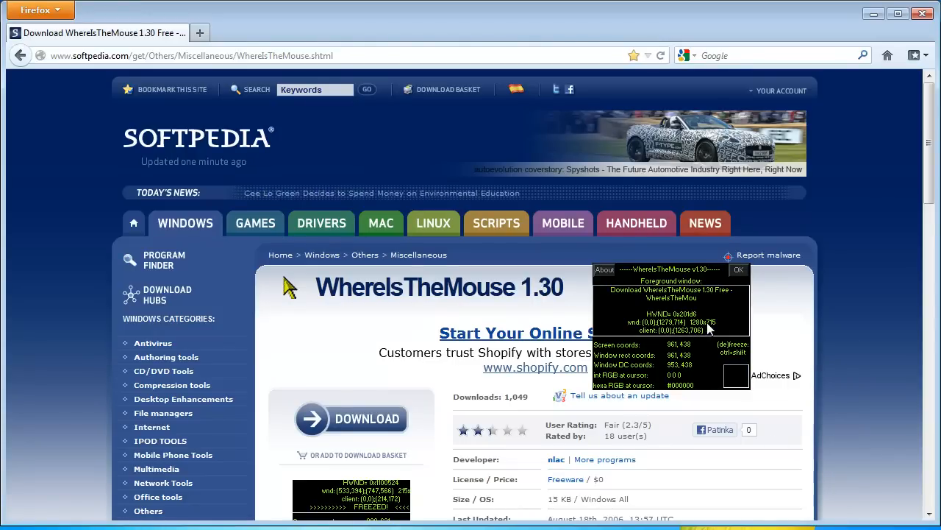
mouse_move(828, 524)
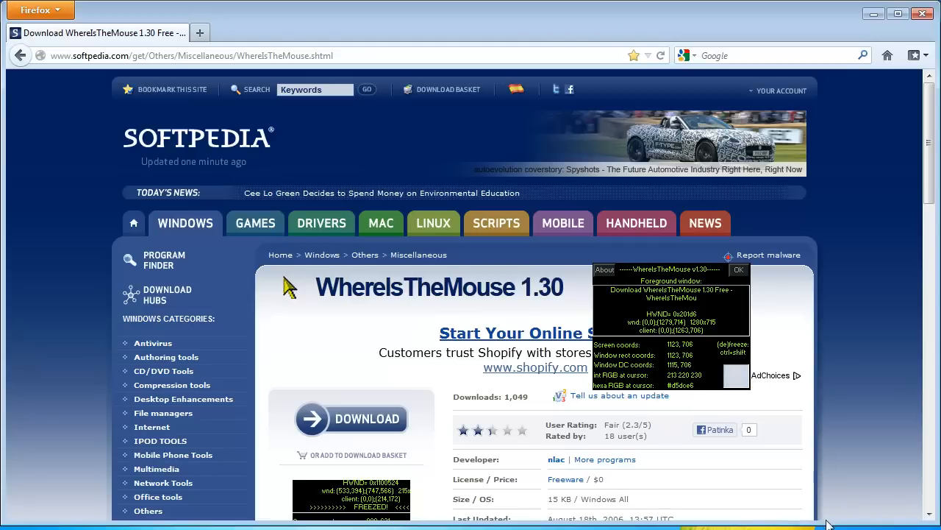
mouse_move(828, 522)
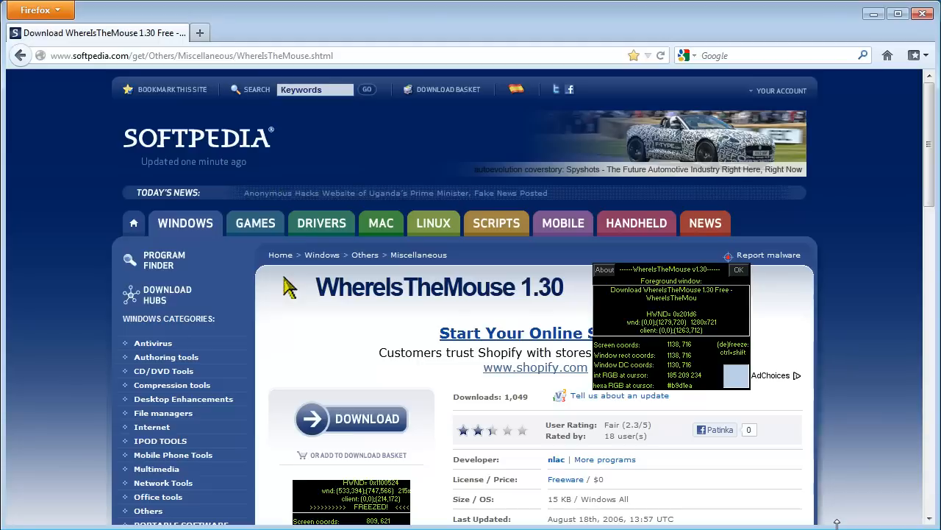
mouse_move(834, 523)
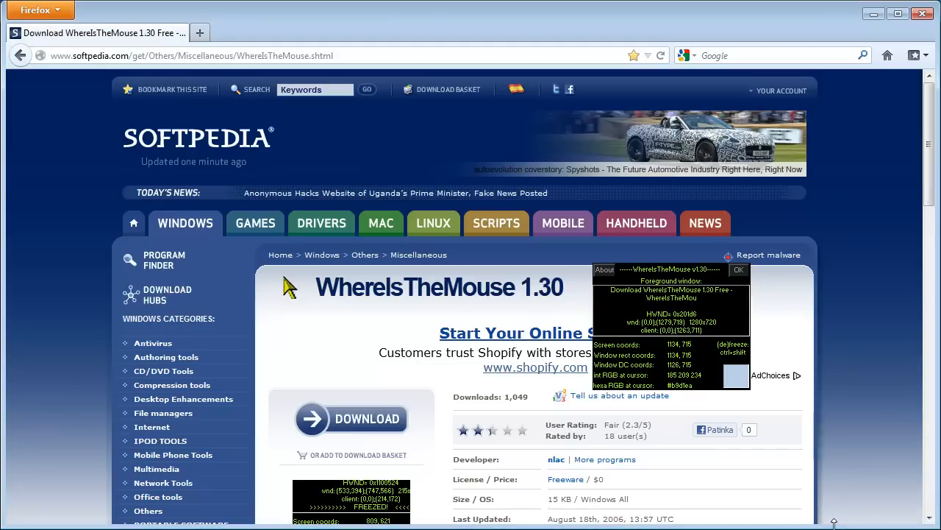
mouse_move(834, 499)
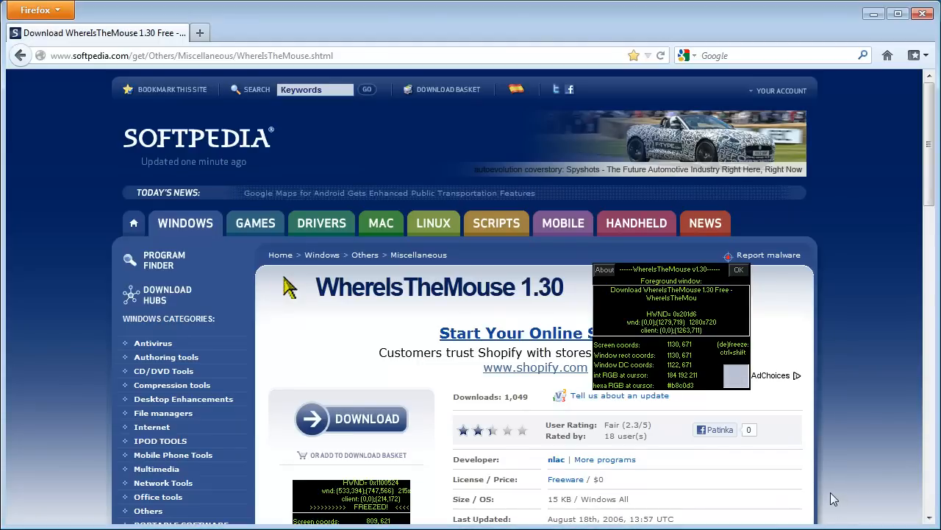
mouse_move(852, 439)
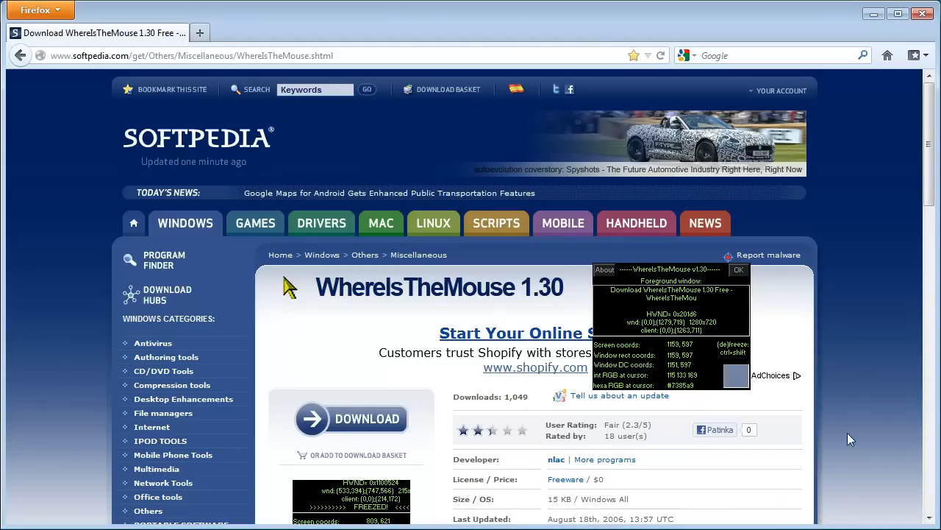
mouse_move(889, 452)
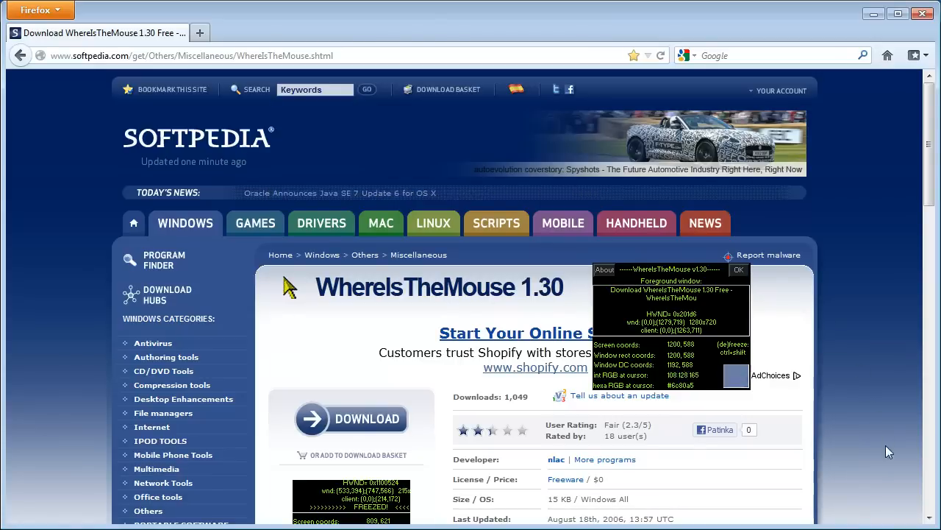
mouse_move(72, 4)
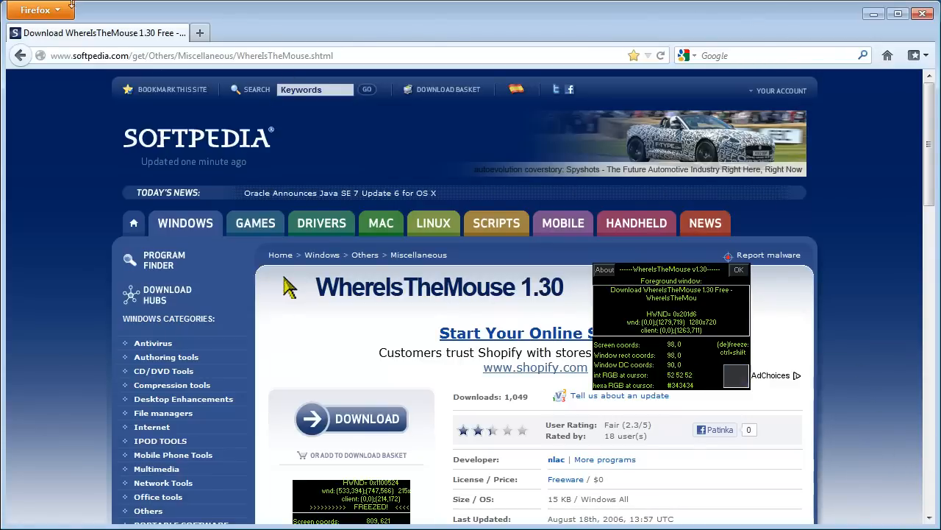
mouse_move(895, 429)
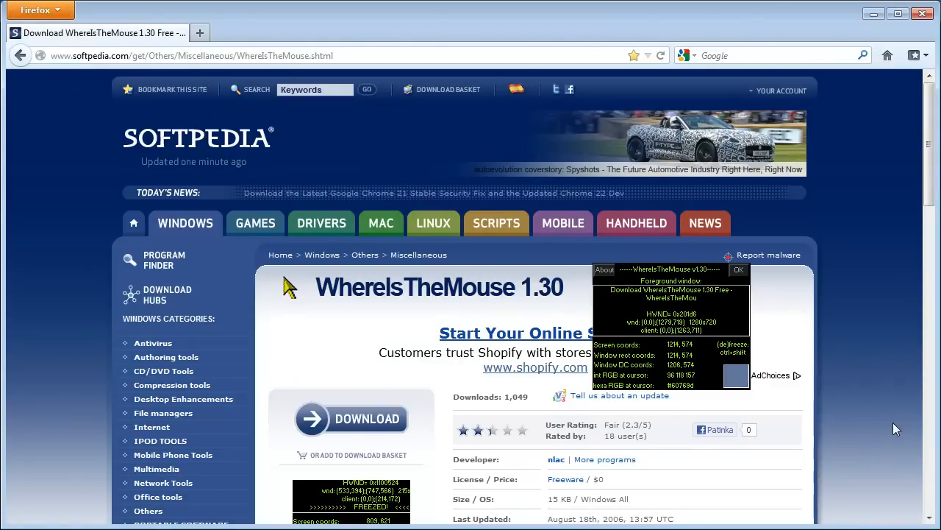
mouse_move(917, 523)
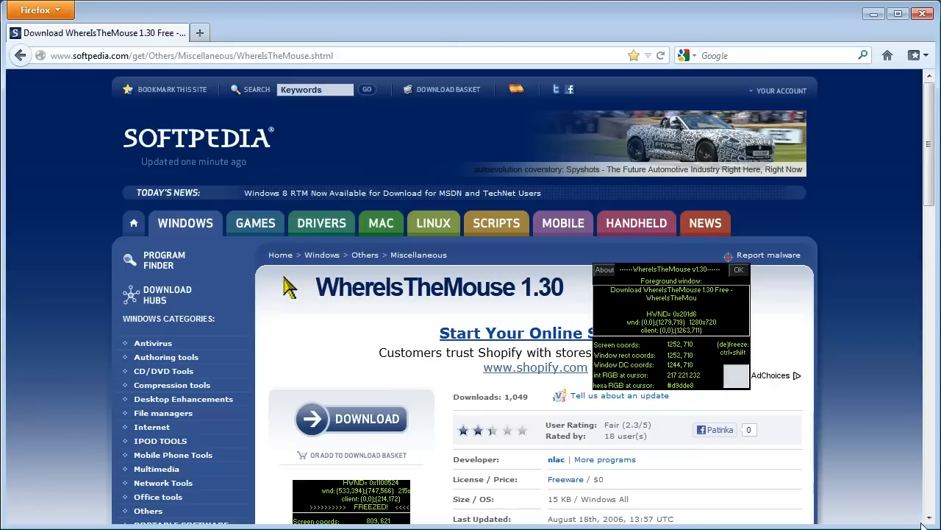
mouse_move(836, 475)
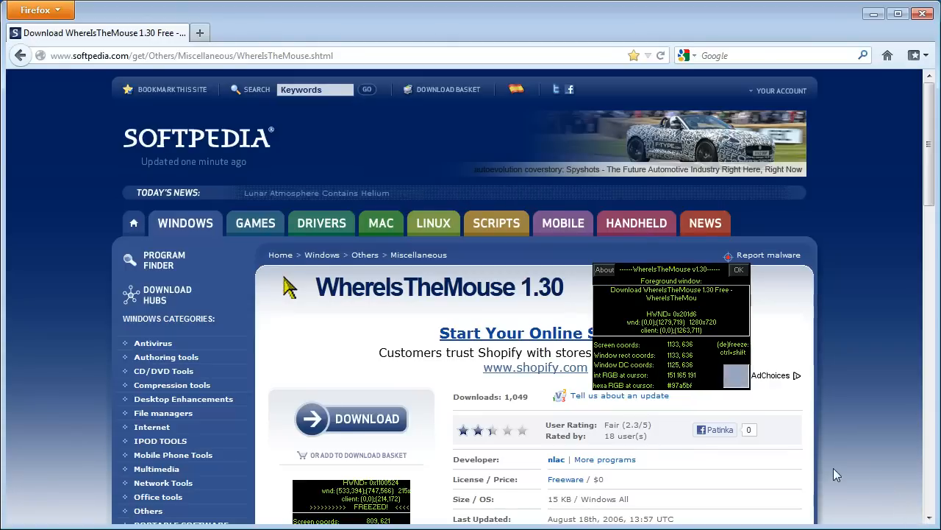
mouse_move(843, 360)
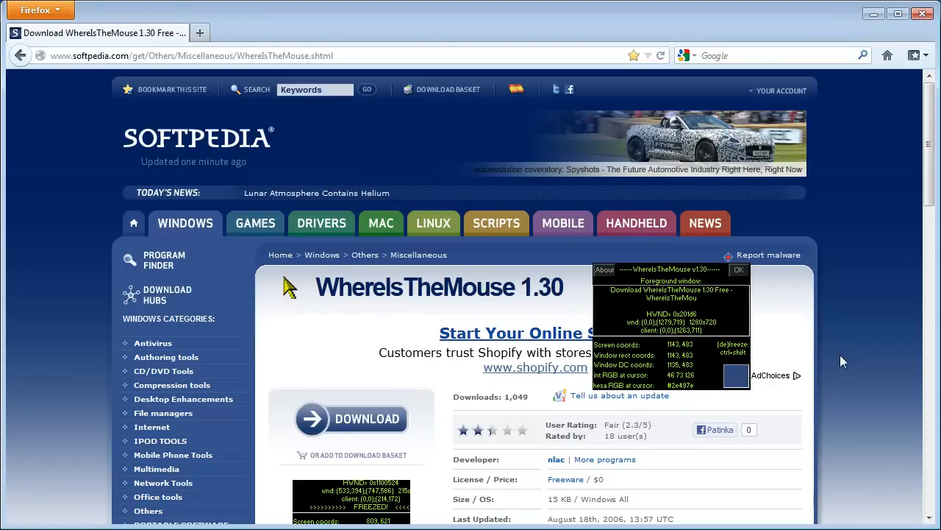
mouse_move(844, 361)
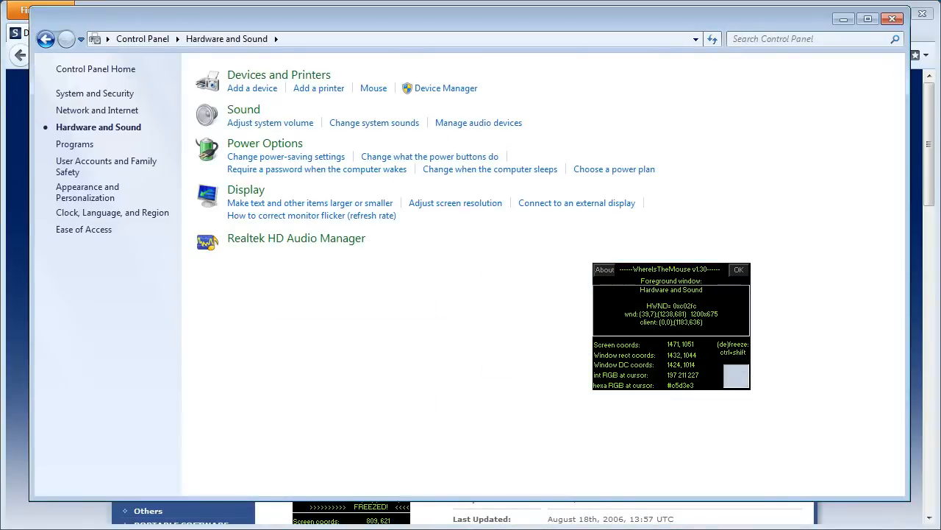
Go through Control Panel > Ease of Access > 'Change how your mouse works' to Set up Mouse Keys
click(142, 38)
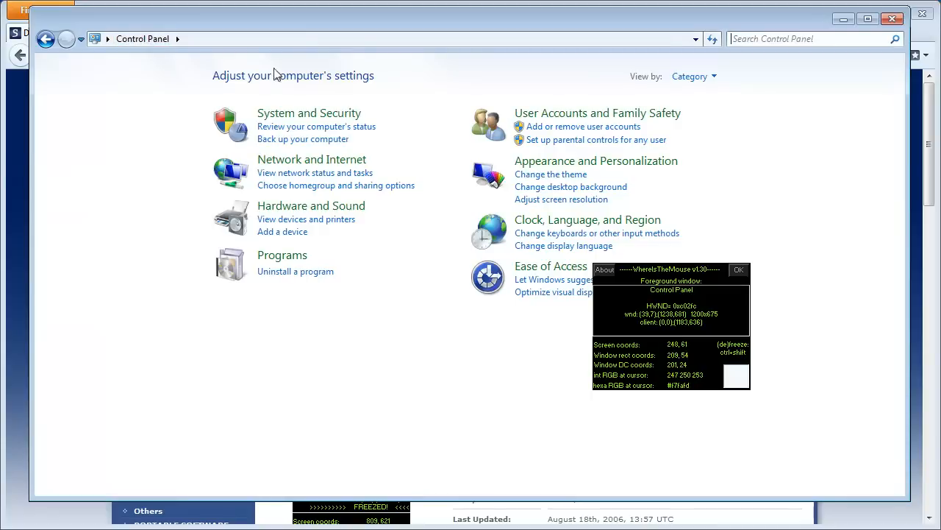
mouse_move(453, 59)
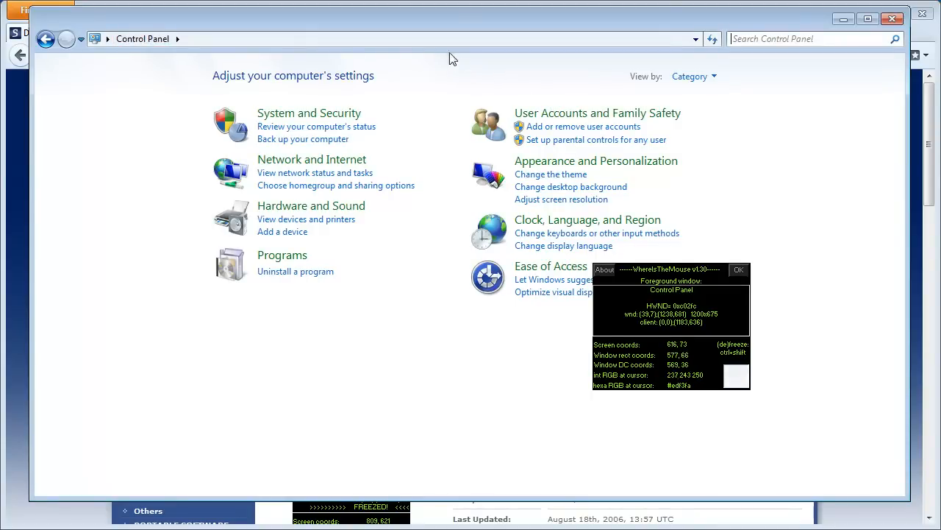
mouse_move(471, 60)
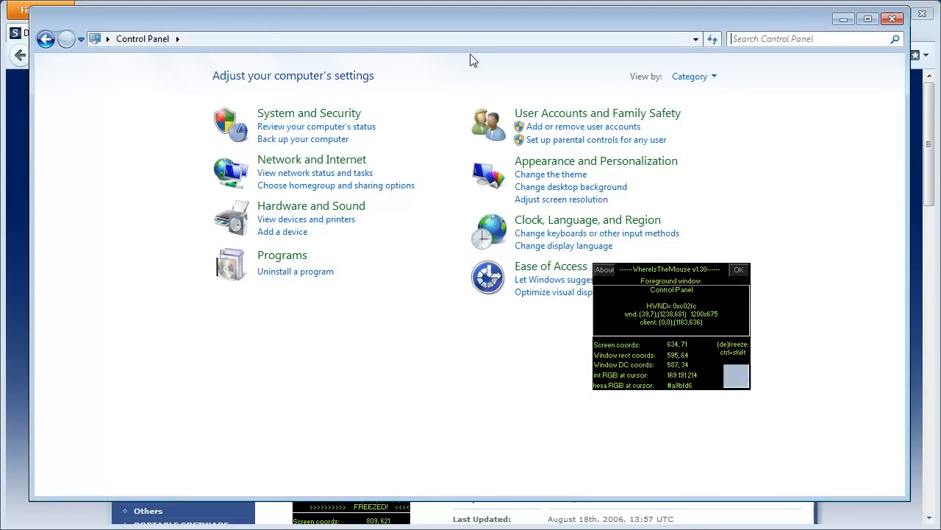
click(551, 266)
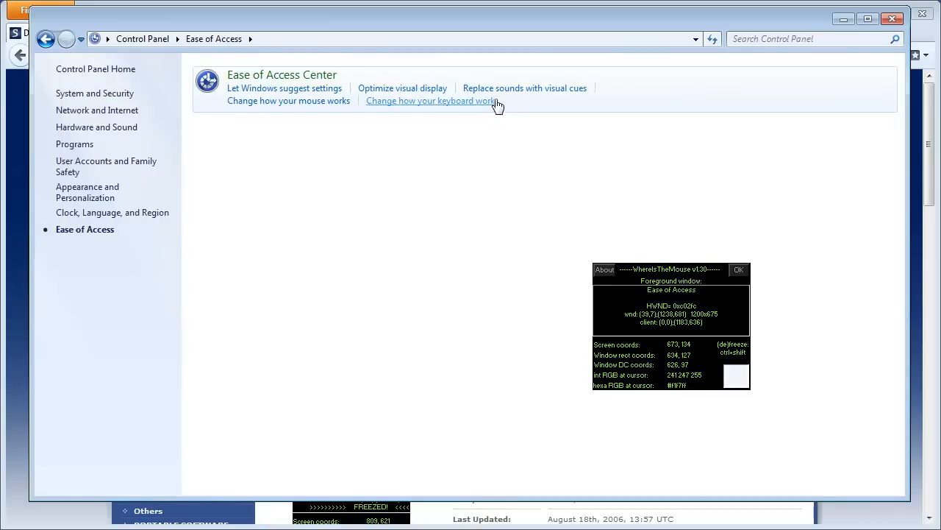
mouse_move(283, 107)
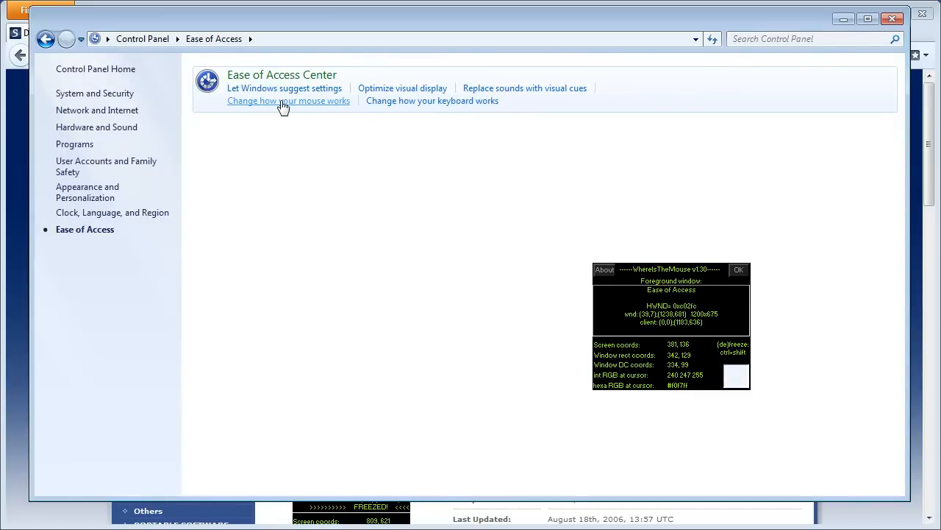
click(289, 101)
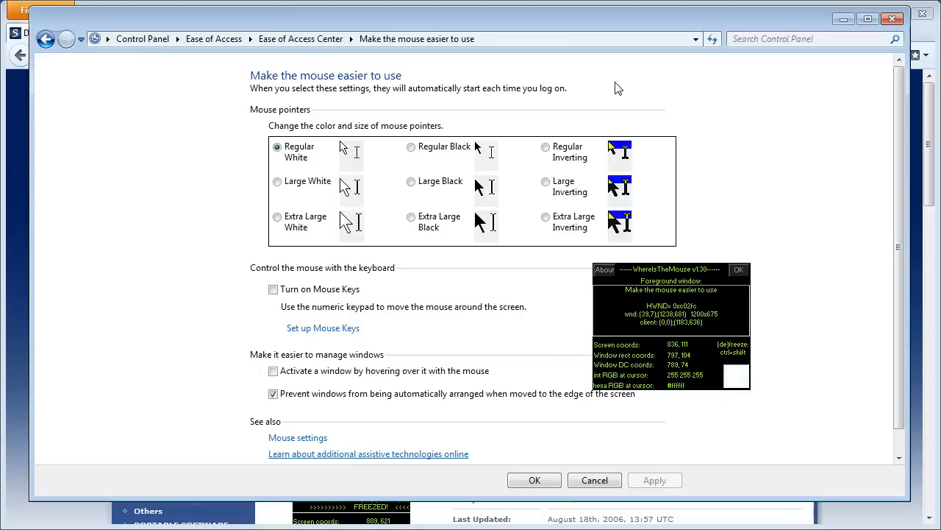
mouse_move(624, 70)
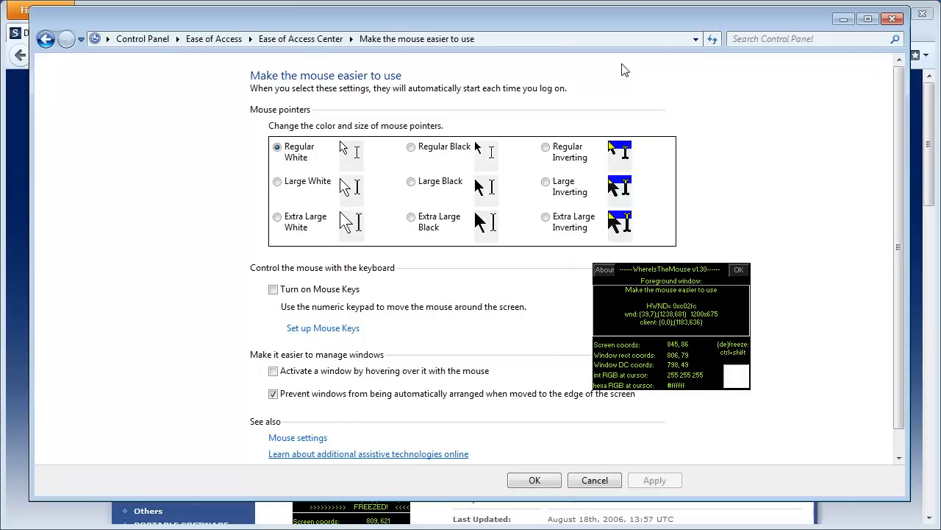
mouse_move(769, 130)
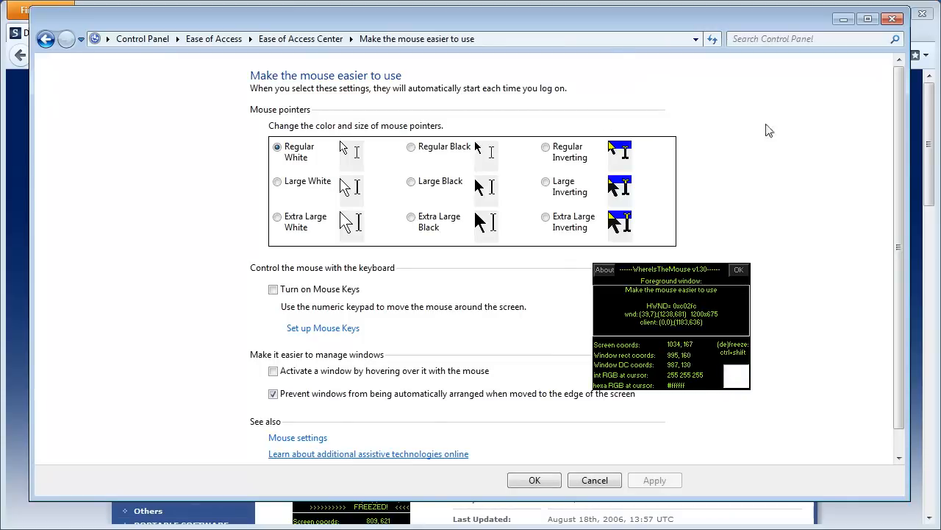
mouse_move(408, 340)
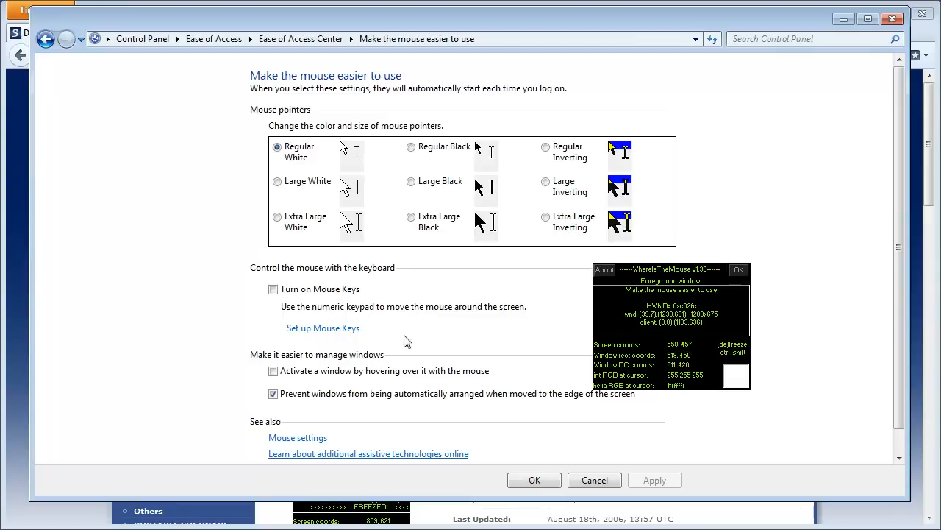
click(323, 327)
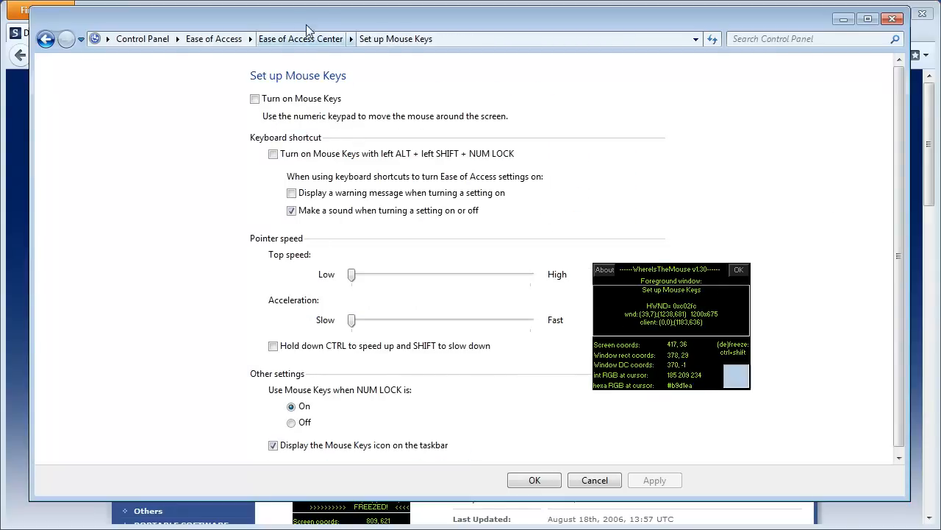
Tick the 'Turn on Mouse Keys' checkbox
click(254, 97)
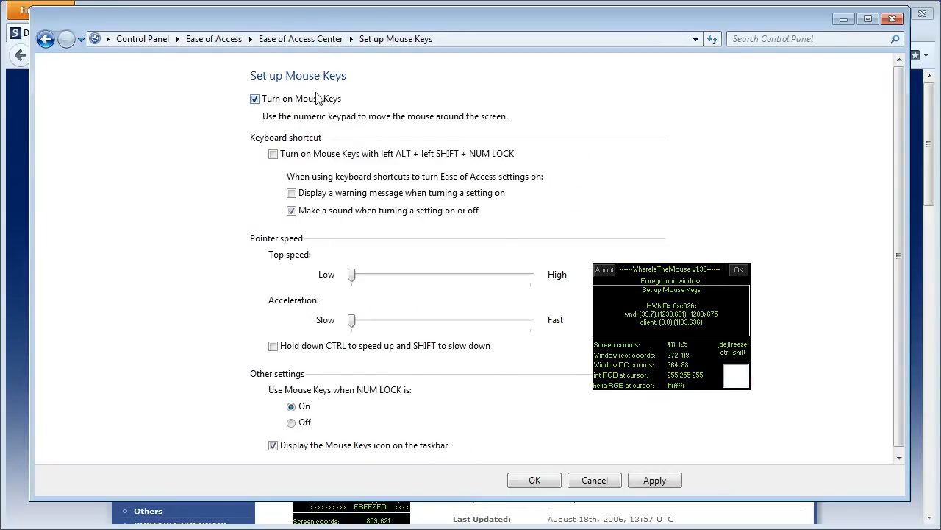
mouse_move(686, 224)
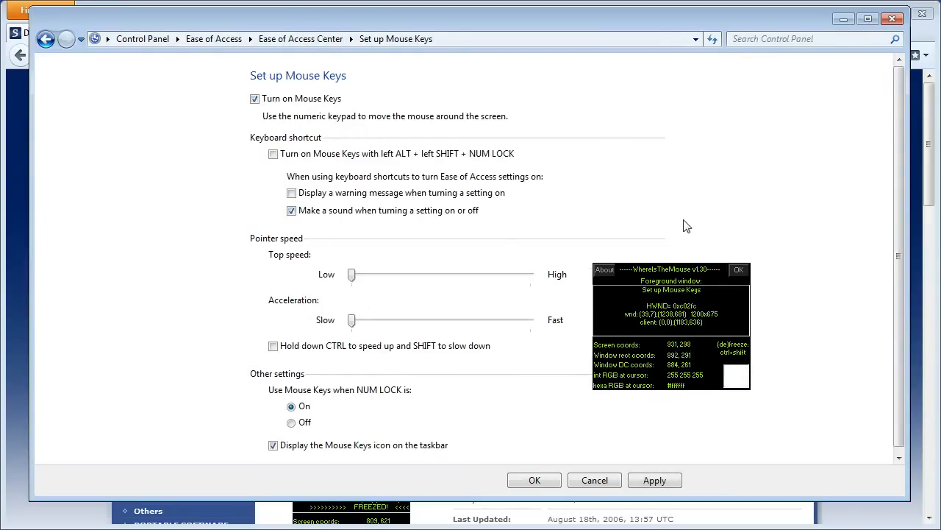
mouse_move(665, 147)
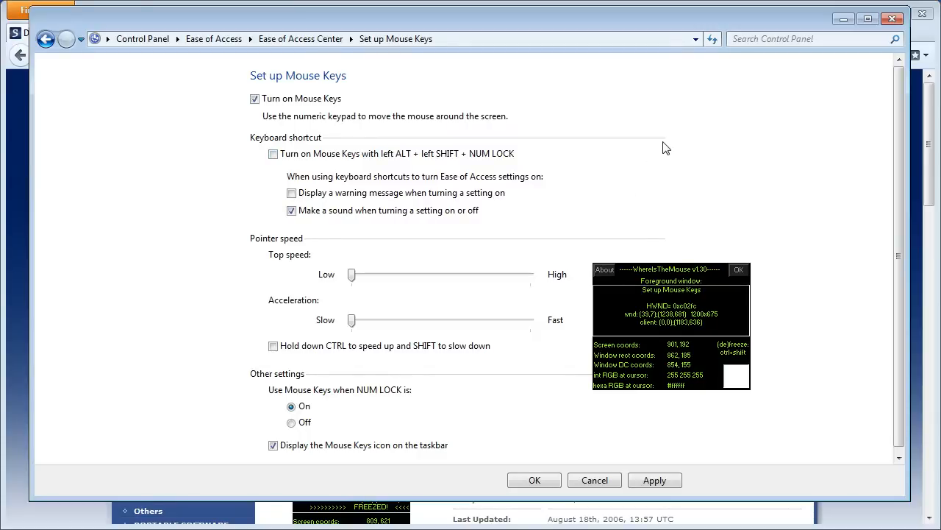
mouse_move(803, 161)
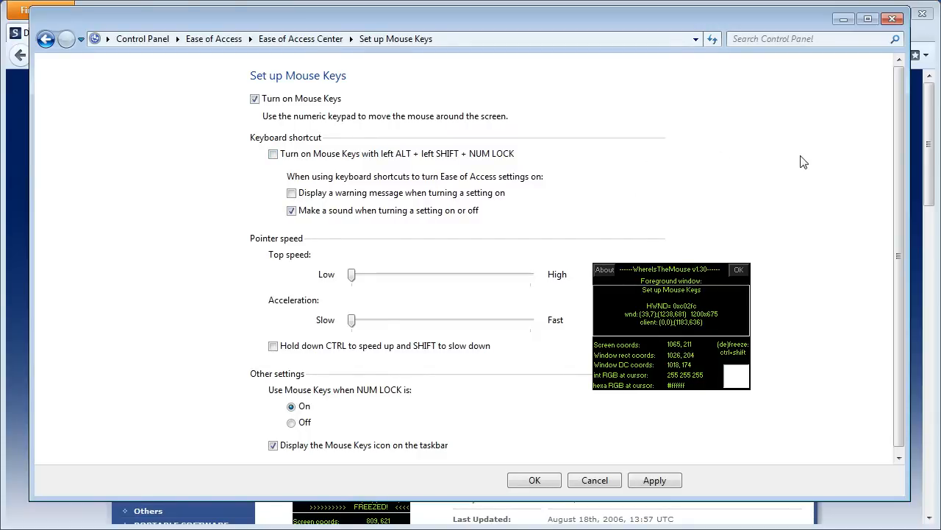
mouse_move(775, 174)
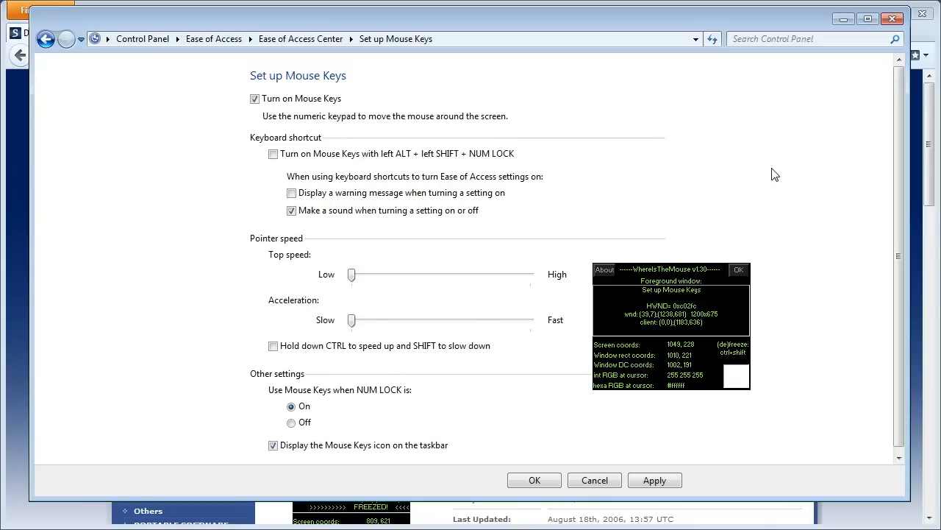
mouse_move(735, 209)
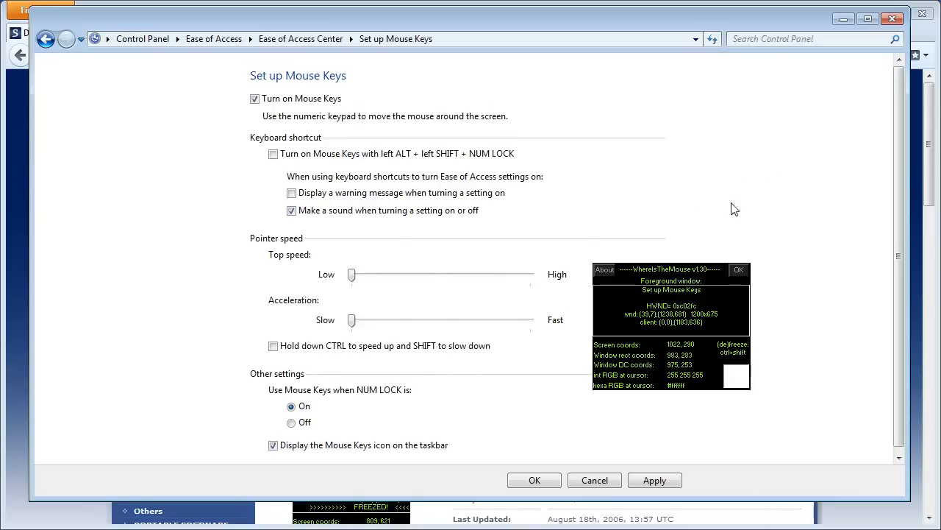
mouse_move(589, 228)
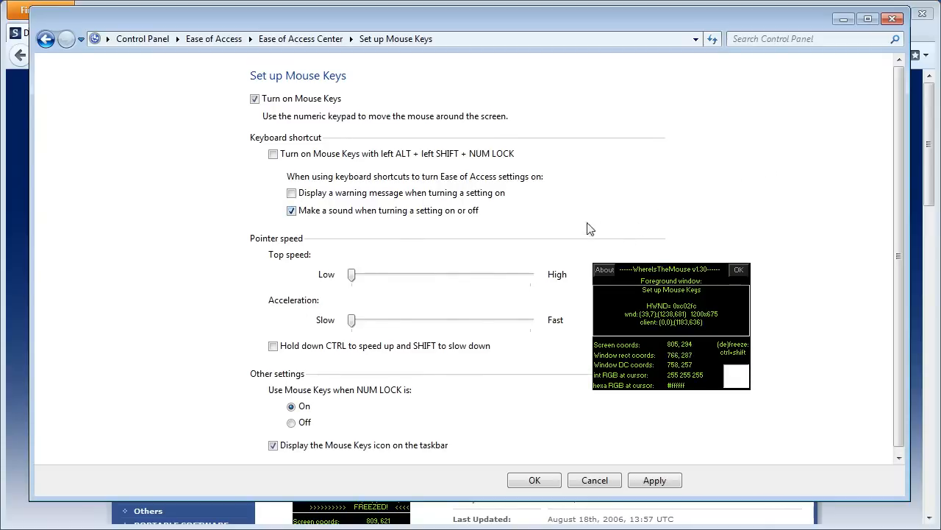
mouse_move(266, 245)
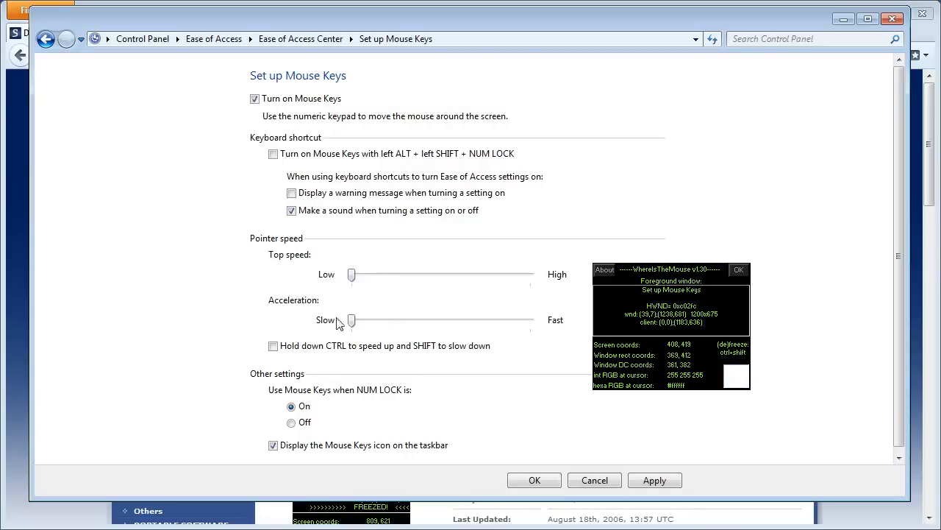
mouse_move(353, 323)
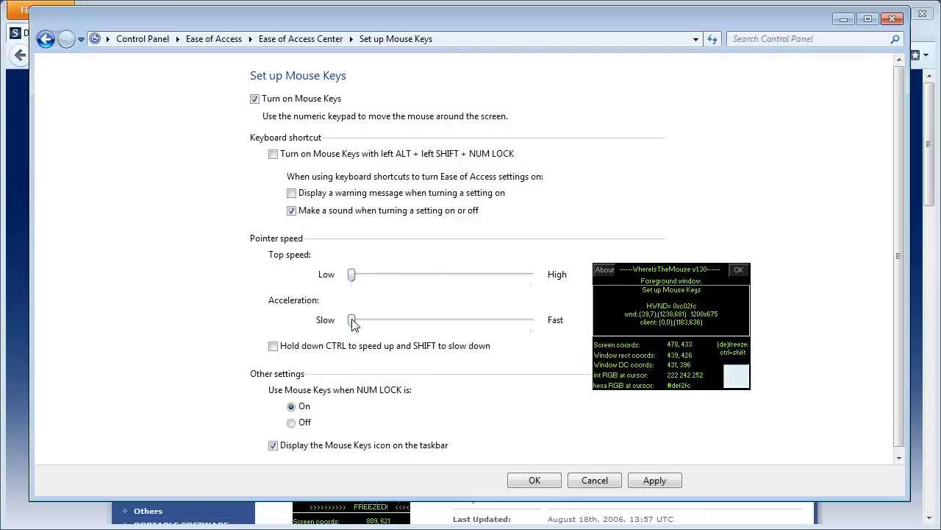
mouse_move(322, 357)
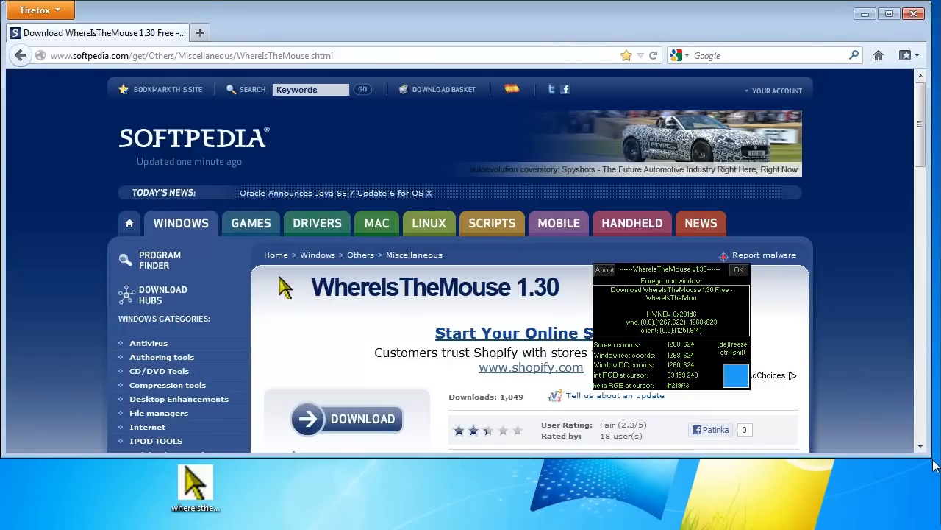
mouse_move(931, 456)
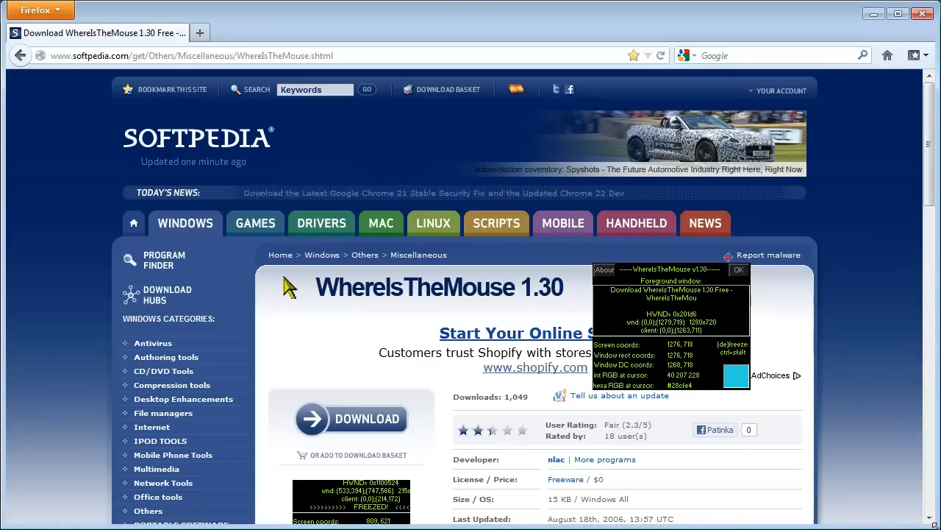
mouse_move(872, 394)
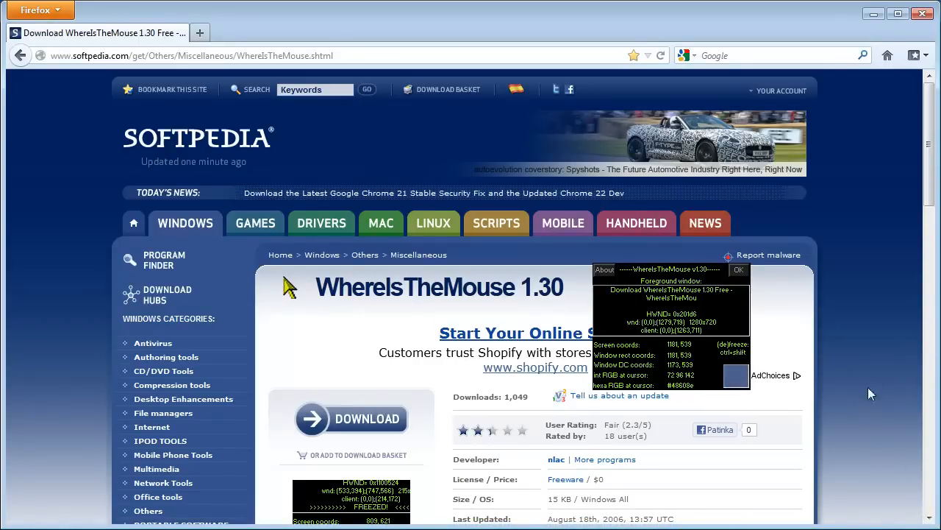
mouse_move(857, 333)
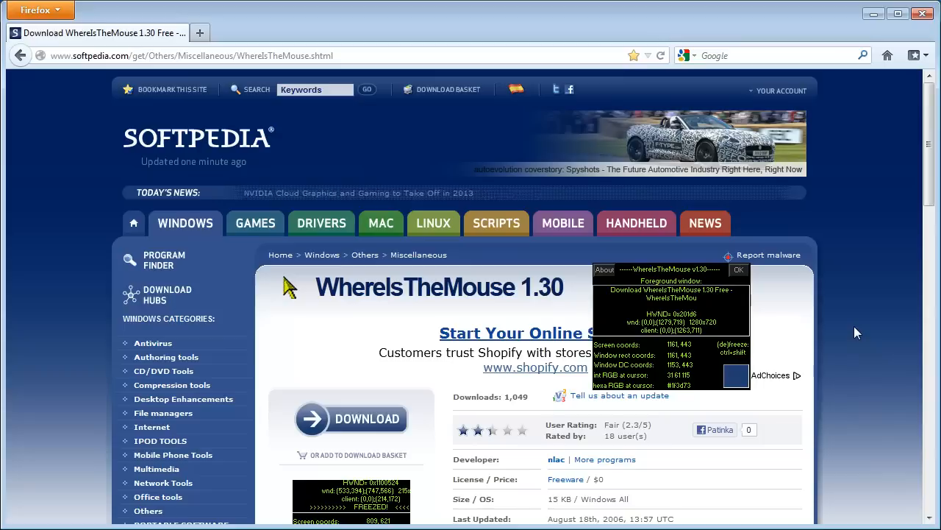
mouse_move(857, 332)
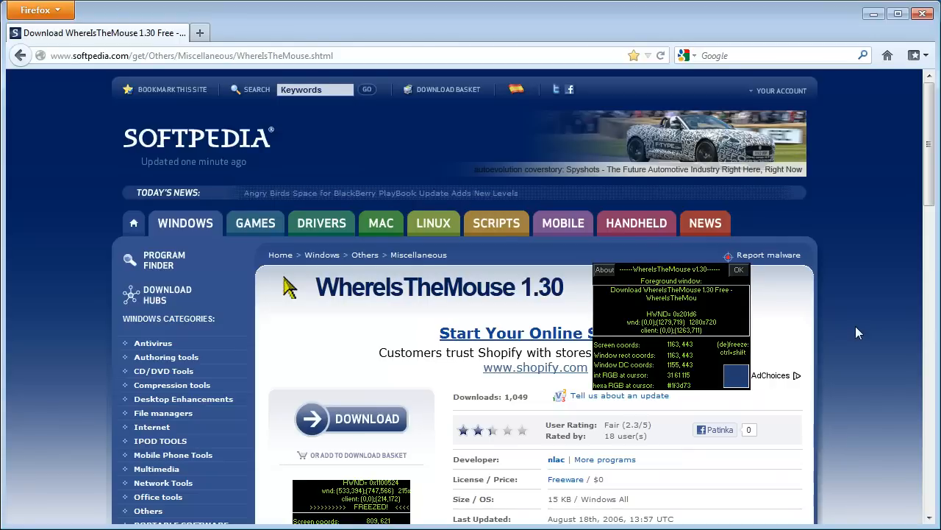
mouse_move(853, 329)
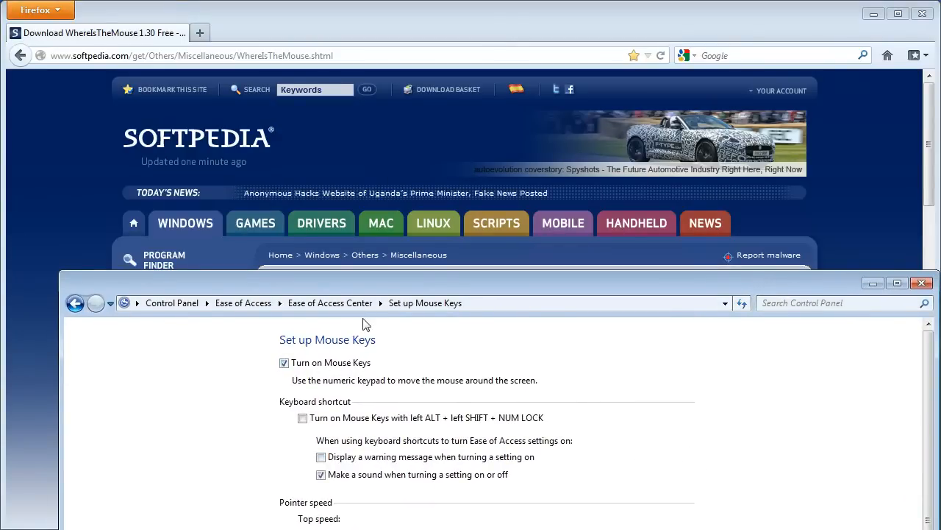
Untick 'Turn on Mouse Keys' and close the Control Panel window
click(283, 363)
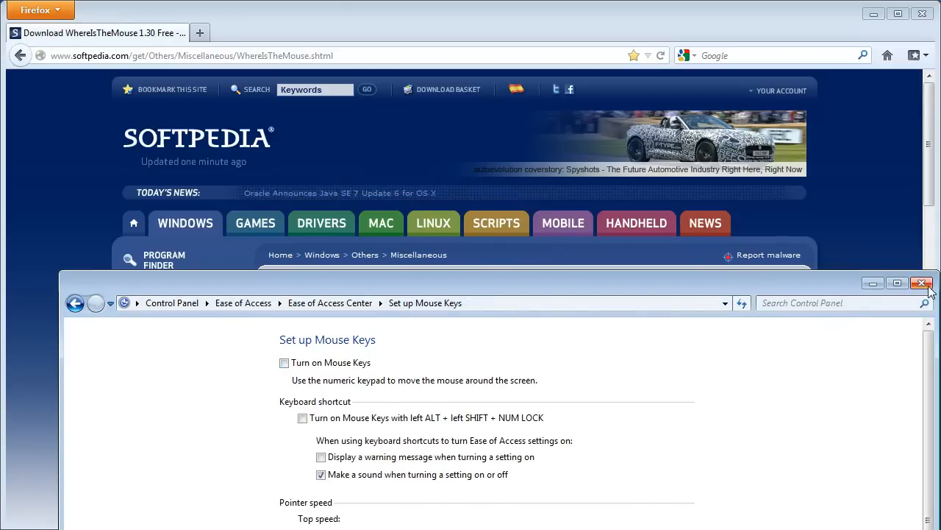
click(923, 283)
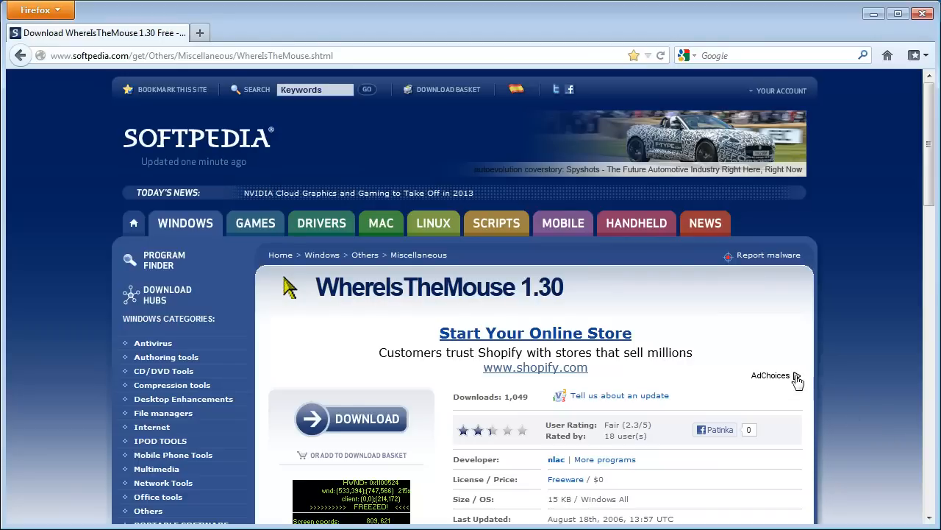
mouse_move(851, 344)
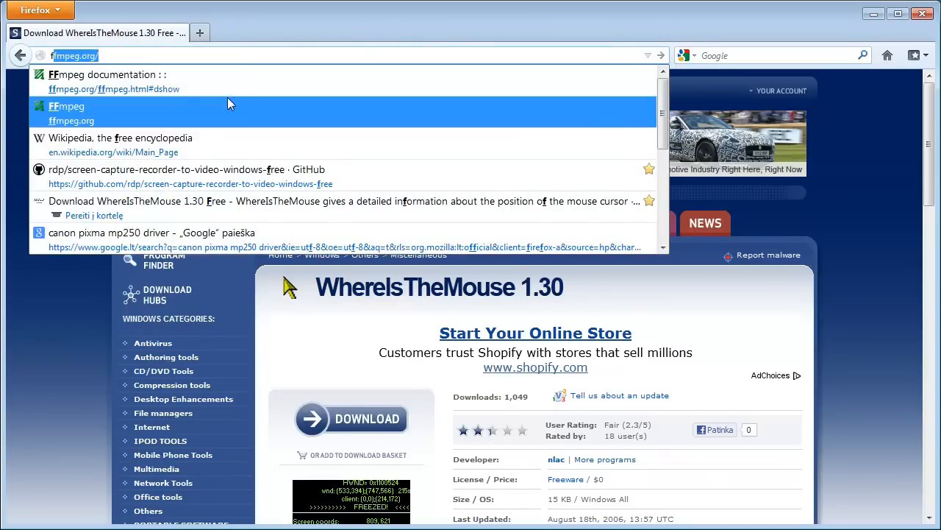
Open the ffmpeg tool documentation and scroll down to the -loglevel option section
click(114, 88)
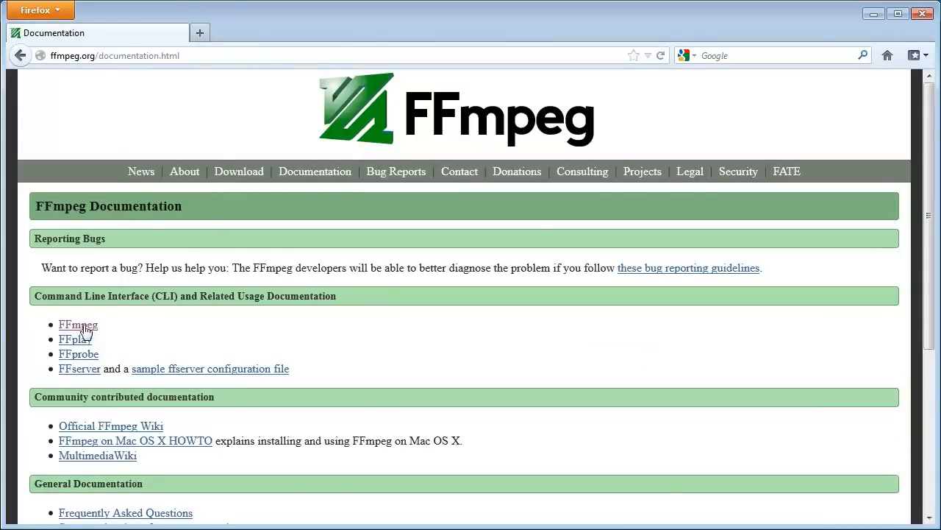
click(78, 324)
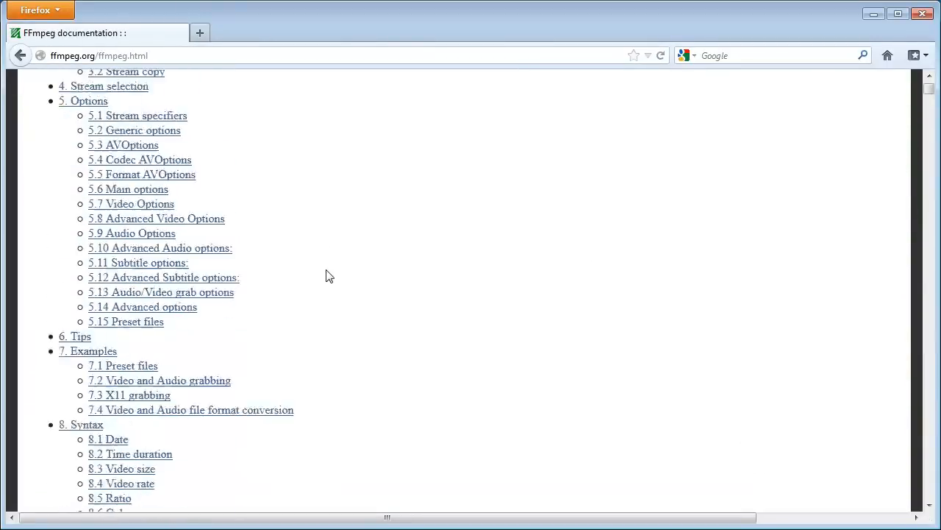
scroll(down, 3)
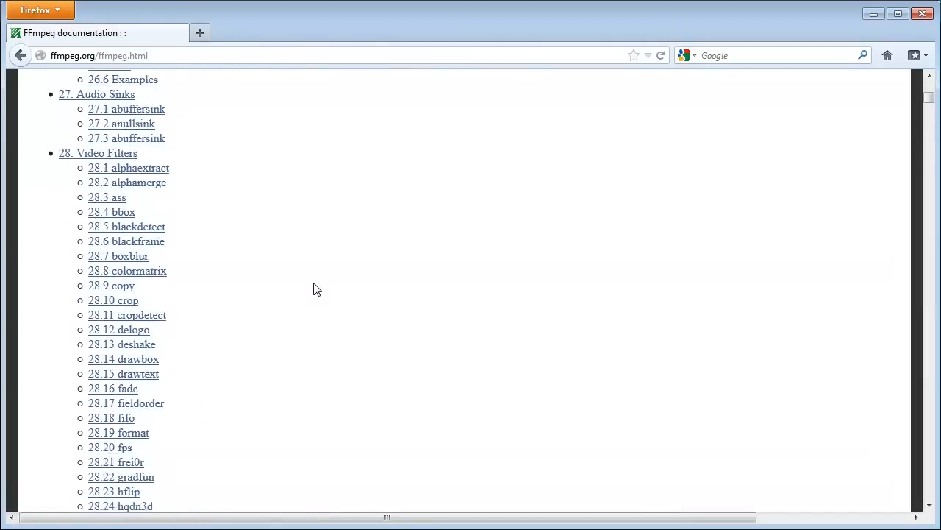
scroll(down, 3)
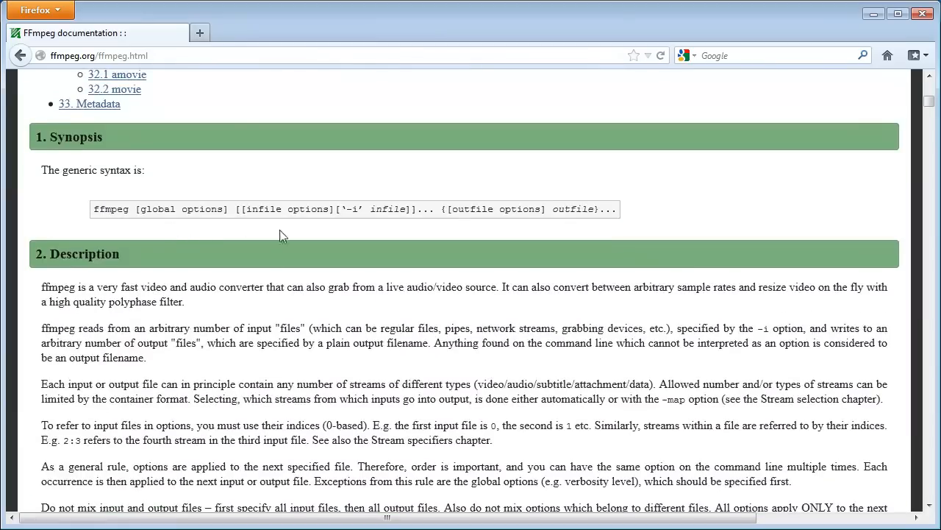
scroll(down, 3)
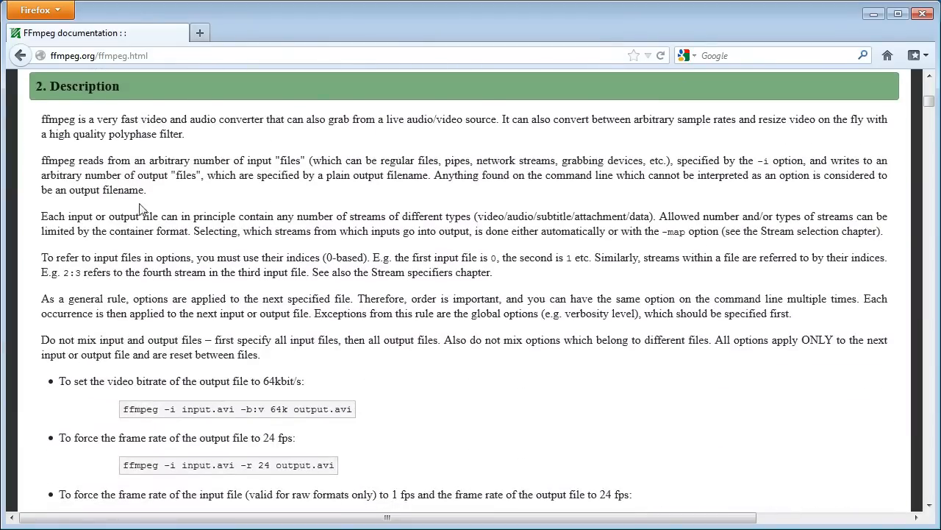
scroll(down, 3)
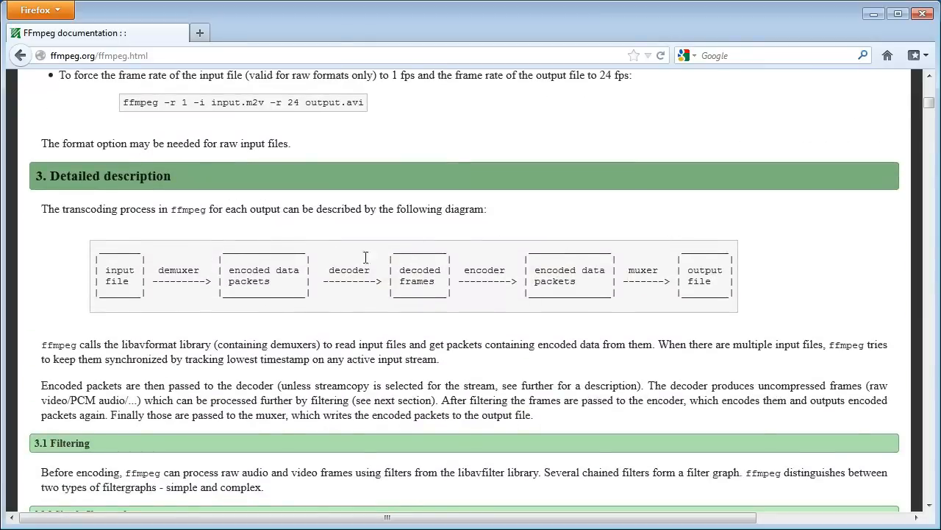
mouse_move(625, 217)
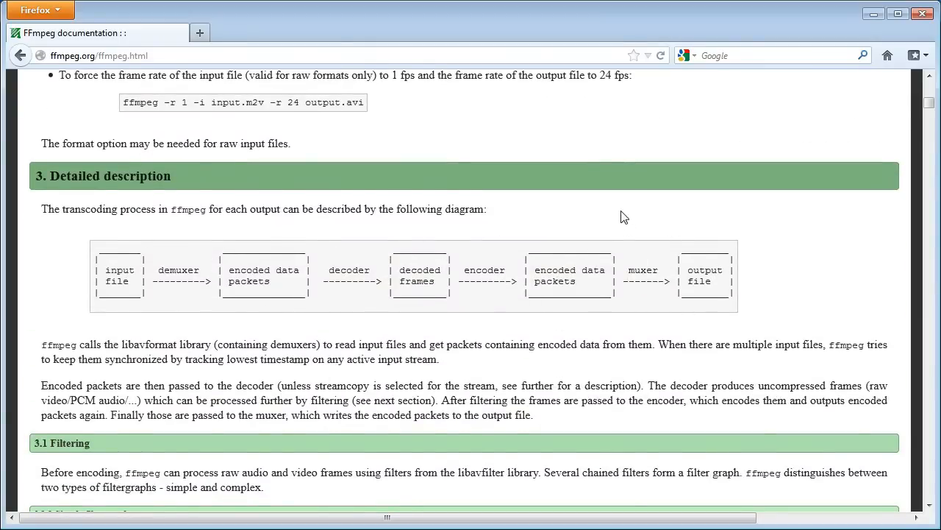
scroll(down, 3)
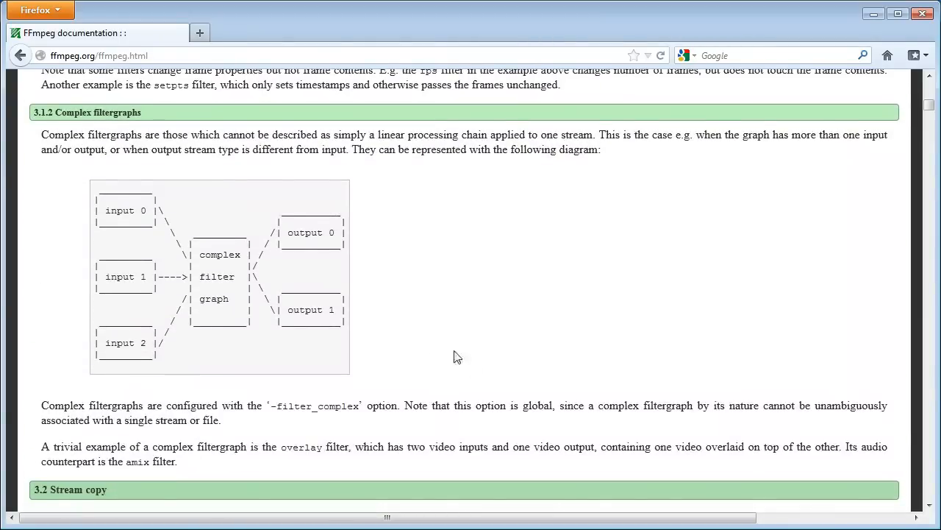
scroll(down, 3)
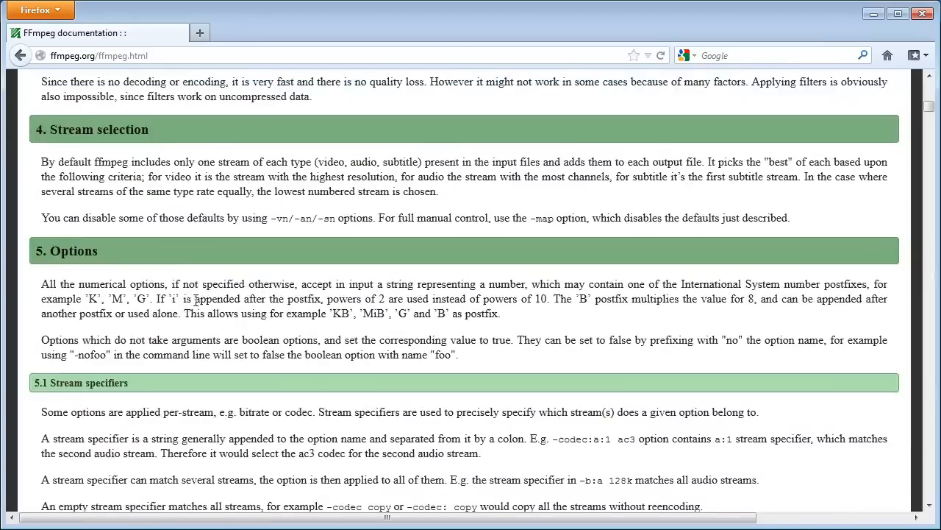
scroll(down, 3)
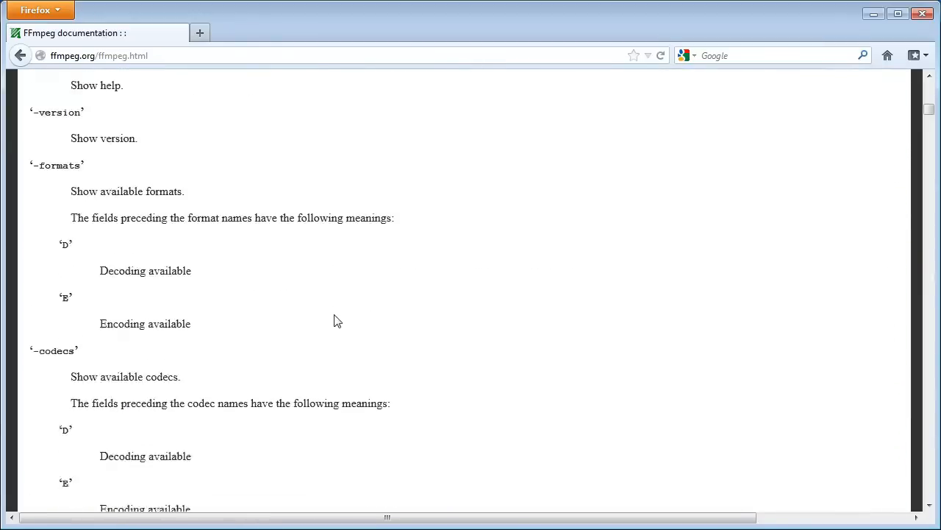
scroll(down, 3)
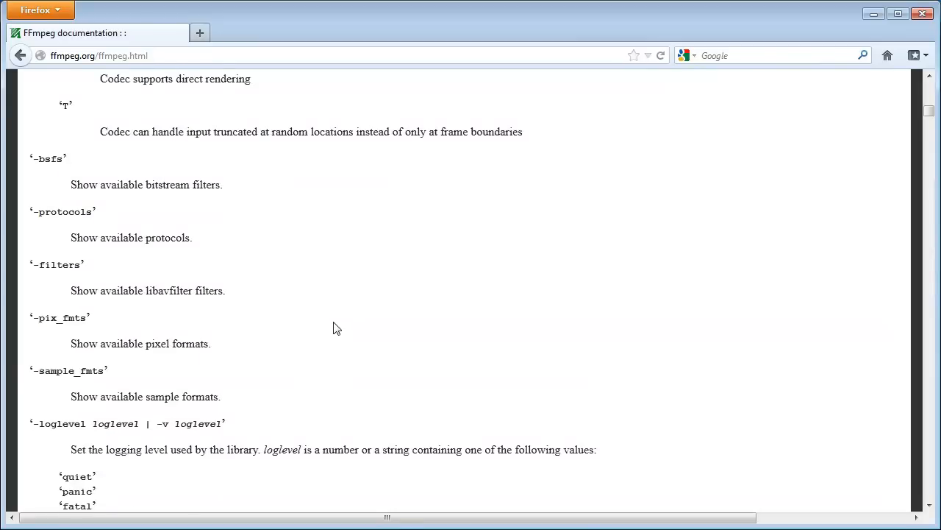
mouse_move(417, 287)
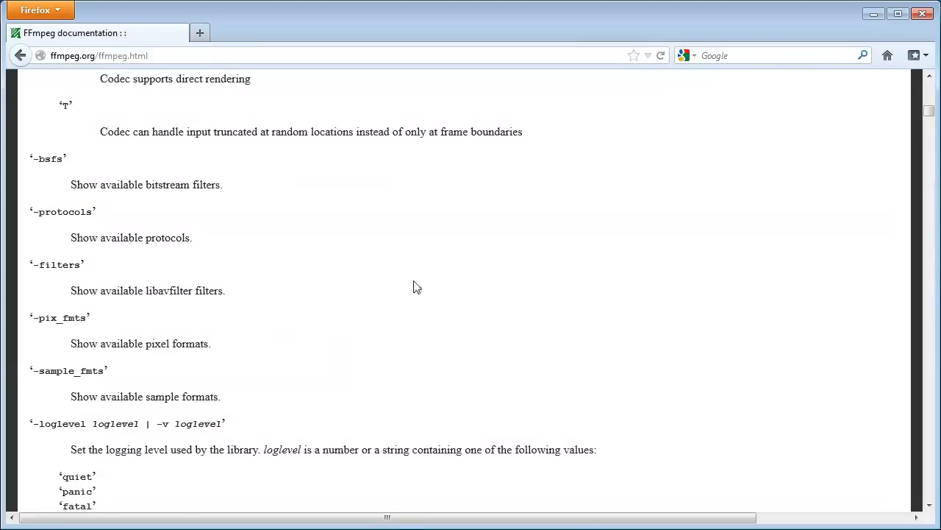
mouse_move(473, 234)
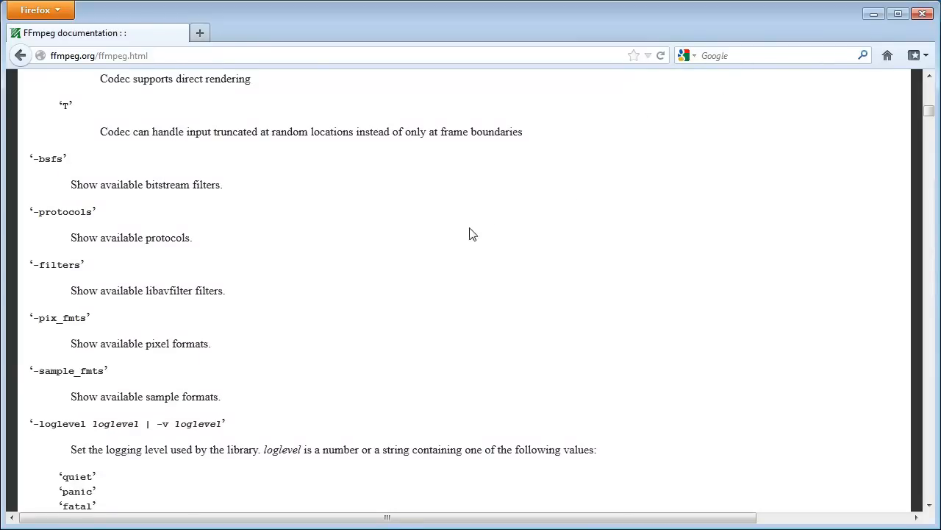
scroll(down, 3)
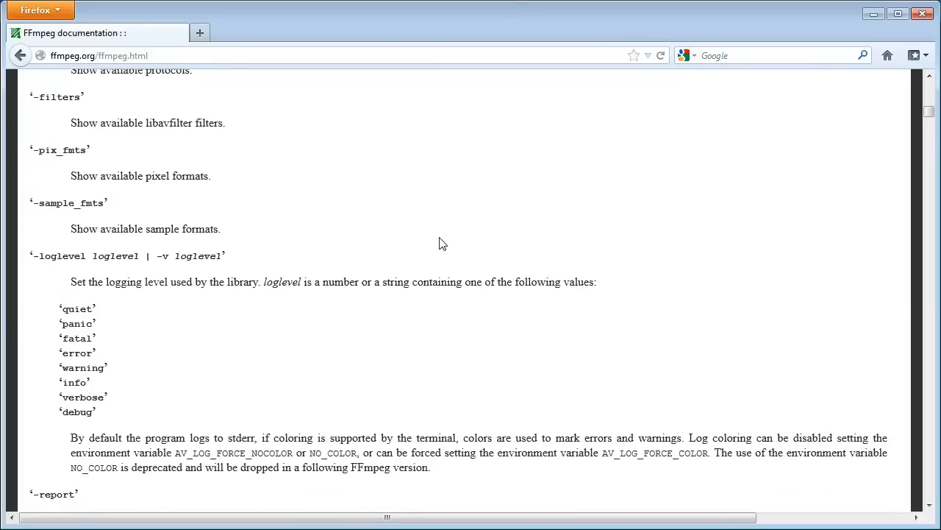
scroll(down, 3)
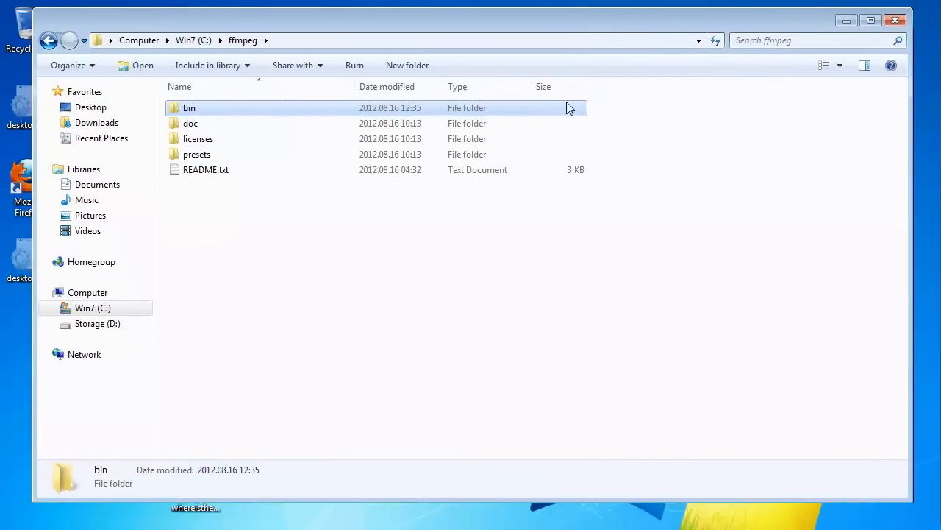
Create a new racord.cmd file in C:\ffmpeg\bin and open it in Notepad
double_click(189, 108)
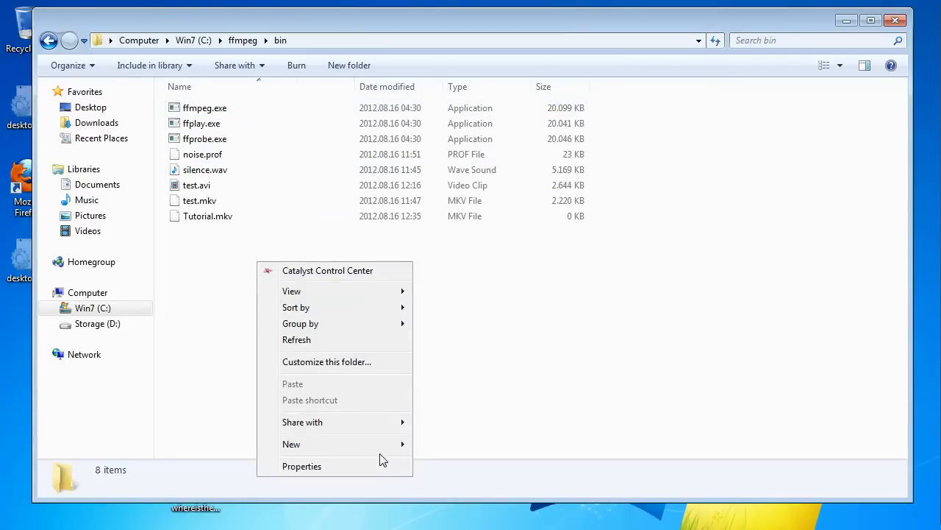
click(291, 443)
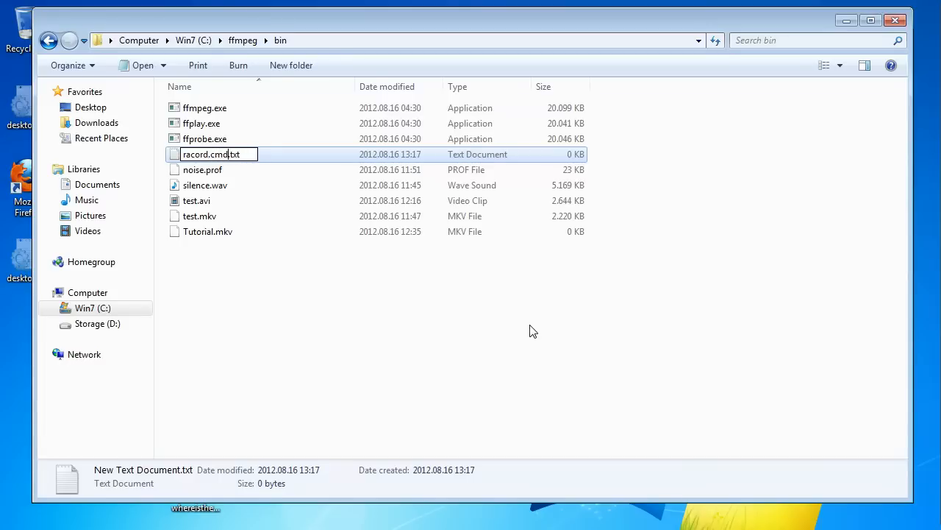
key(Return)
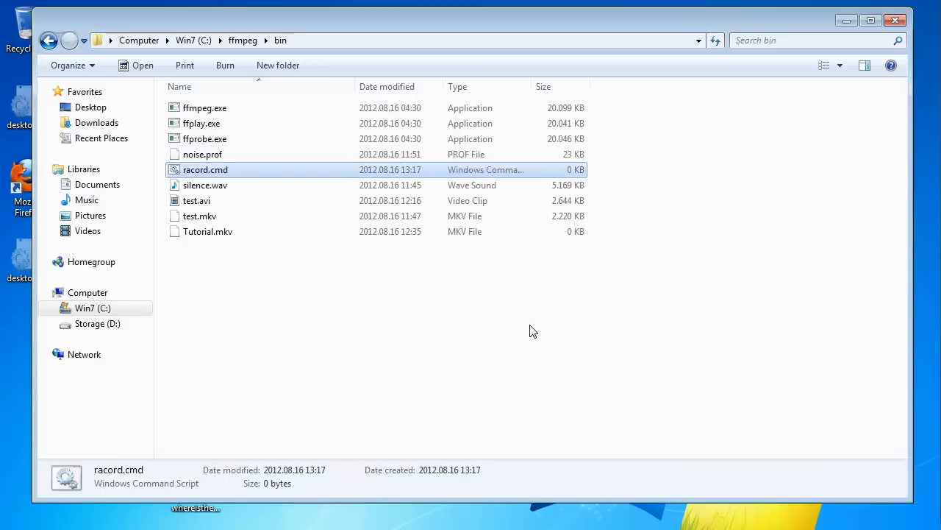
right_click(206, 169)
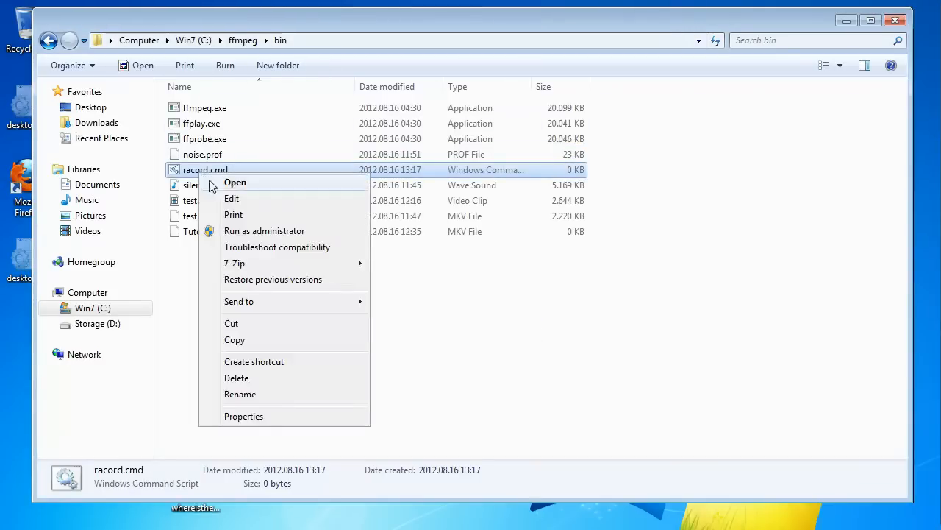
click(232, 199)
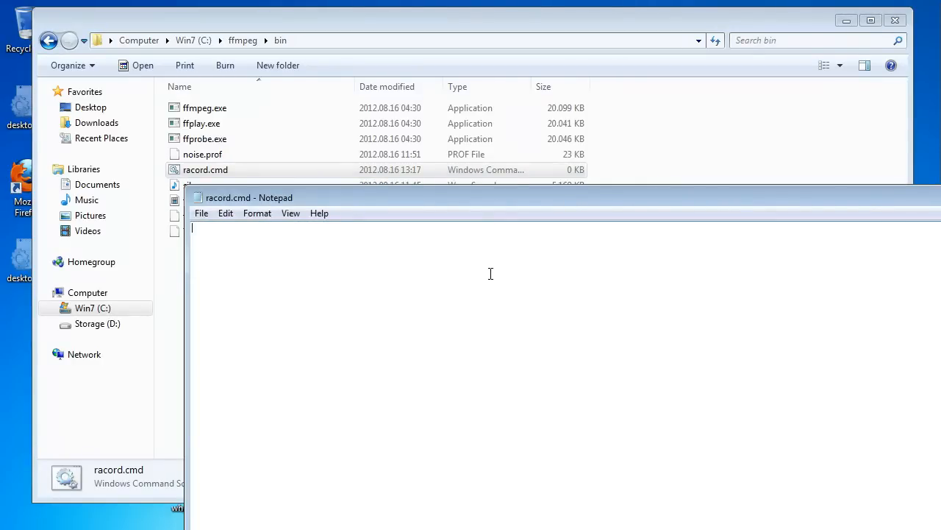
text(@)
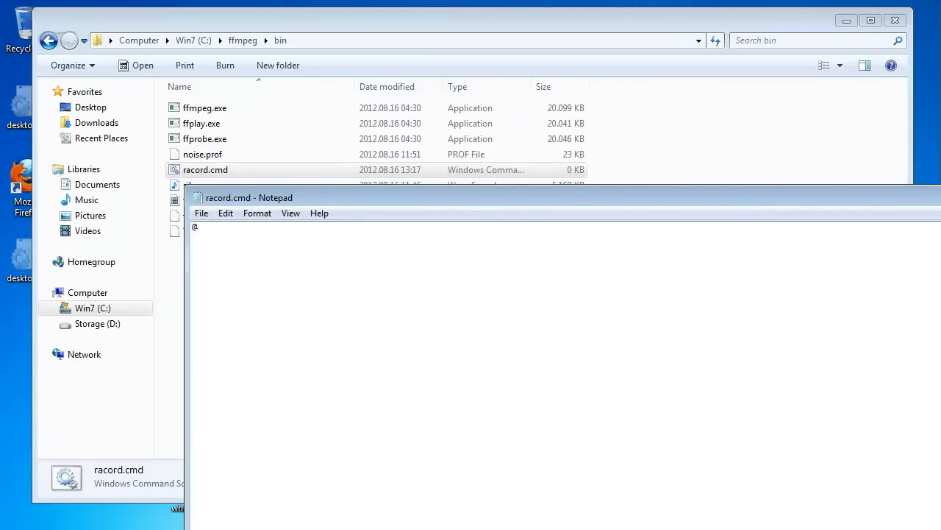
text(ECHO OFF)
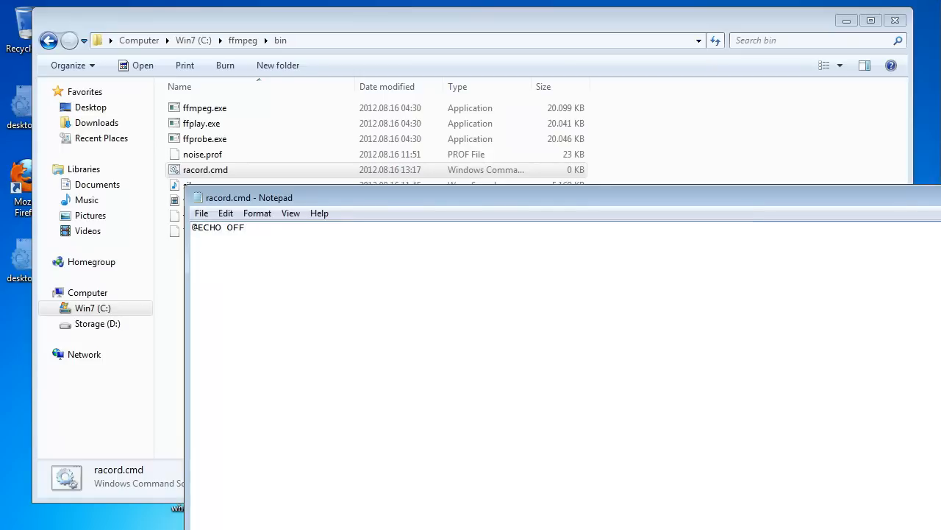
text(ffmpeg -)
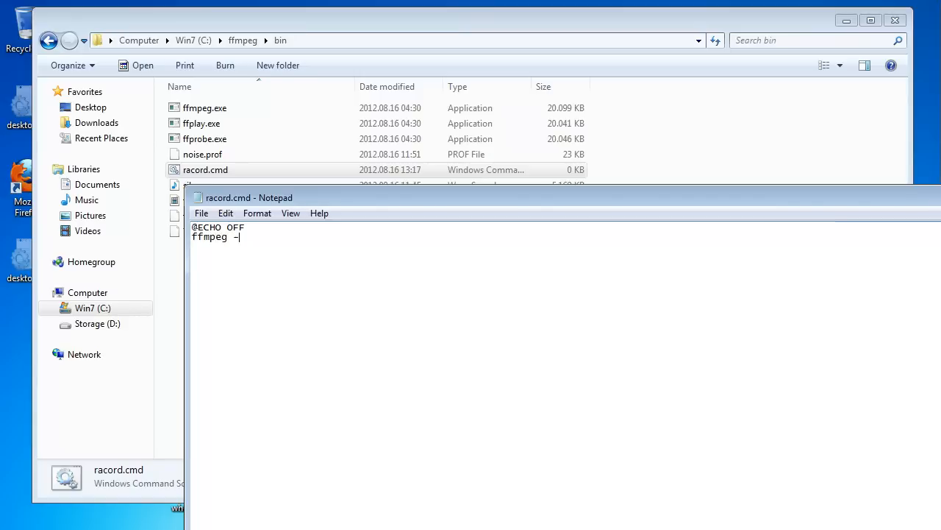
text(f)
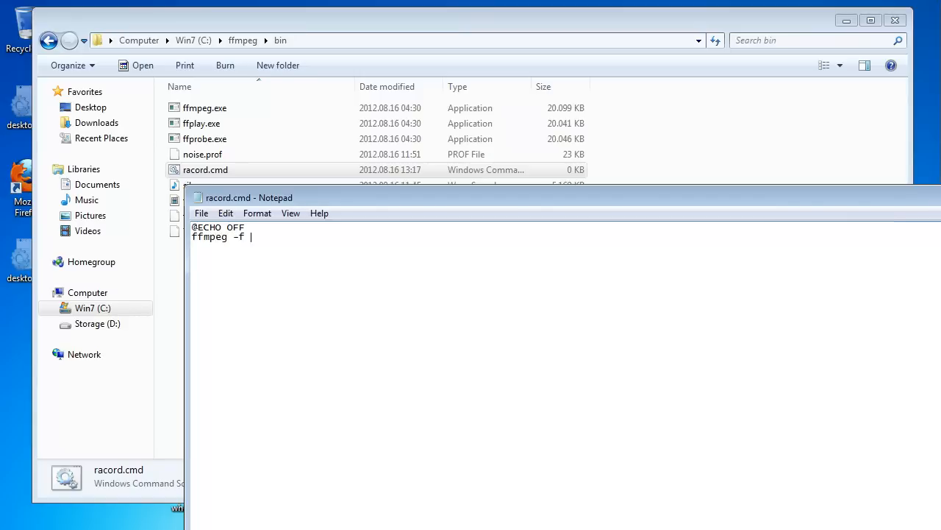
text(dshow -)
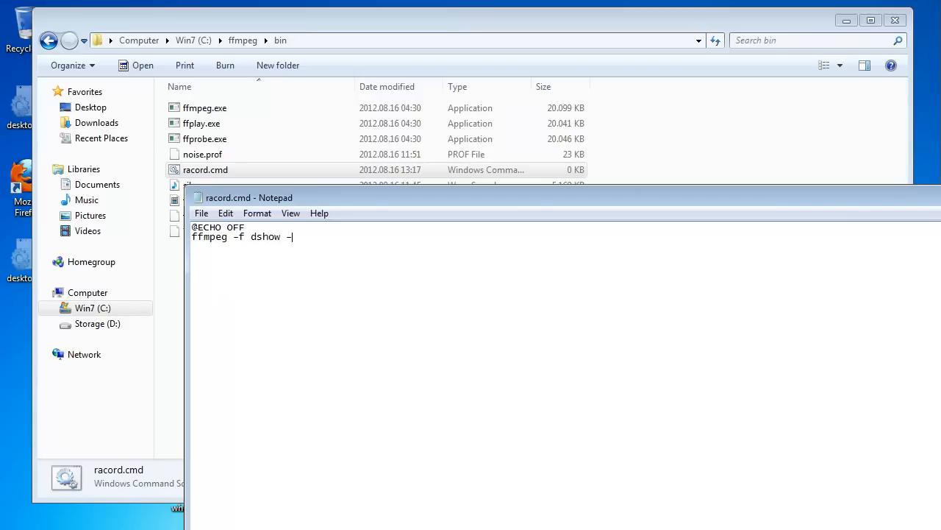
text(i vide)
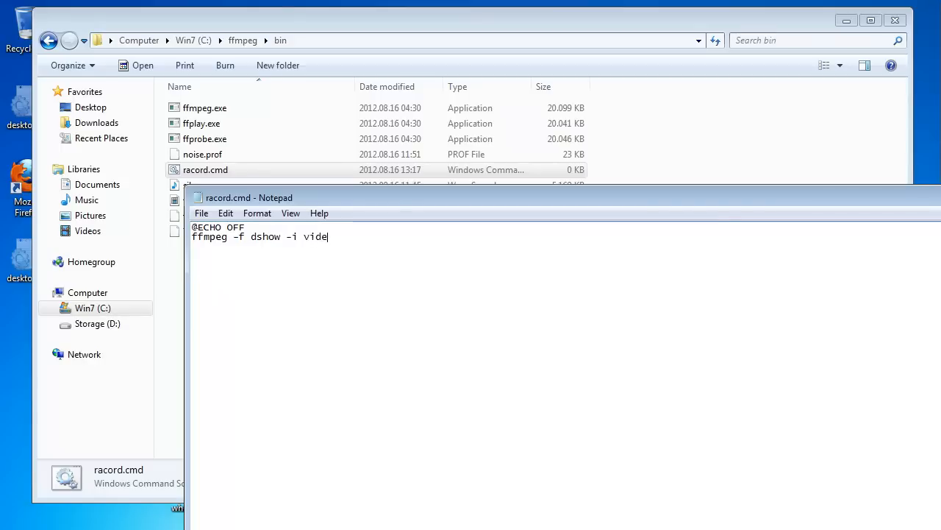
text(=)
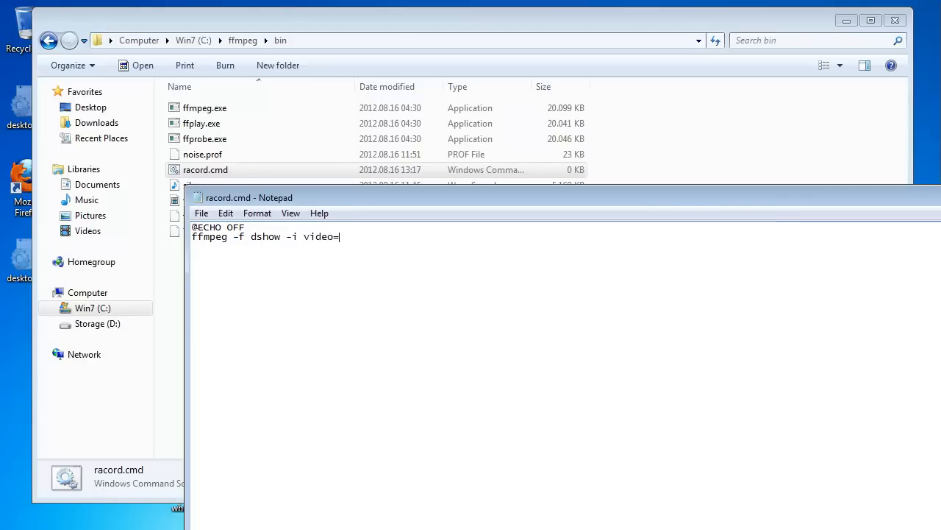
text(-r 30)
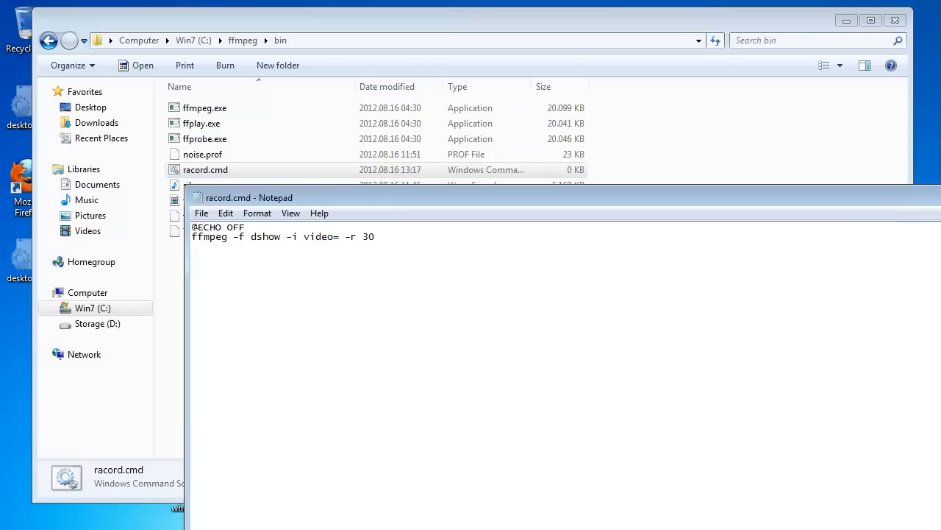
text(output.)
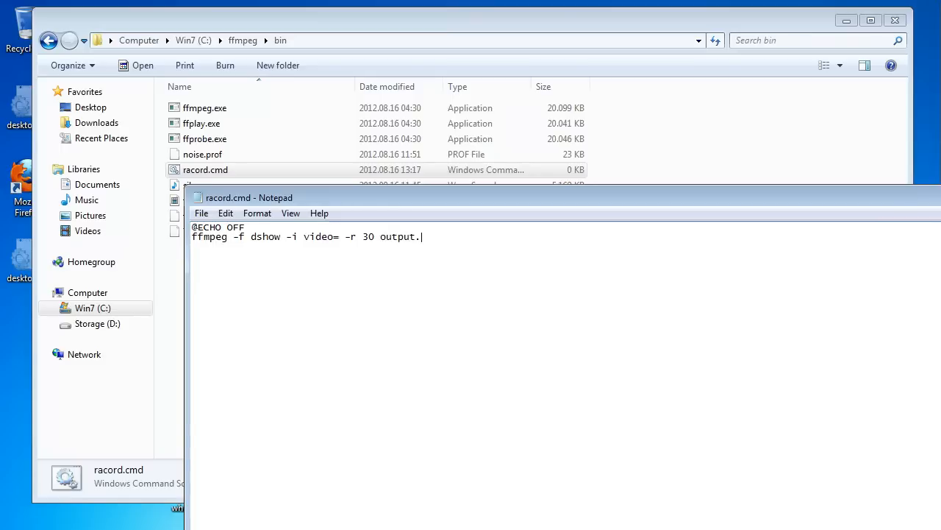
text(mkv)
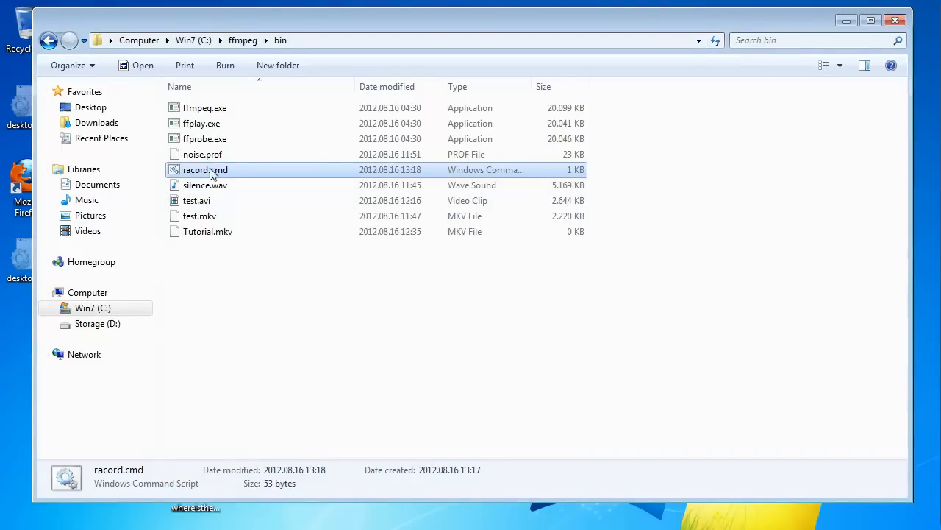
mouse_move(293, 197)
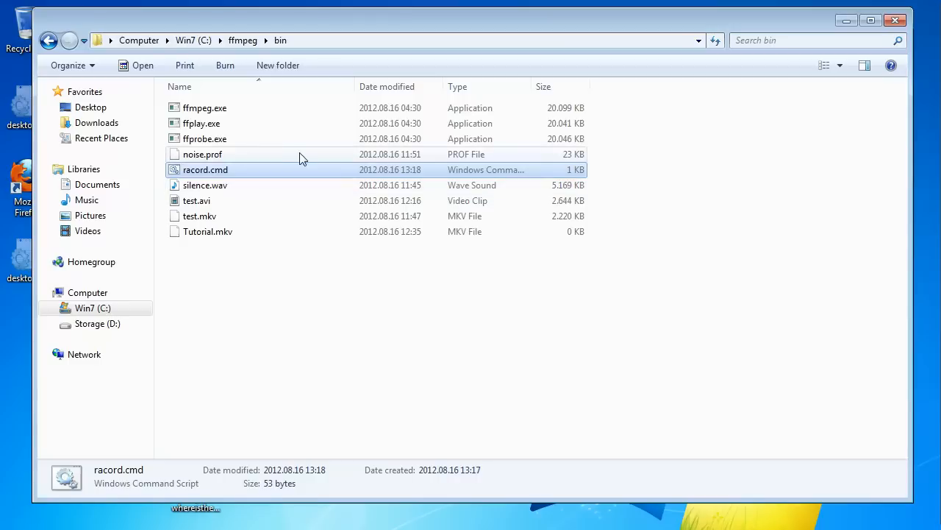
mouse_move(238, 265)
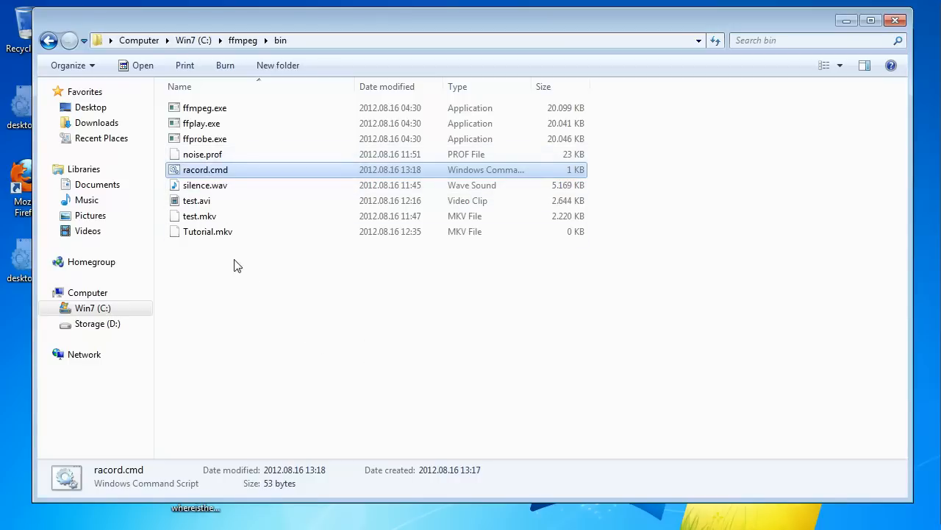
mouse_move(526, 374)
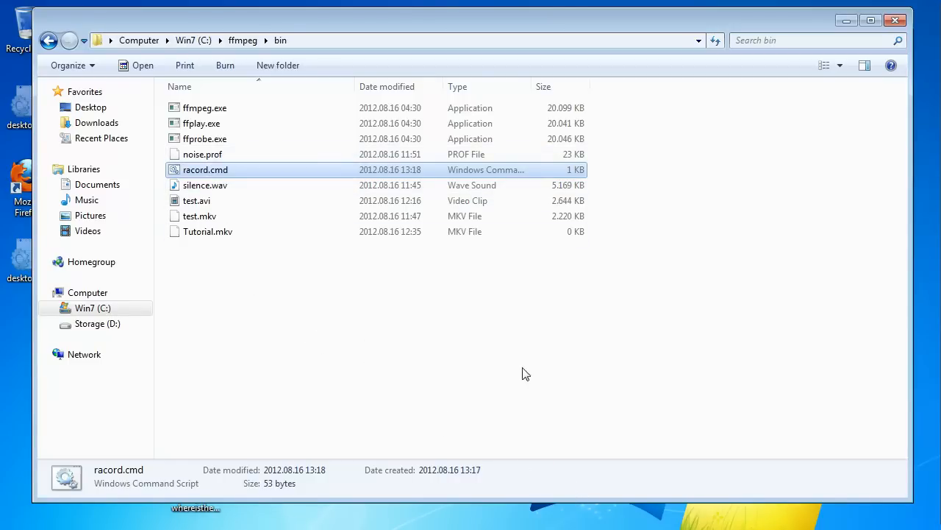
mouse_move(545, 306)
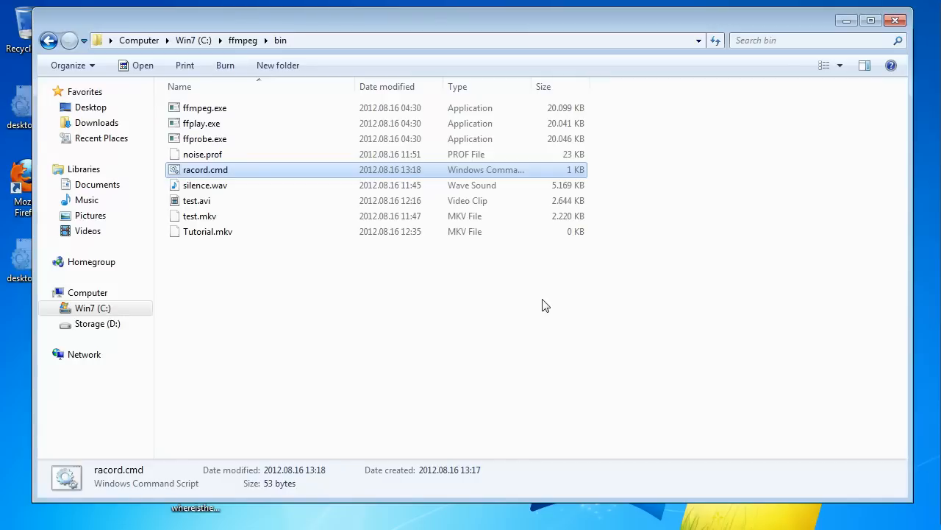
mouse_move(896, 21)
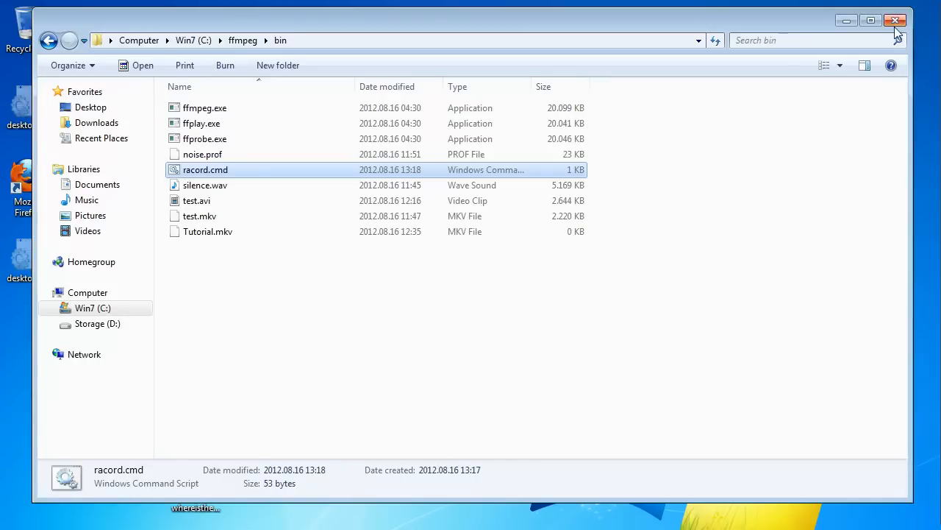
Close the C:\ffmpeg\bin Explorer window
click(895, 19)
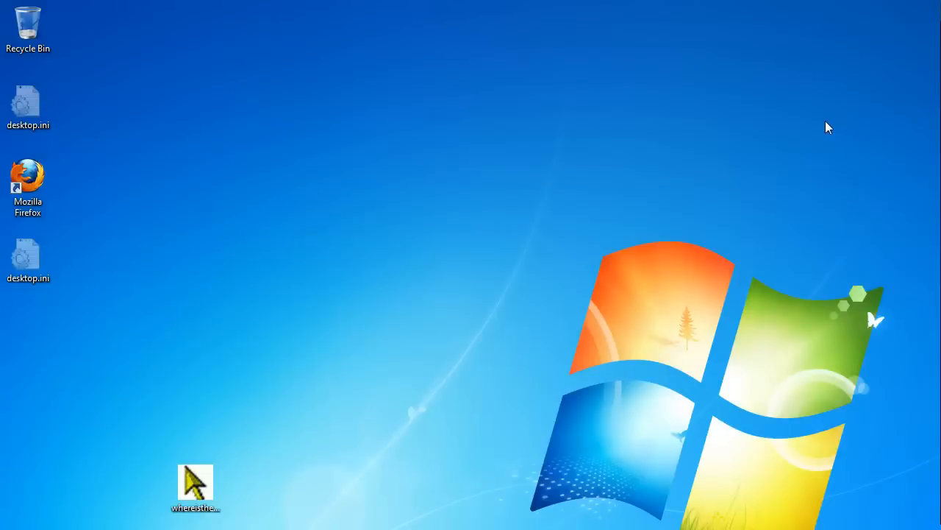
mouse_move(800, 191)
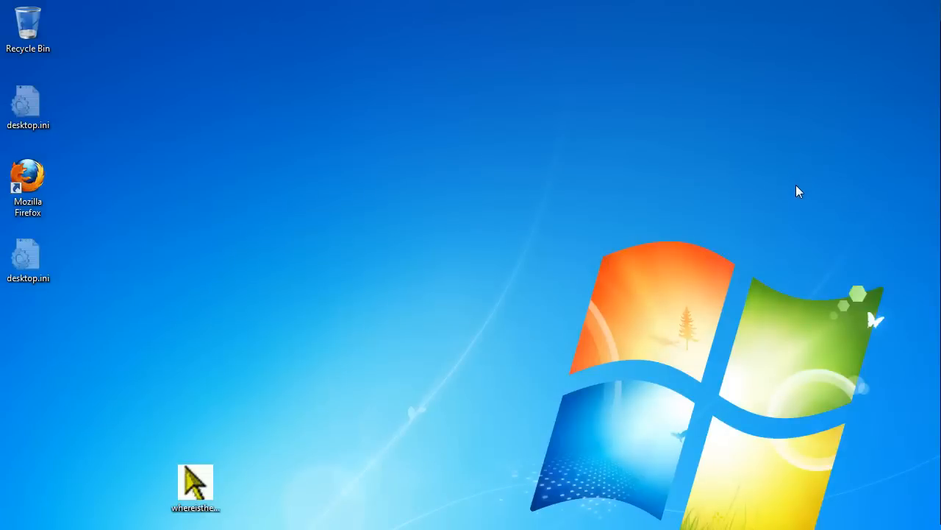